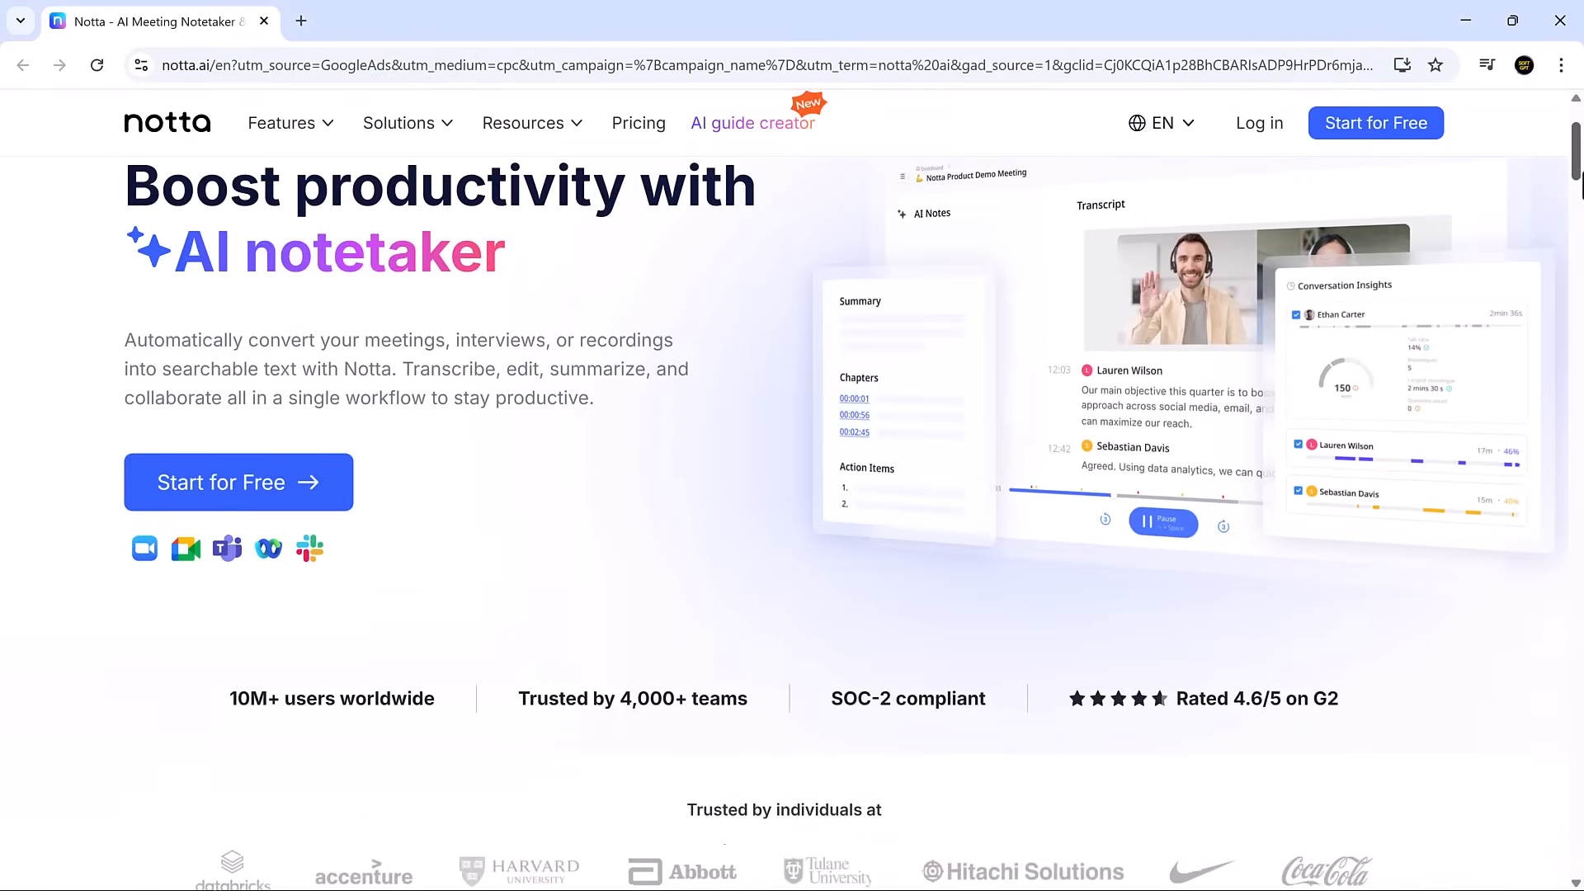
Scroll the Notta homepage from the hero down to the 'Never taking notes manually again' banner.
{"action": "scroll", "scroll_direction": "down", "scroll_amount": 3}
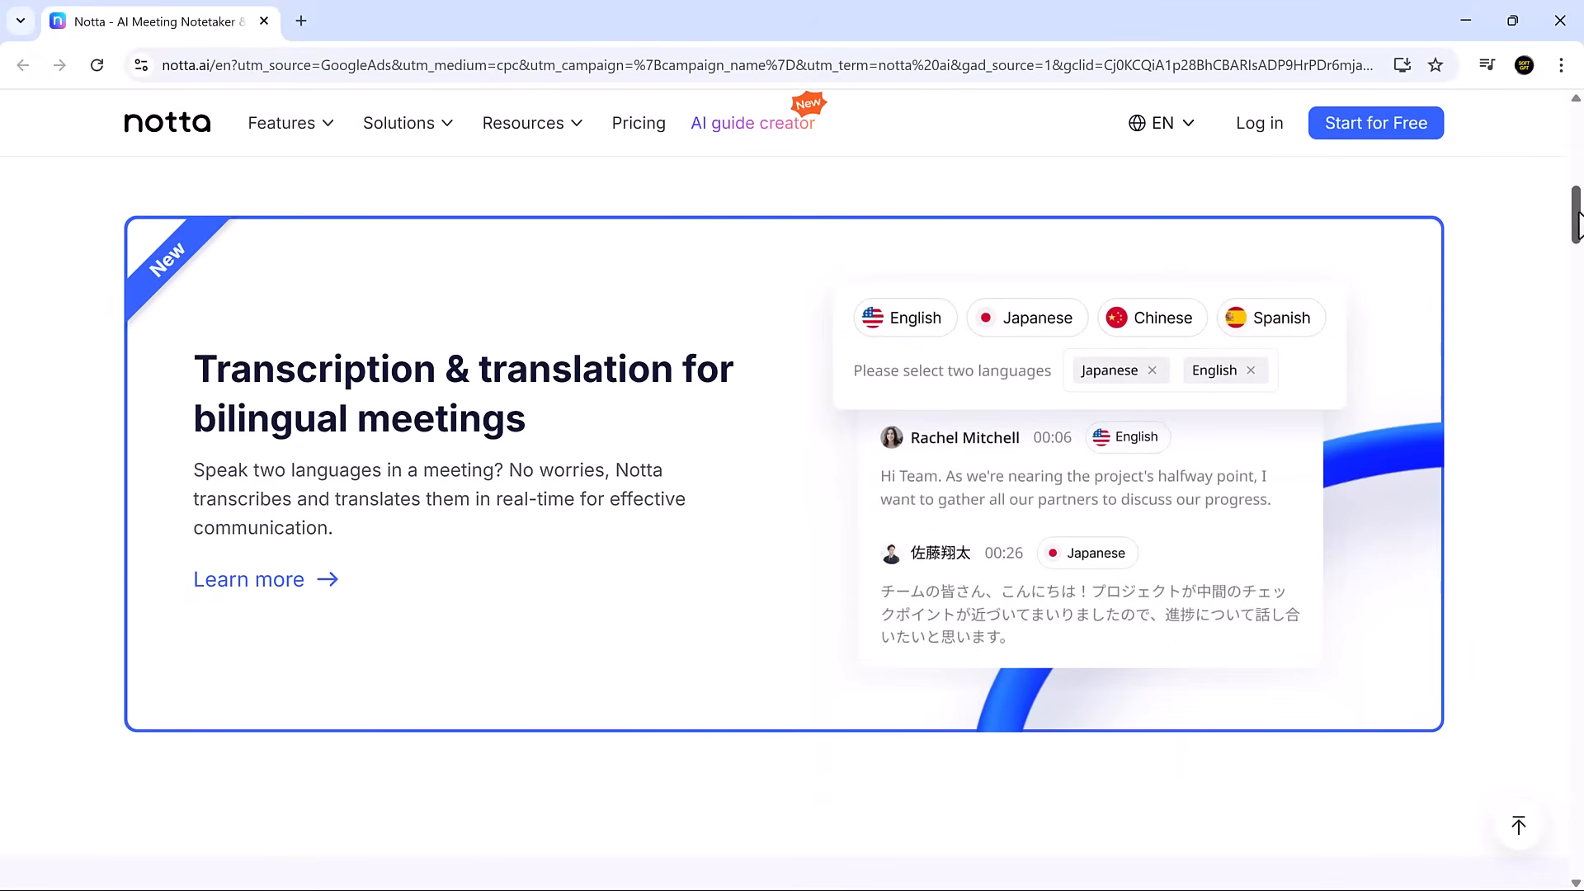
{"action": "scroll", "scroll_direction": "down", "scroll_amount": 3}
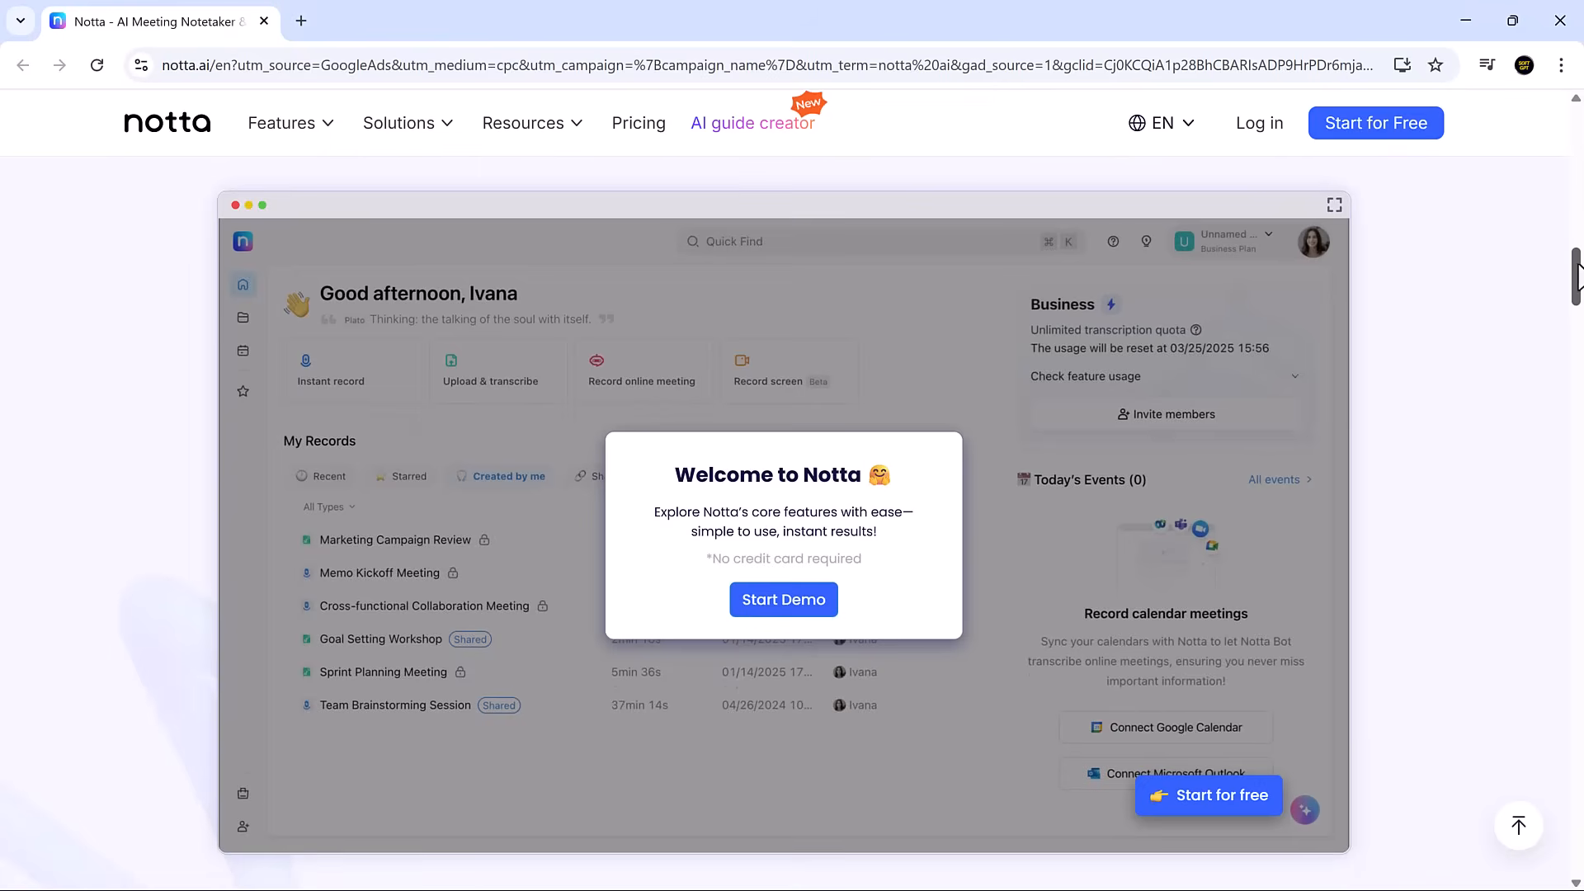
{"action": "scroll", "scroll_direction": "down", "scroll_amount": 3}
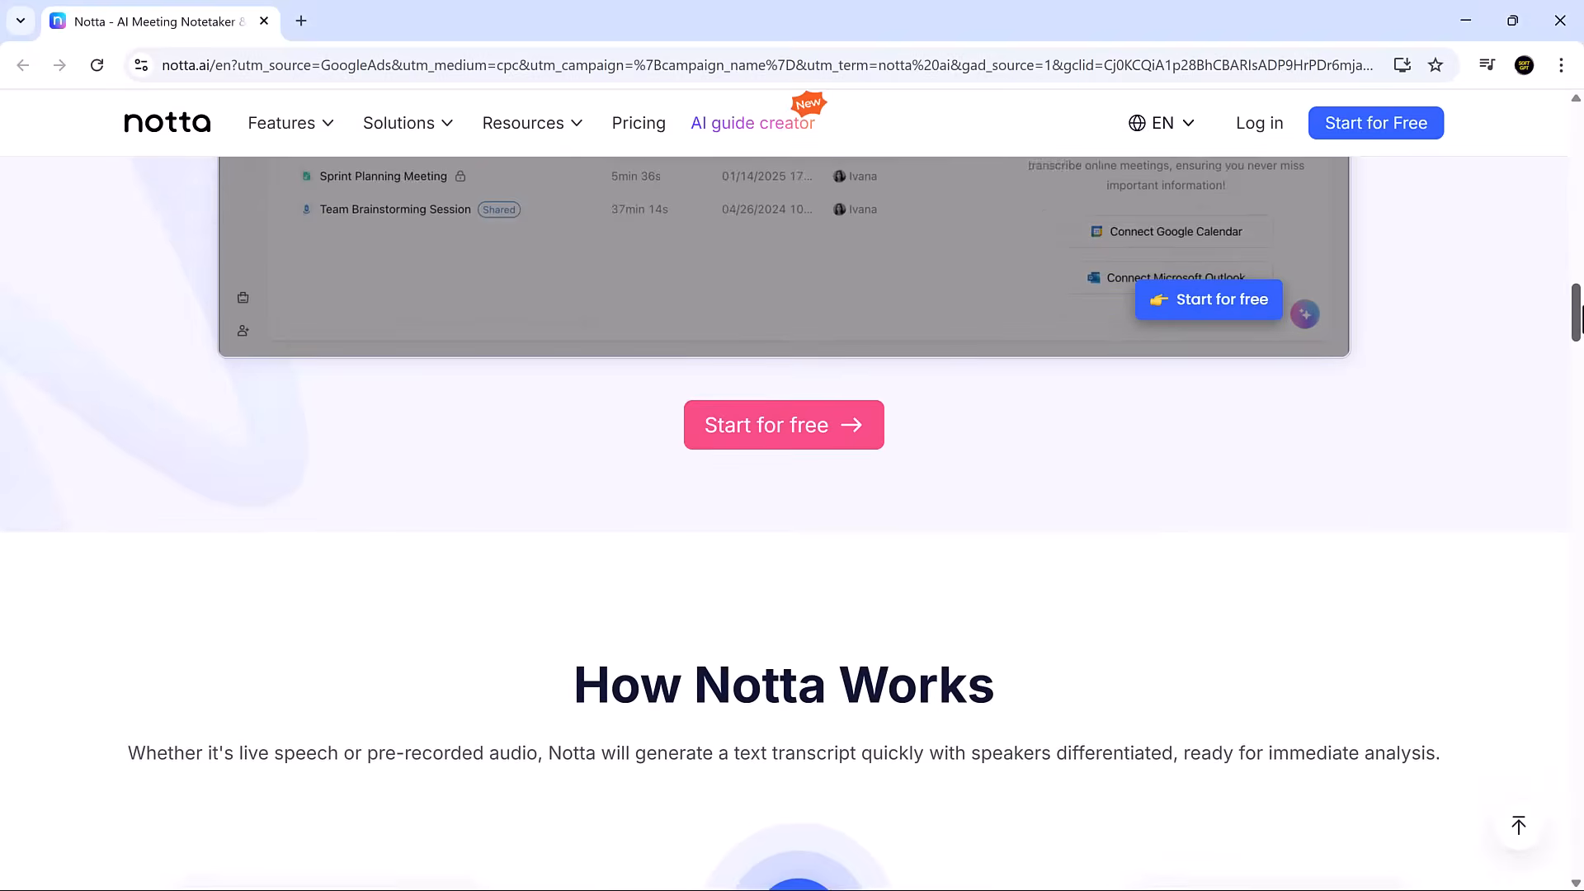
{"action": "scroll", "scroll_direction": "down", "scroll_amount": 3}
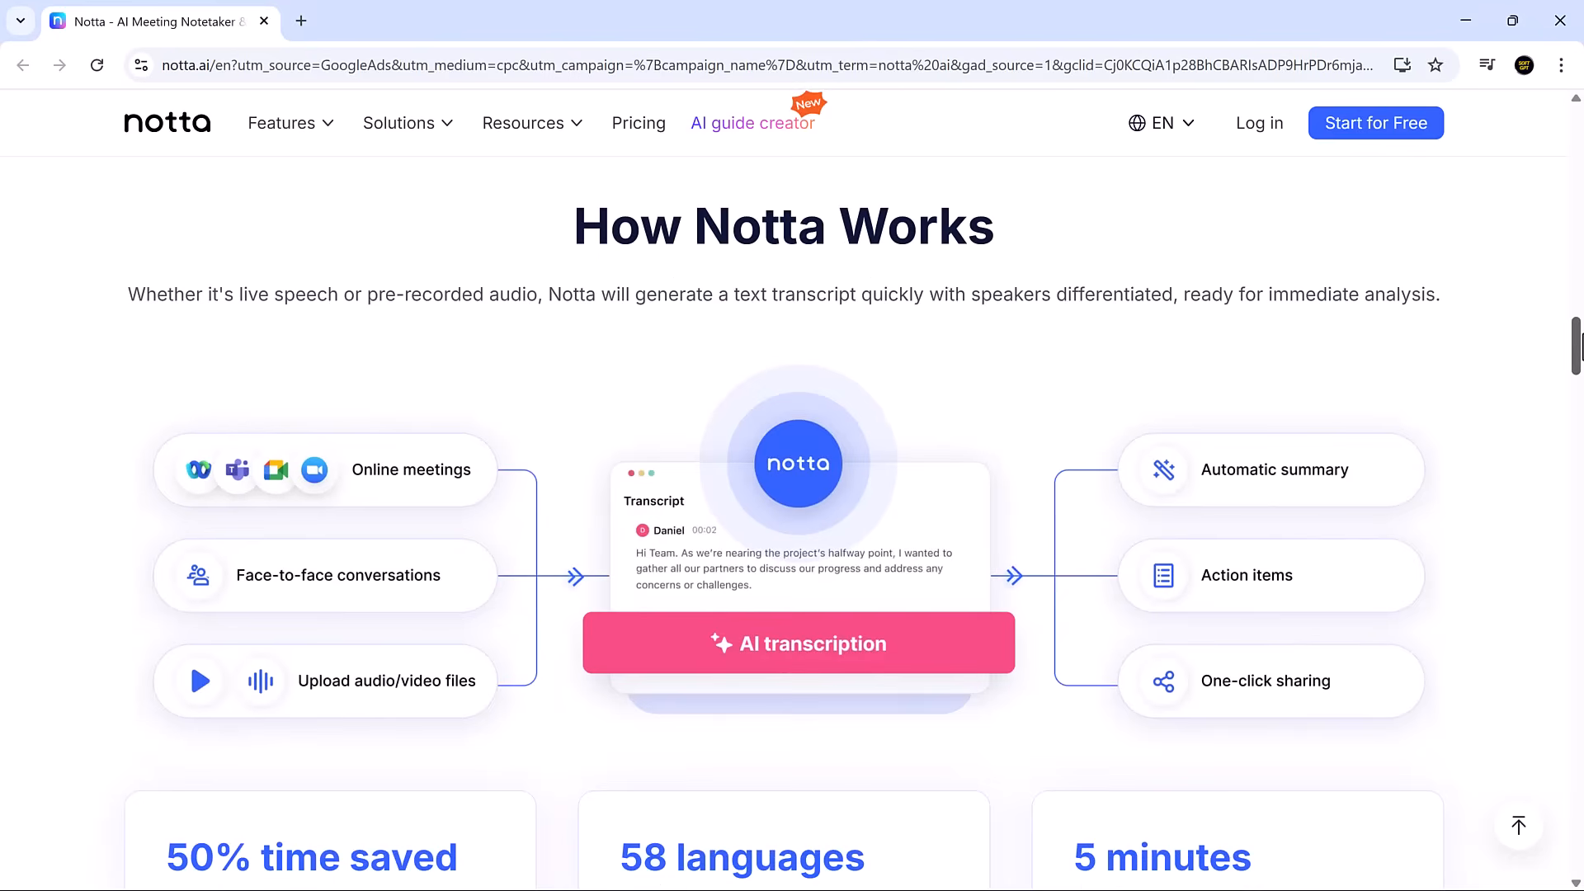
{"action": "scroll", "scroll_direction": "down", "scroll_amount": 3}
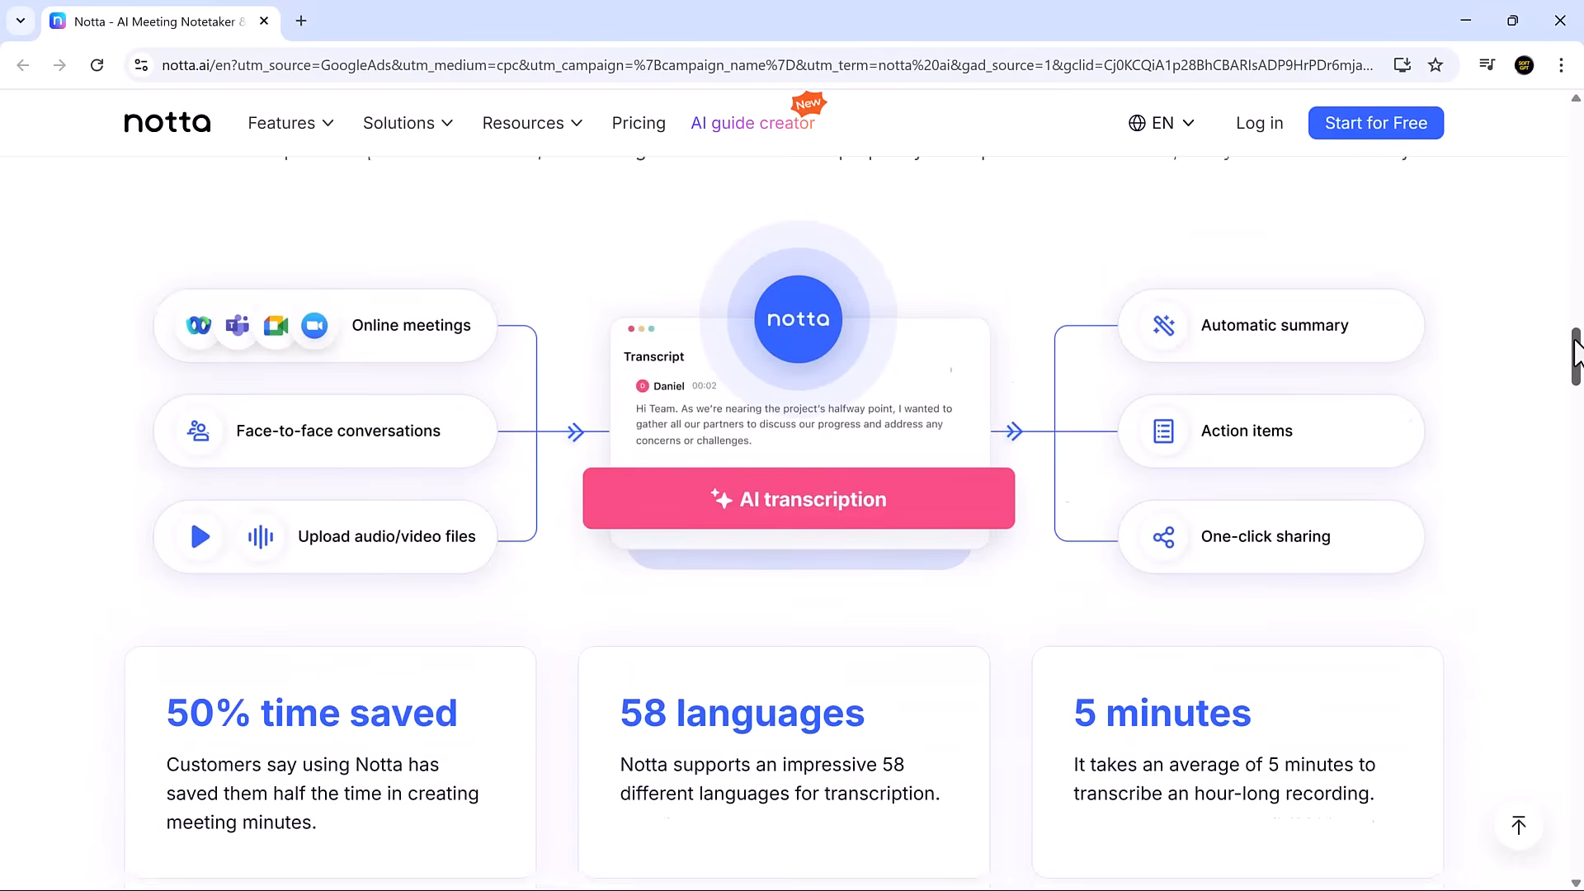
{"action": "scroll", "scroll_direction": "down", "scroll_amount": 3}
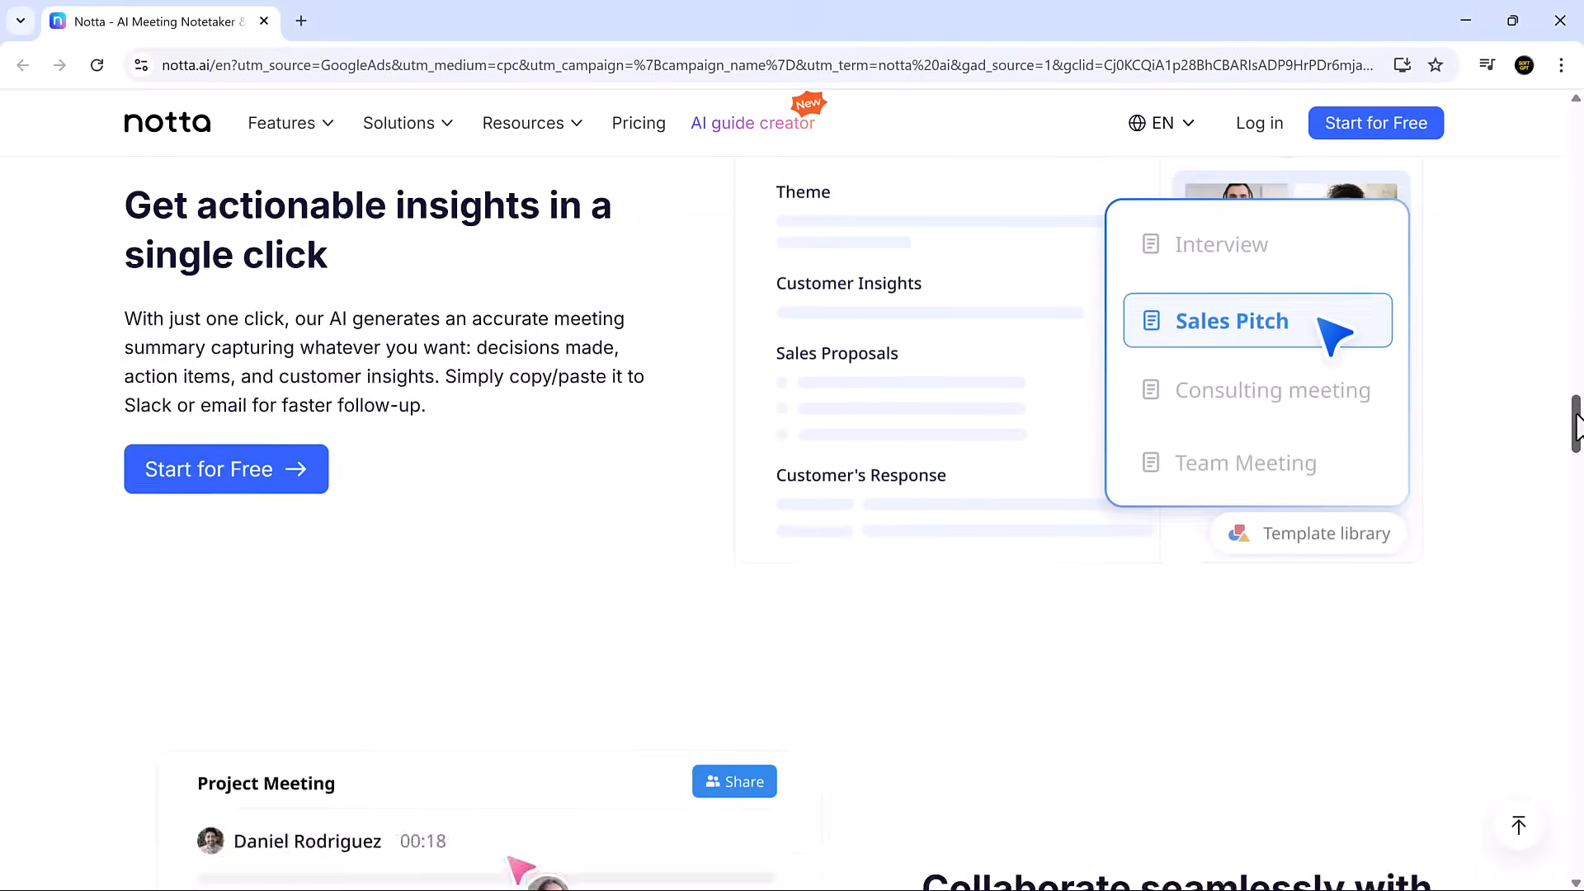
{"action": "scroll", "scroll_direction": "down", "scroll_amount": 3}
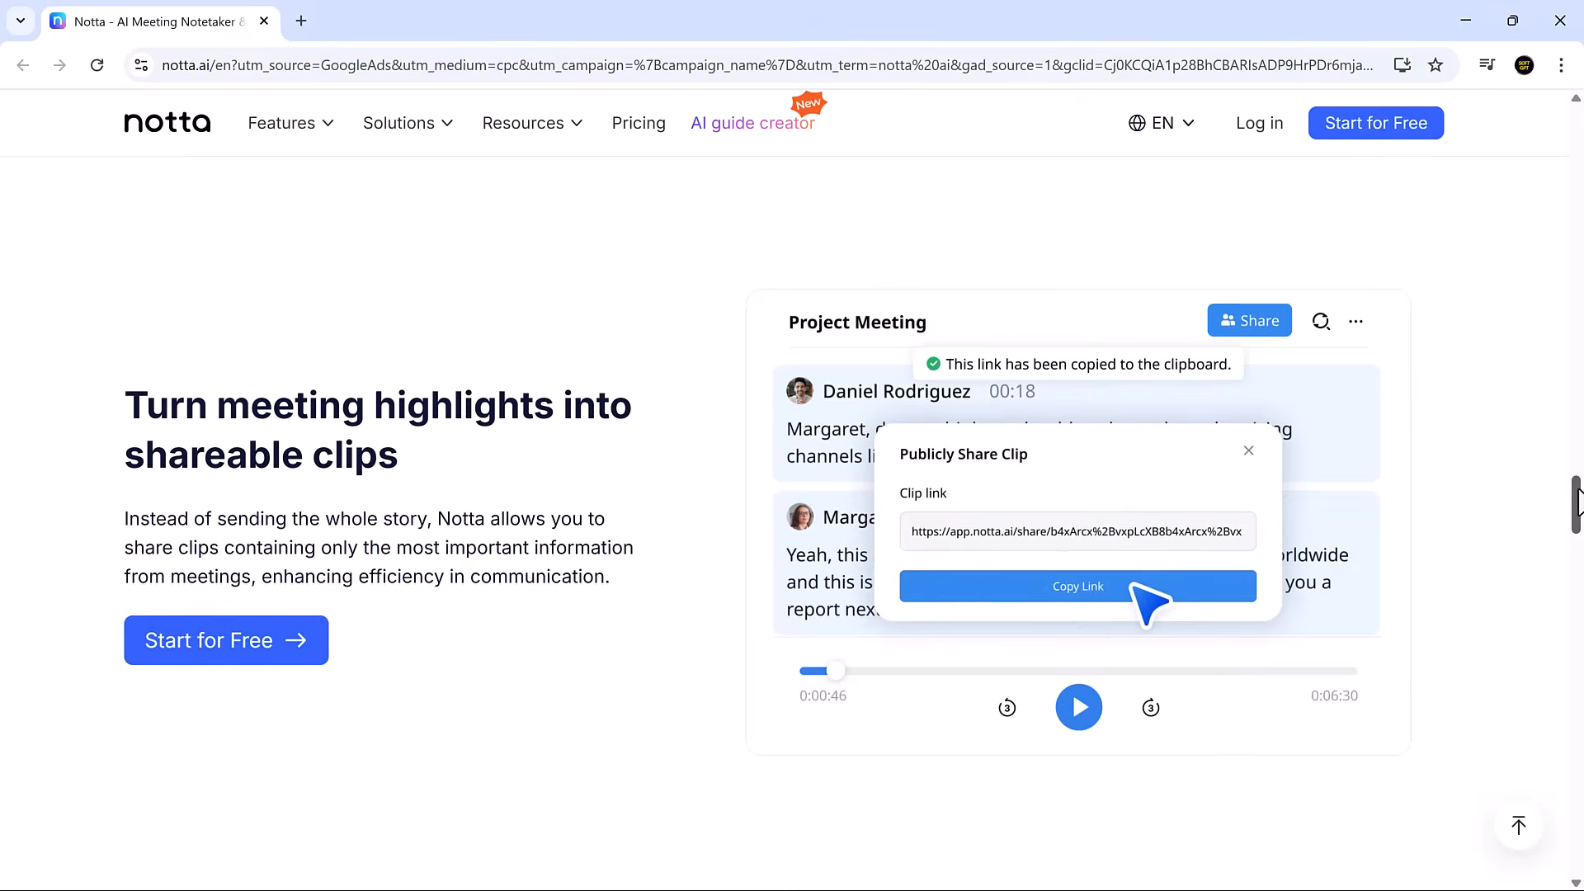
{"action": "scroll", "scroll_direction": "down", "scroll_amount": 3}
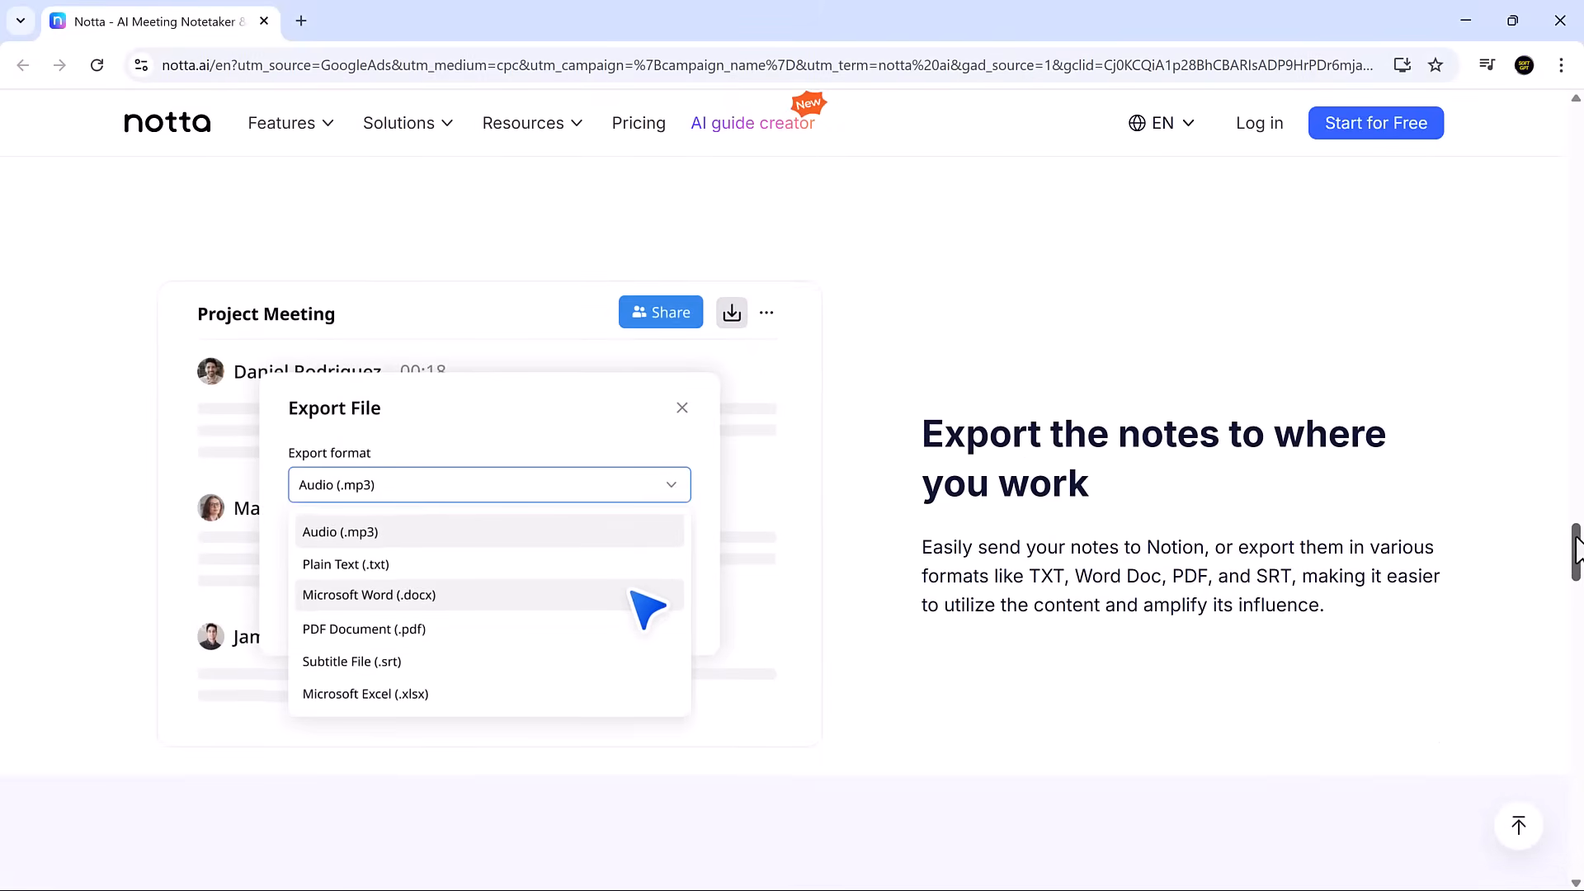
{"action": "scroll", "scroll_direction": "down", "scroll_amount": 3}
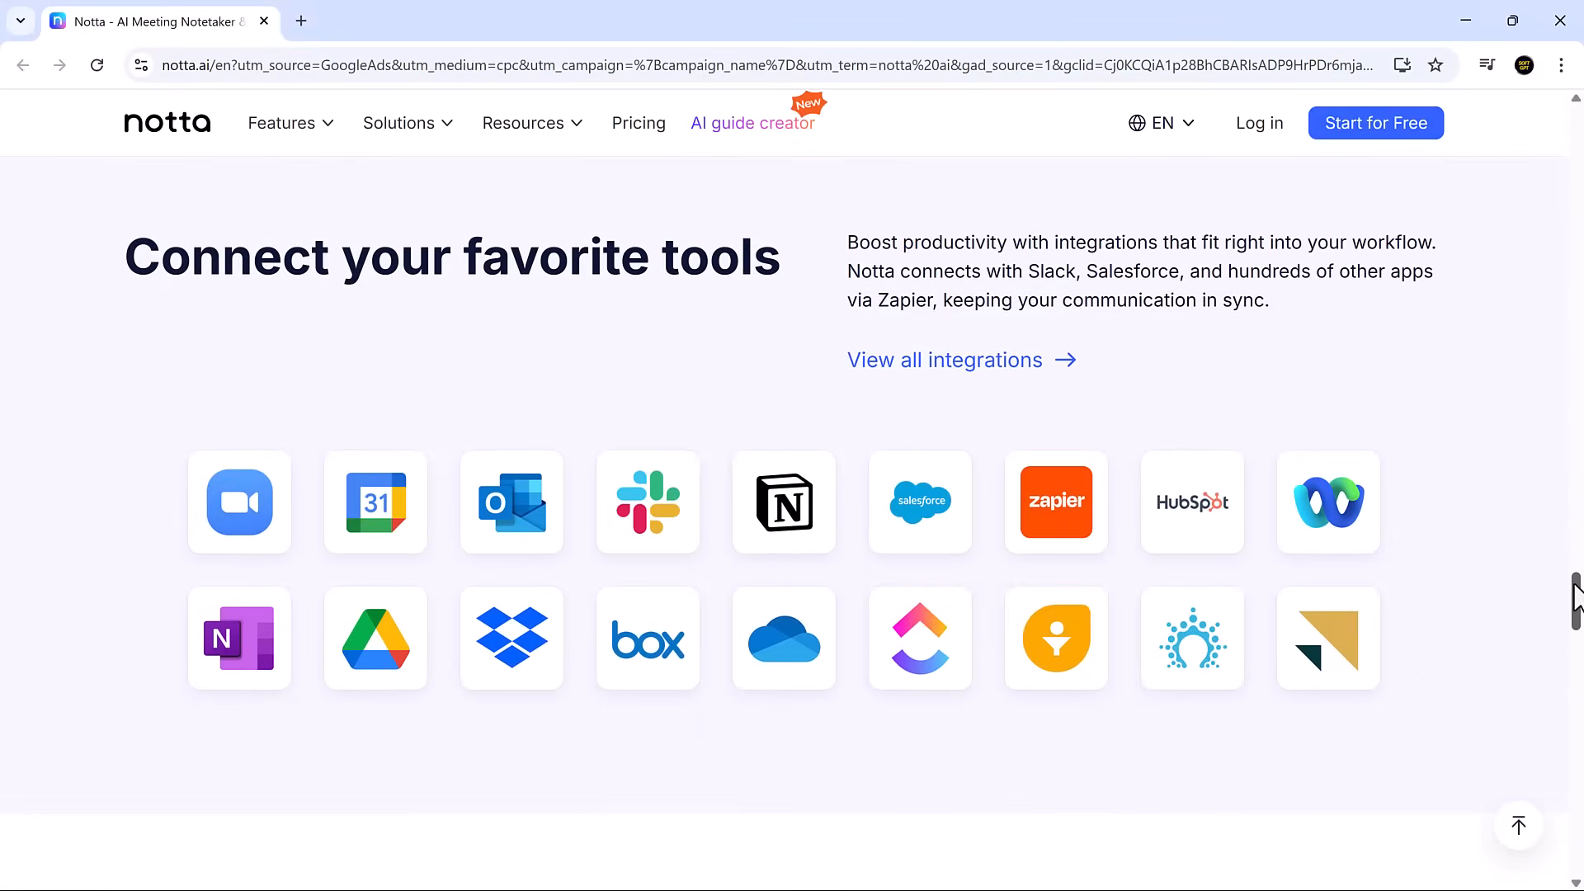
{"action": "scroll", "scroll_direction": "down", "scroll_amount": 3}
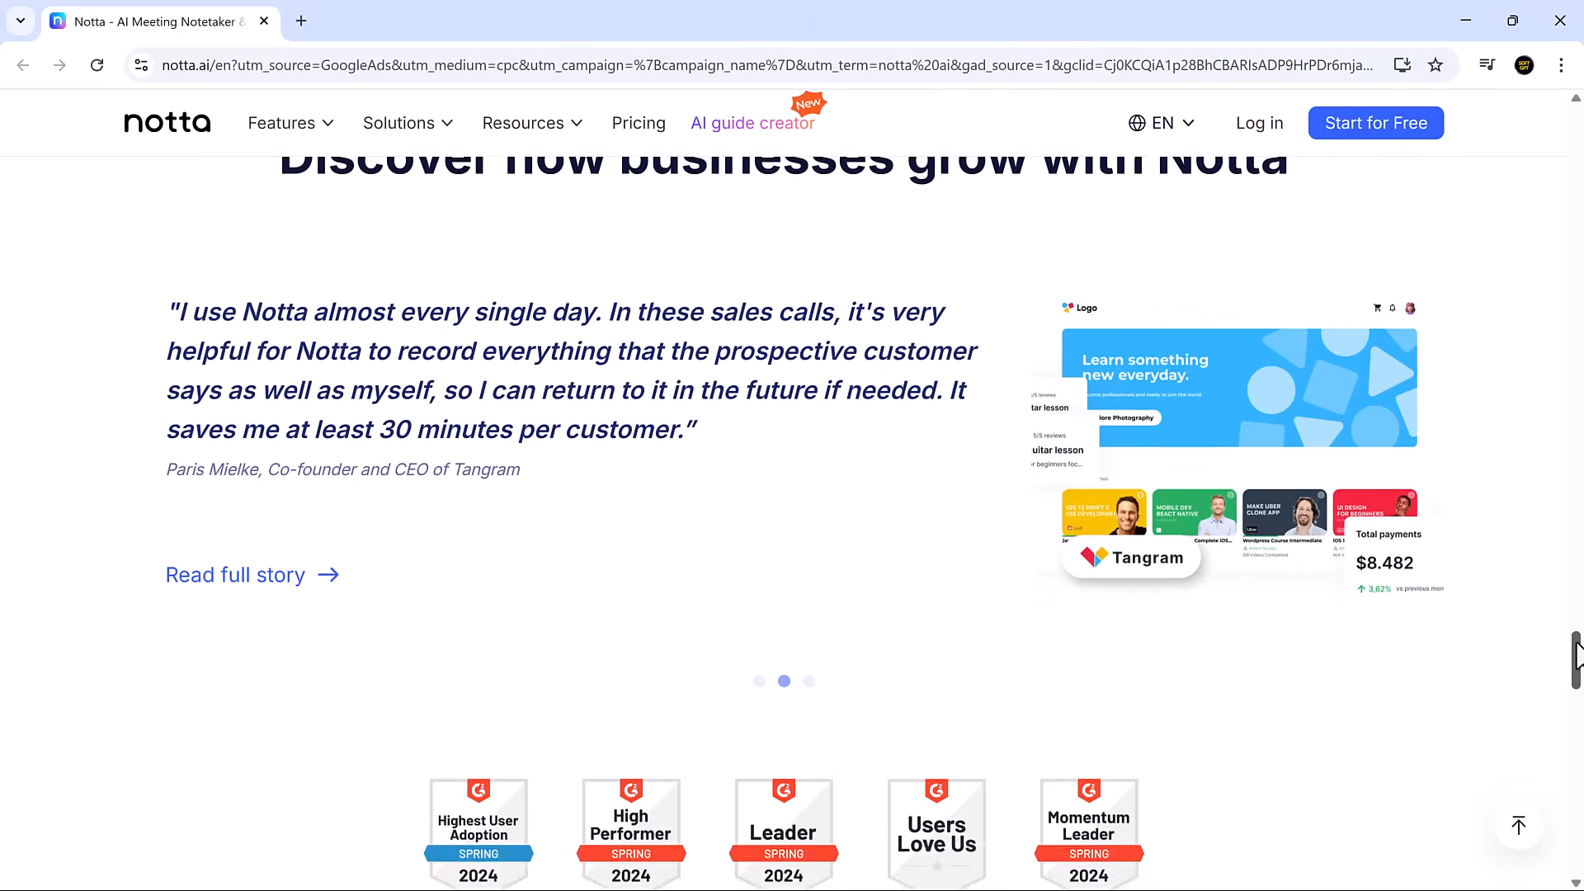
{"action": "scroll", "scroll_direction": "down", "scroll_amount": 3}
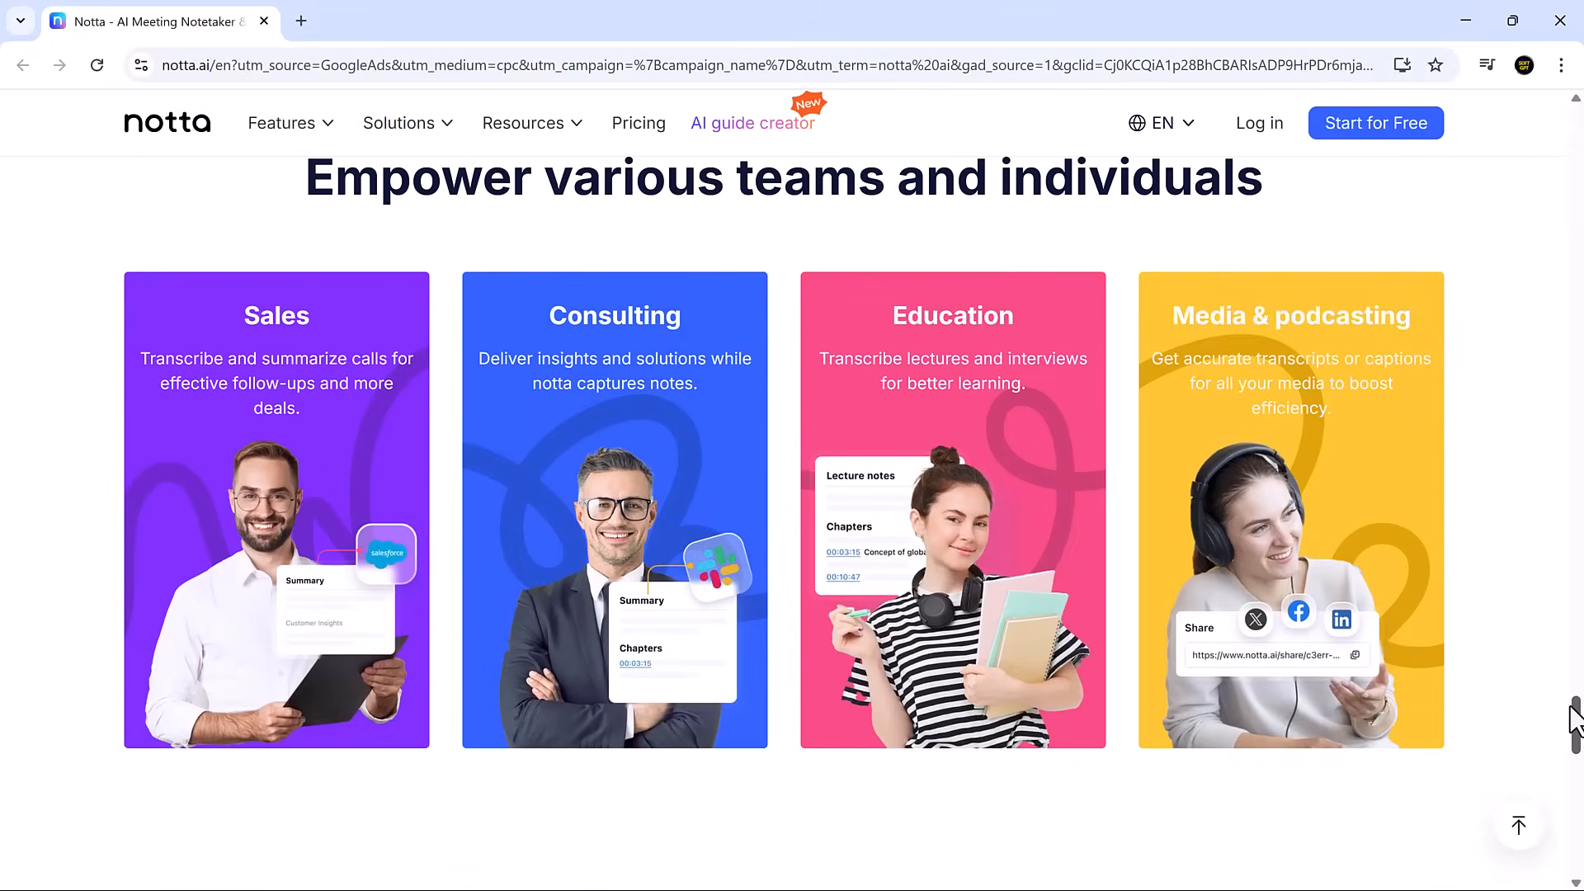
{"action": "scroll", "scroll_direction": "down", "scroll_amount": 3}
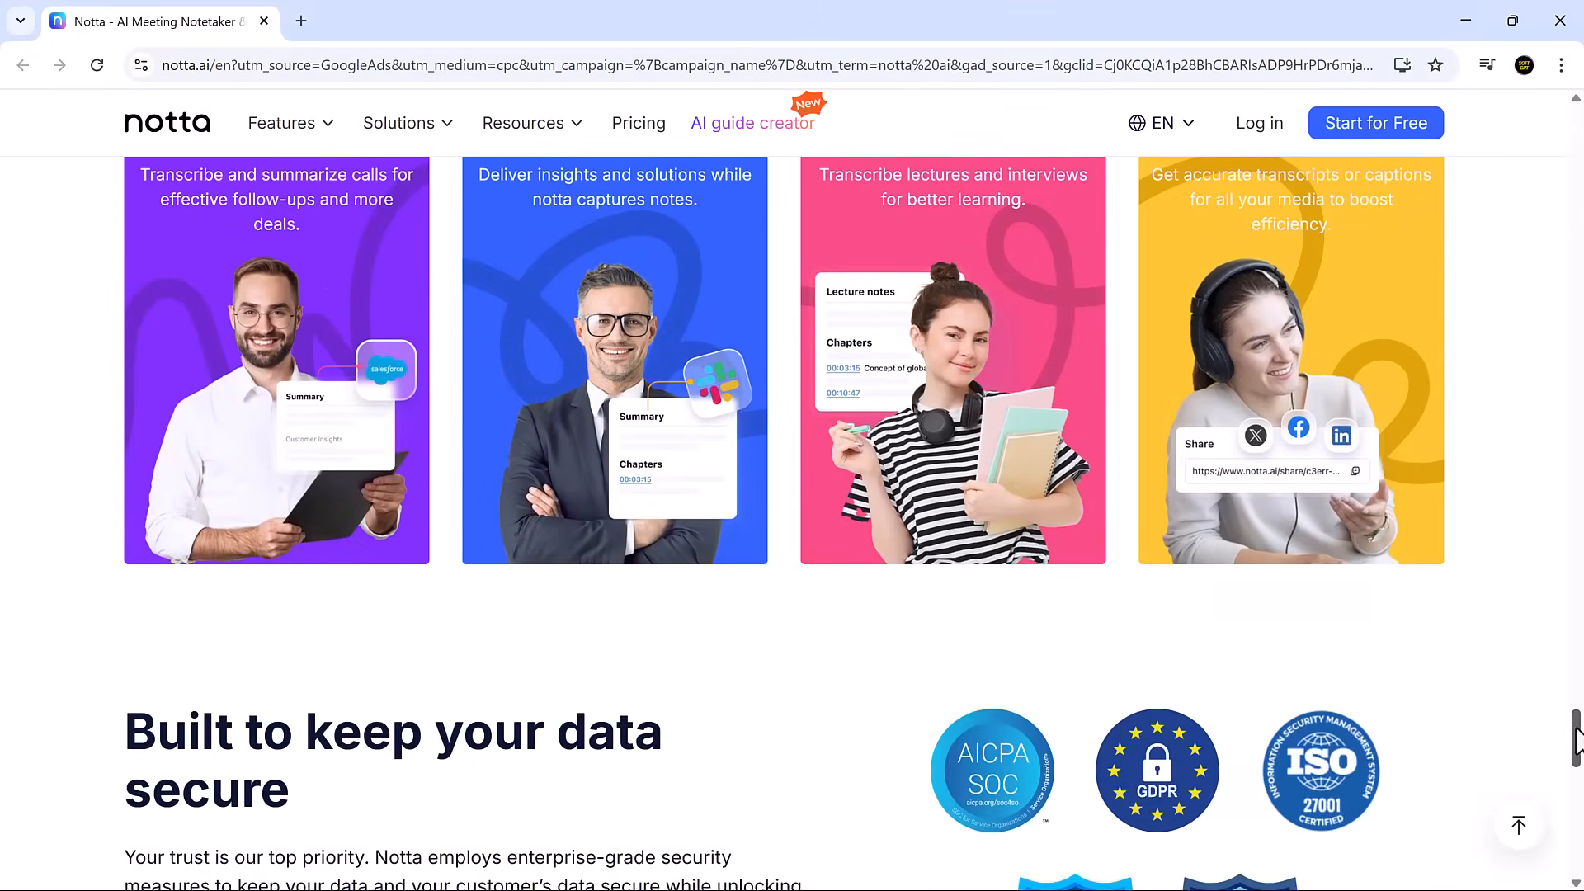
{"action": "scroll", "scroll_direction": "down", "scroll_amount": 3}
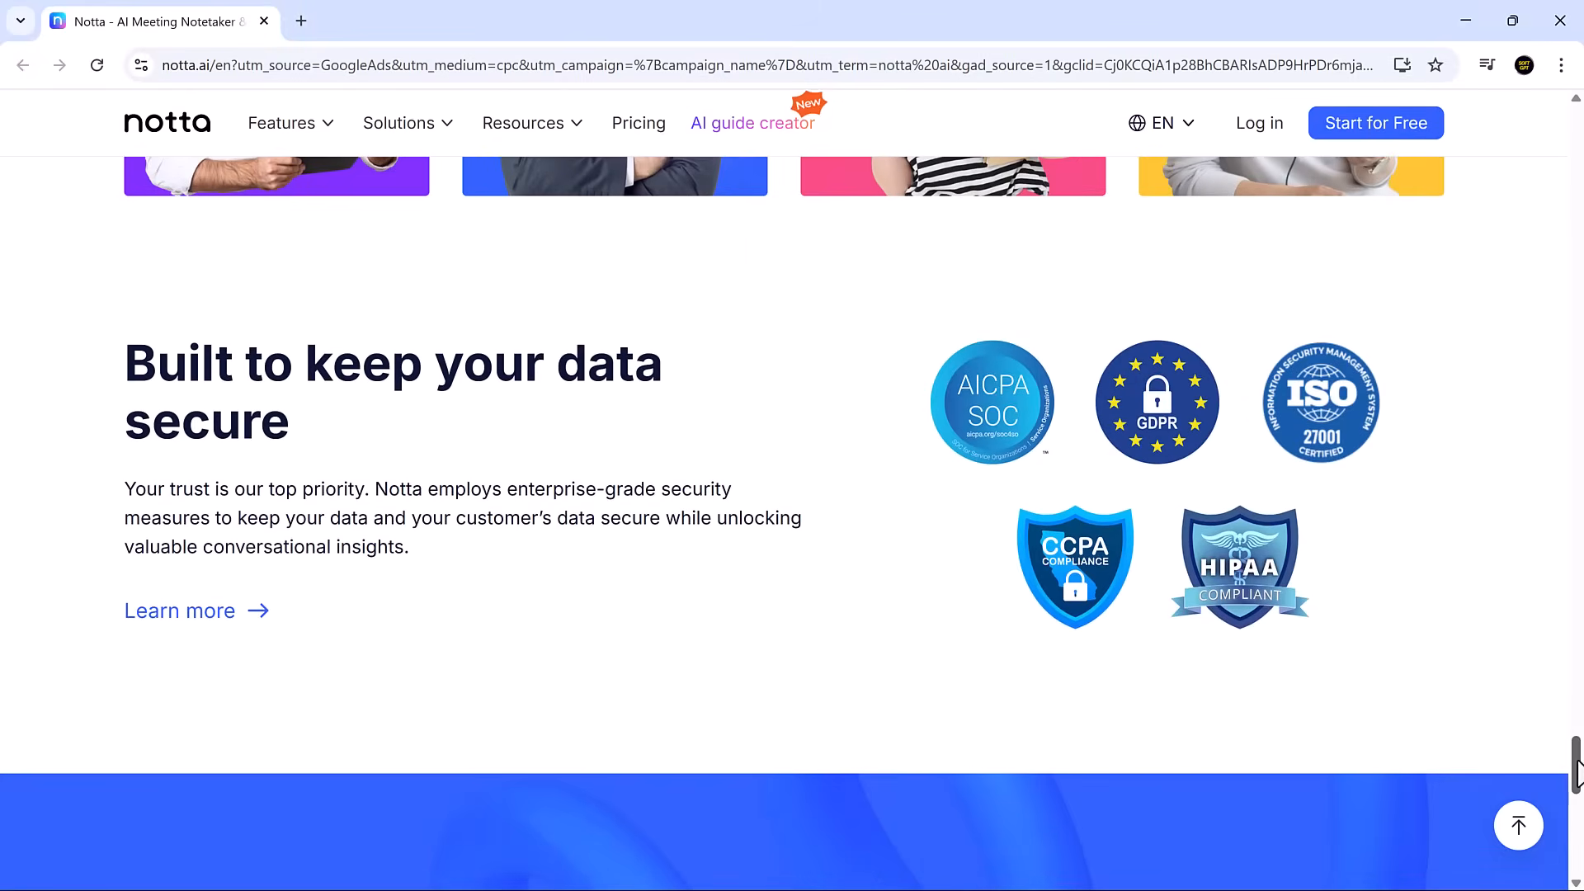
{"action": "scroll", "scroll_direction": "down", "scroll_amount": 3}
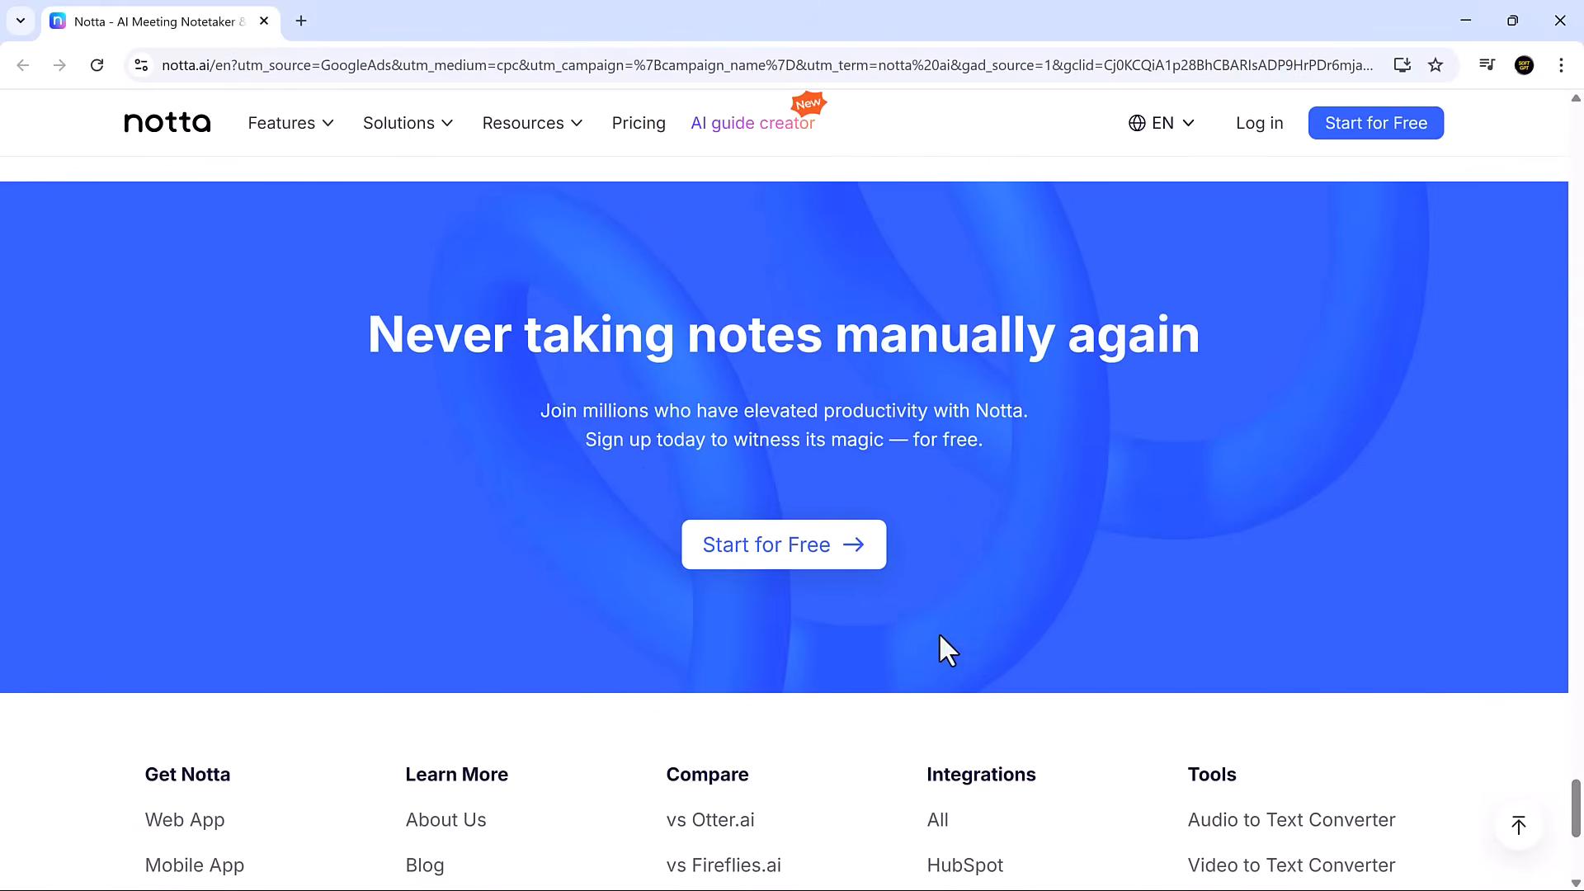
{"action": "mouse_move", "coordinate": [783, 545]}
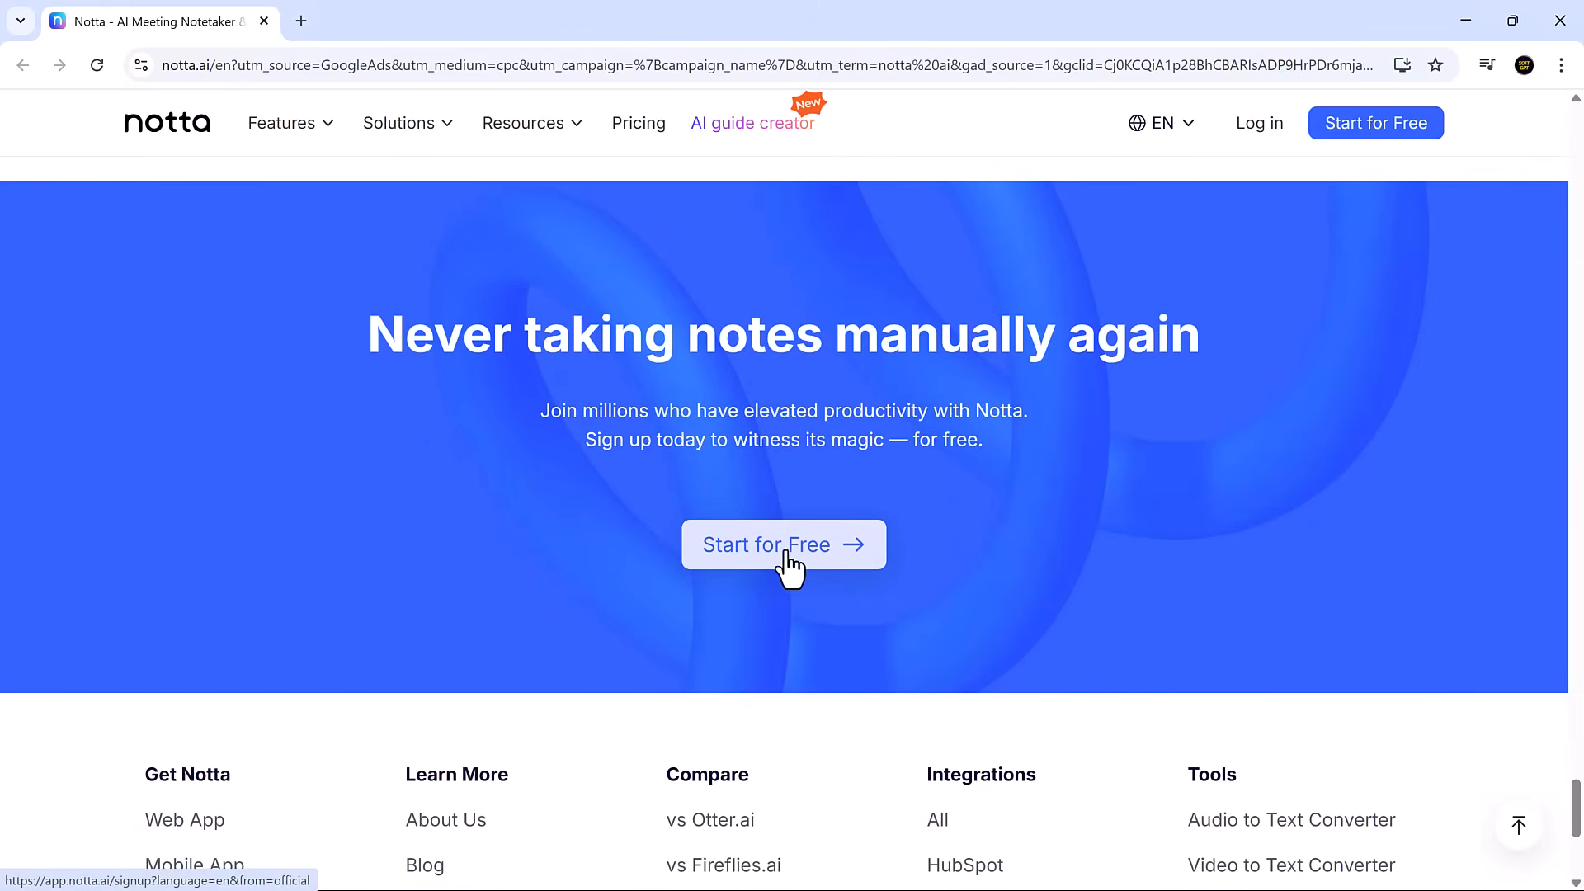
Enter the Notta web app through the 'Start for Free' banner button.
{"action": "left_click", "coordinate": [782, 545]}
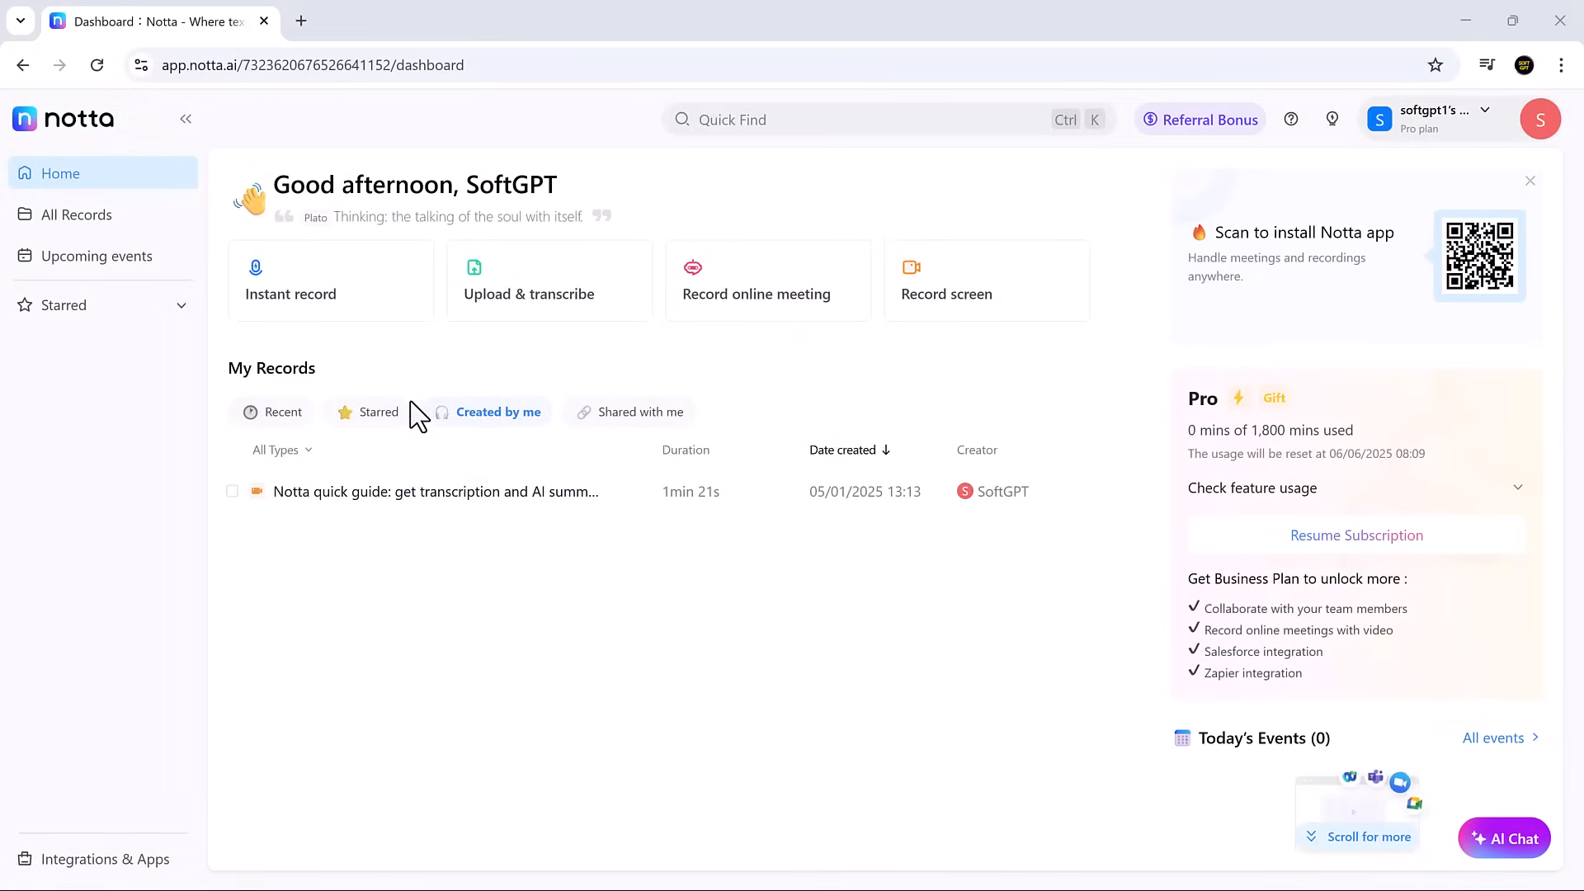
{"action": "mouse_move", "coordinate": [546, 293]}
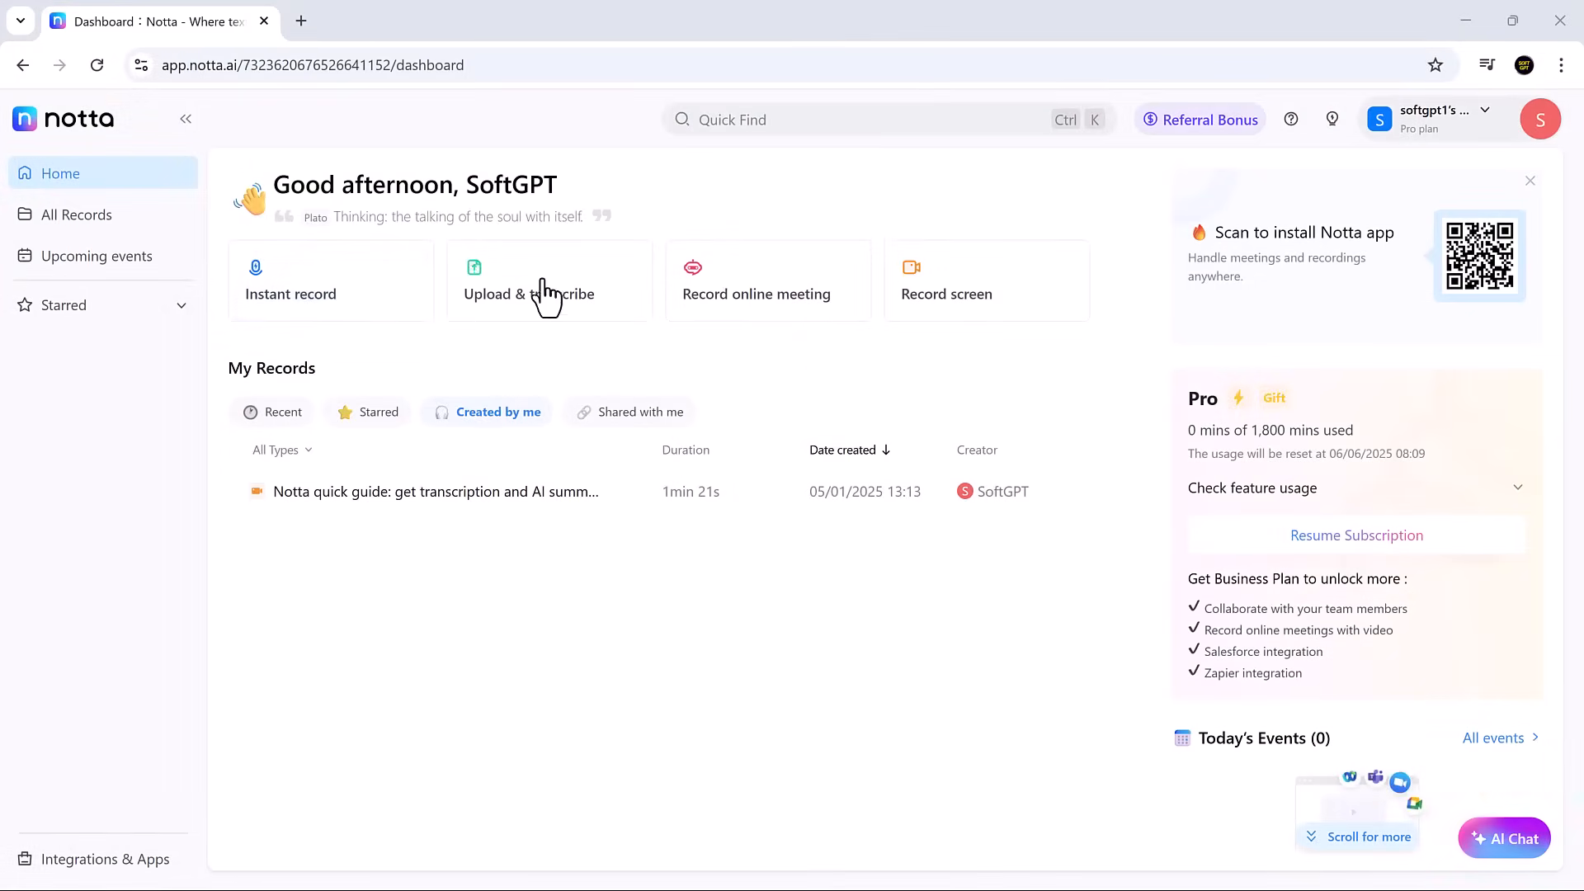
{"action": "mouse_move", "coordinate": [796, 318]}
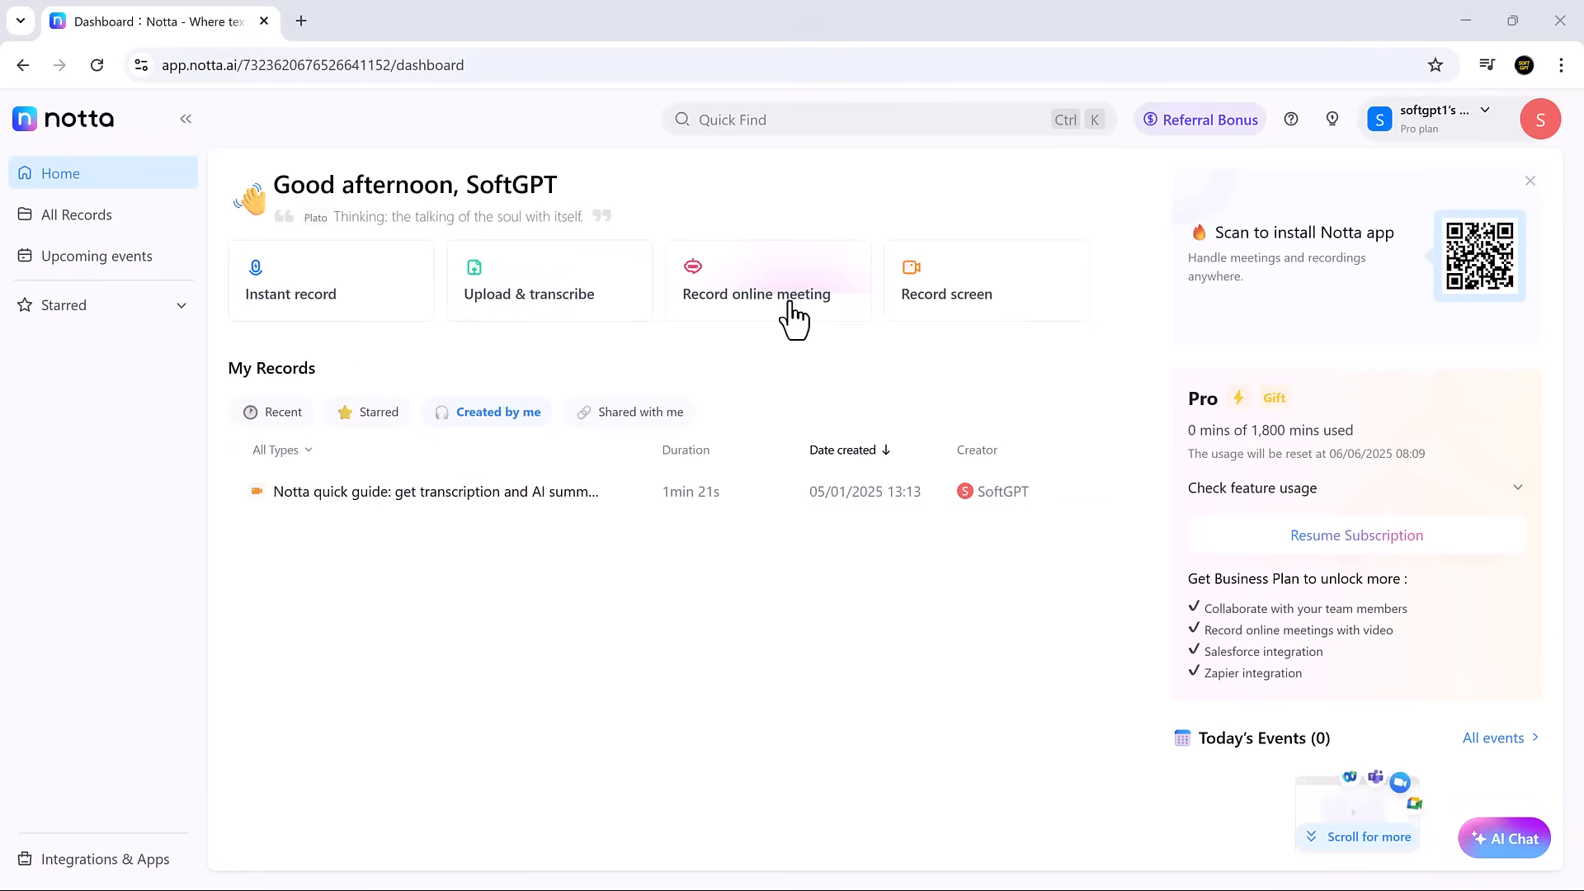
{"action": "mouse_move", "coordinate": [926, 307]}
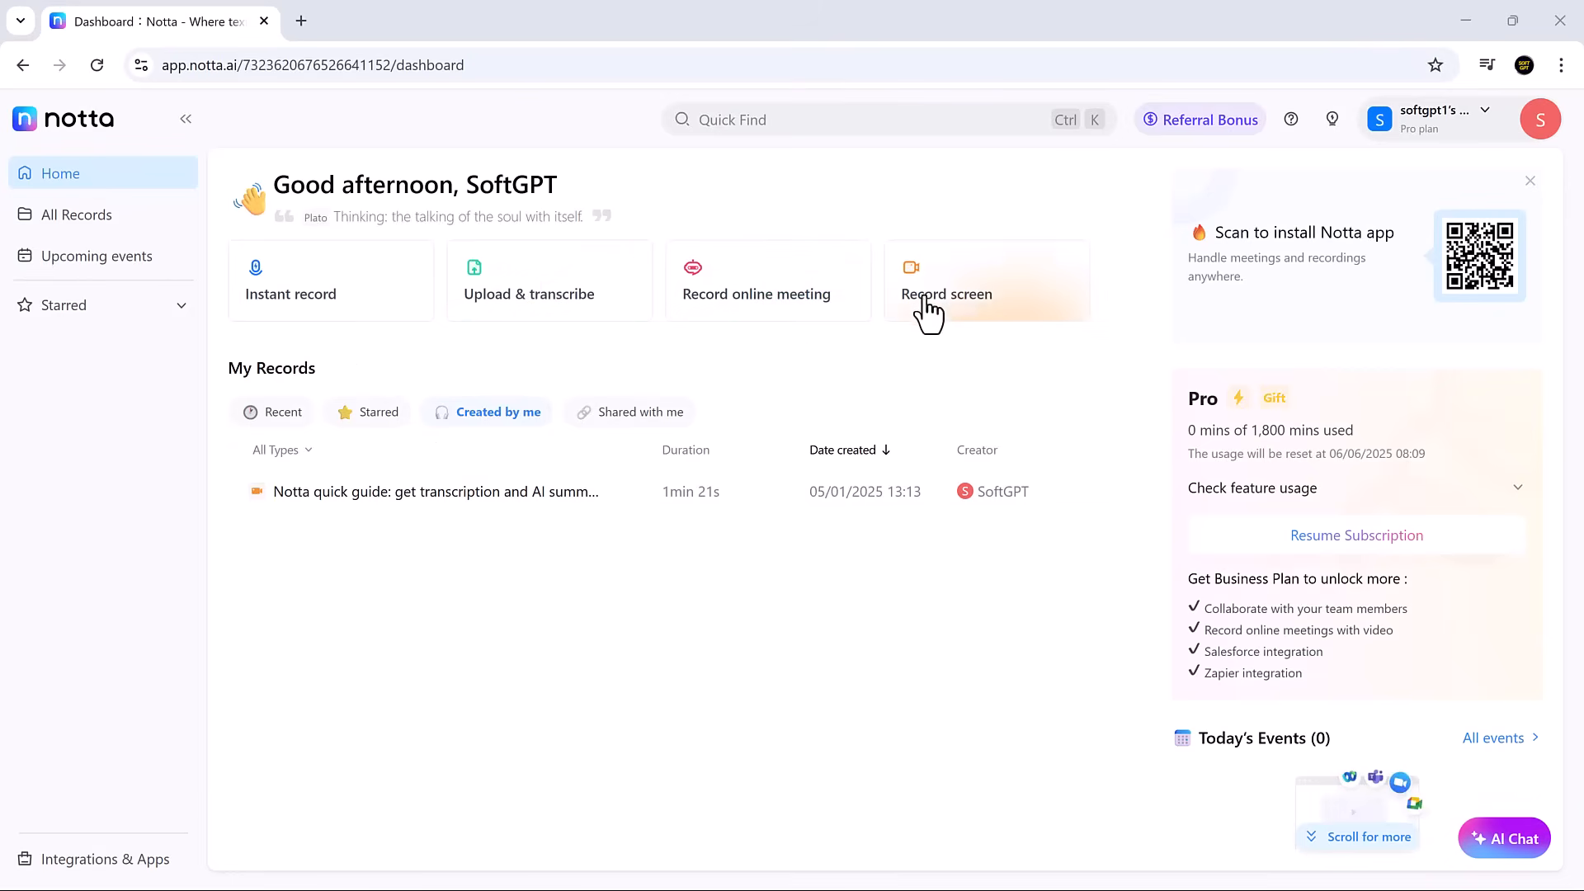
{"action": "mouse_move", "coordinate": [1504, 837]}
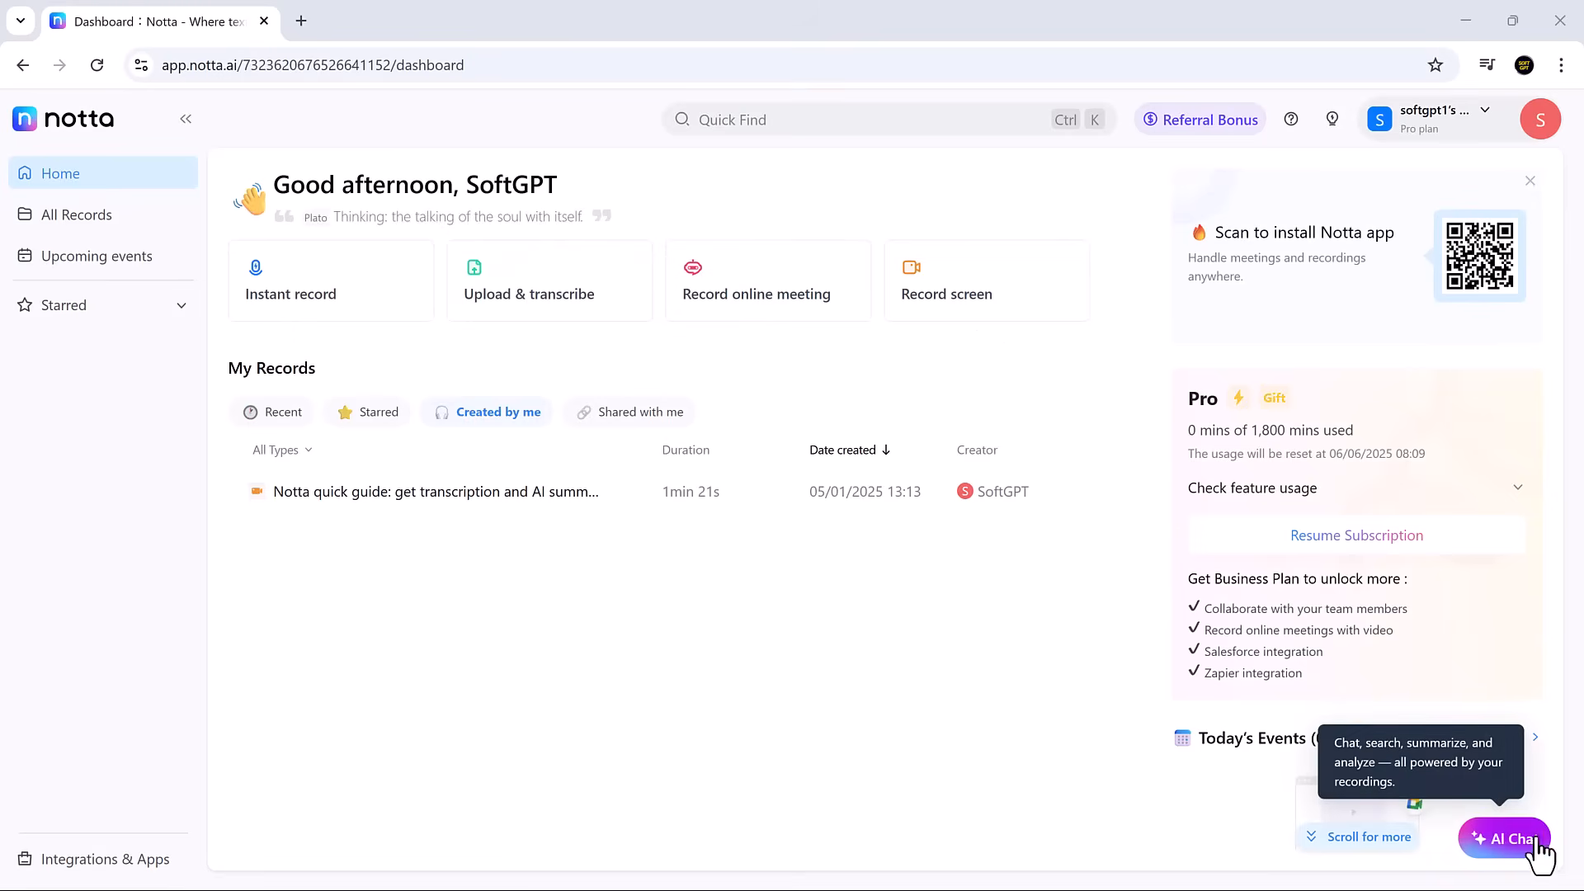
{"action": "mouse_move", "coordinate": [616, 505]}
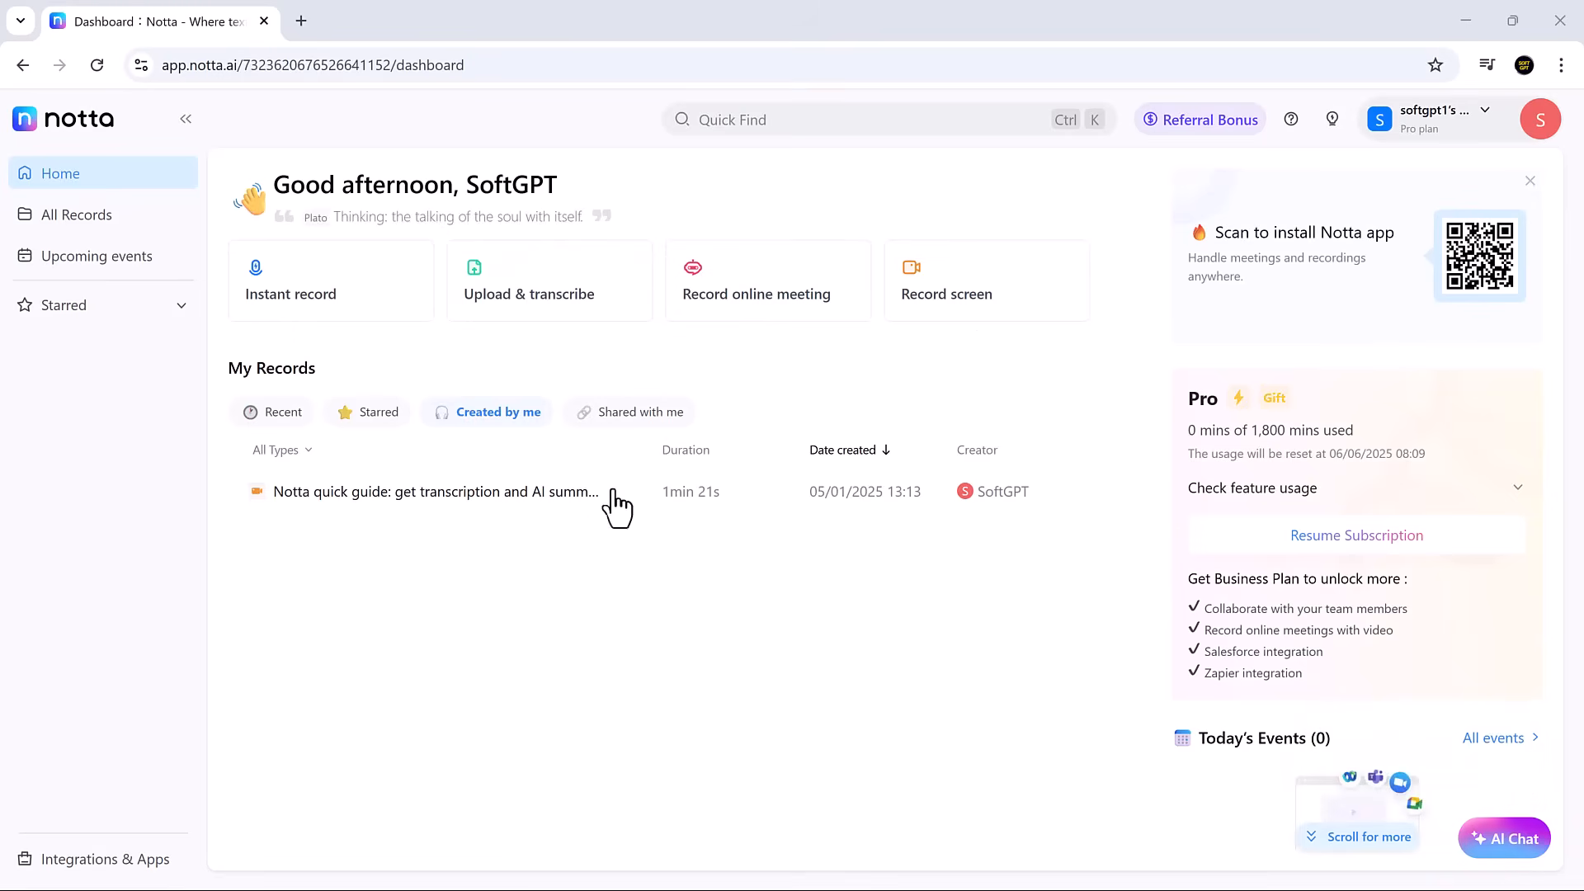
{"action": "mouse_move", "coordinate": [359, 299]}
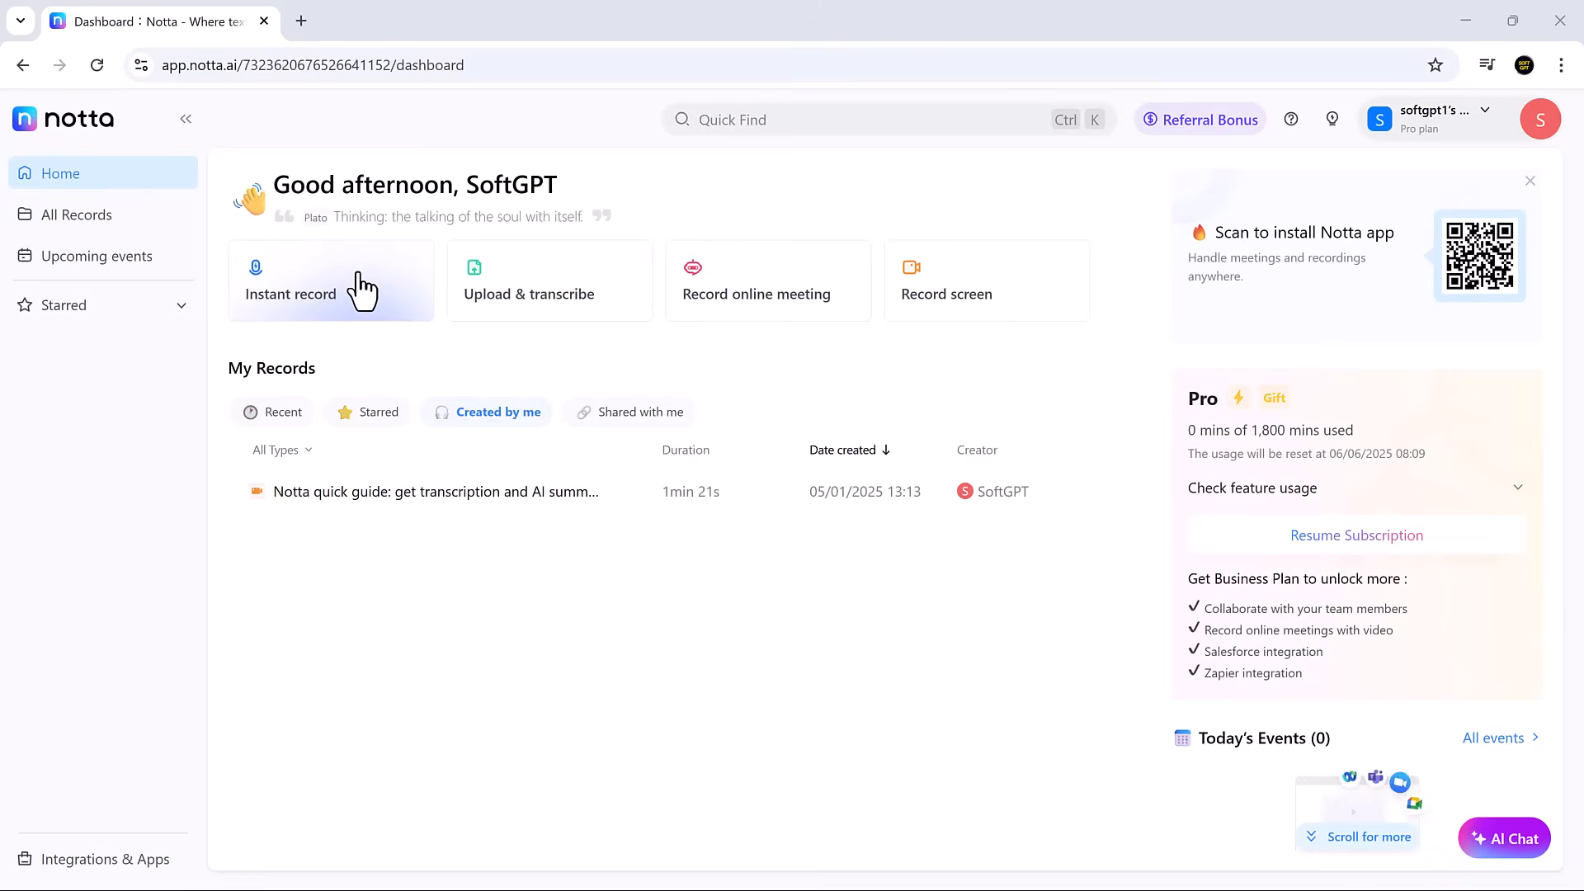
{"action": "mouse_move", "coordinate": [348, 298]}
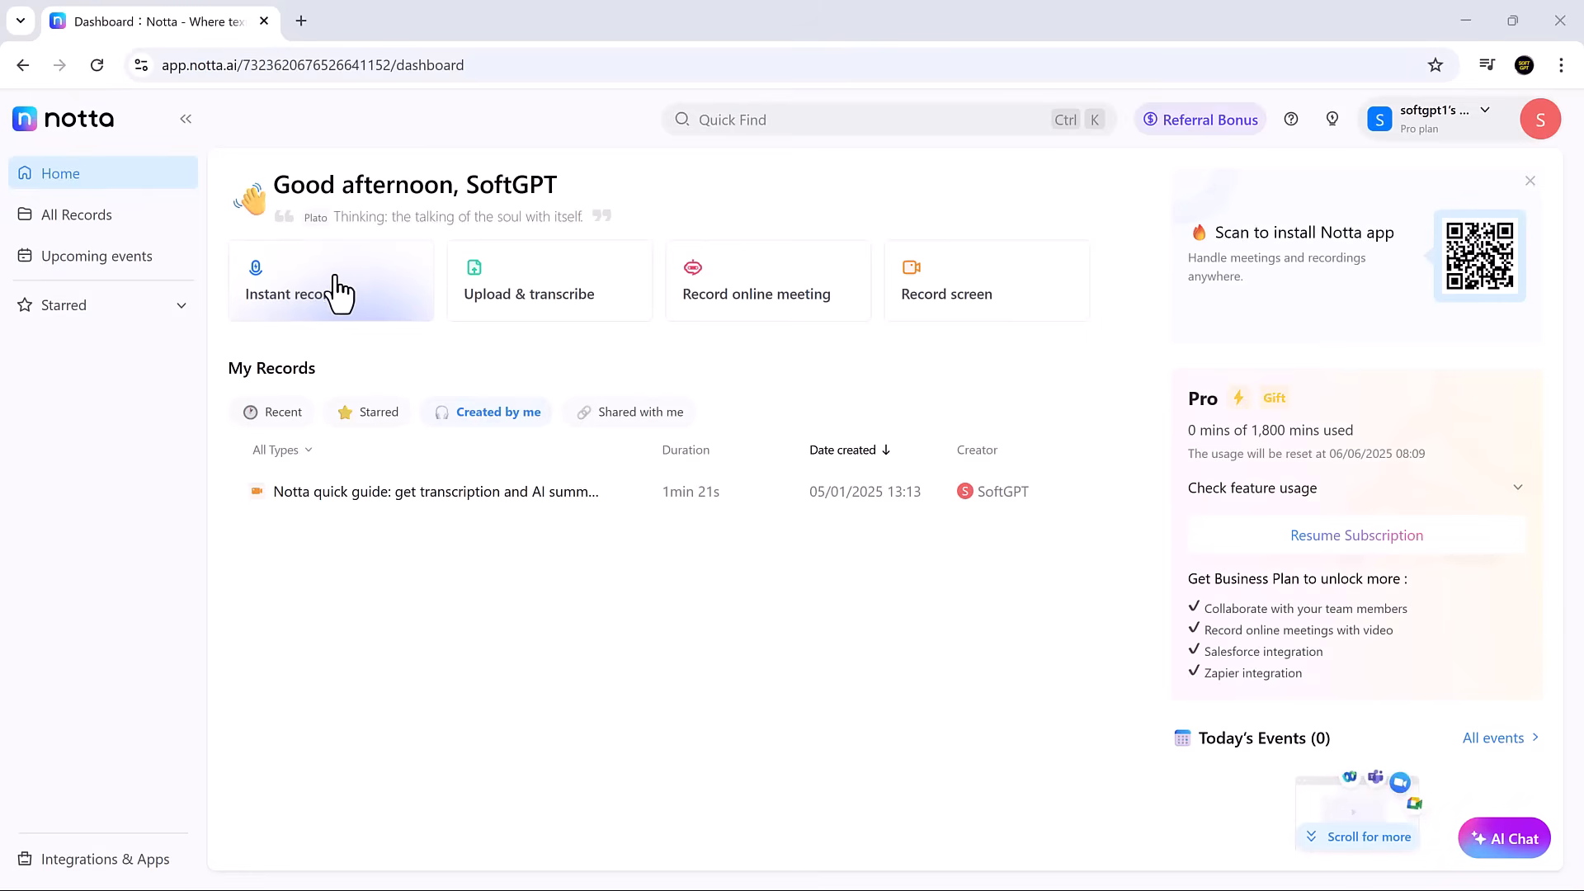
{"action": "mouse_move", "coordinate": [360, 310]}
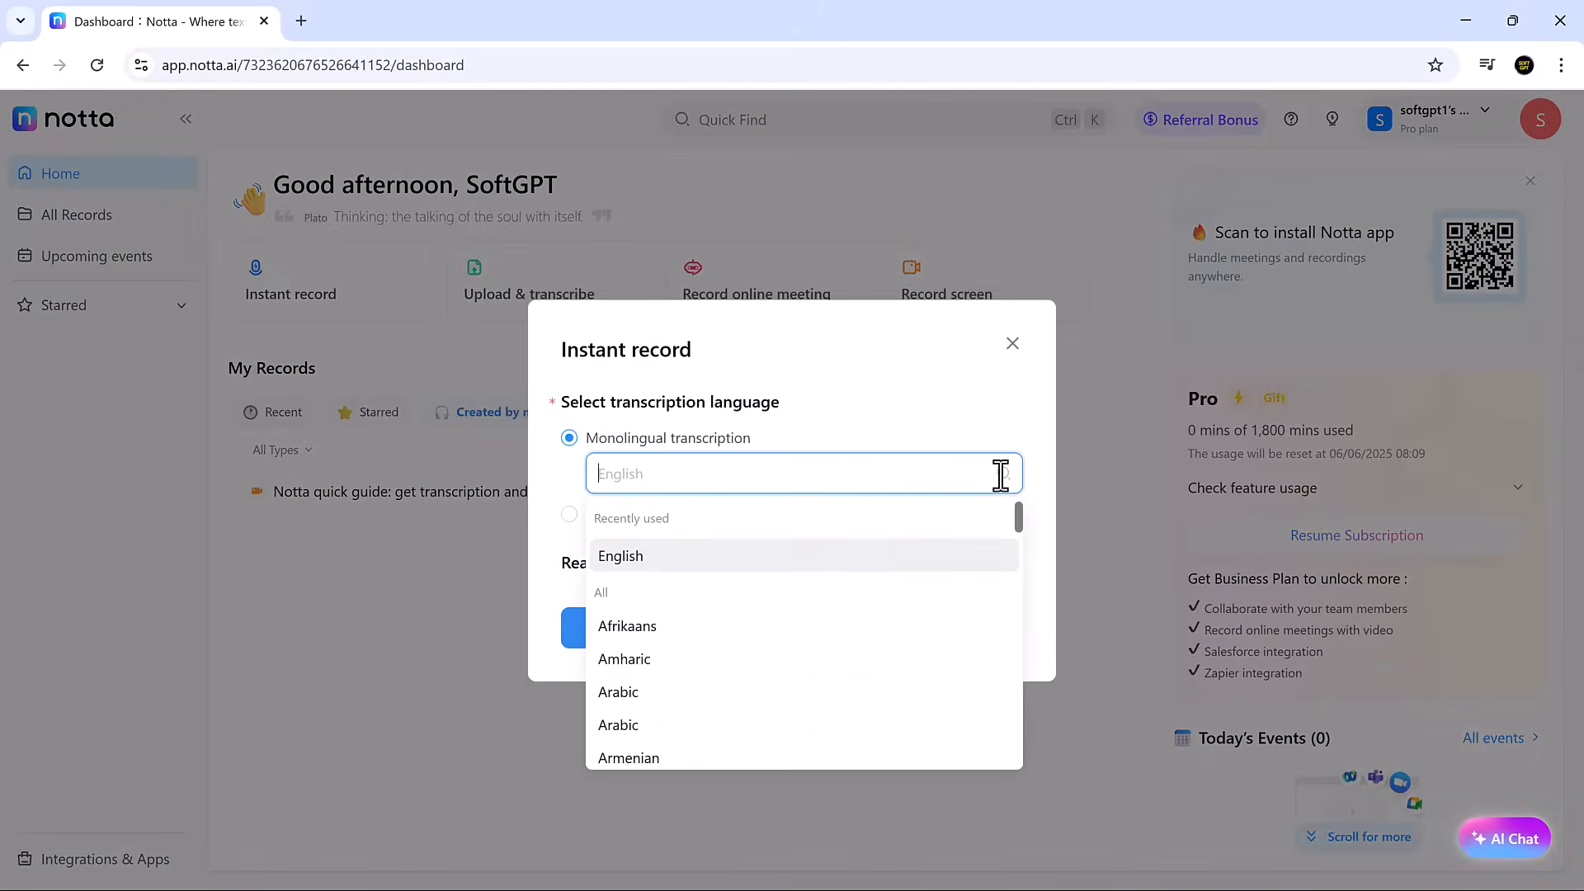
{"action": "mouse_move", "coordinate": [786, 562]}
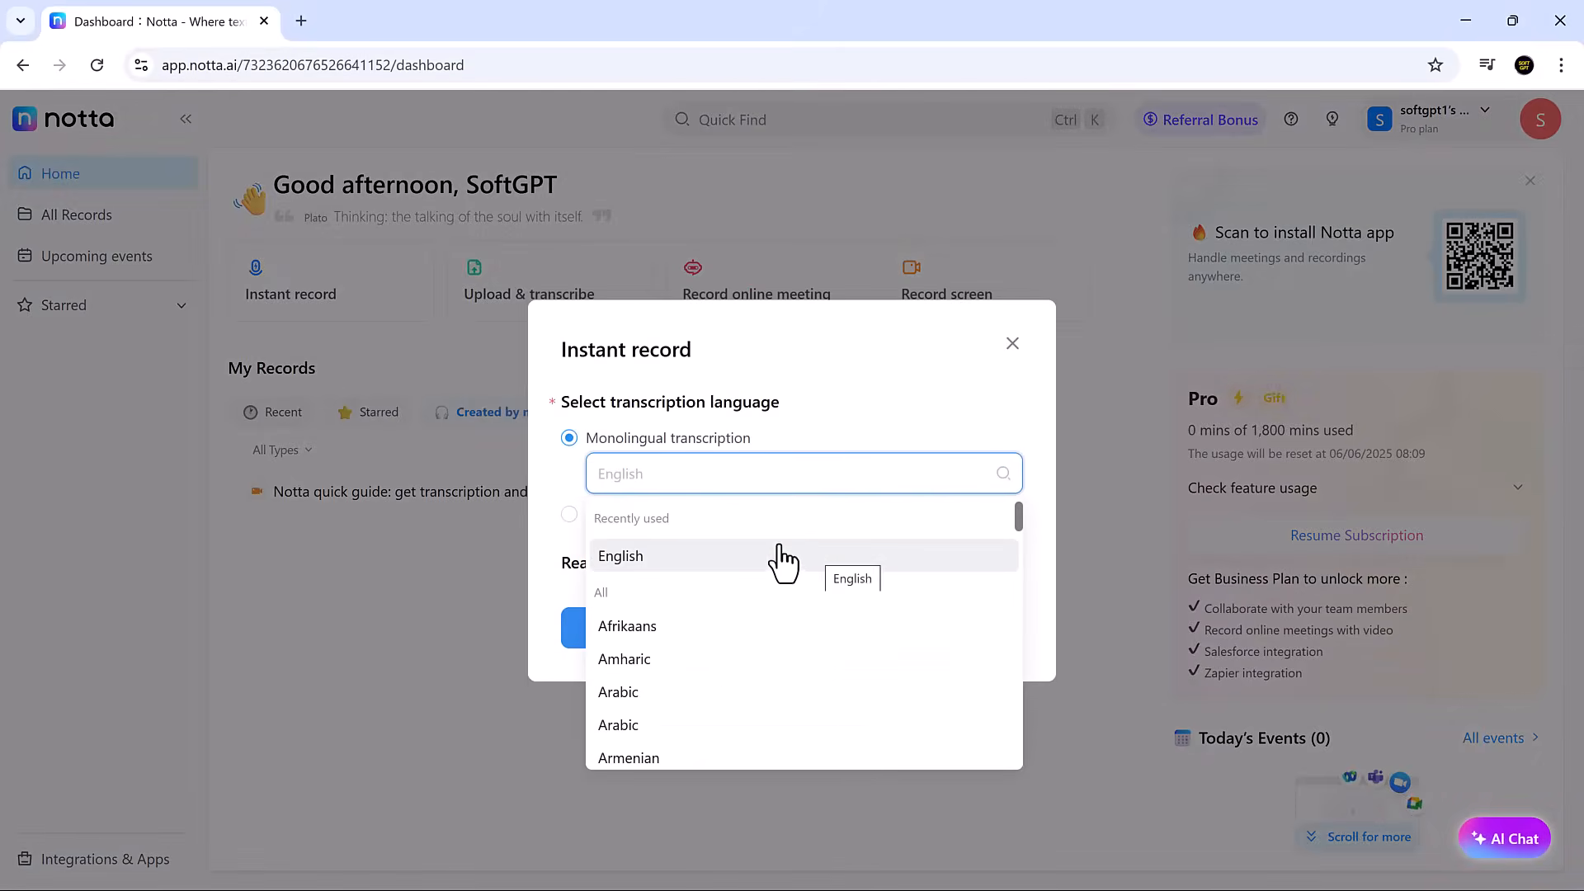
Record a bilingual English–German transcript with translation on, then return to the records list.
{"action": "left_click", "coordinate": [569, 447]}
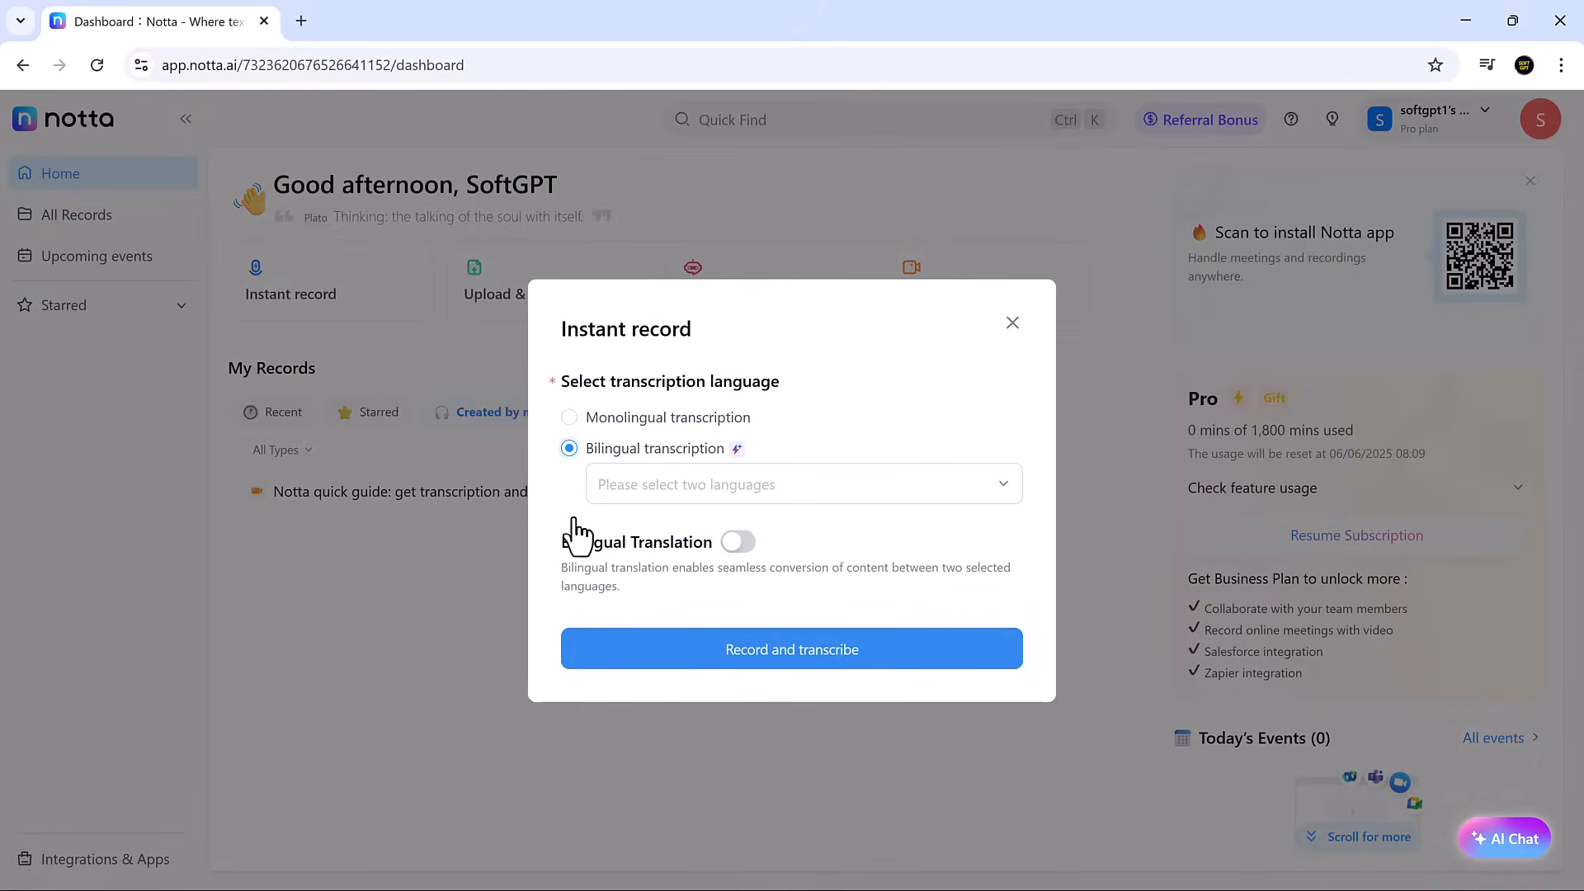
{"action": "left_click", "coordinate": [797, 484]}
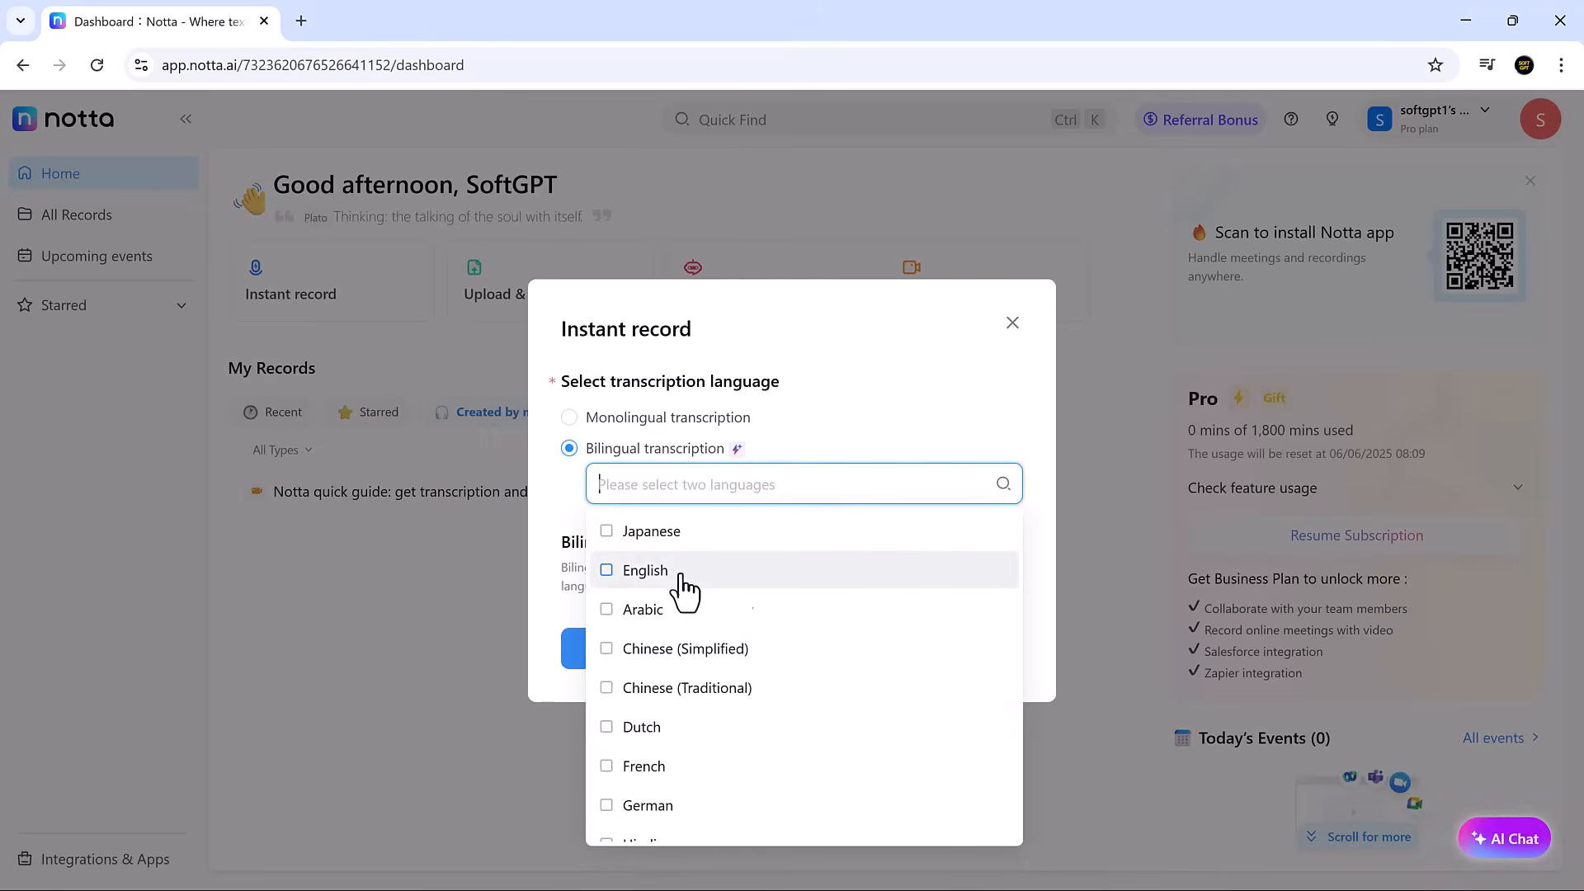
{"action": "left_click", "coordinate": [643, 805]}
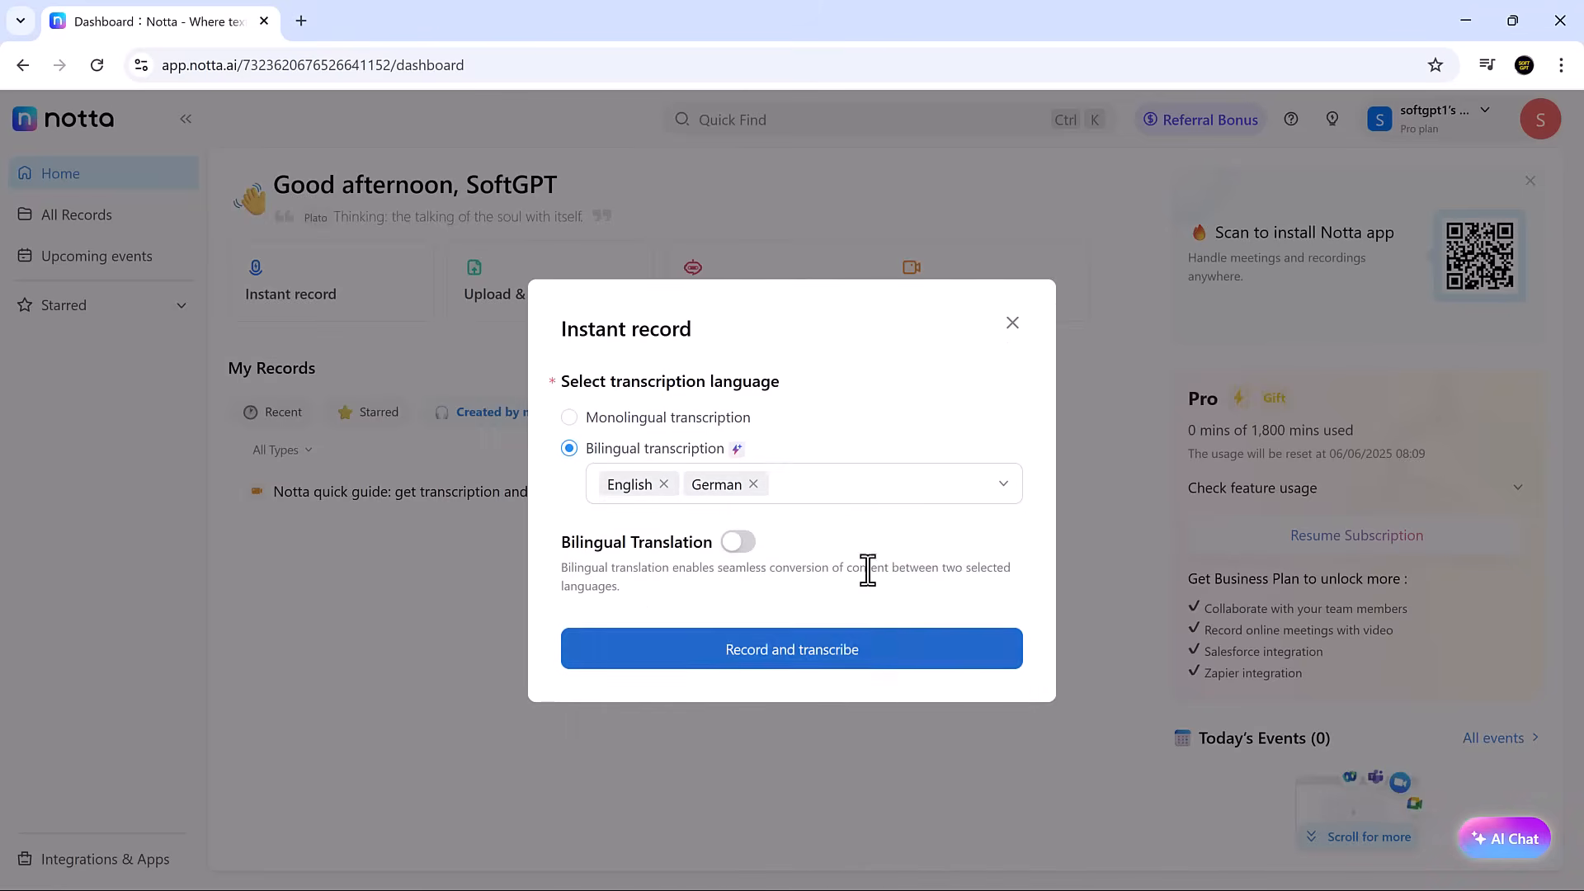
{"action": "left_click", "coordinate": [737, 541]}
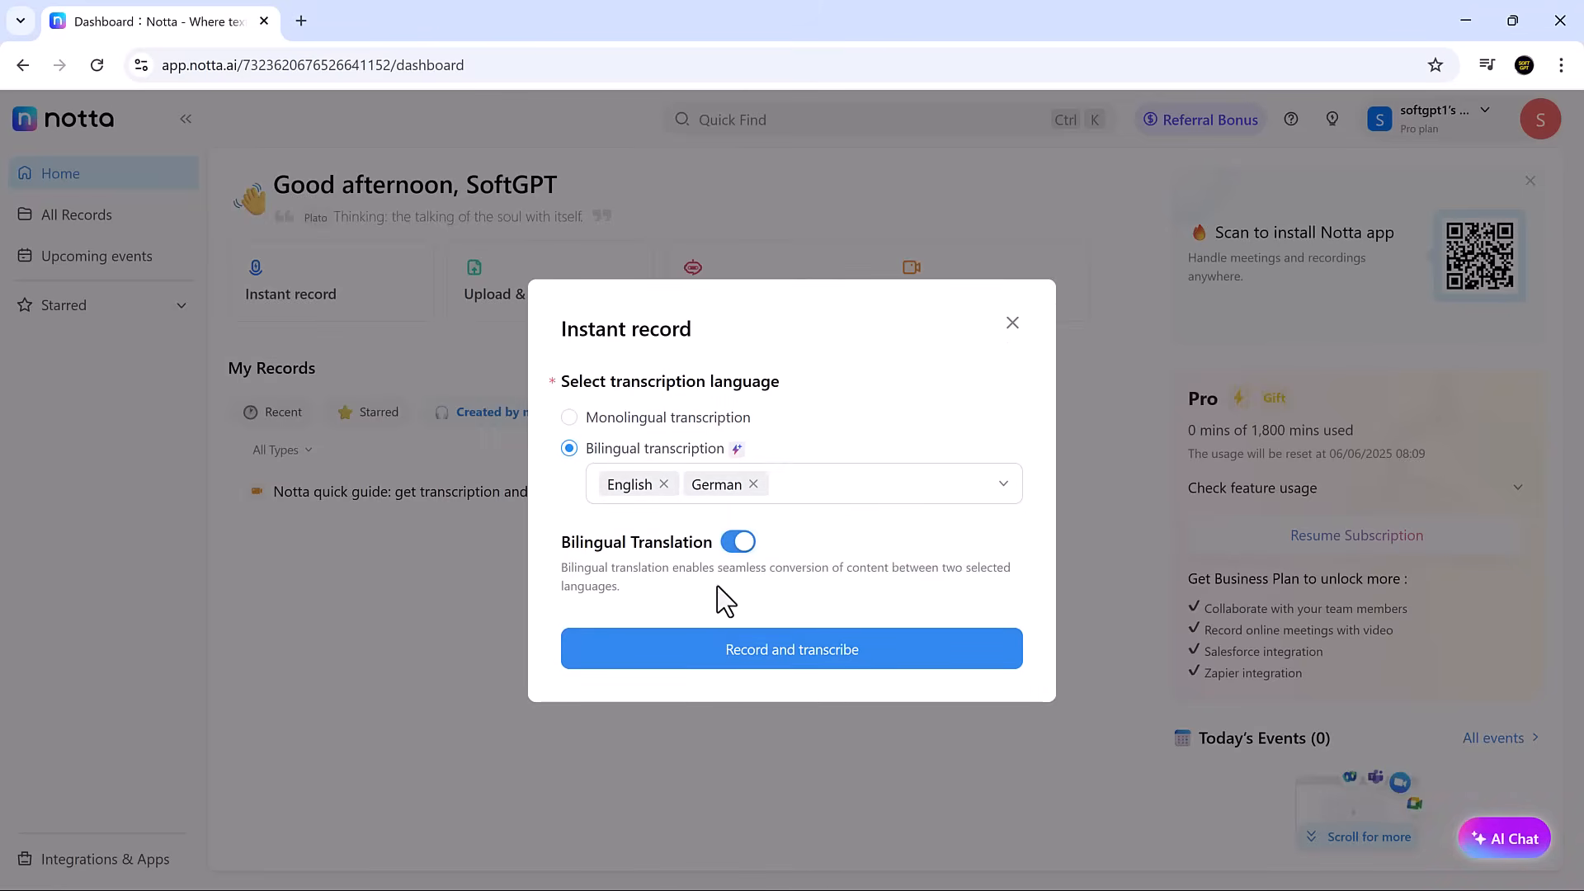
{"action": "left_click", "coordinate": [792, 648]}
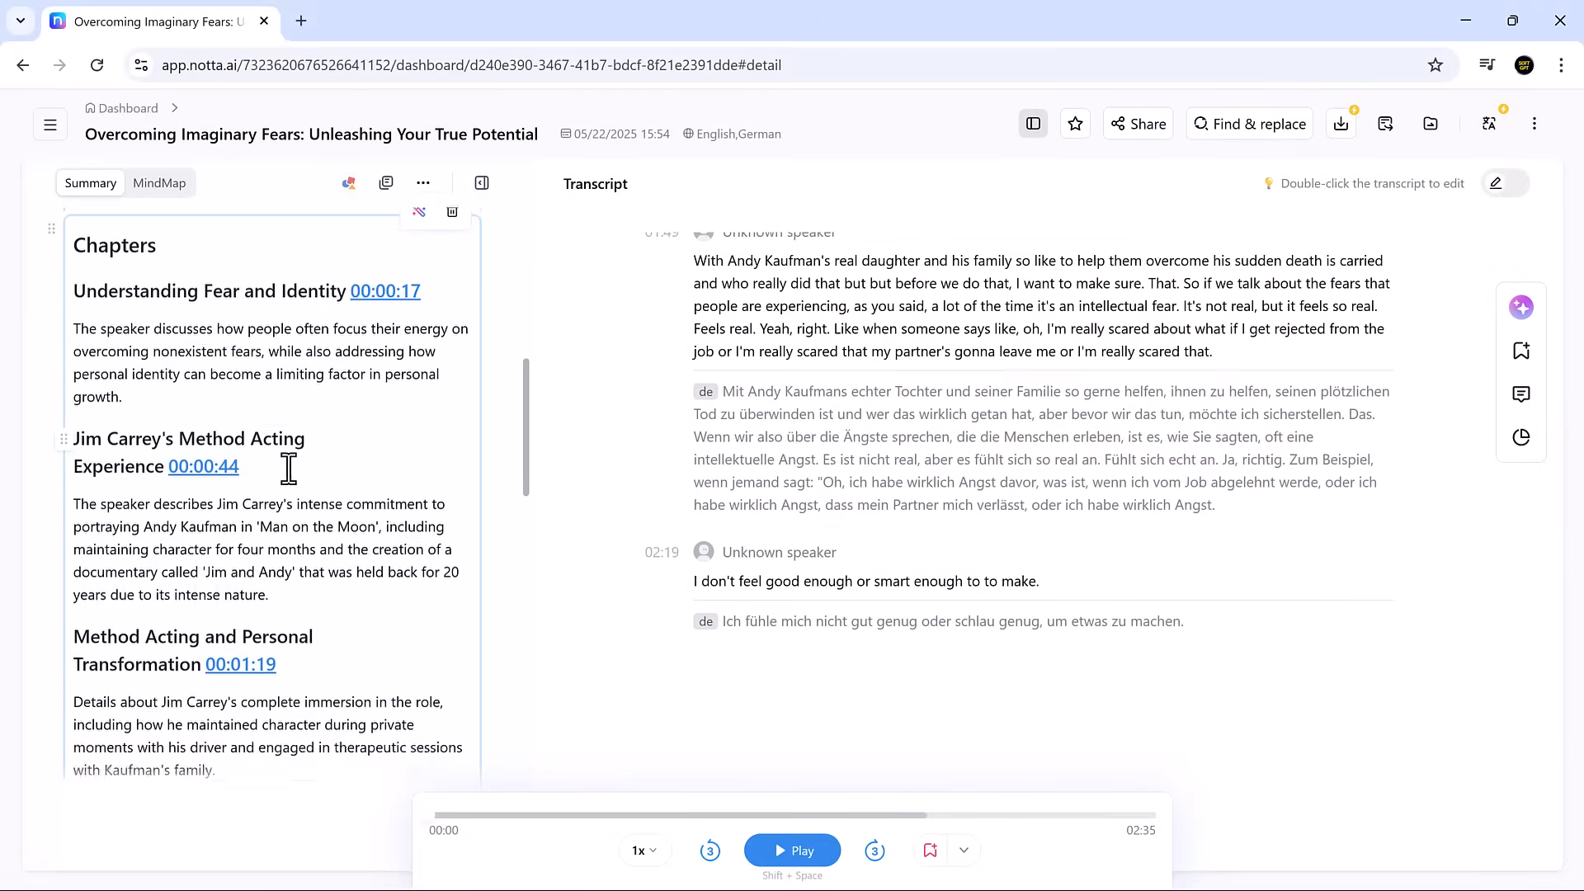
{"action": "left_click", "coordinate": [127, 108]}
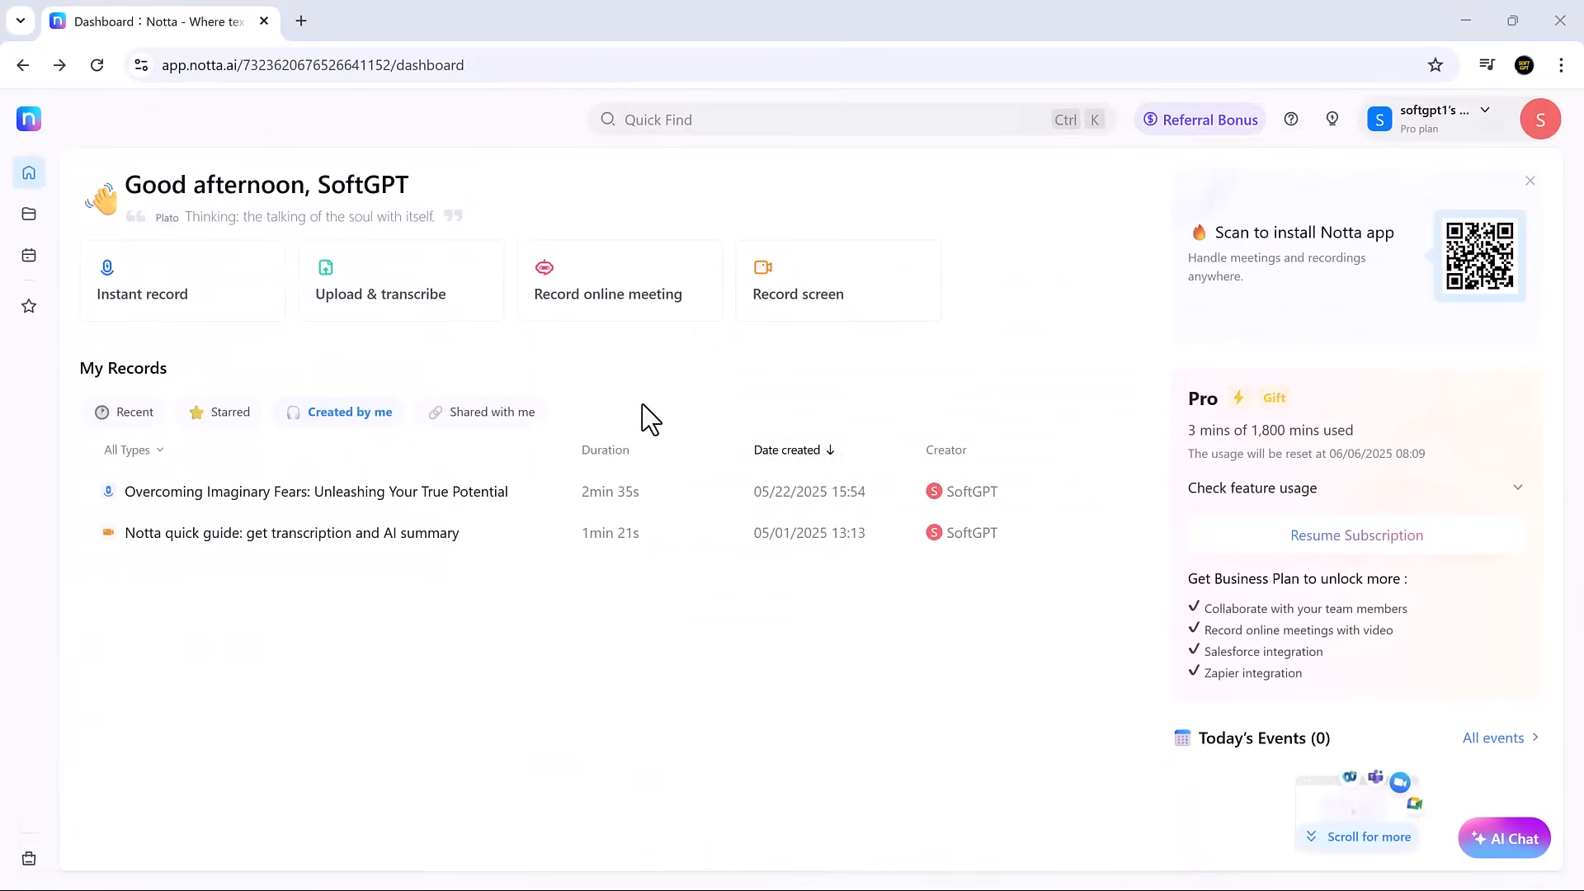
{"action": "mouse_move", "coordinate": [389, 297]}
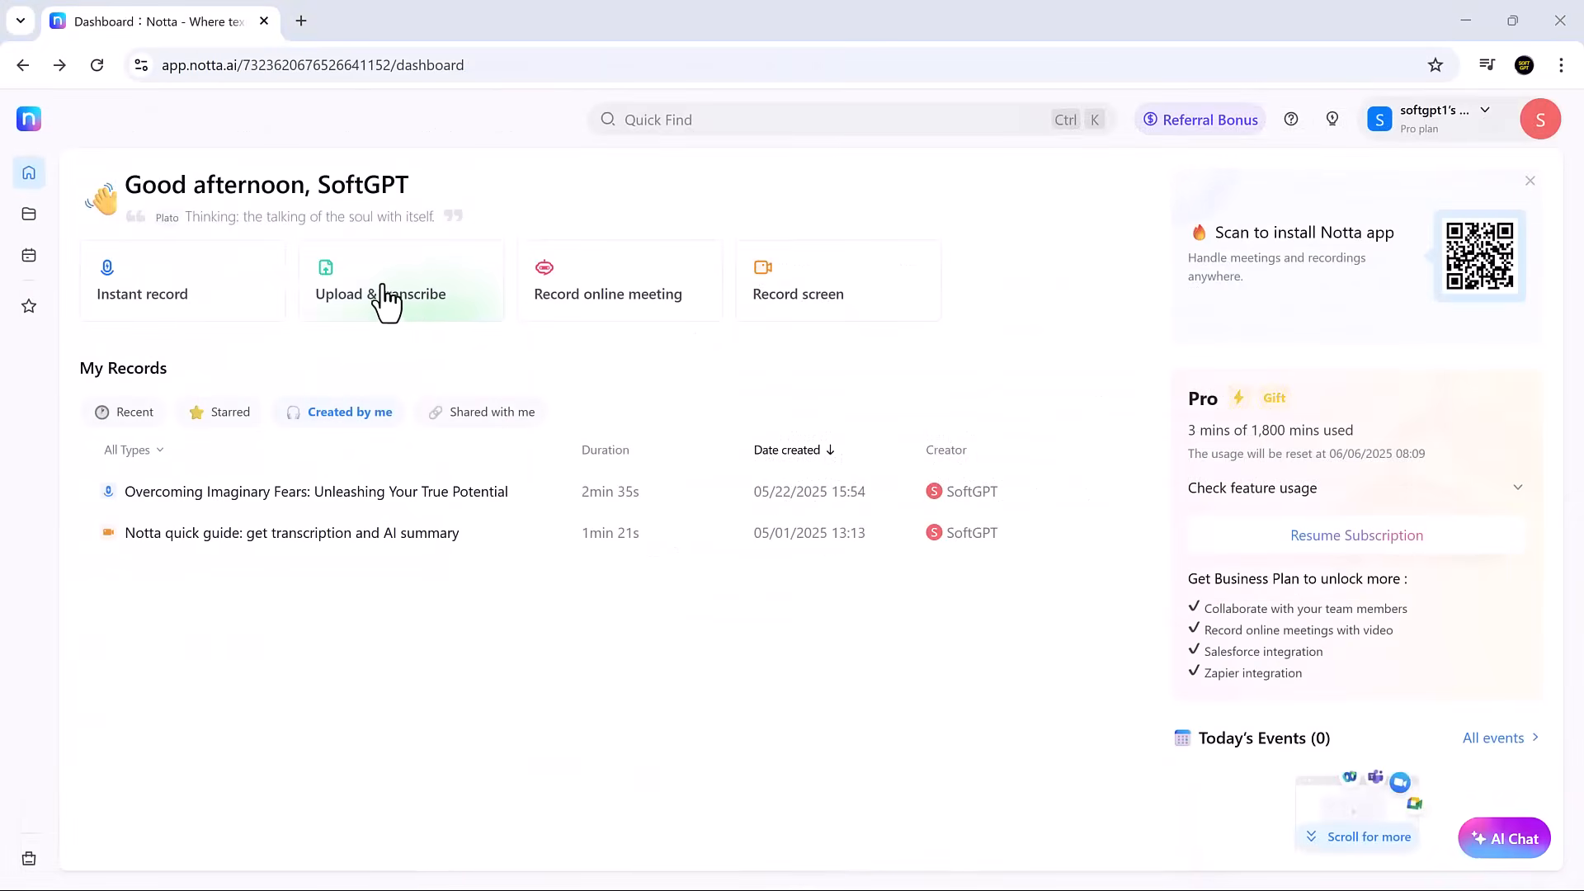
Upload the Top 5 Must-Have AI Tools mp4 for English transcription with two speakers.
{"action": "left_click", "coordinate": [381, 293]}
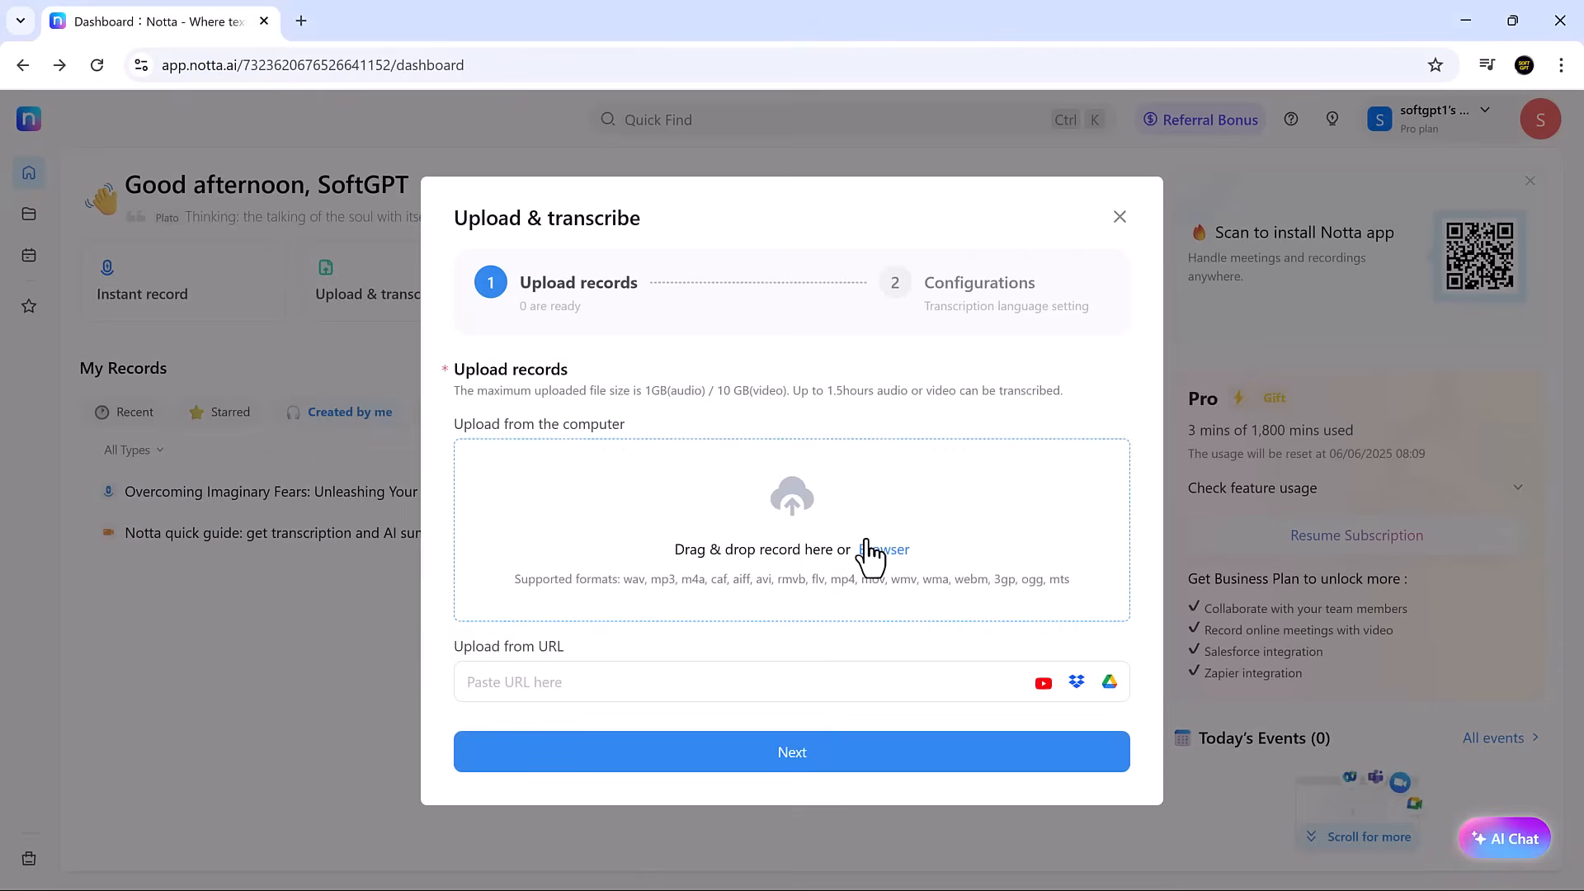
{"action": "mouse_move", "coordinate": [881, 561]}
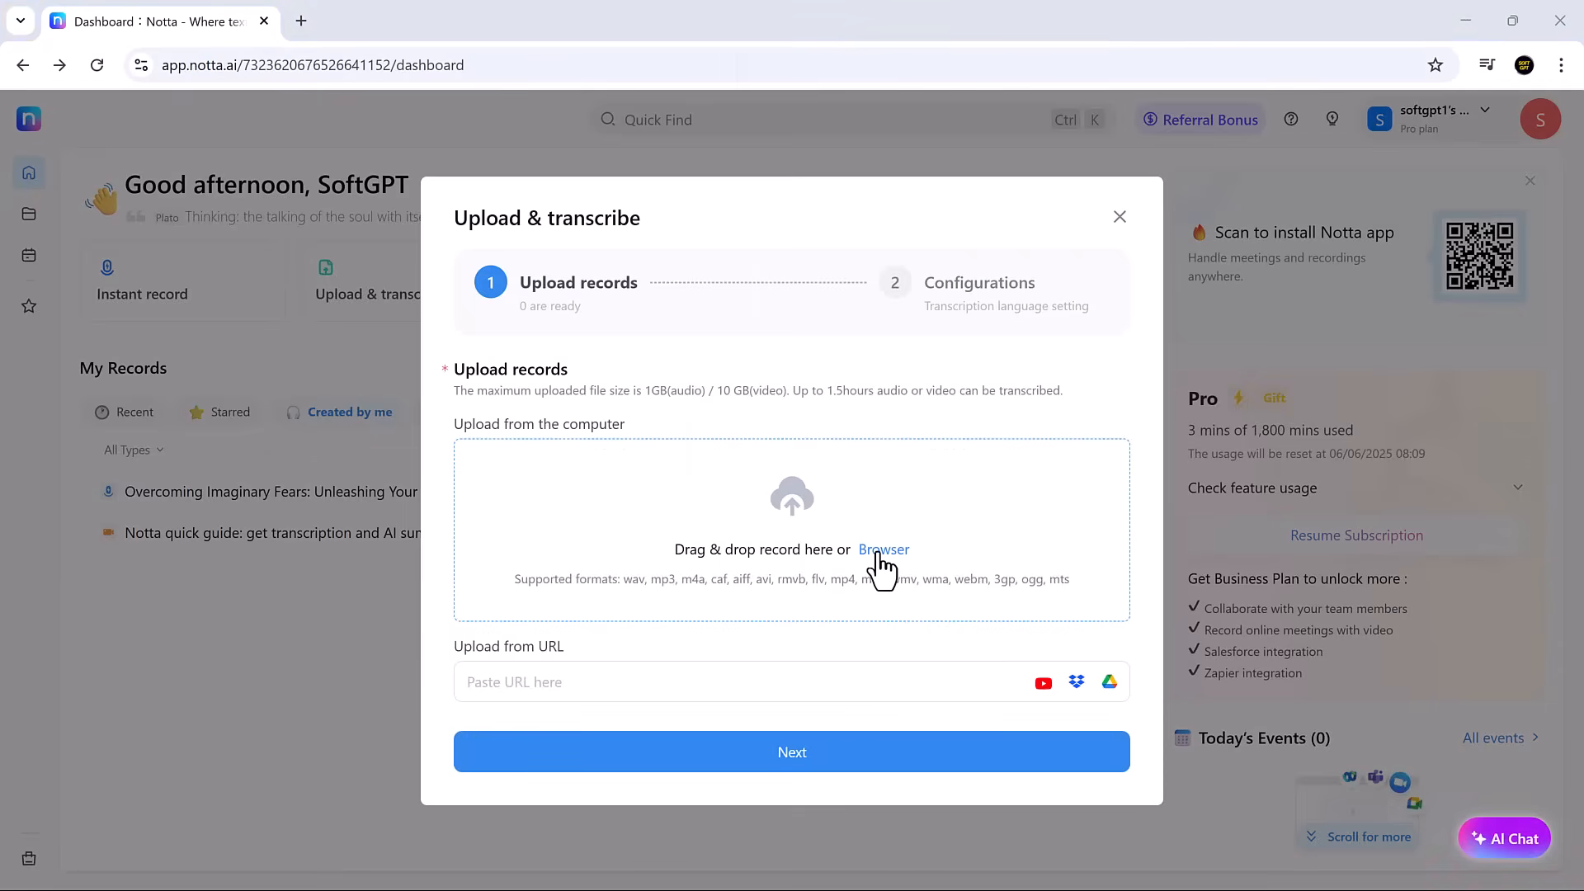
{"action": "left_click", "coordinate": [882, 549]}
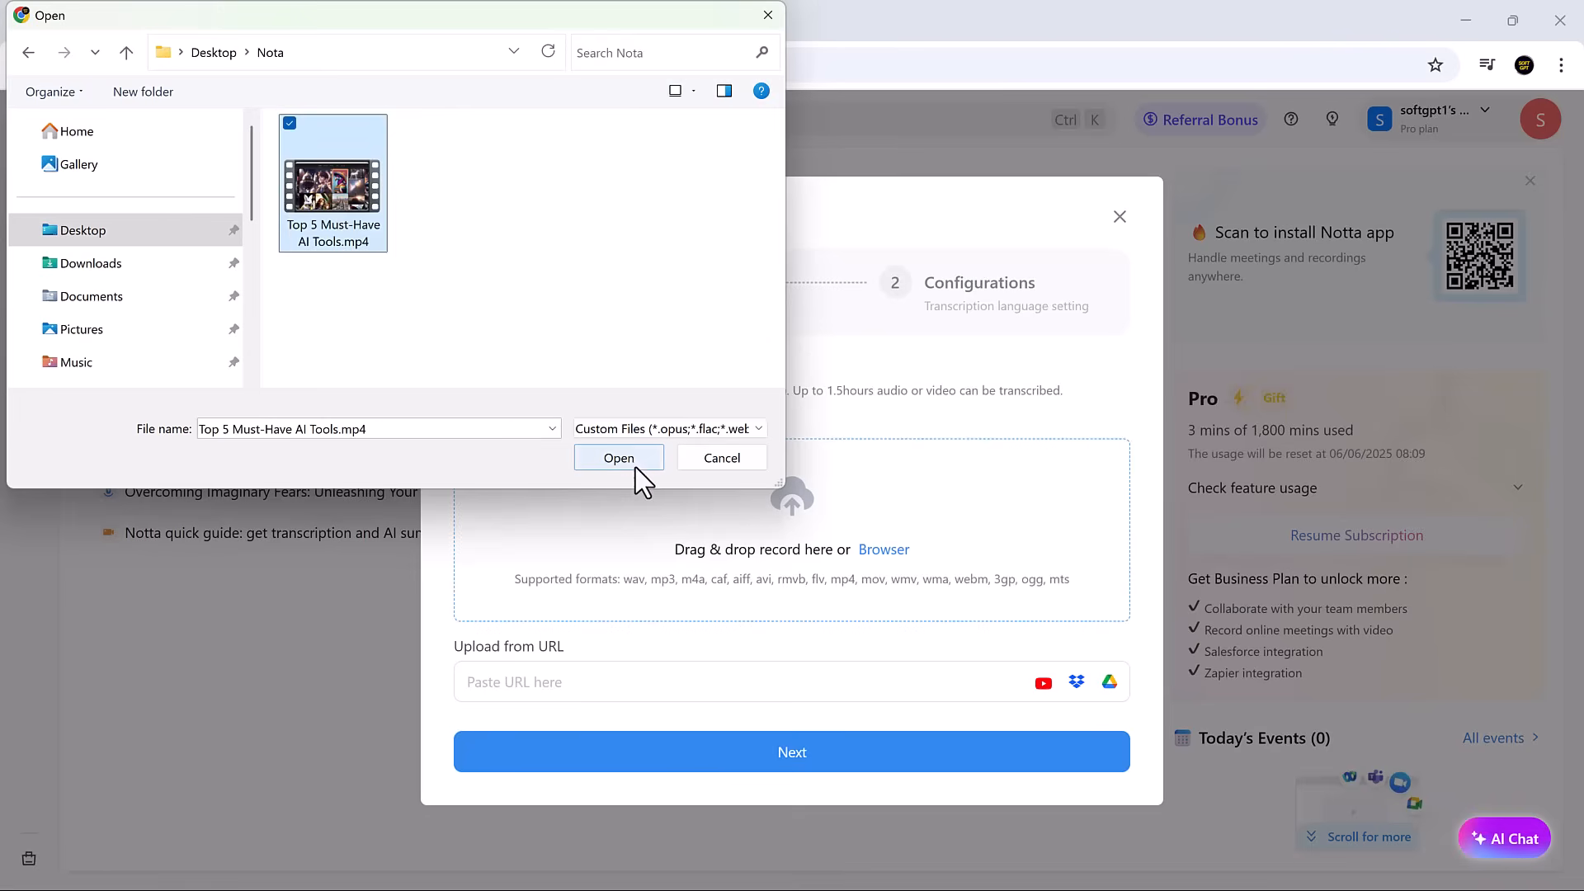
{"action": "left_click", "coordinate": [617, 458]}
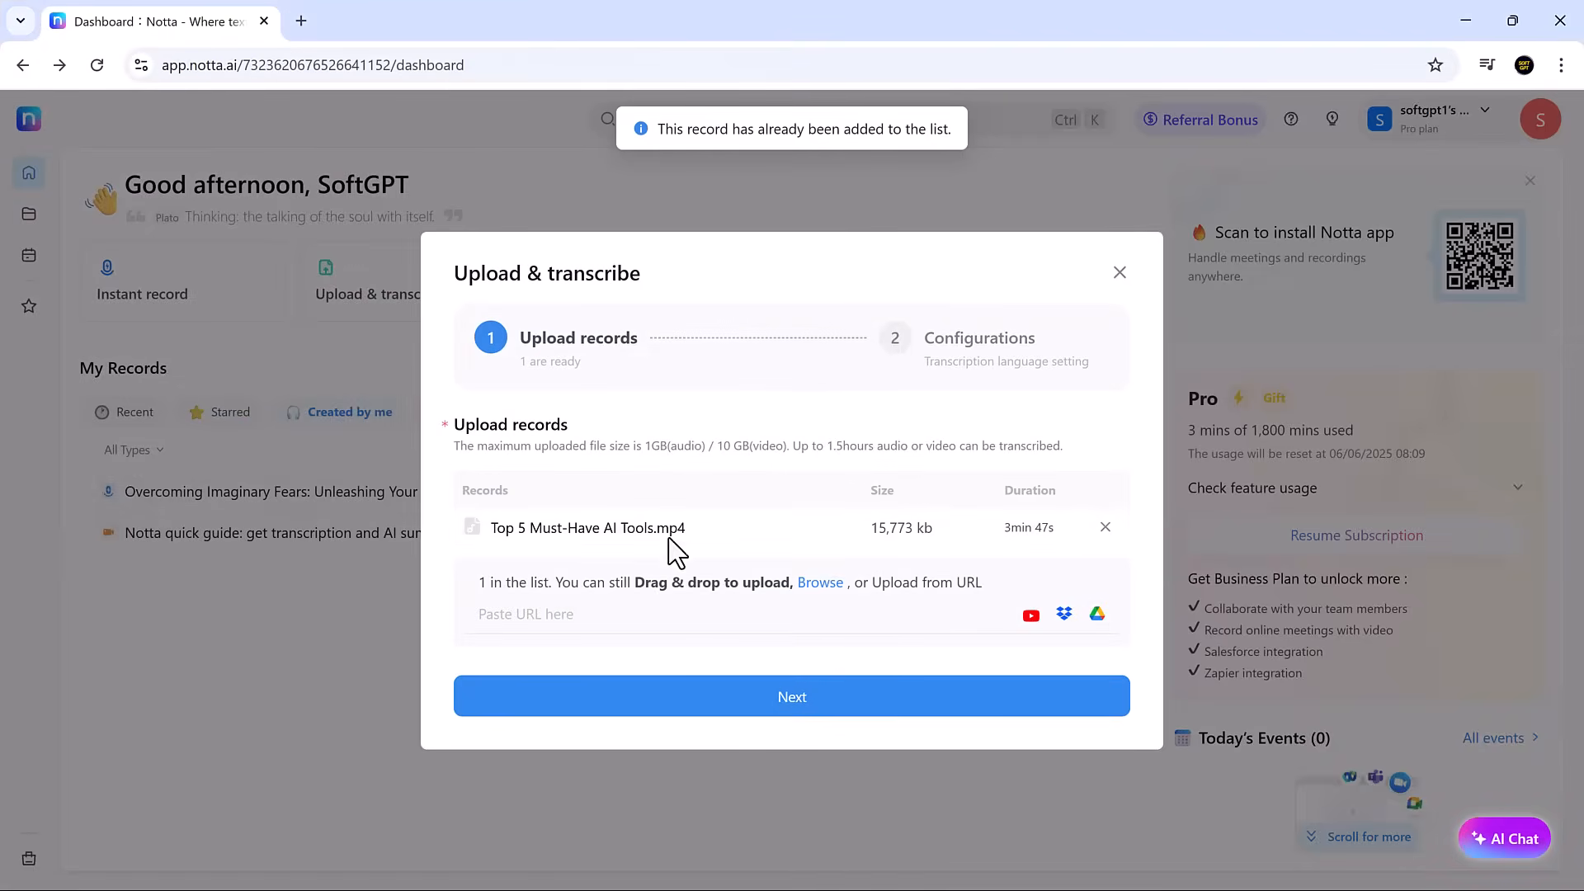
{"action": "left_click", "coordinate": [791, 696]}
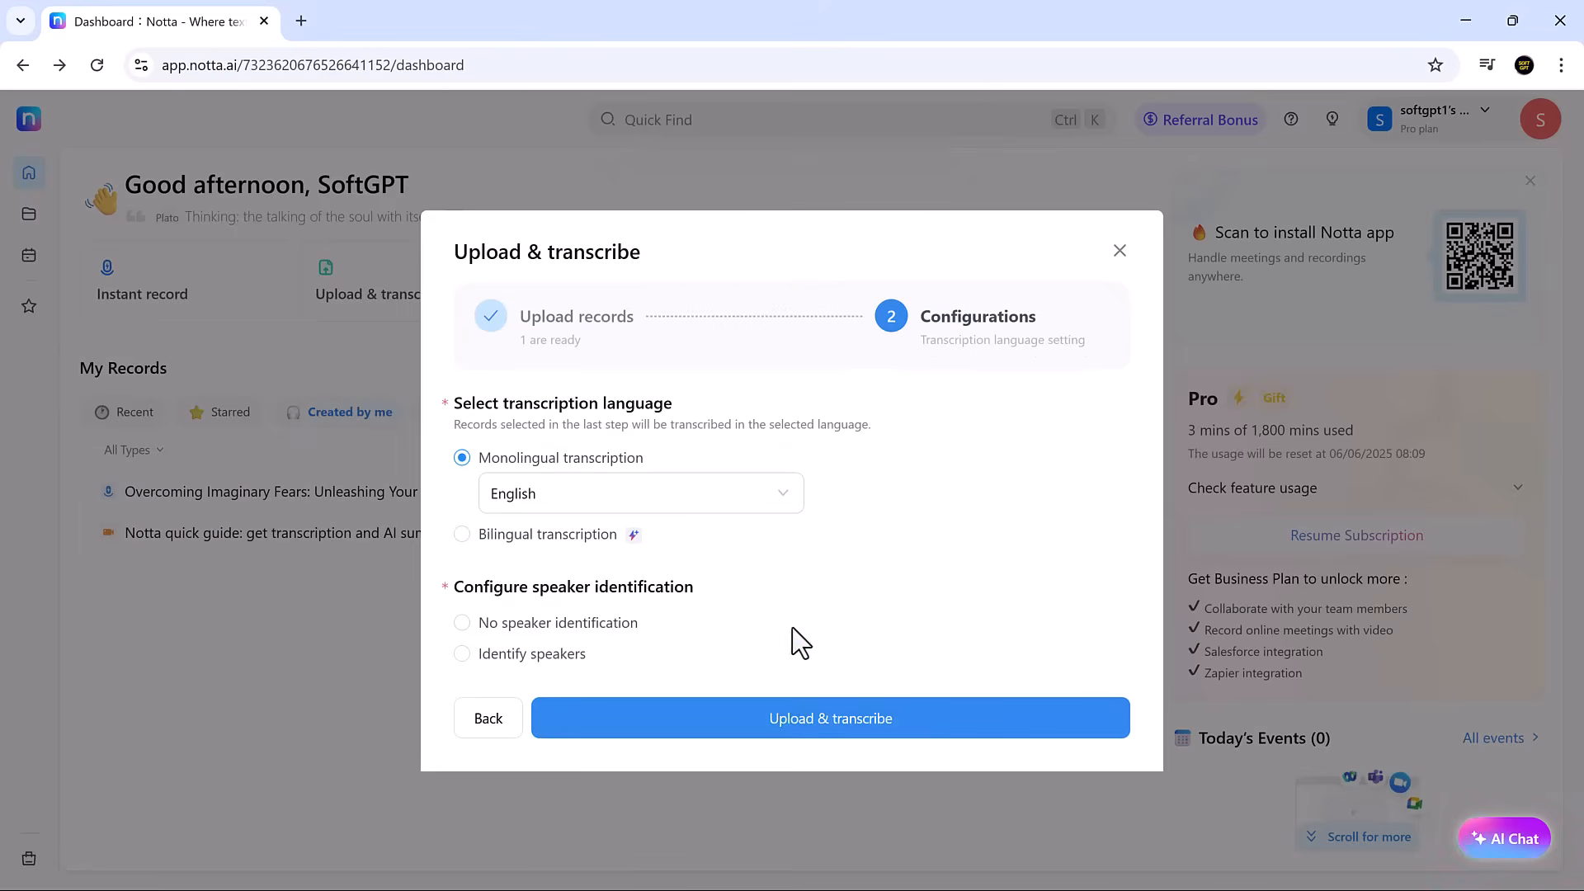
{"action": "left_click", "coordinate": [462, 534]}
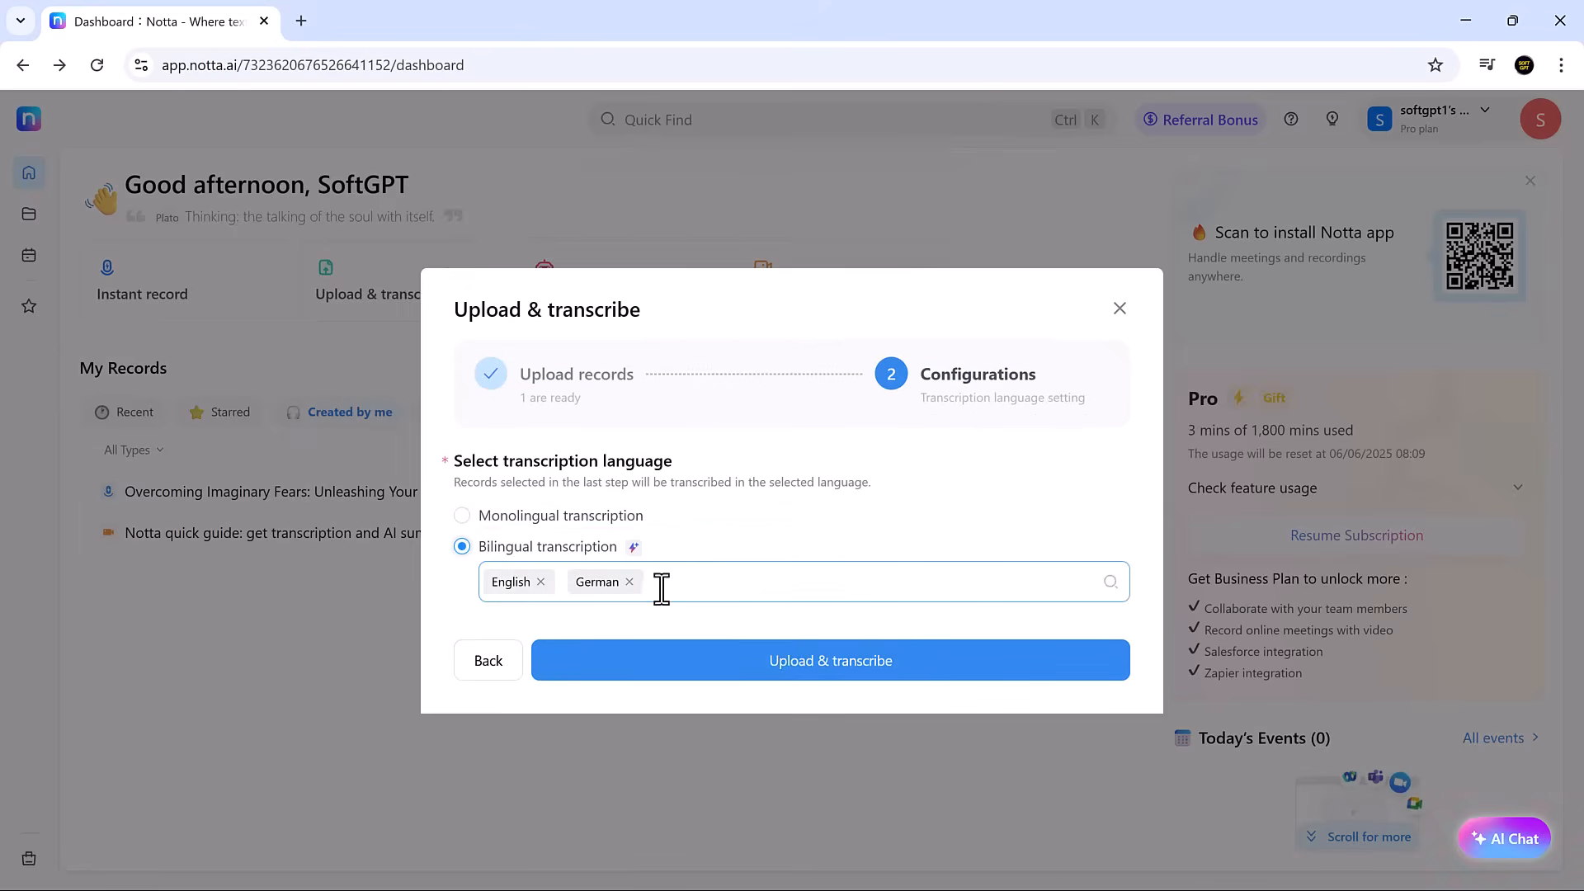
{"action": "left_click", "coordinate": [462, 515]}
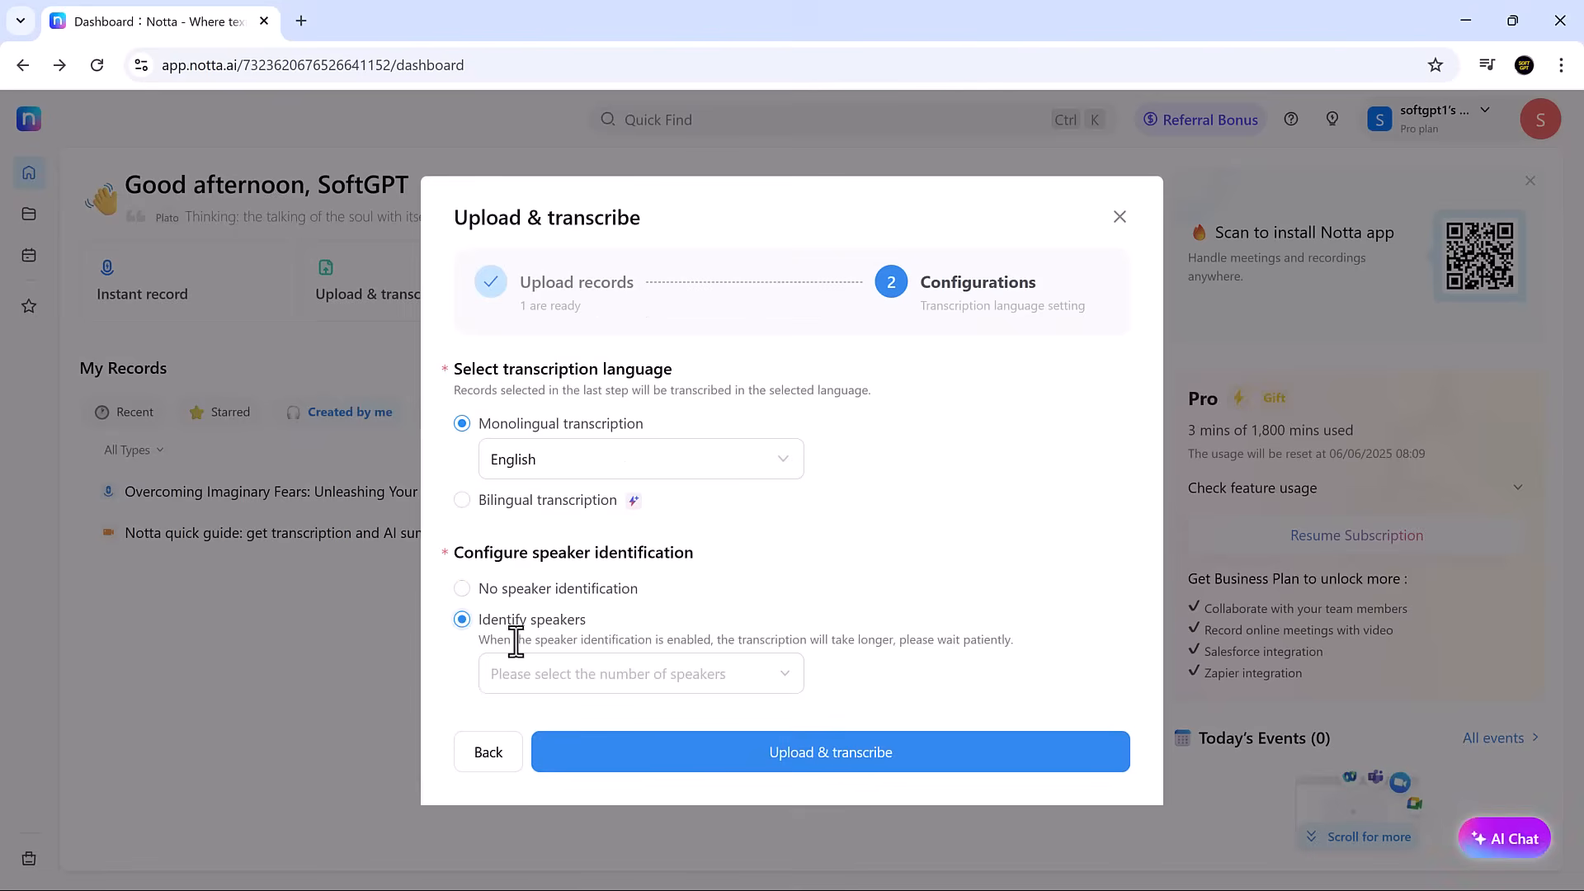
{"action": "left_click", "coordinate": [640, 674]}
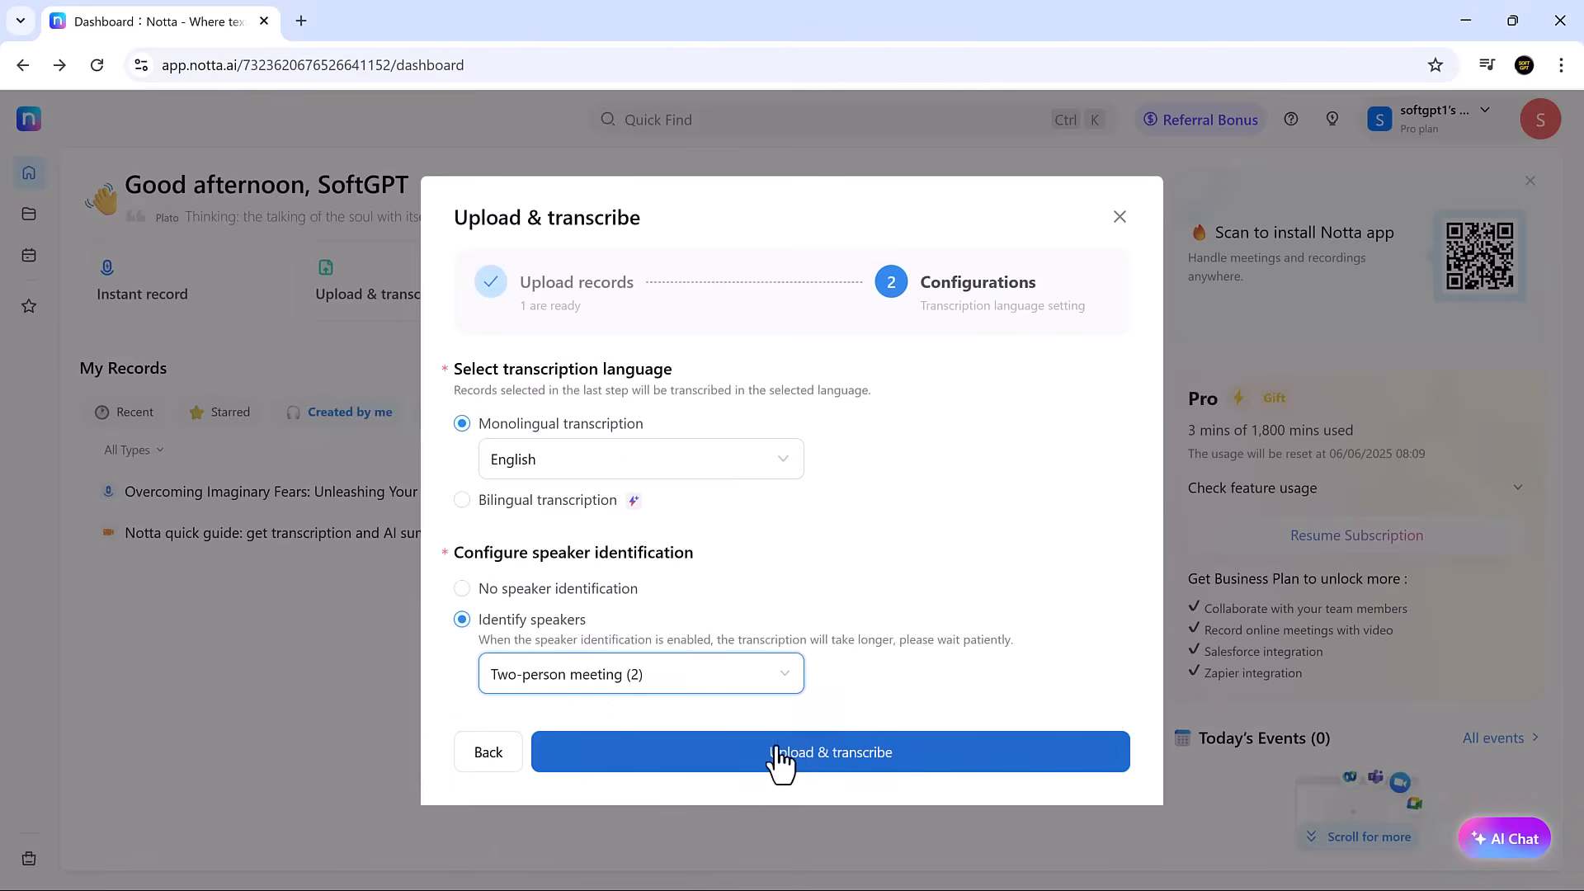
{"action": "left_click", "coordinate": [831, 751]}
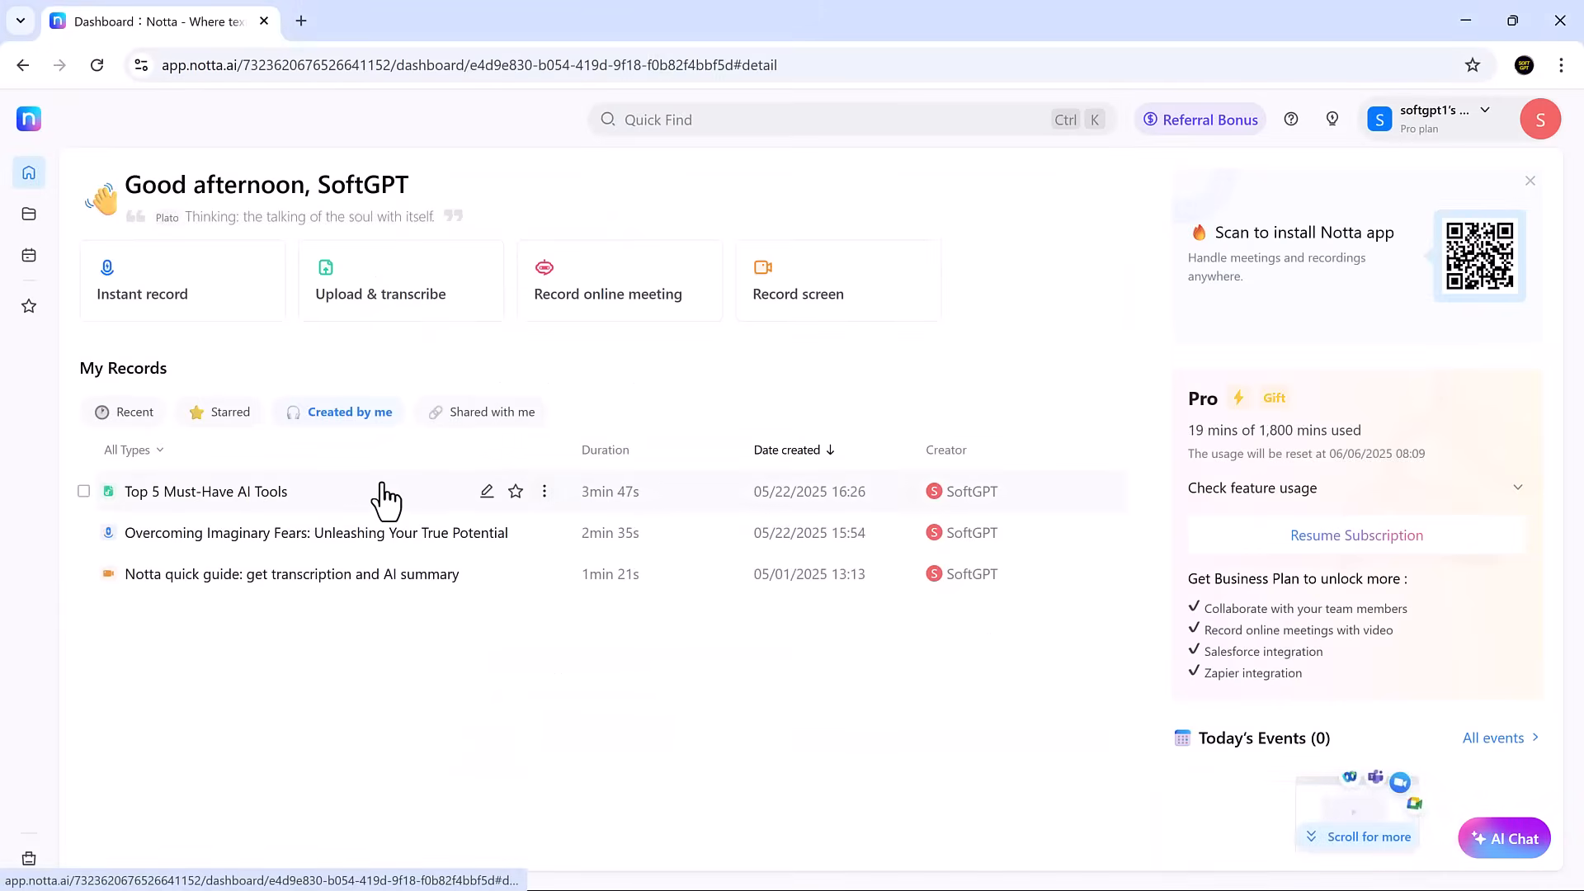
Open the Top 5 Must-Have AI Tools transcript and enable editing to retype Podcast as PODCAST.
{"action": "left_click", "coordinate": [206, 491]}
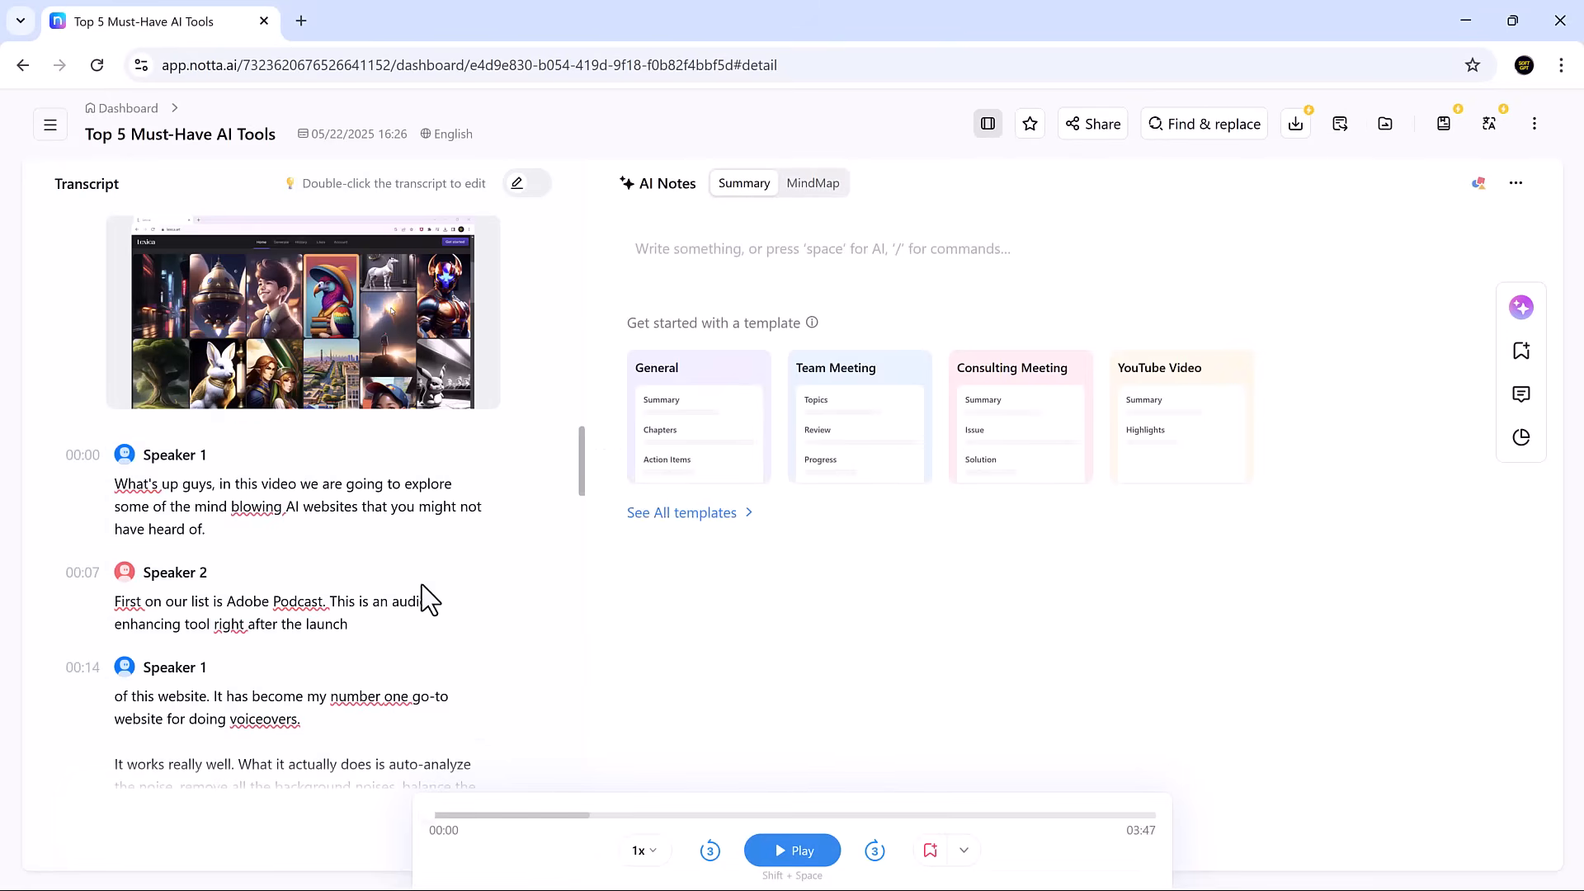
{"action": "scroll", "scroll_direction": "down", "scroll_amount": 3}
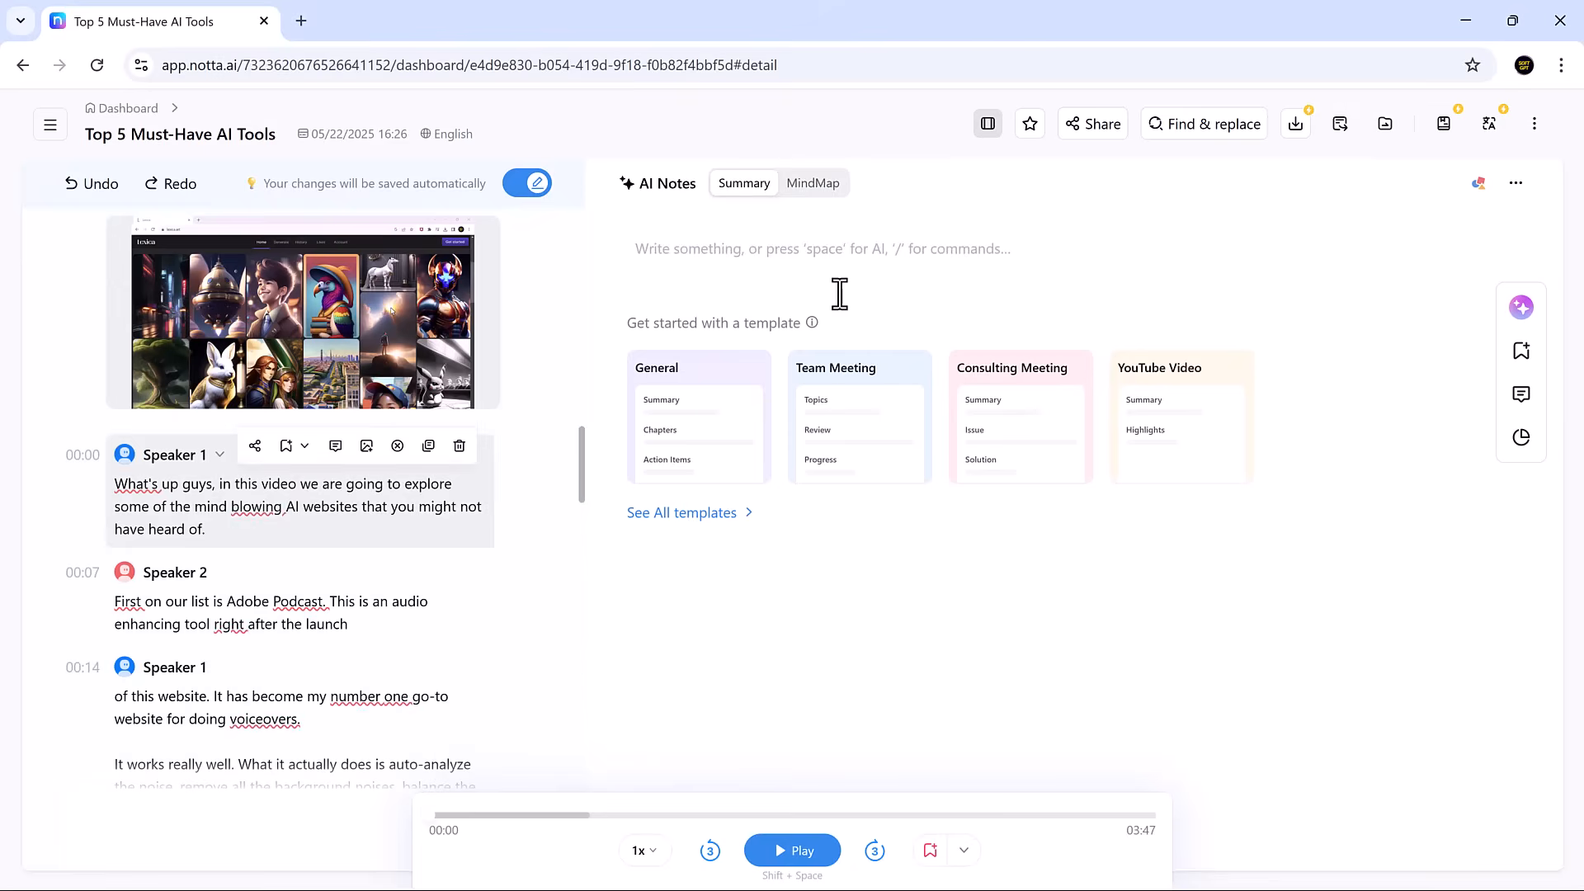
{"action": "left_click", "coordinate": [1204, 123]}
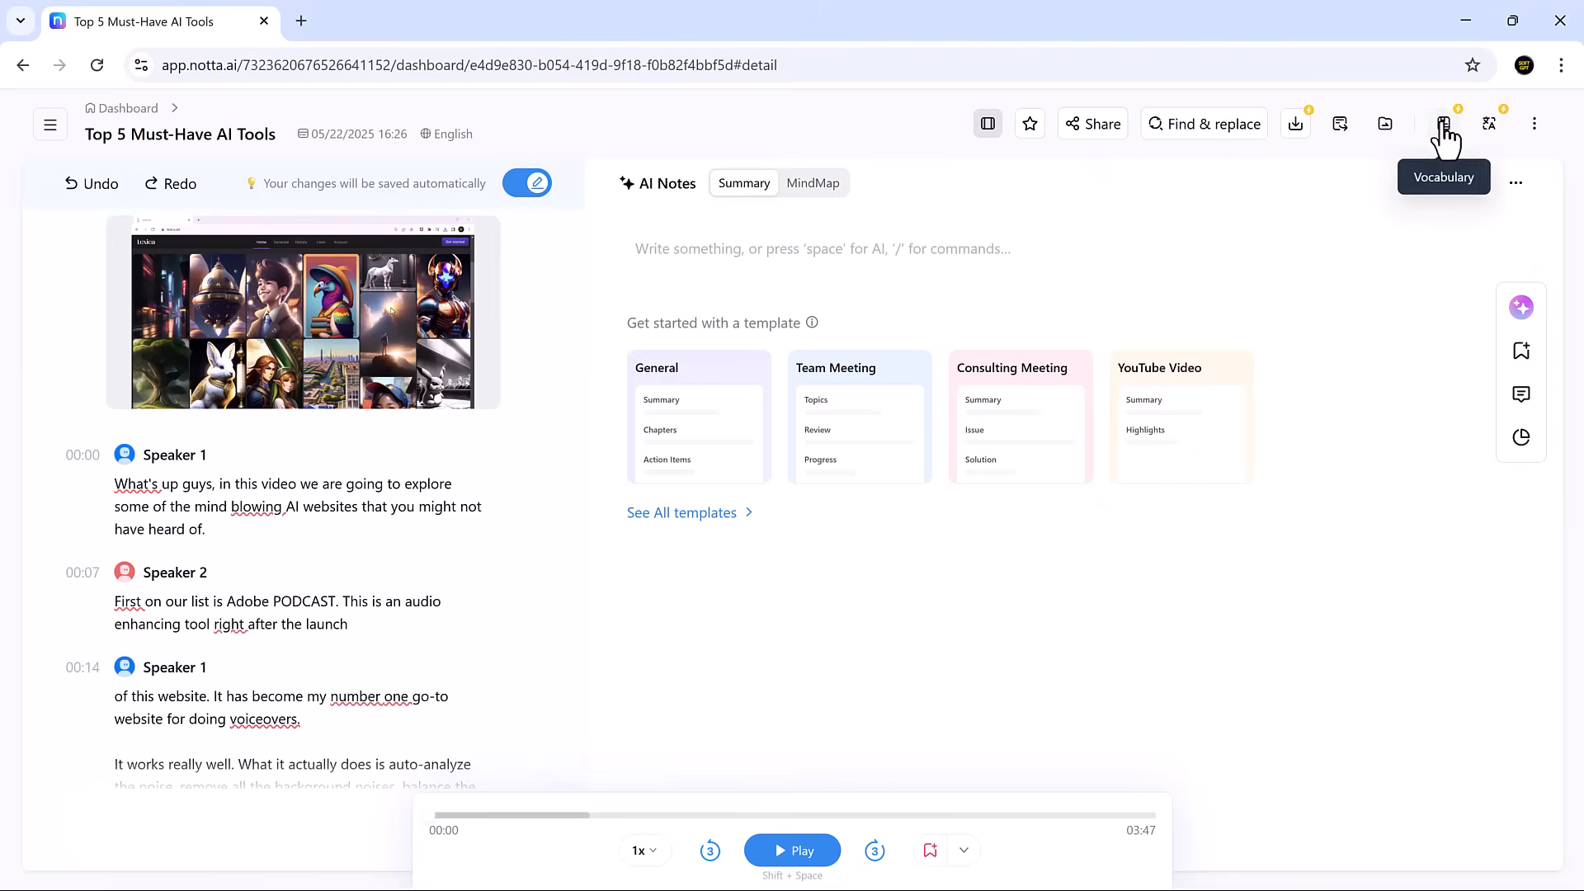
Open the record's English Vocabulary page, currently empty at 0 of 50 terms.
{"action": "left_click", "coordinate": [1443, 122]}
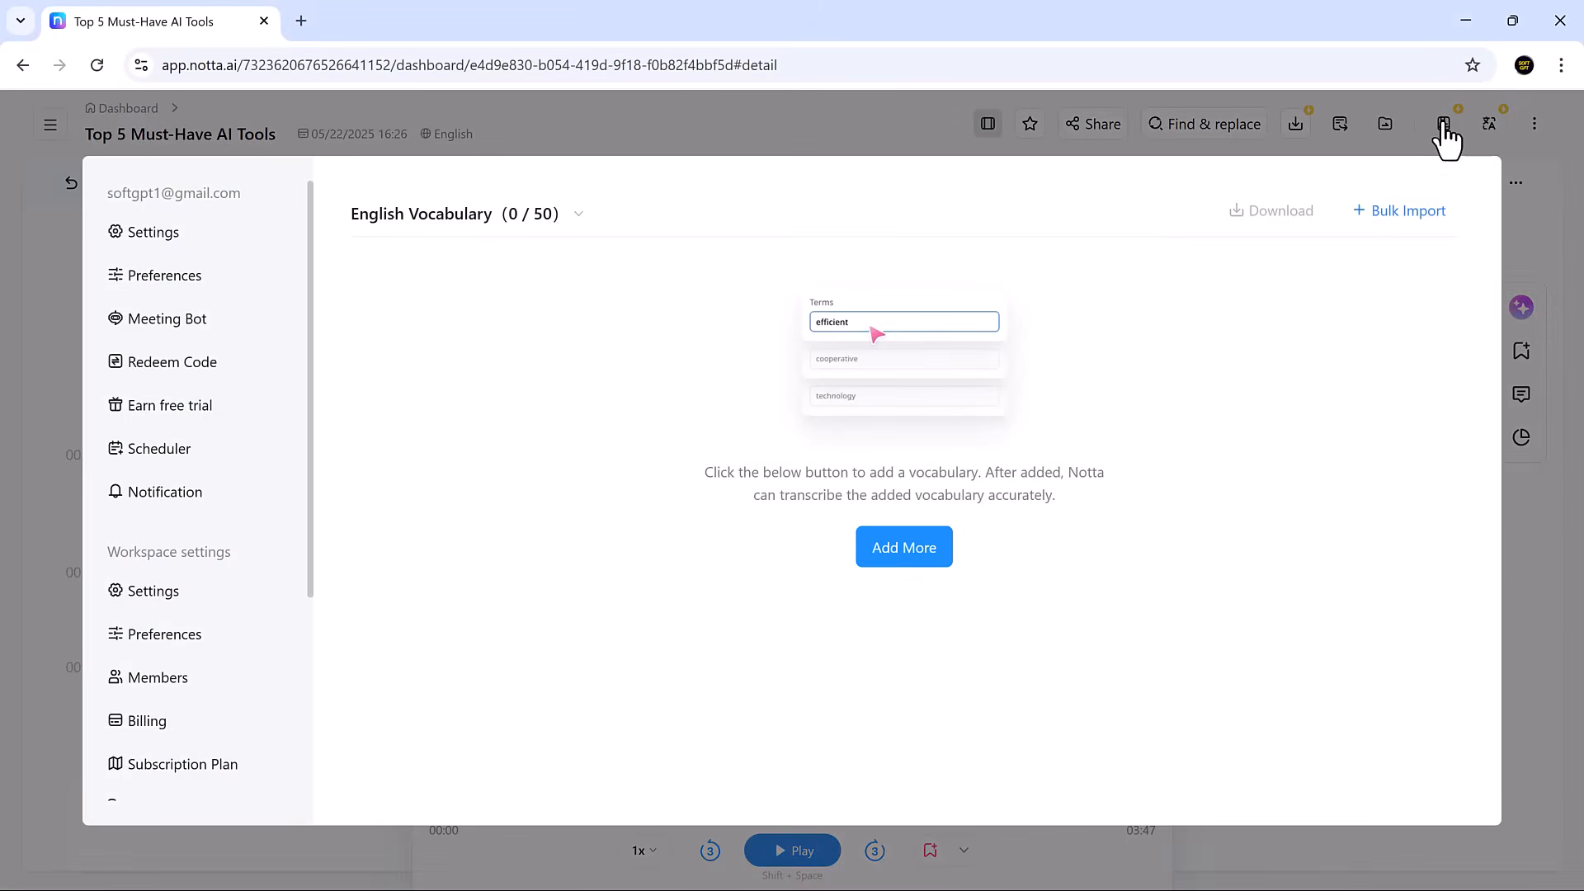
{"action": "mouse_move", "coordinate": [1348, 409]}
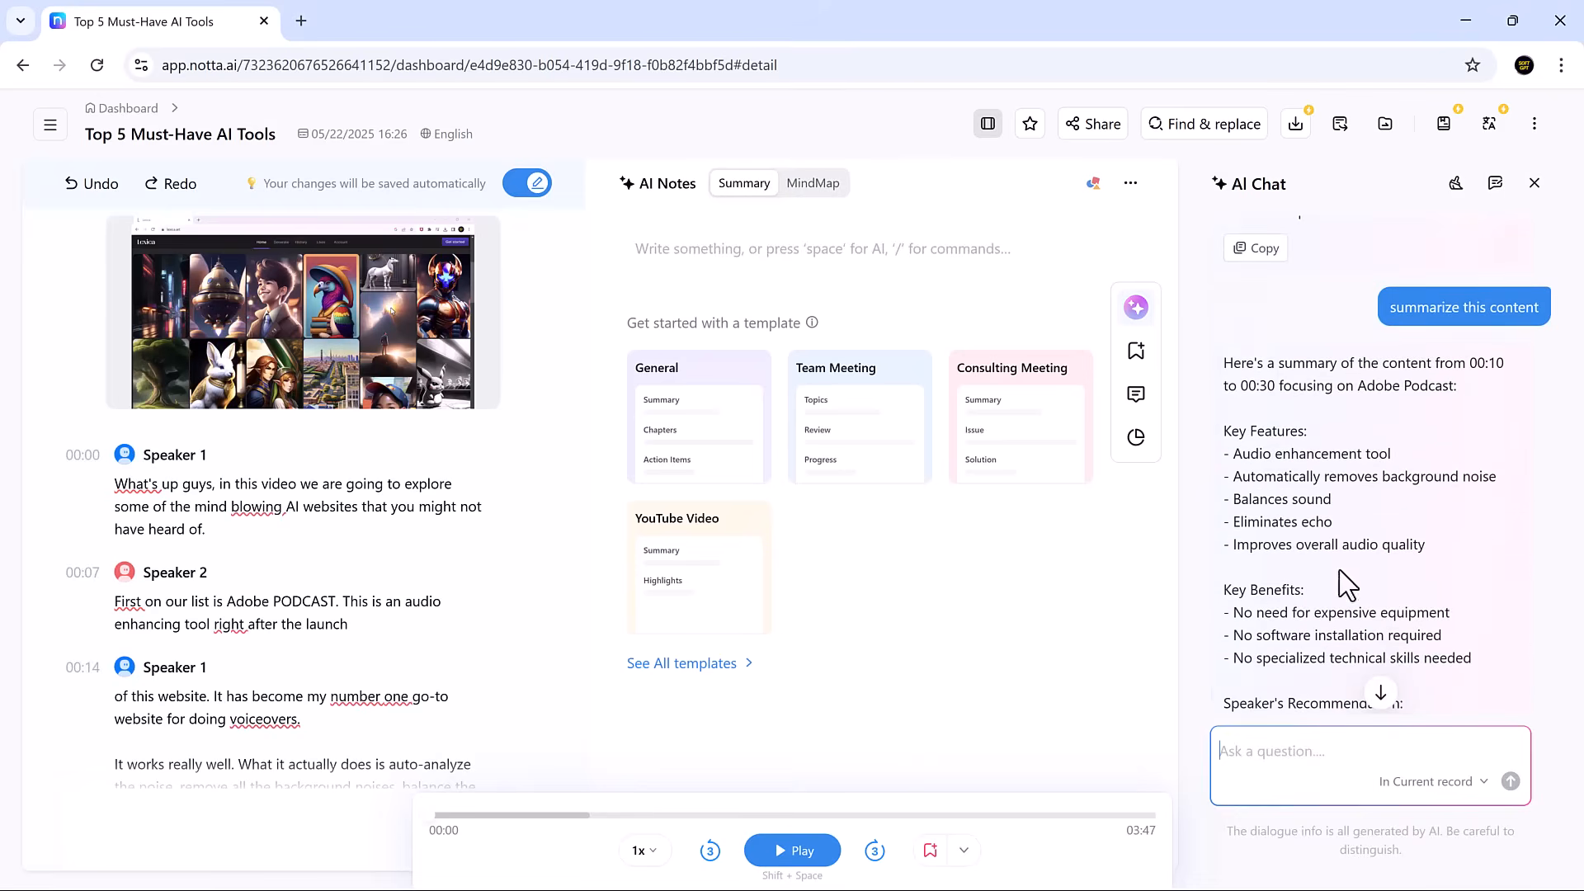
Translate the transcript into French and scroll through to check the translated lines.
{"action": "scroll", "scroll_direction": "down", "scroll_amount": 3}
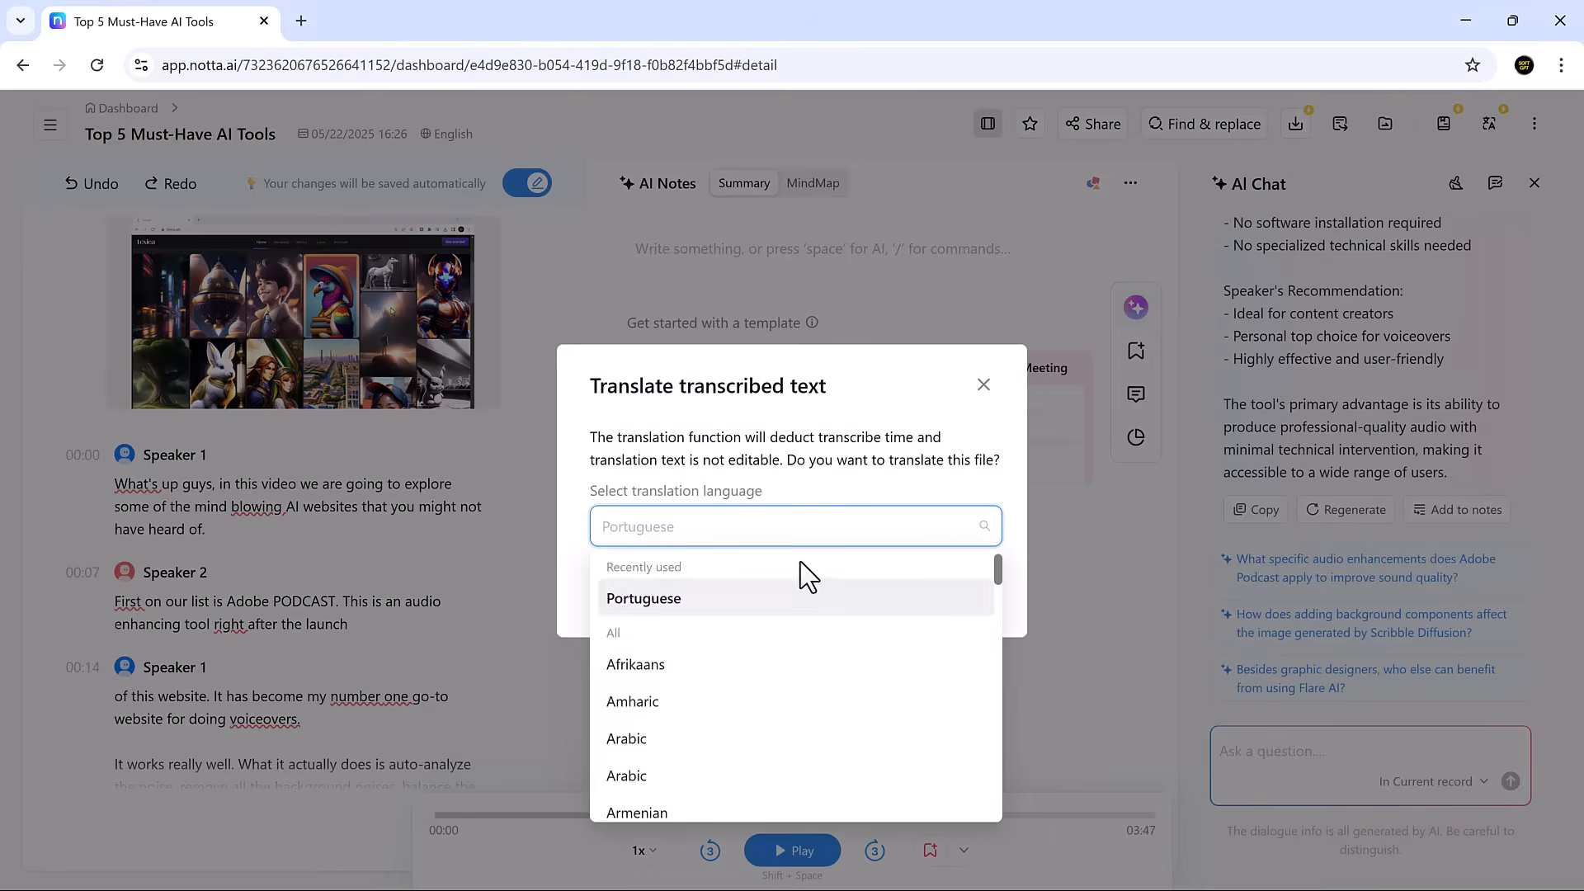
{"action": "scroll", "scroll_direction": "down", "scroll_amount": 3}
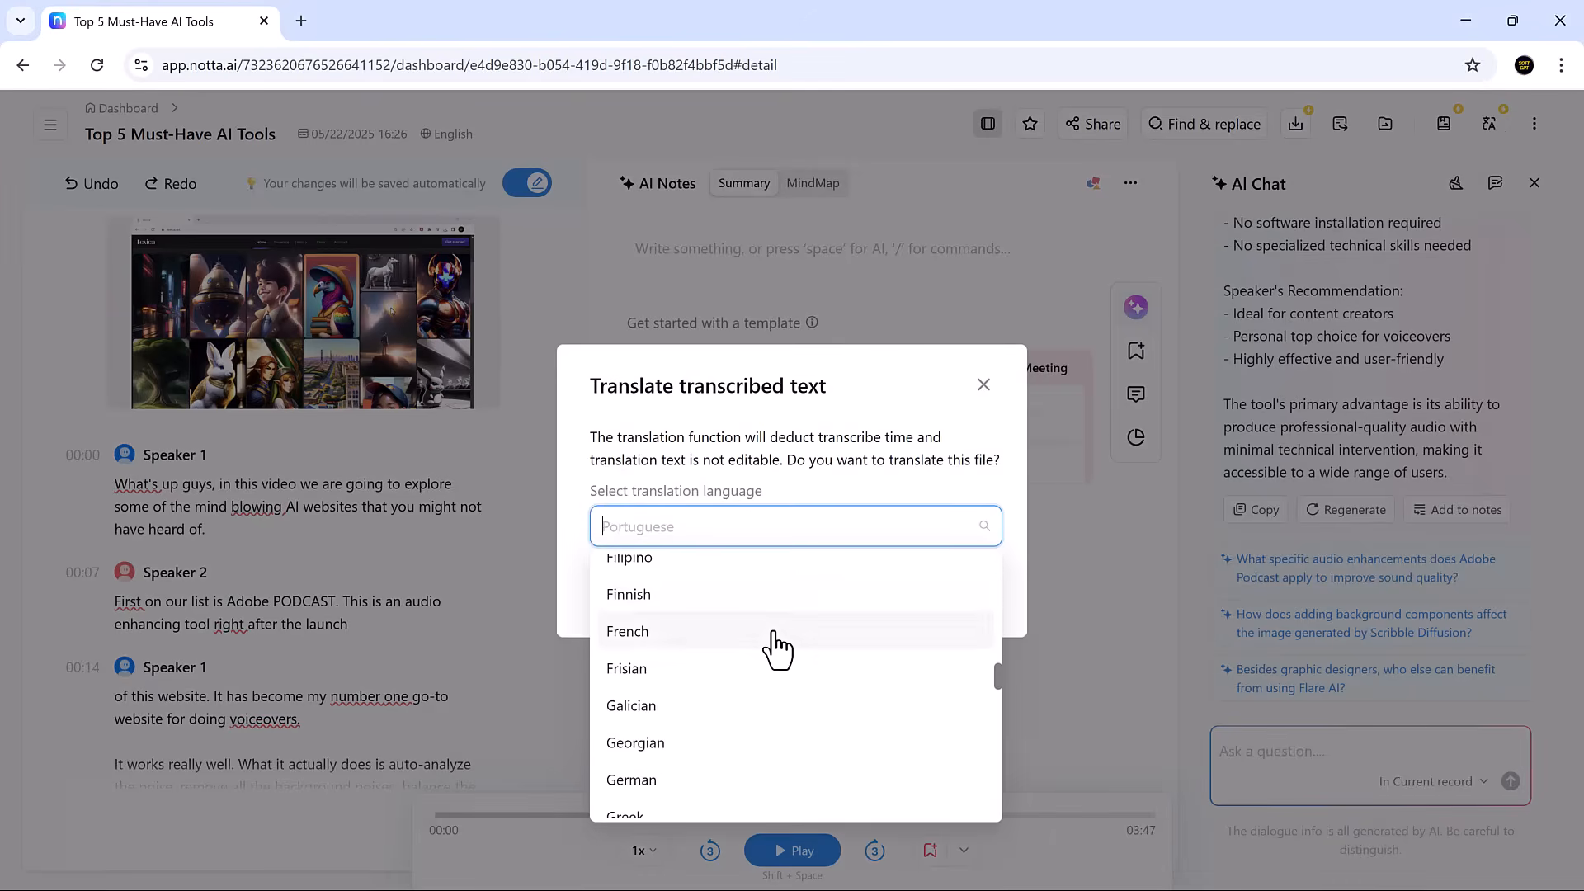
{"action": "left_click", "coordinate": [627, 631]}
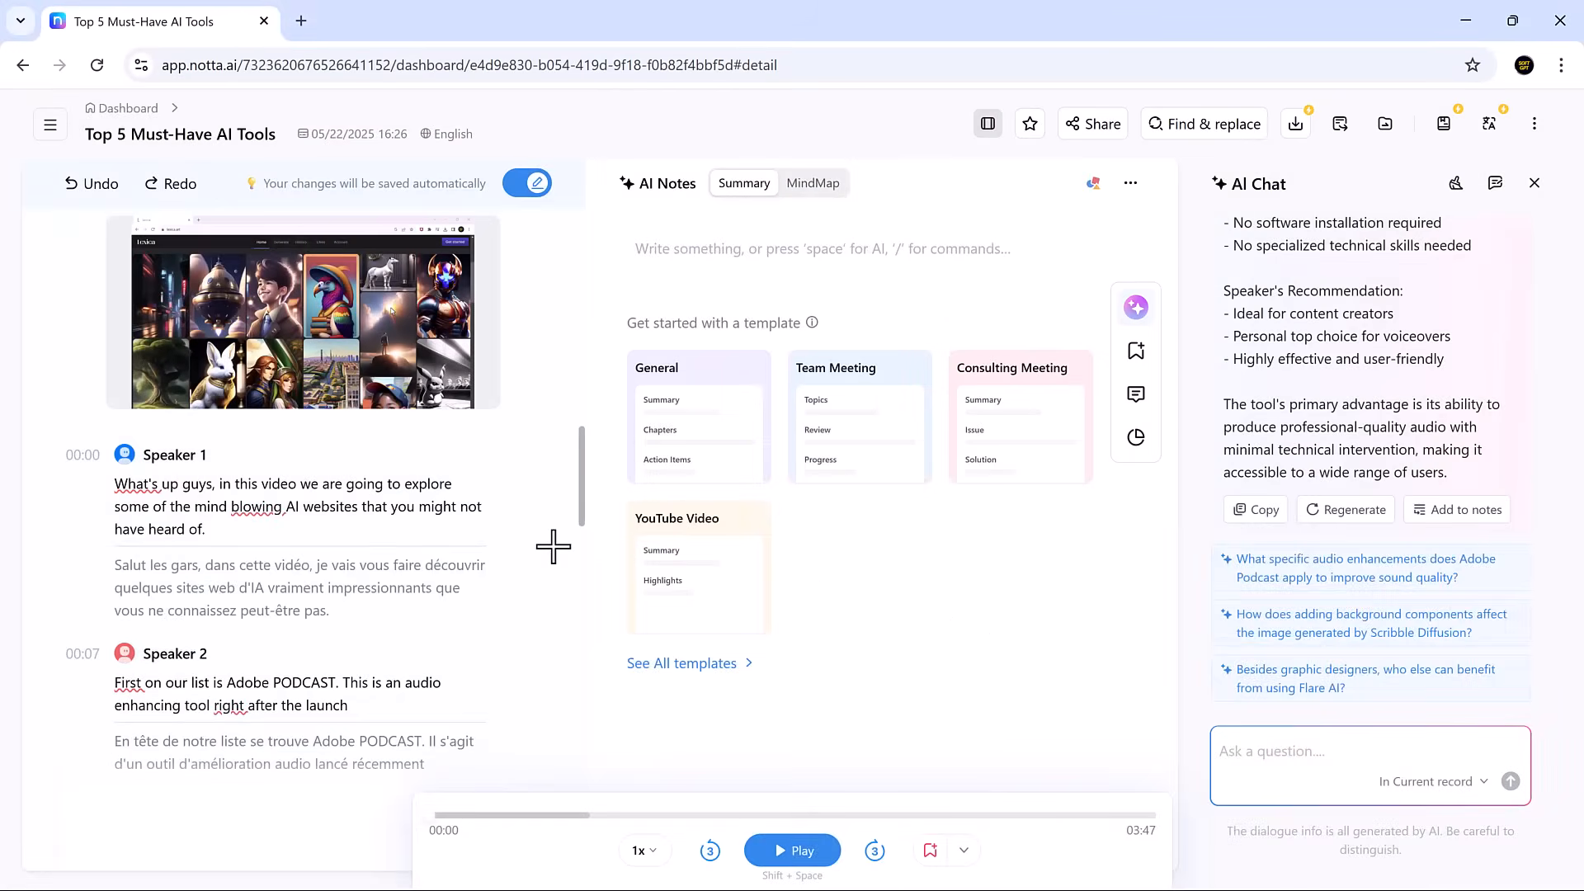
{"action": "scroll", "scroll_direction": "down", "scroll_amount": 3}
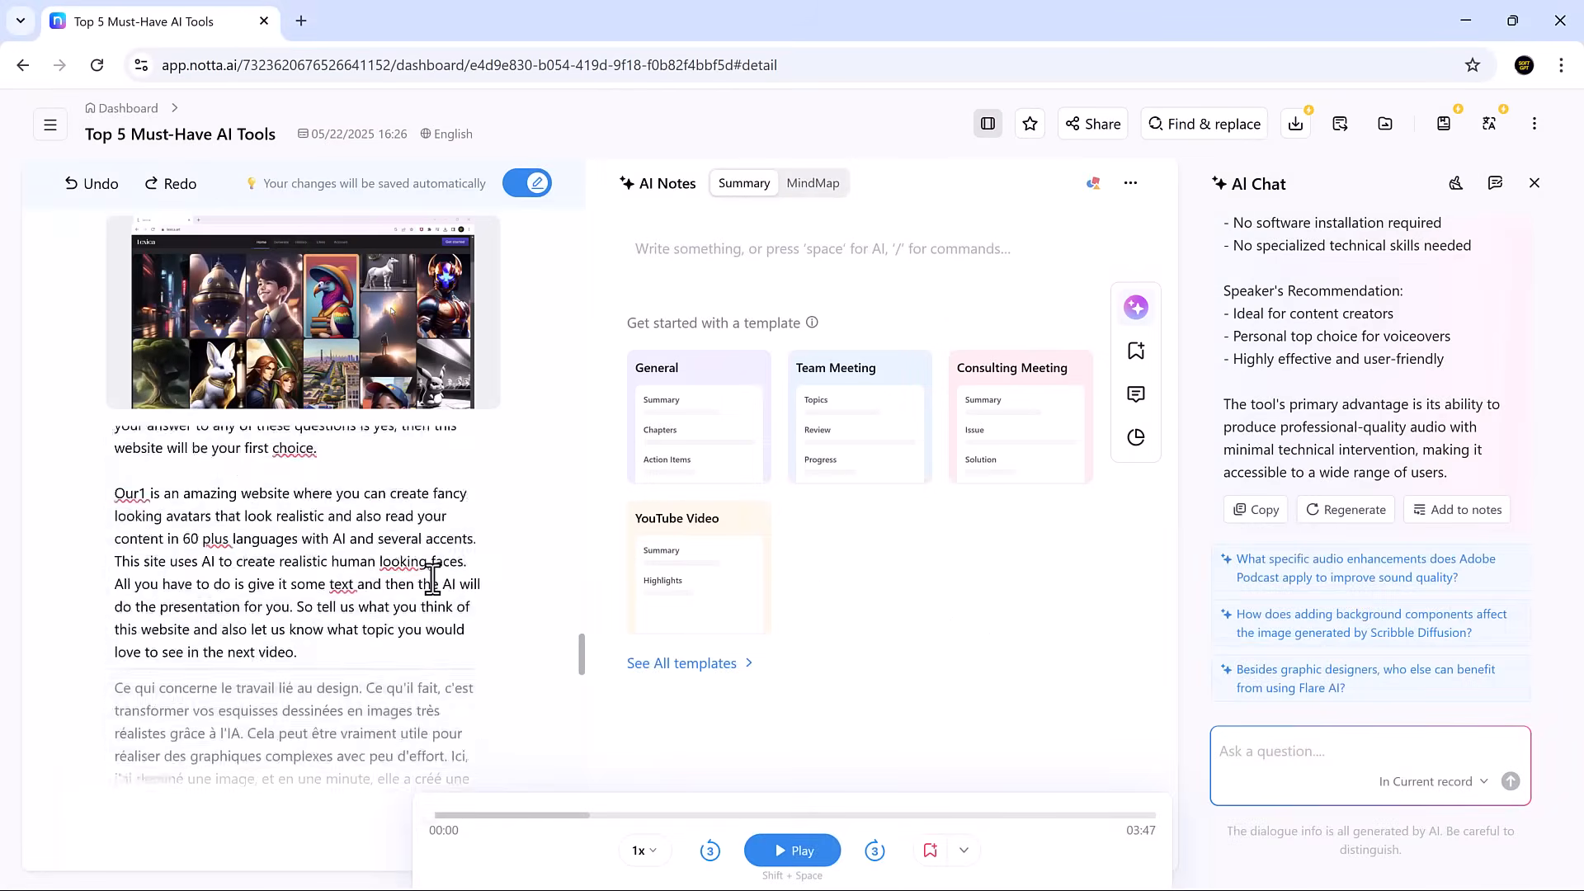
{"action": "scroll", "scroll_direction": "down", "scroll_amount": 3}
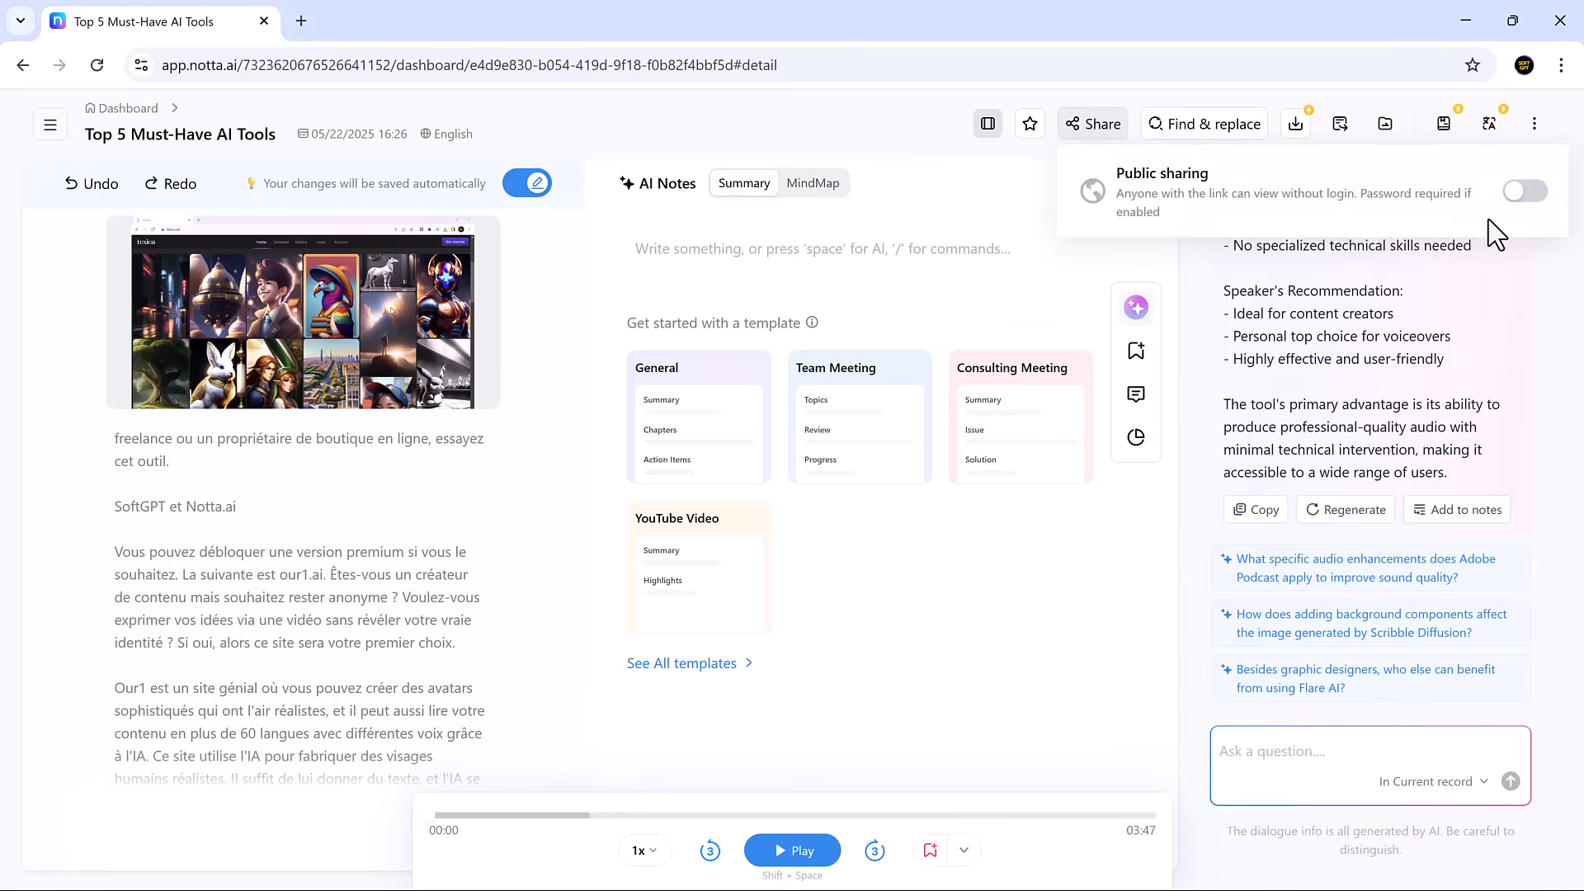
Turn on public sharing for the record with no link expiration and a password.
{"action": "left_click", "coordinate": [1523, 190]}
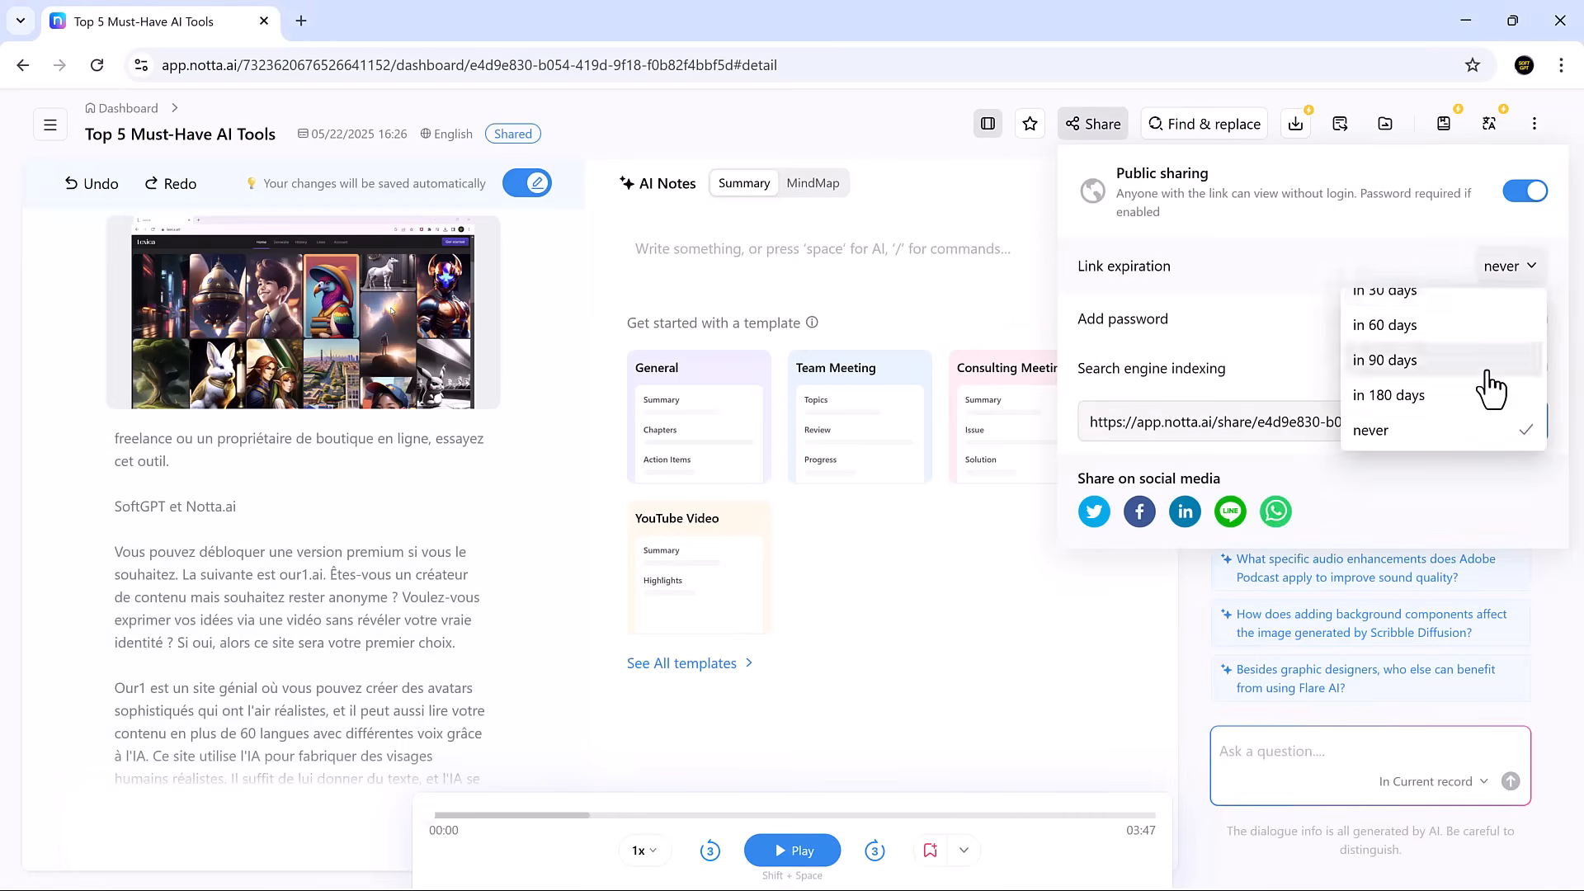
{"action": "left_click", "coordinate": [1370, 428]}
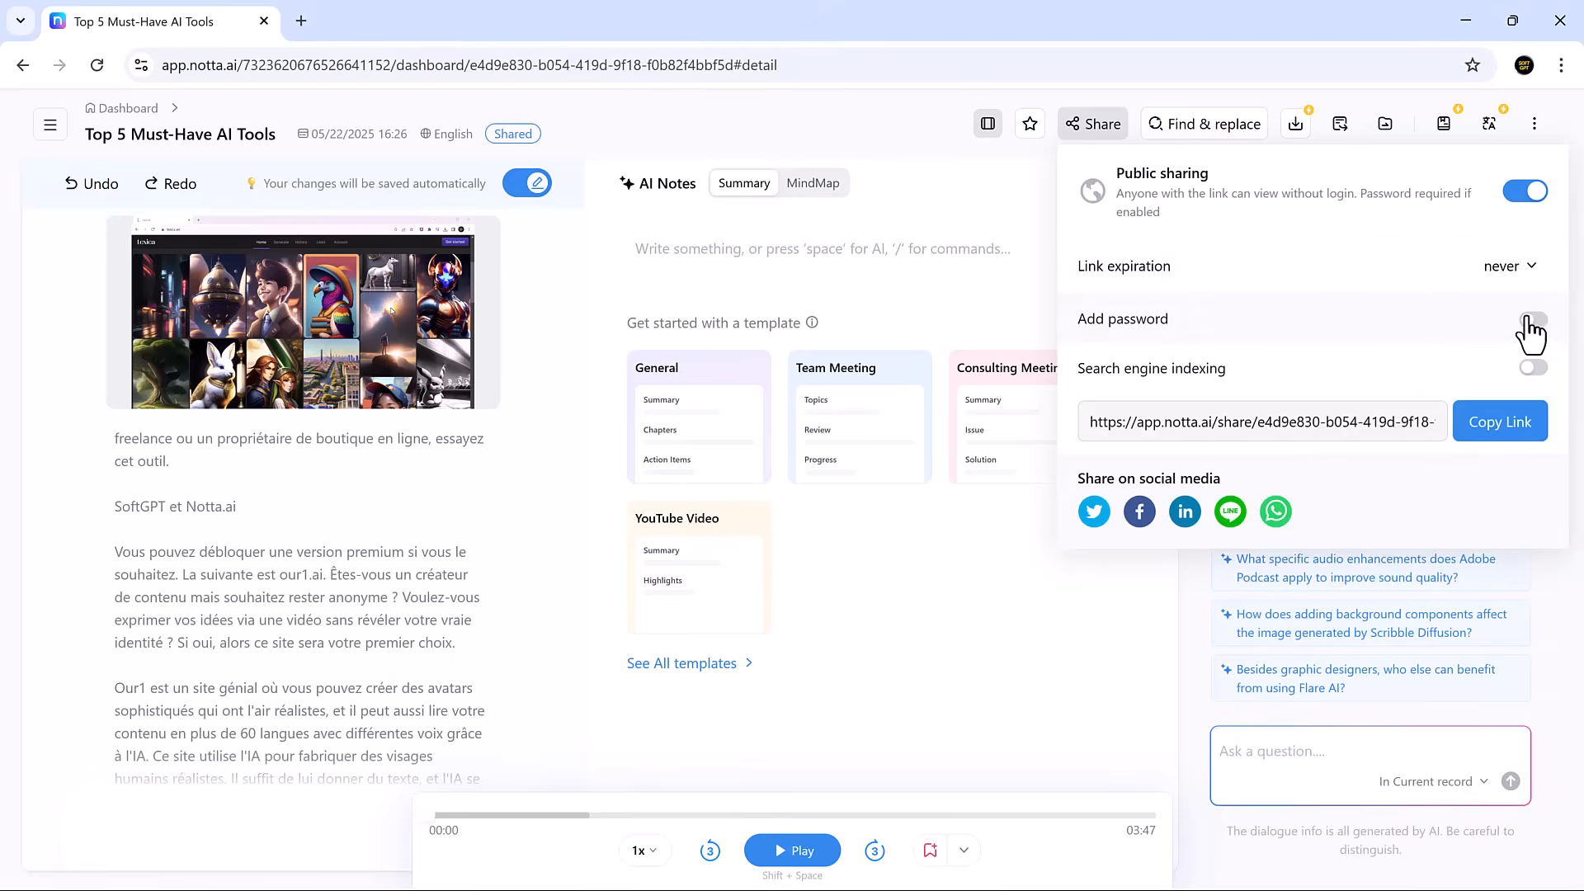
{"action": "left_click", "coordinate": [1530, 329]}
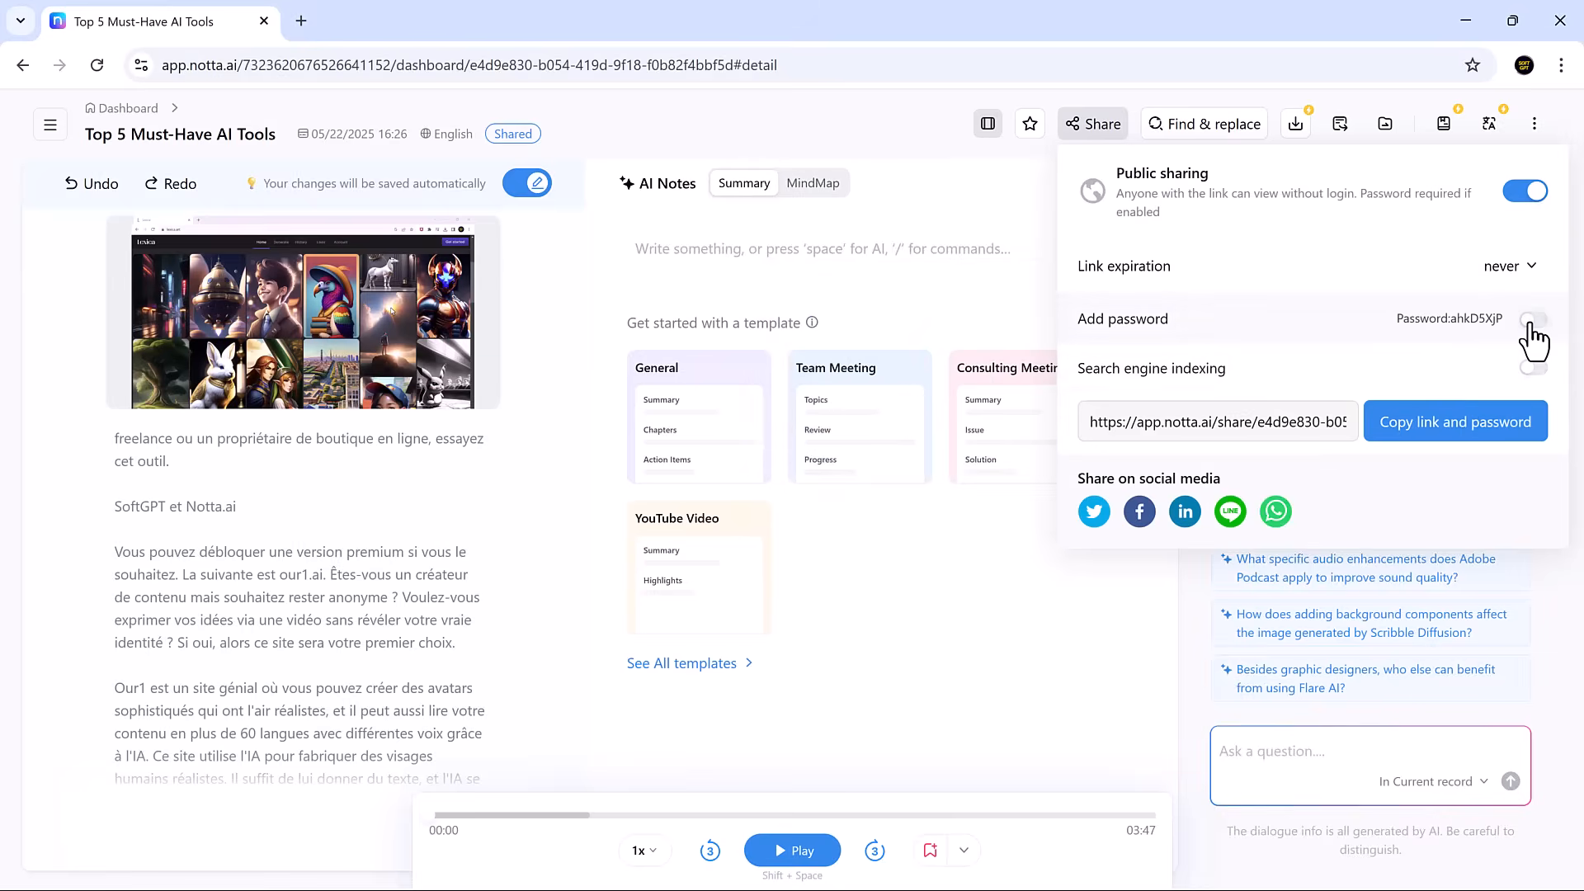
{"action": "left_click", "coordinate": [1530, 319]}
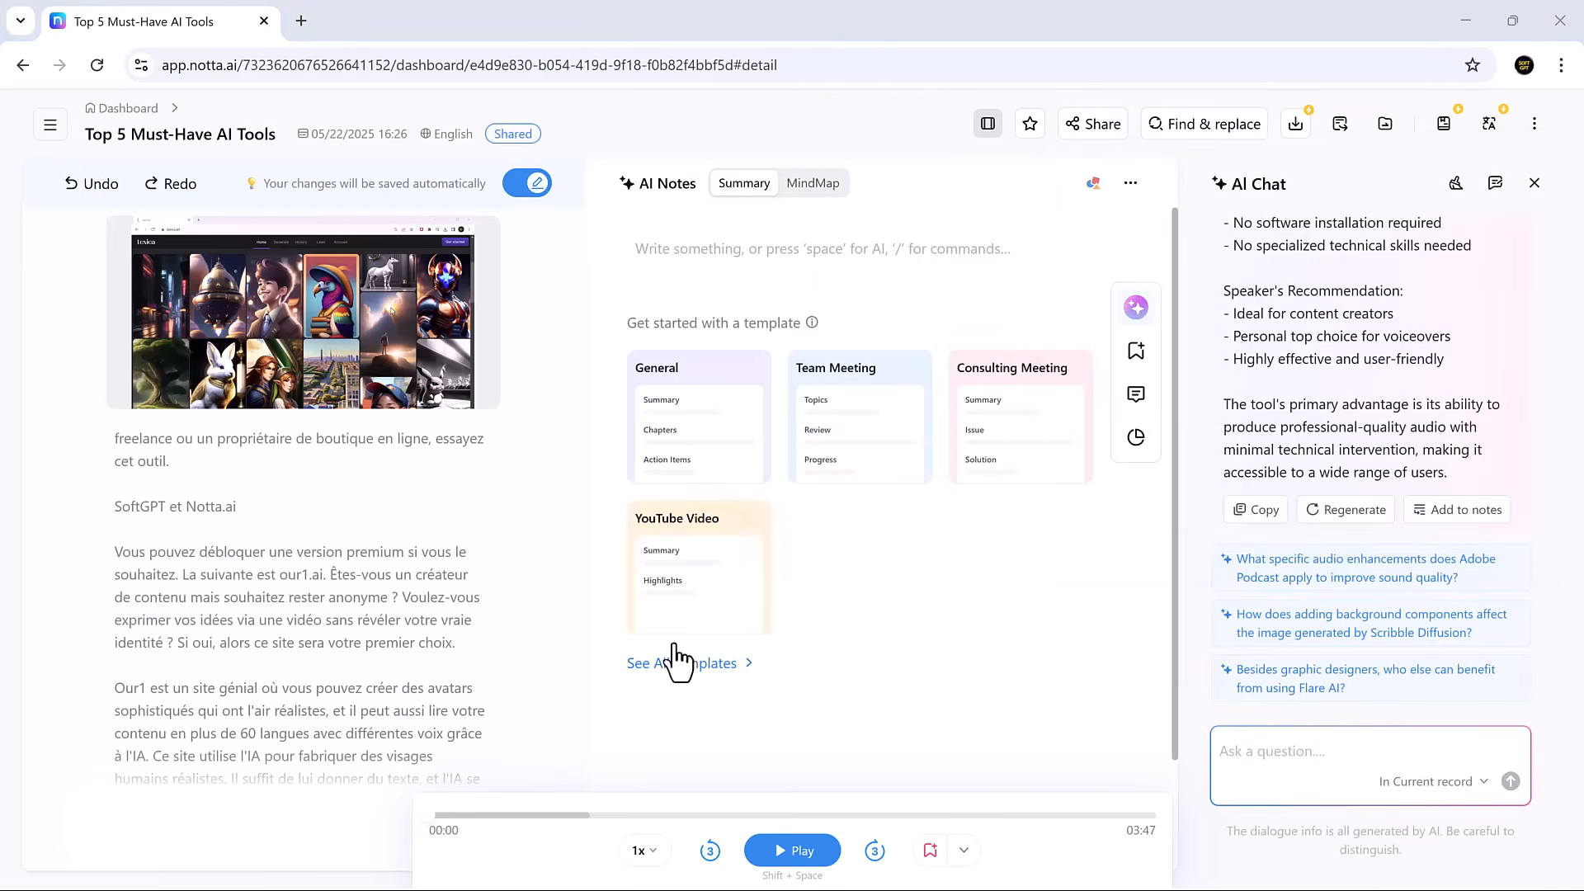
Apply the Education category's Panel Discussion template to the AI notes and review them.
{"action": "left_click", "coordinate": [681, 662]}
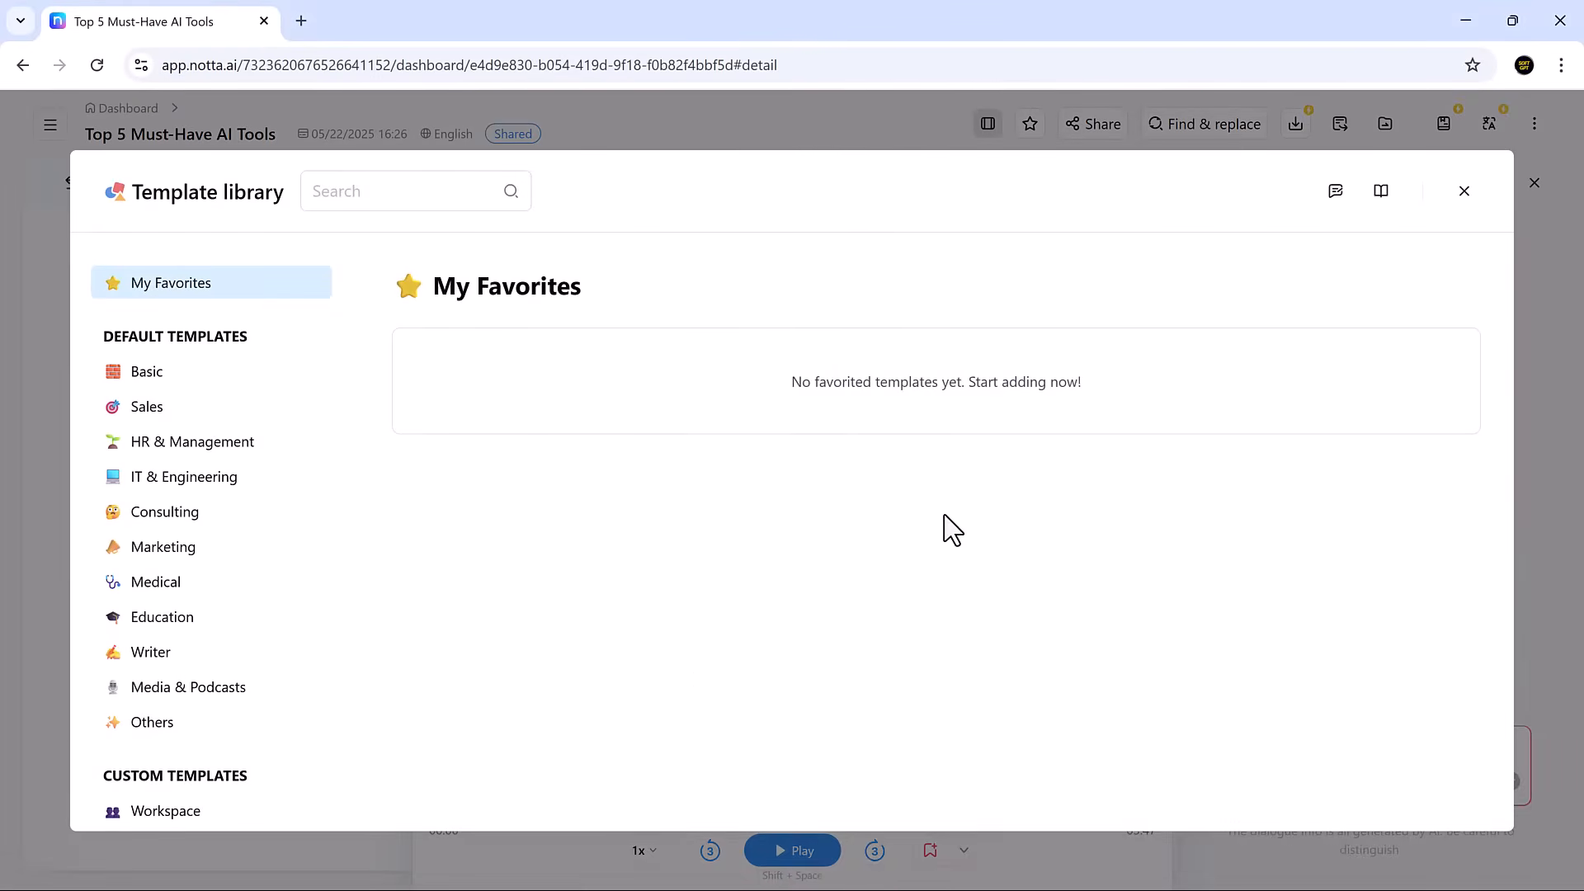
{"action": "mouse_move", "coordinate": [176, 521]}
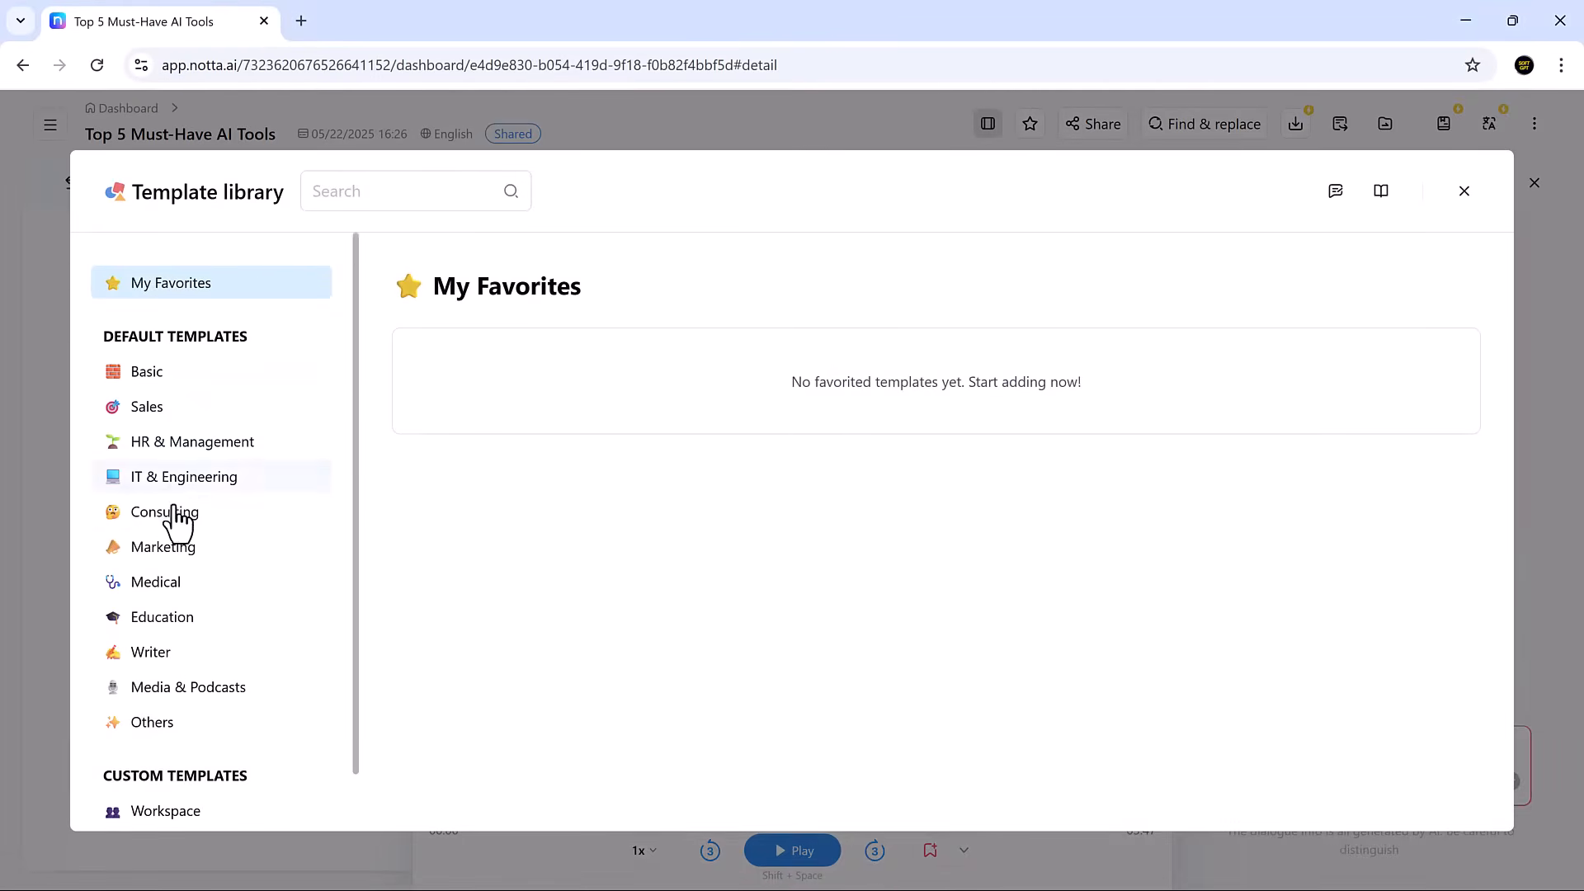
{"action": "left_click", "coordinate": [162, 616]}
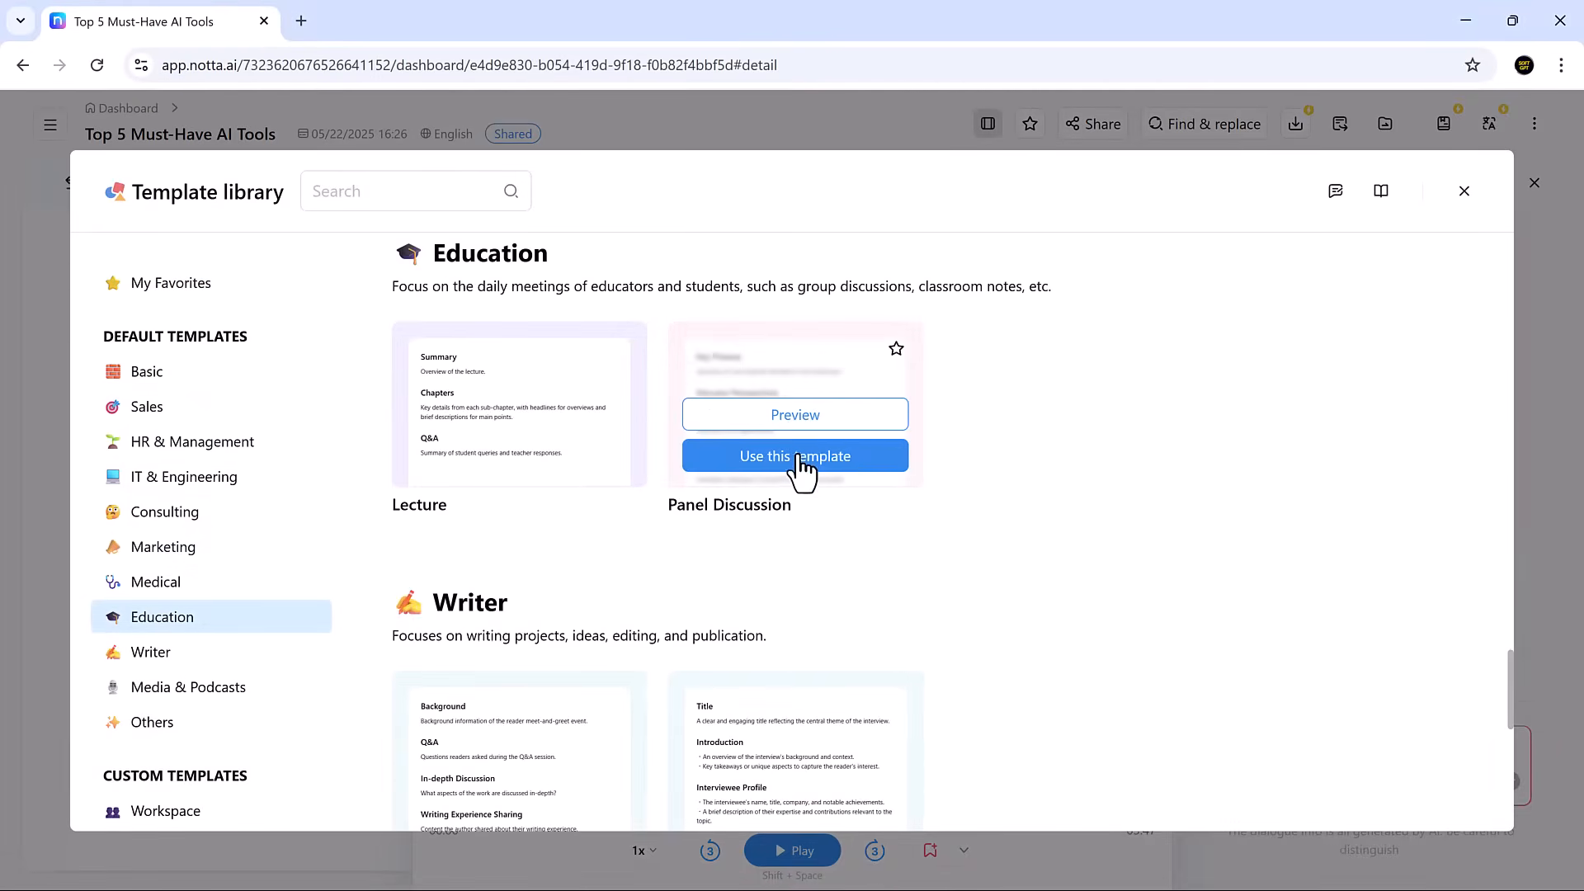
{"action": "left_click", "coordinate": [793, 456]}
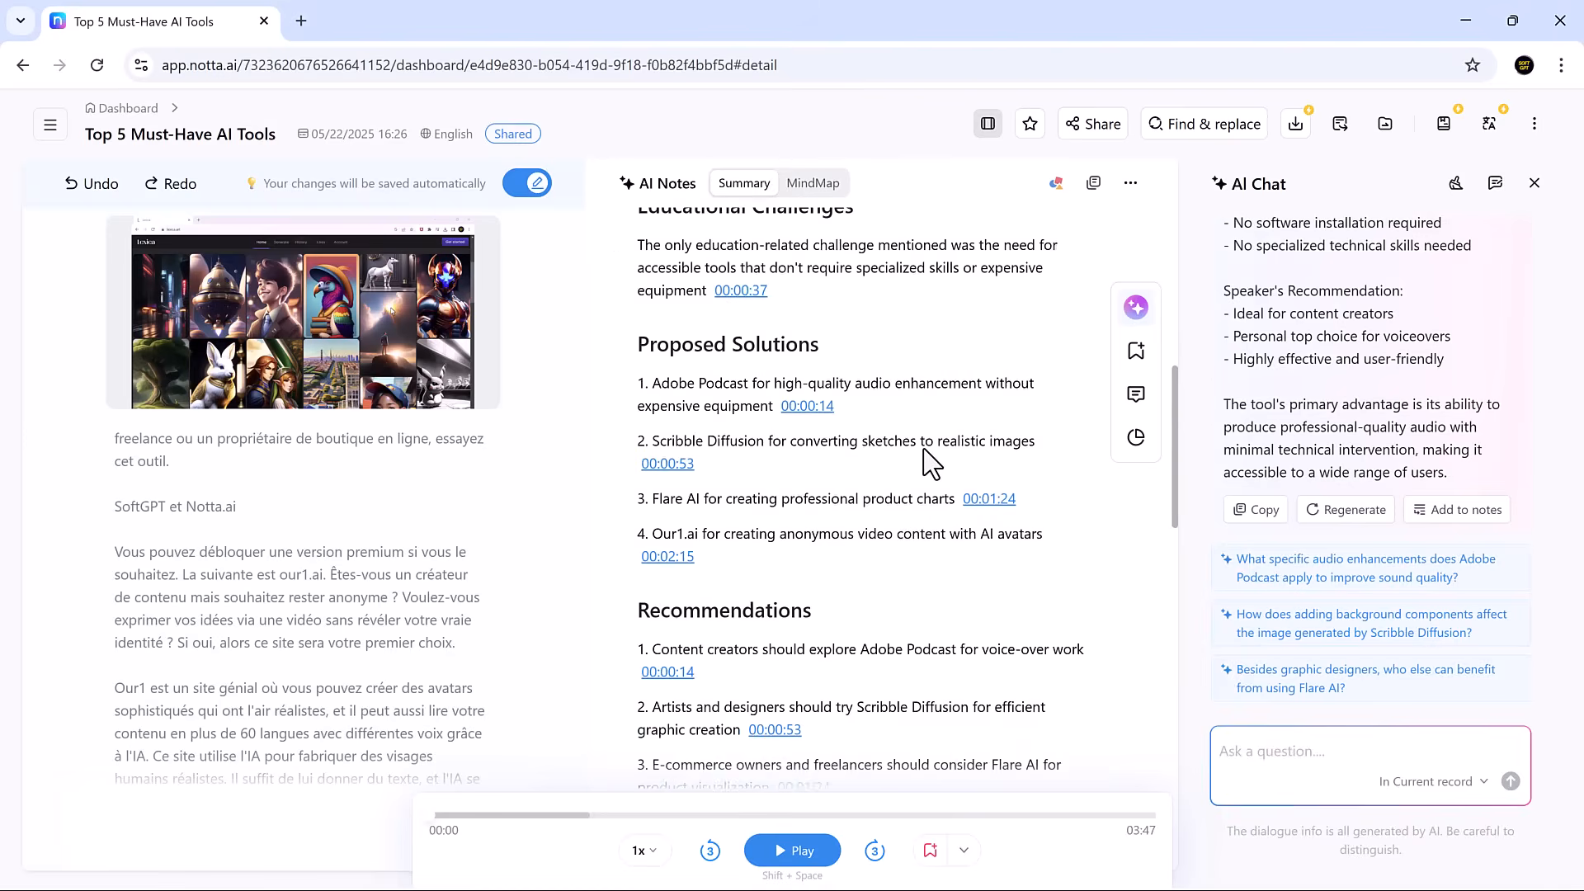
{"action": "scroll", "scroll_direction": "up", "scroll_amount": 3}
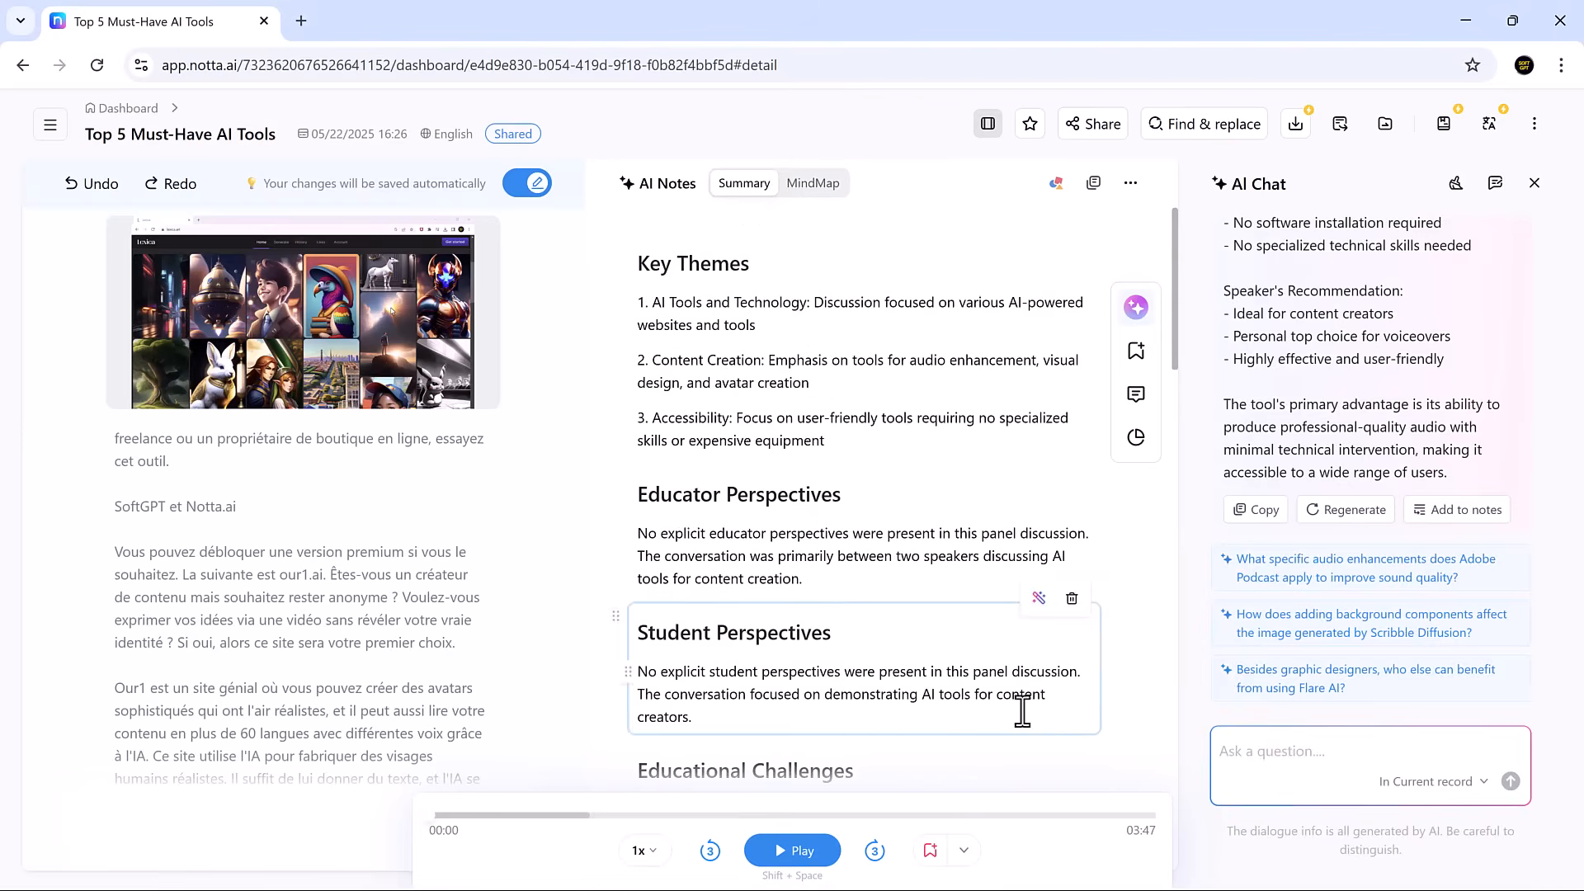
{"action": "mouse_move", "coordinate": [1157, 702]}
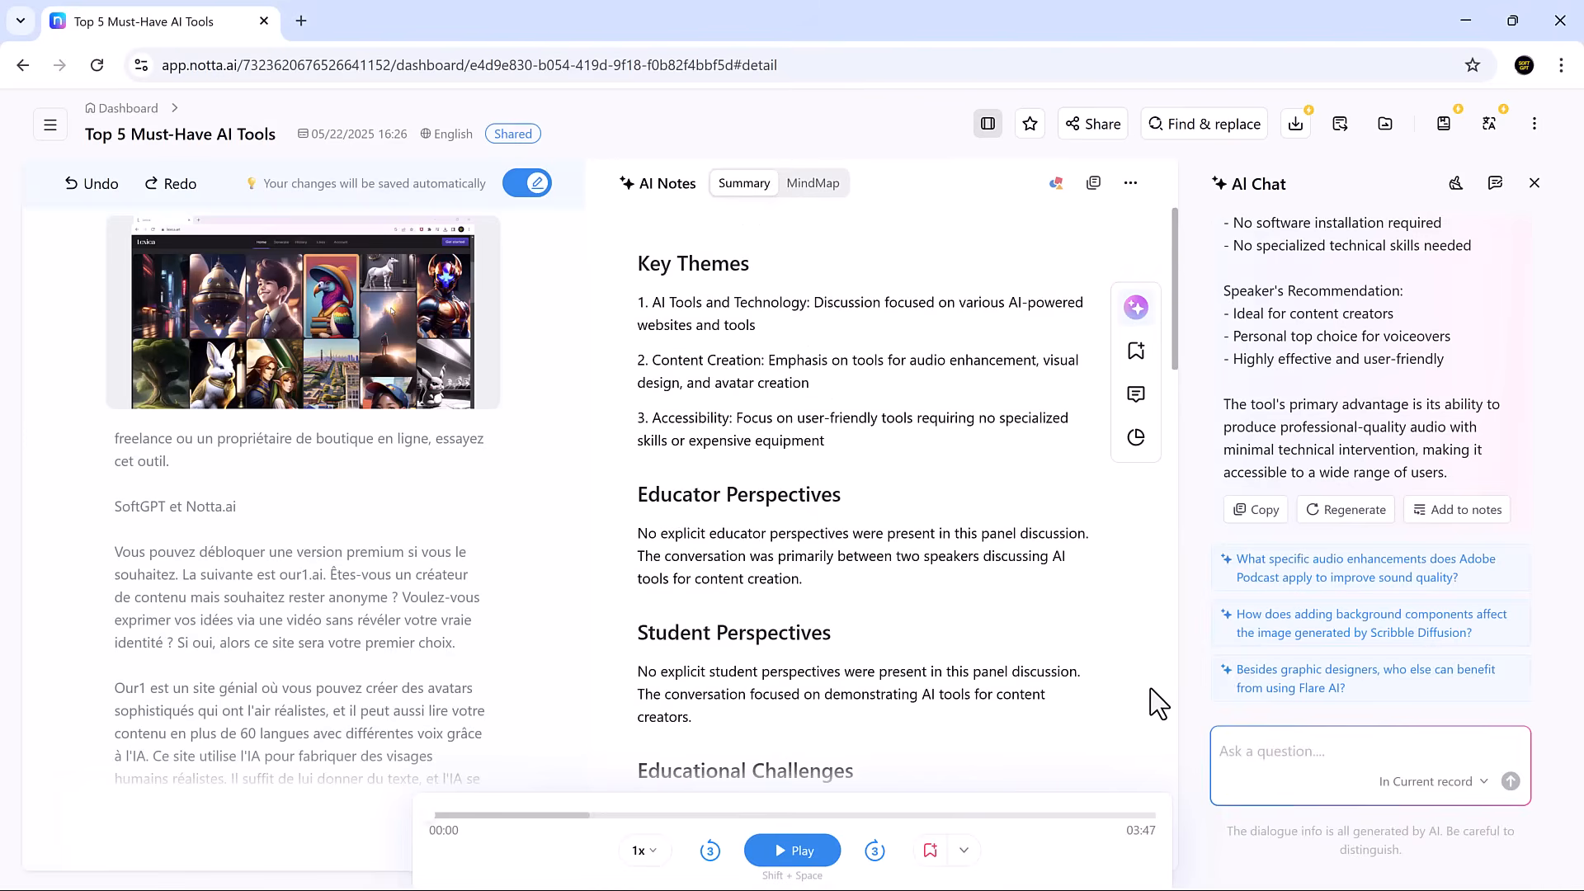
Send Notta Bot to transcribe the Google Meet call in English via its copied invite link.
{"action": "left_click", "coordinate": [127, 108]}
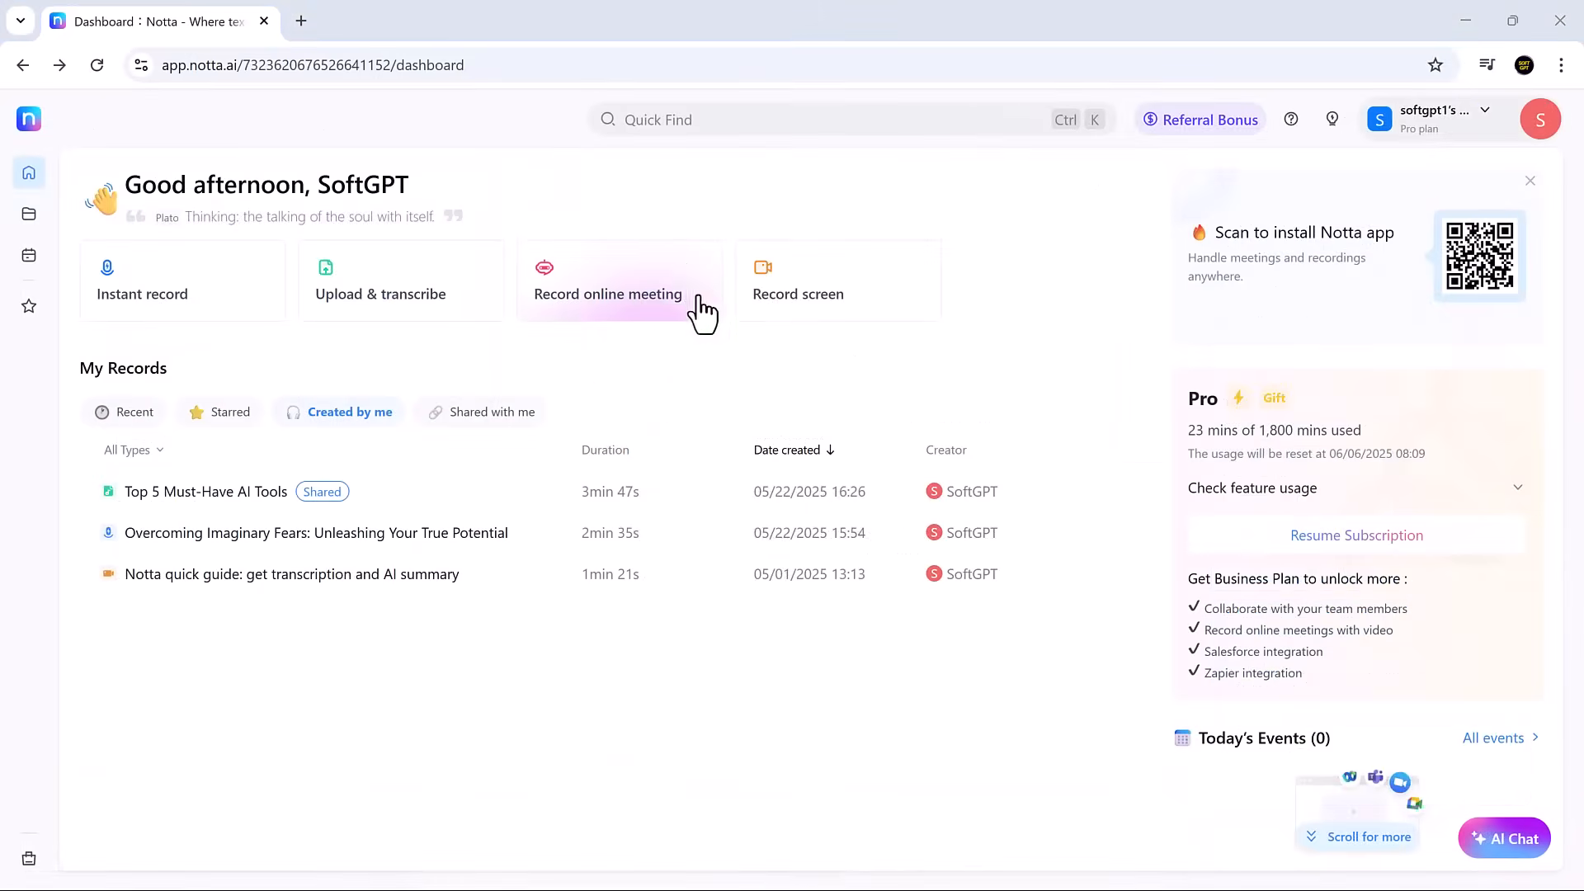
{"action": "mouse_move", "coordinate": [897, 389]}
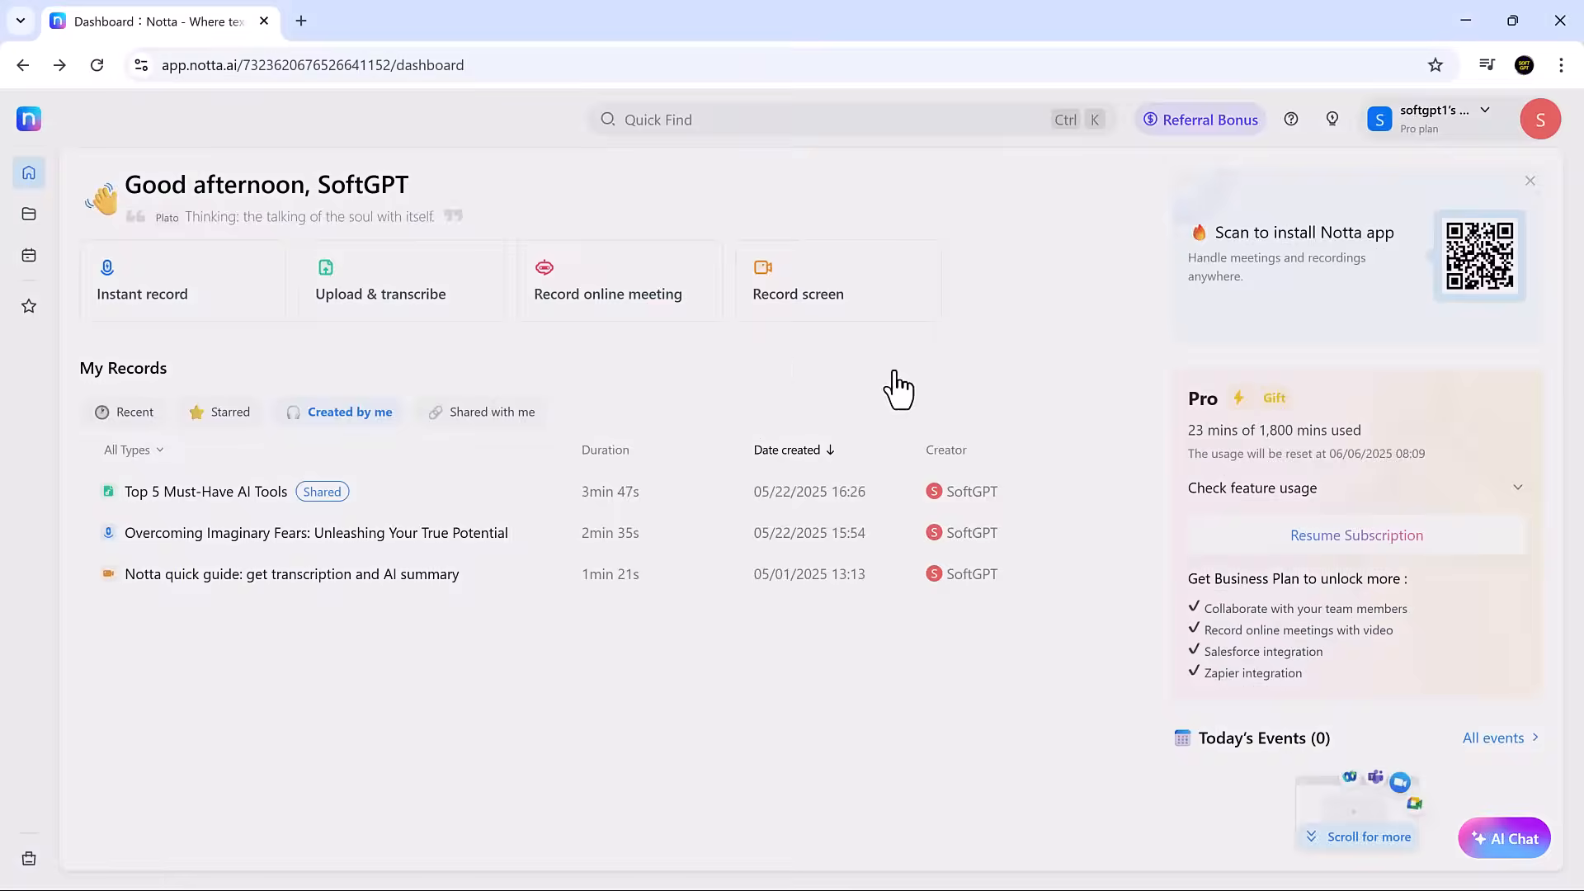
{"action": "left_click", "coordinate": [607, 279]}
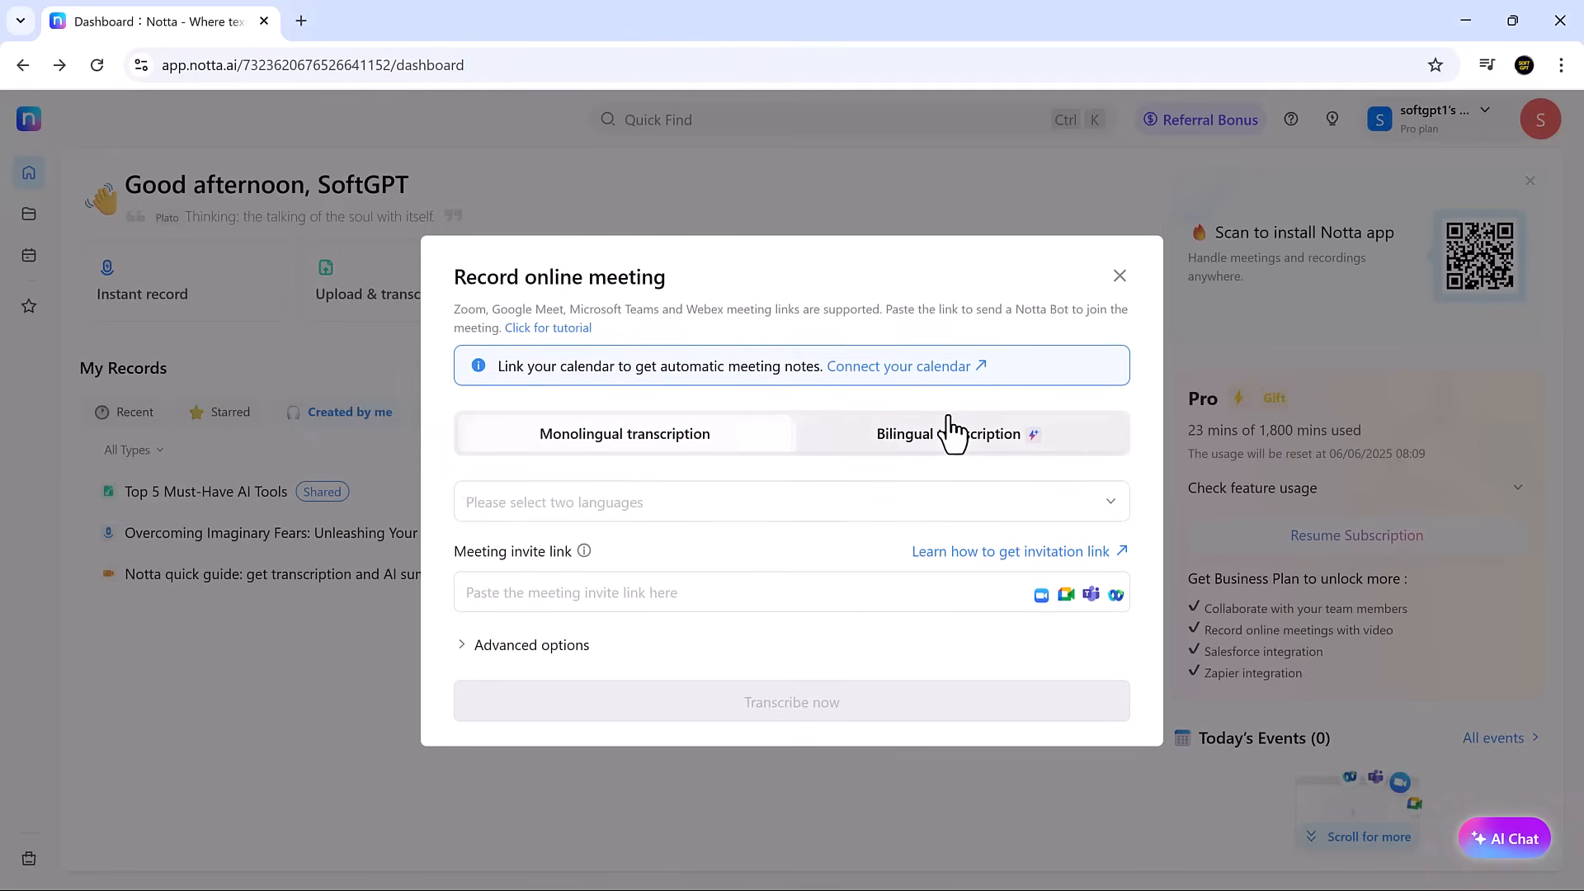
{"action": "left_click", "coordinate": [625, 433]}
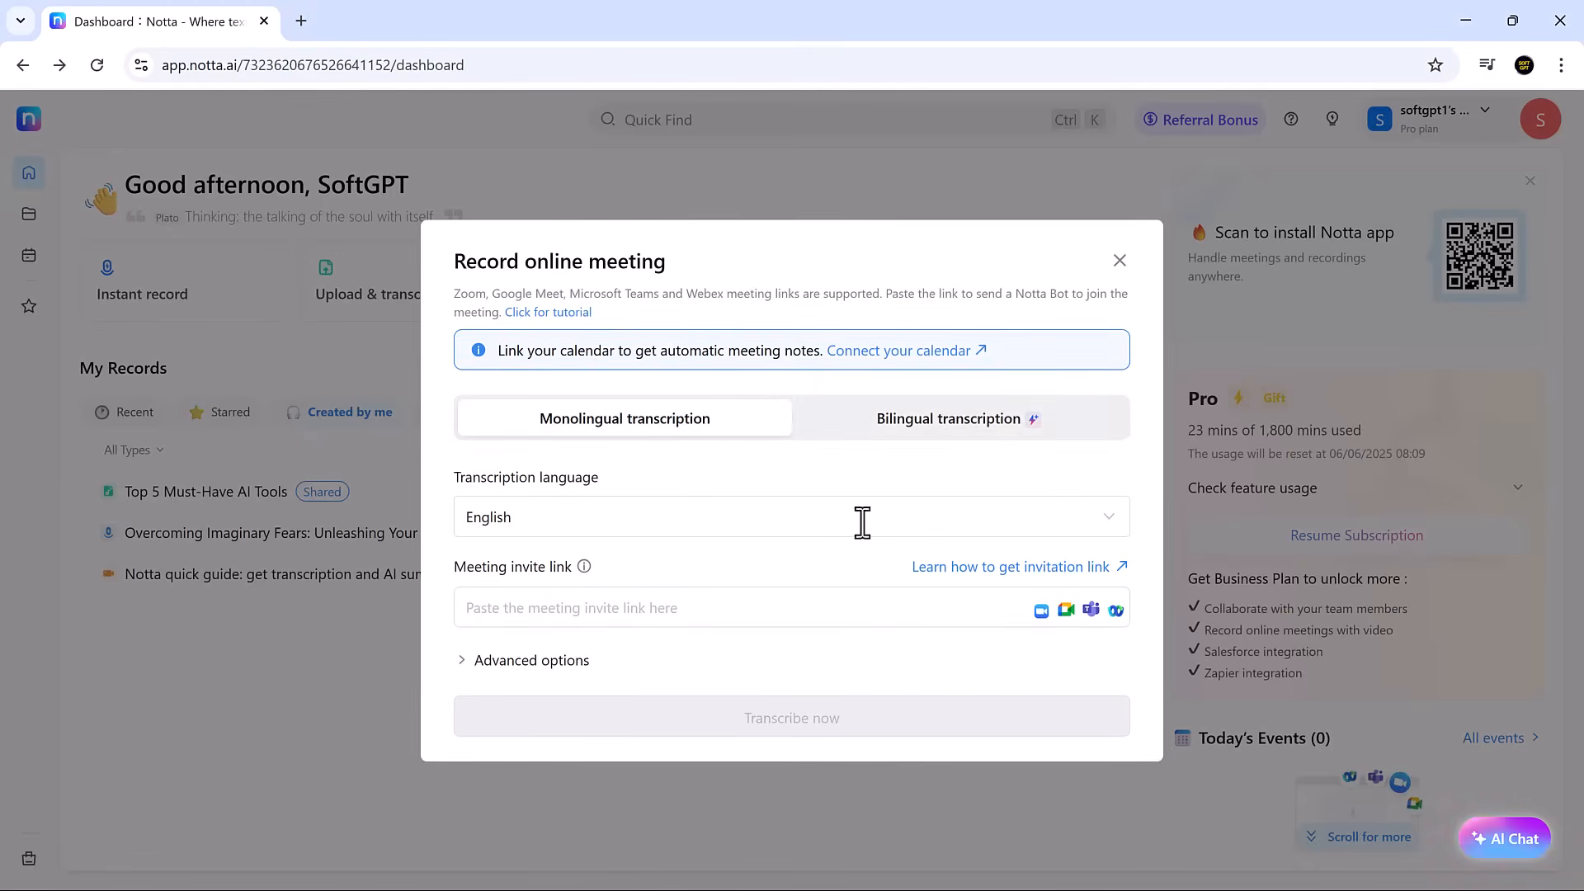
{"action": "mouse_move", "coordinate": [574, 330]}
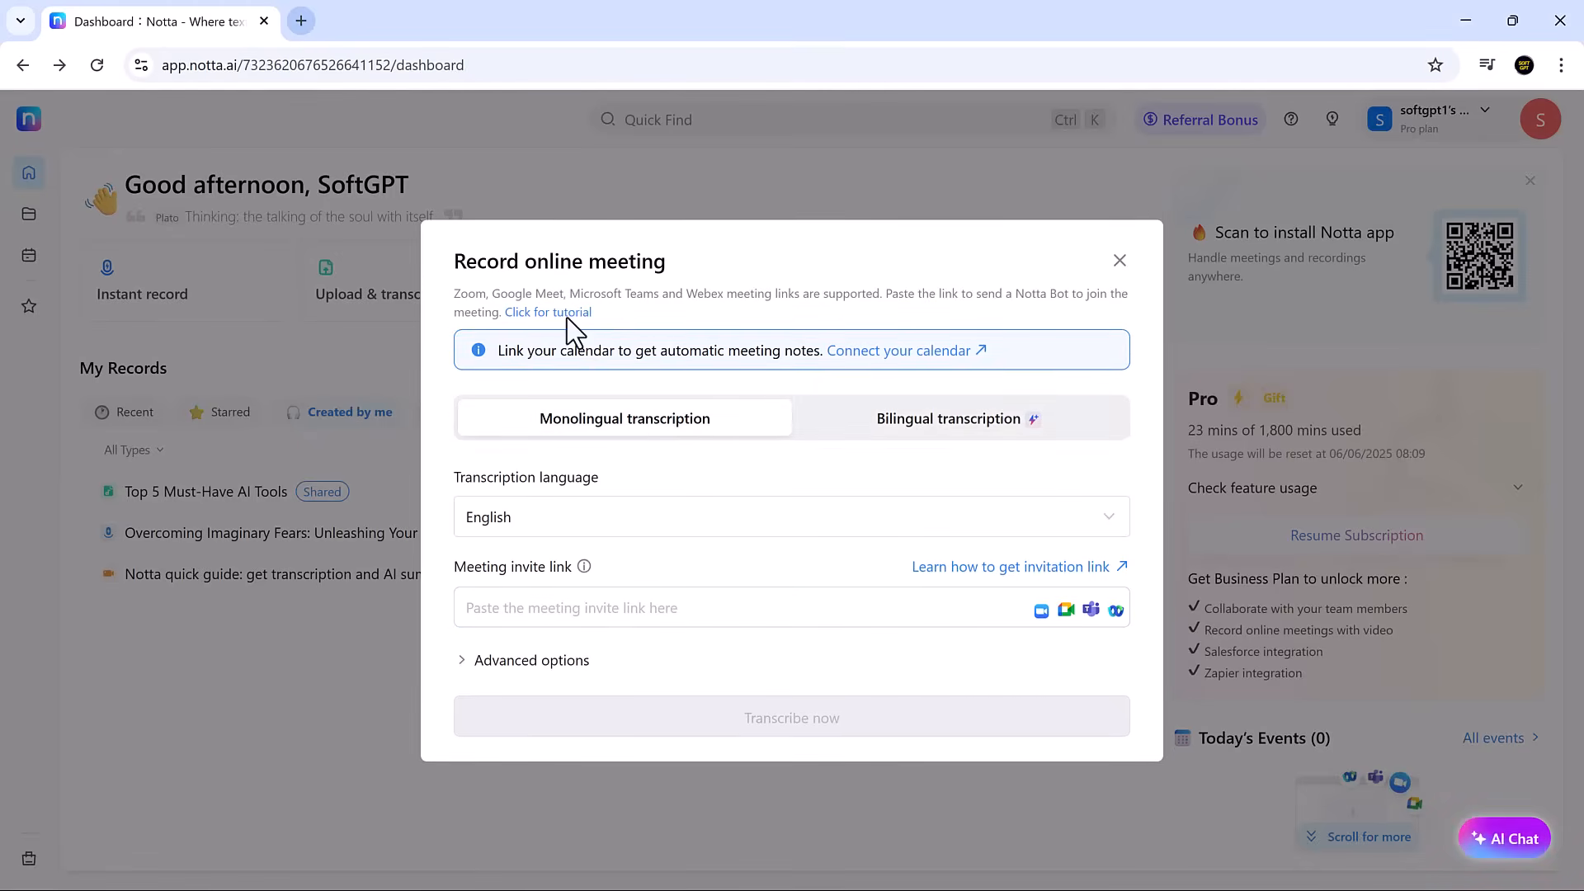
{"action": "left_click", "coordinate": [1066, 609]}
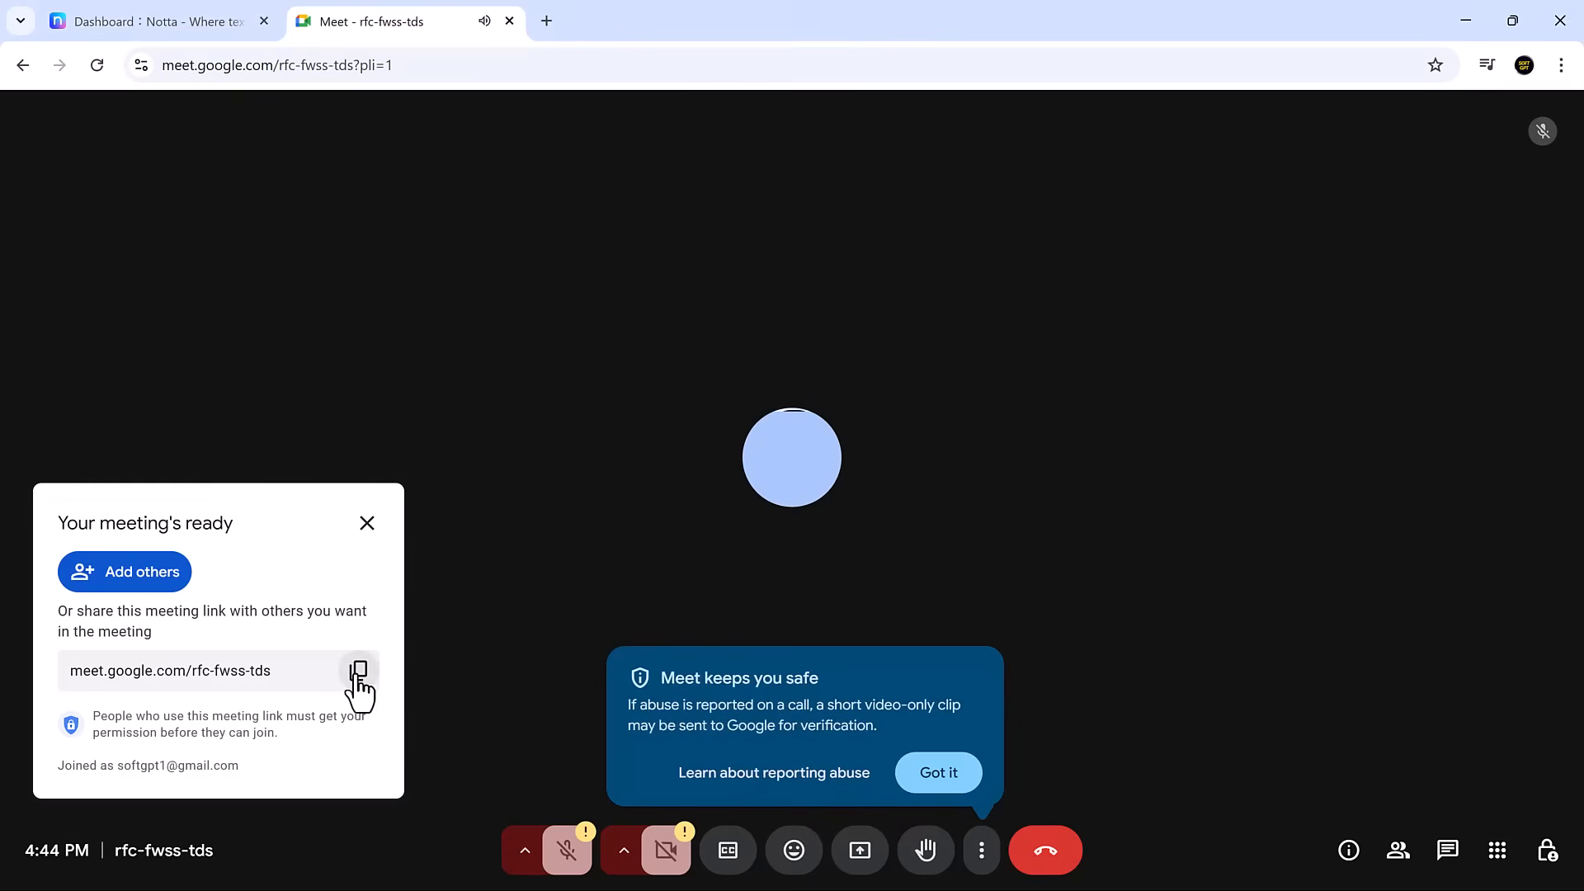
{"action": "left_click", "coordinate": [358, 671]}
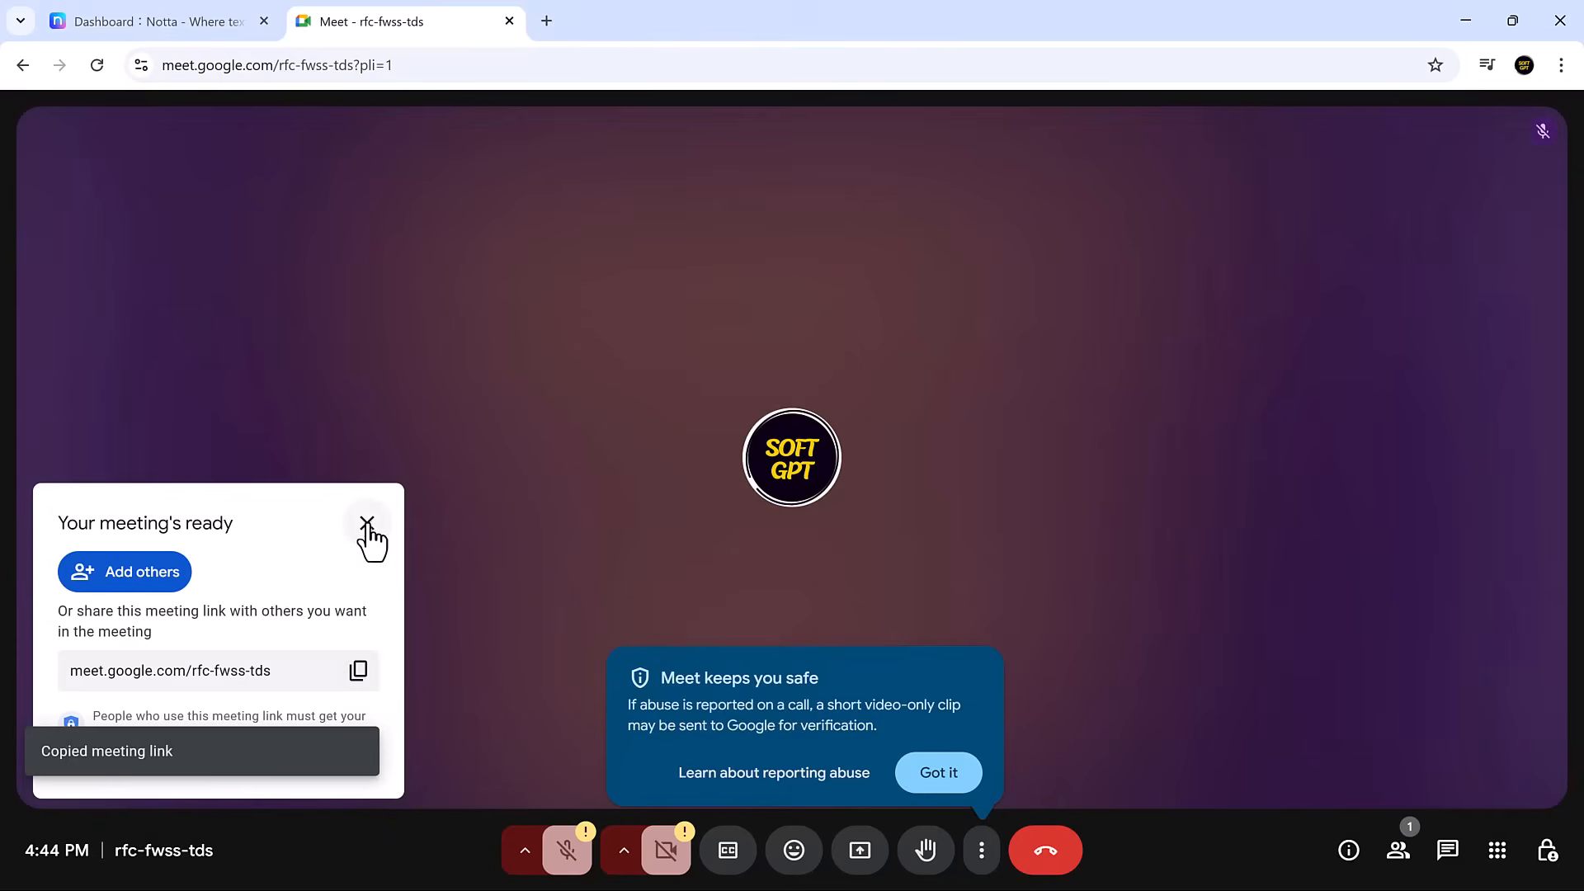
{"action": "left_click", "coordinate": [152, 22]}
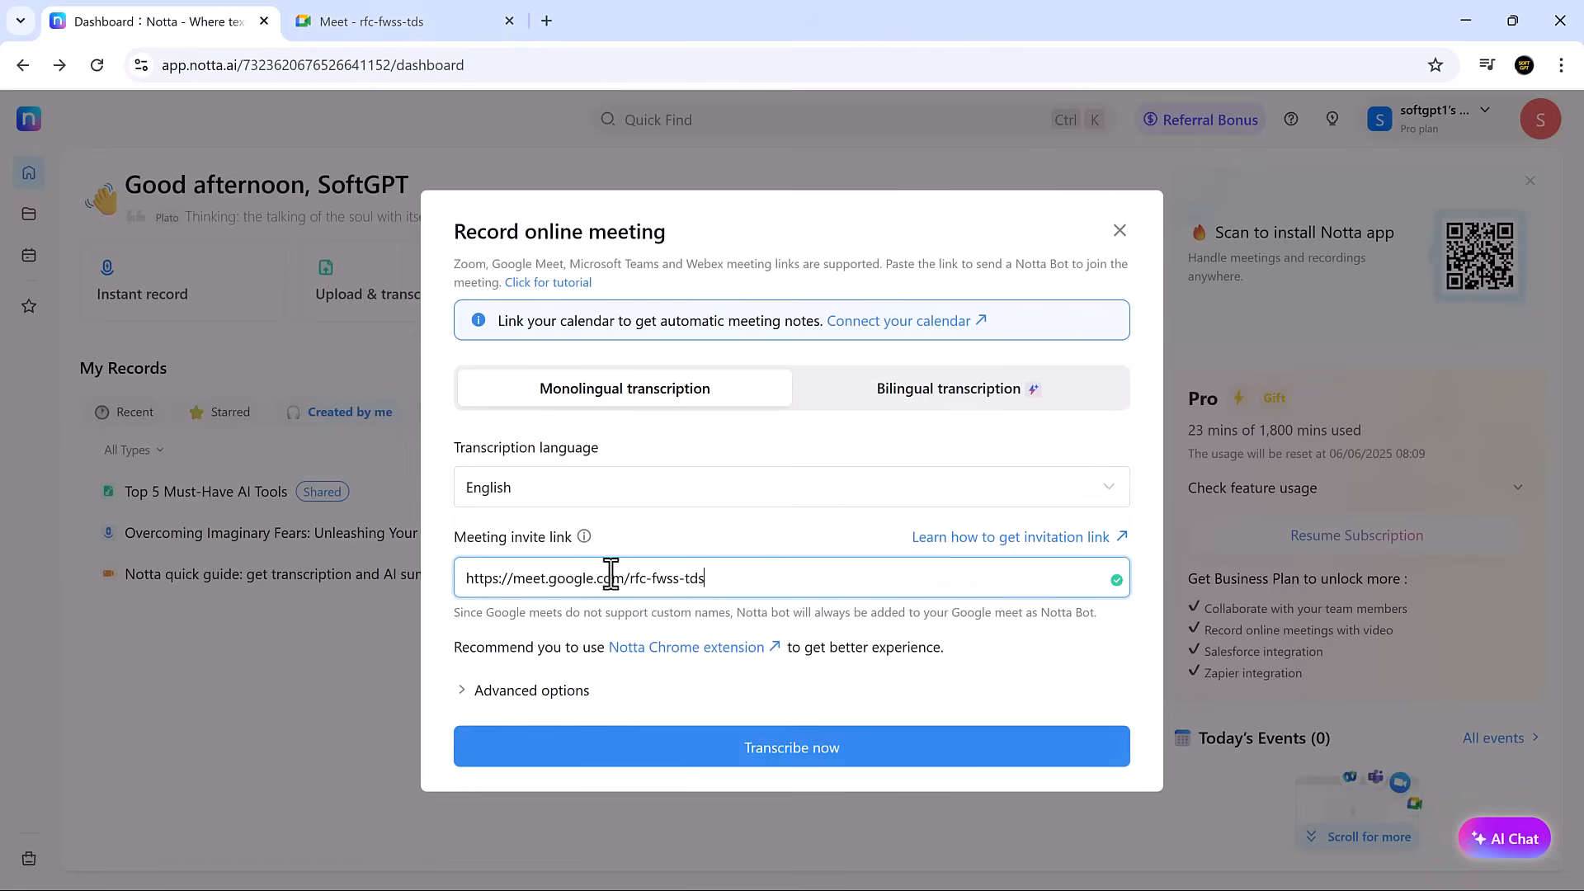
{"action": "left_click", "coordinate": [791, 748]}
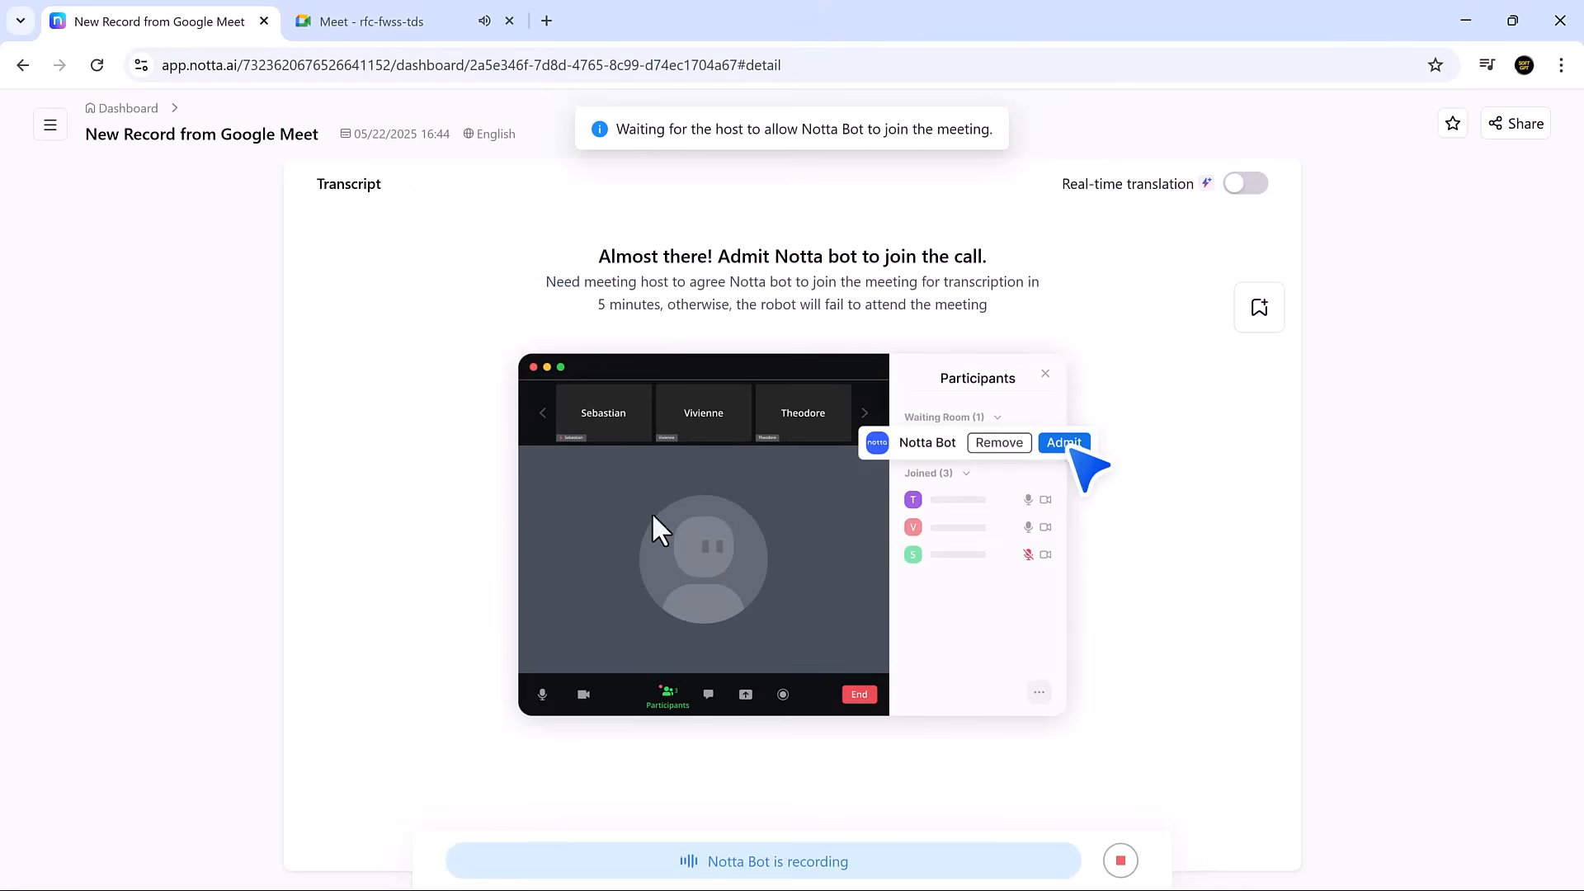
Admit the Notta Bot into the Google Meet call from the join prompt.
{"action": "left_click", "coordinate": [364, 22]}
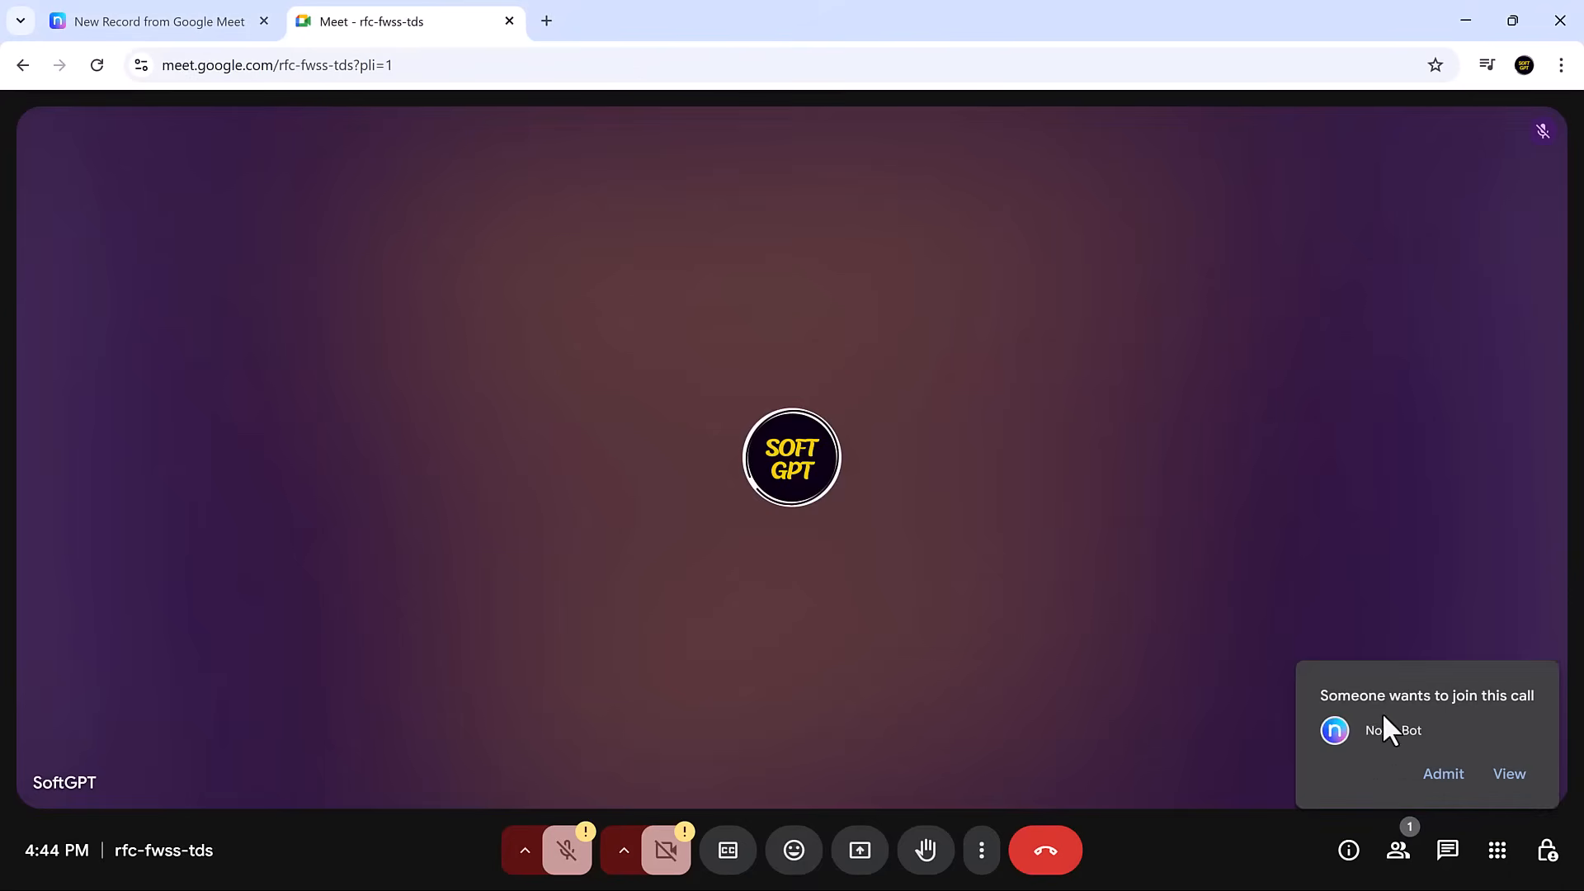
{"action": "left_click", "coordinate": [1442, 774]}
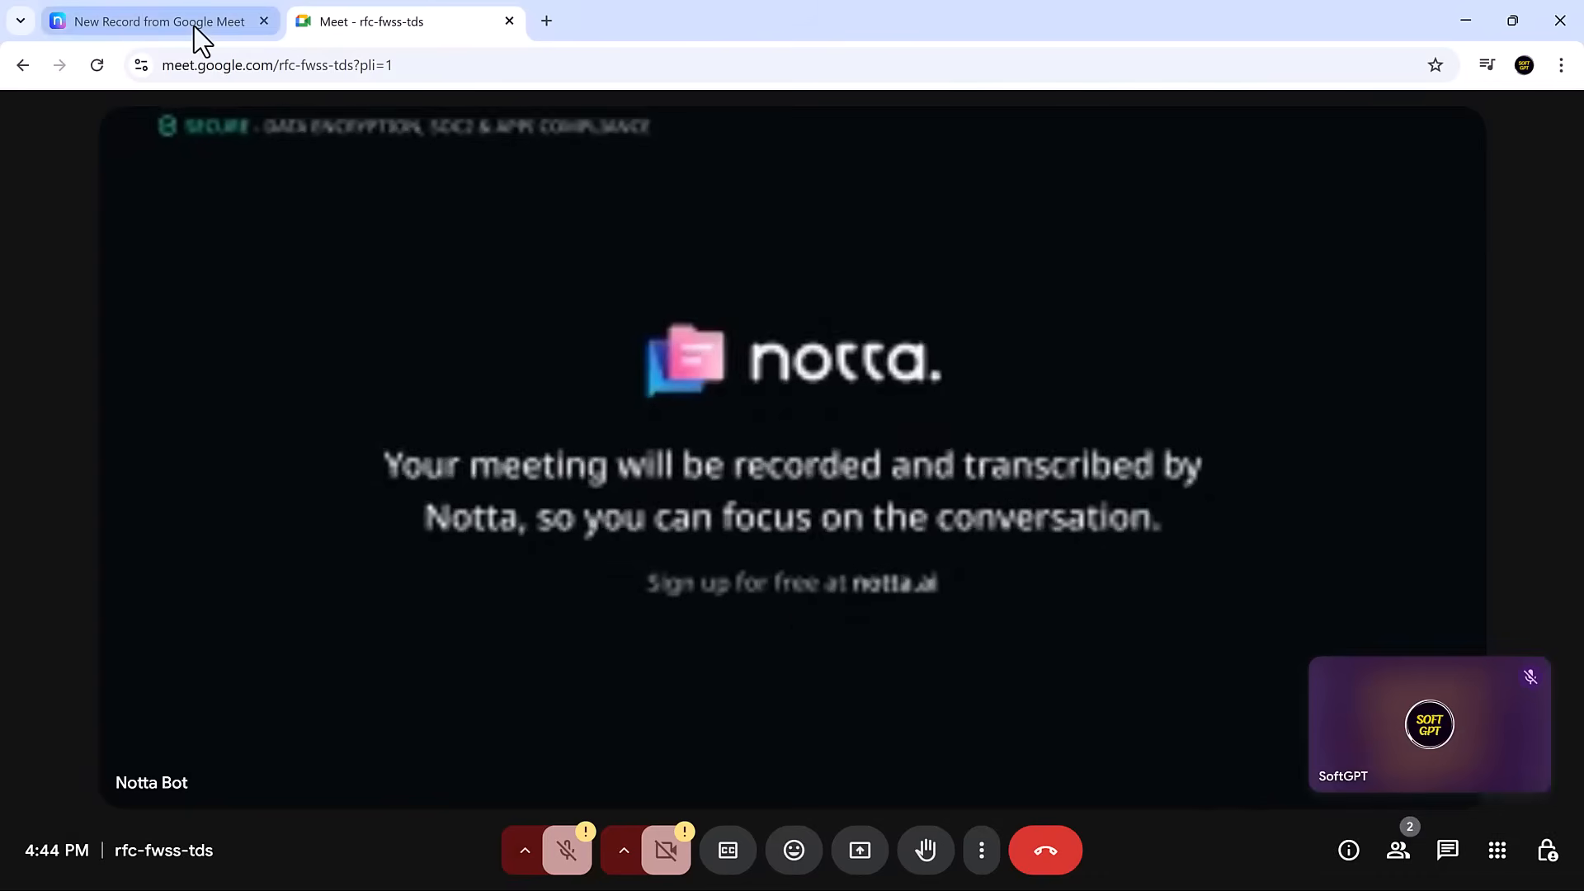
Generate Panel Discussion AI notes for the Google Meet record and review the summary.
{"action": "left_click", "coordinate": [157, 21]}
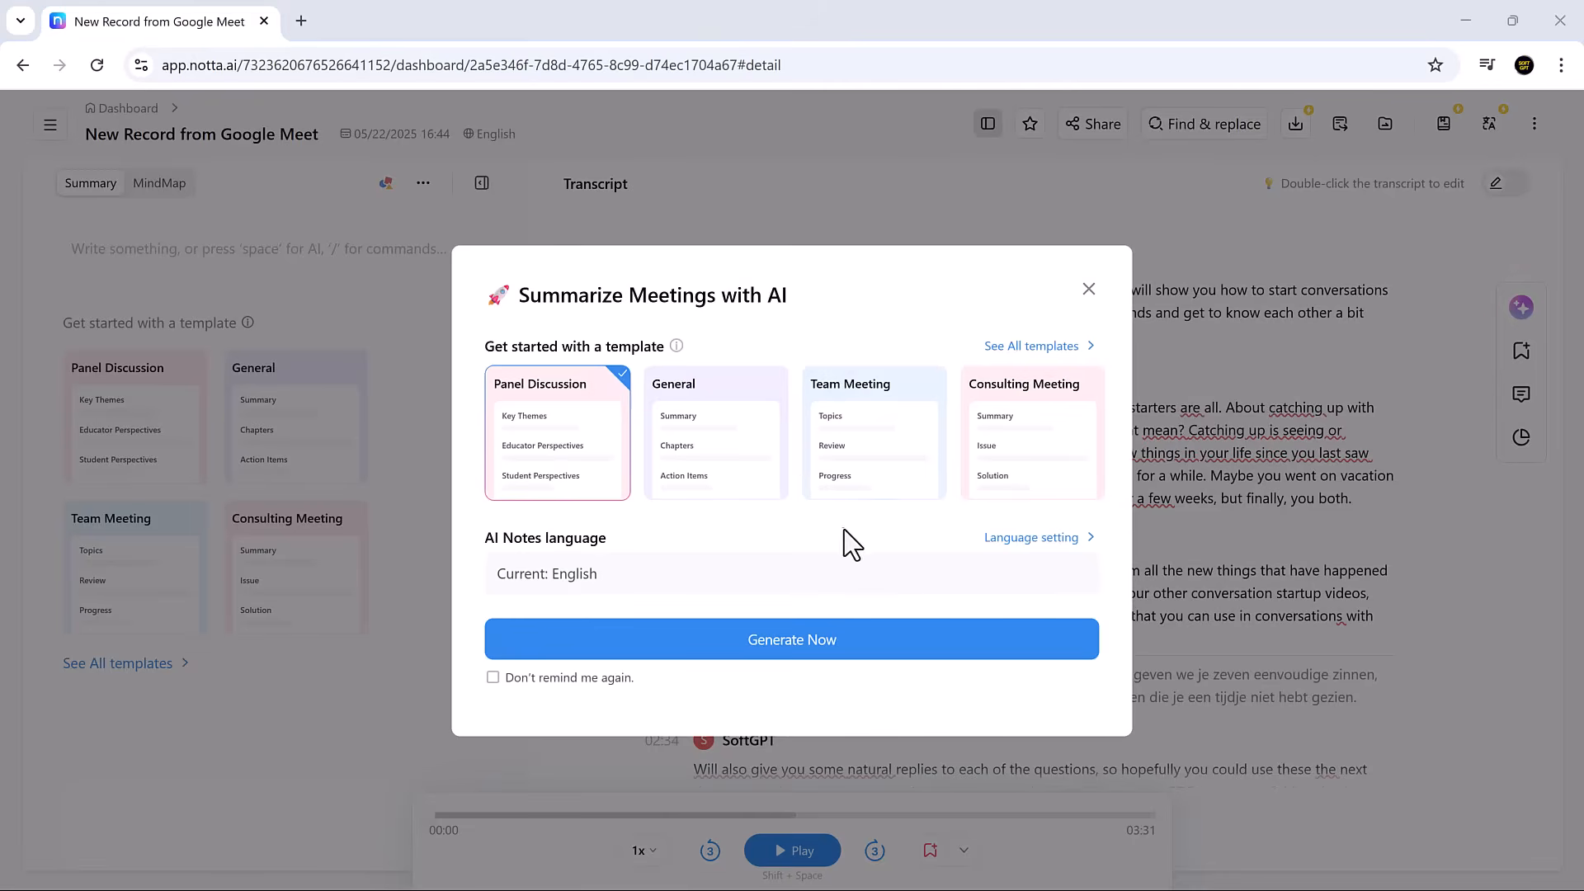
{"action": "mouse_move", "coordinate": [815, 657]}
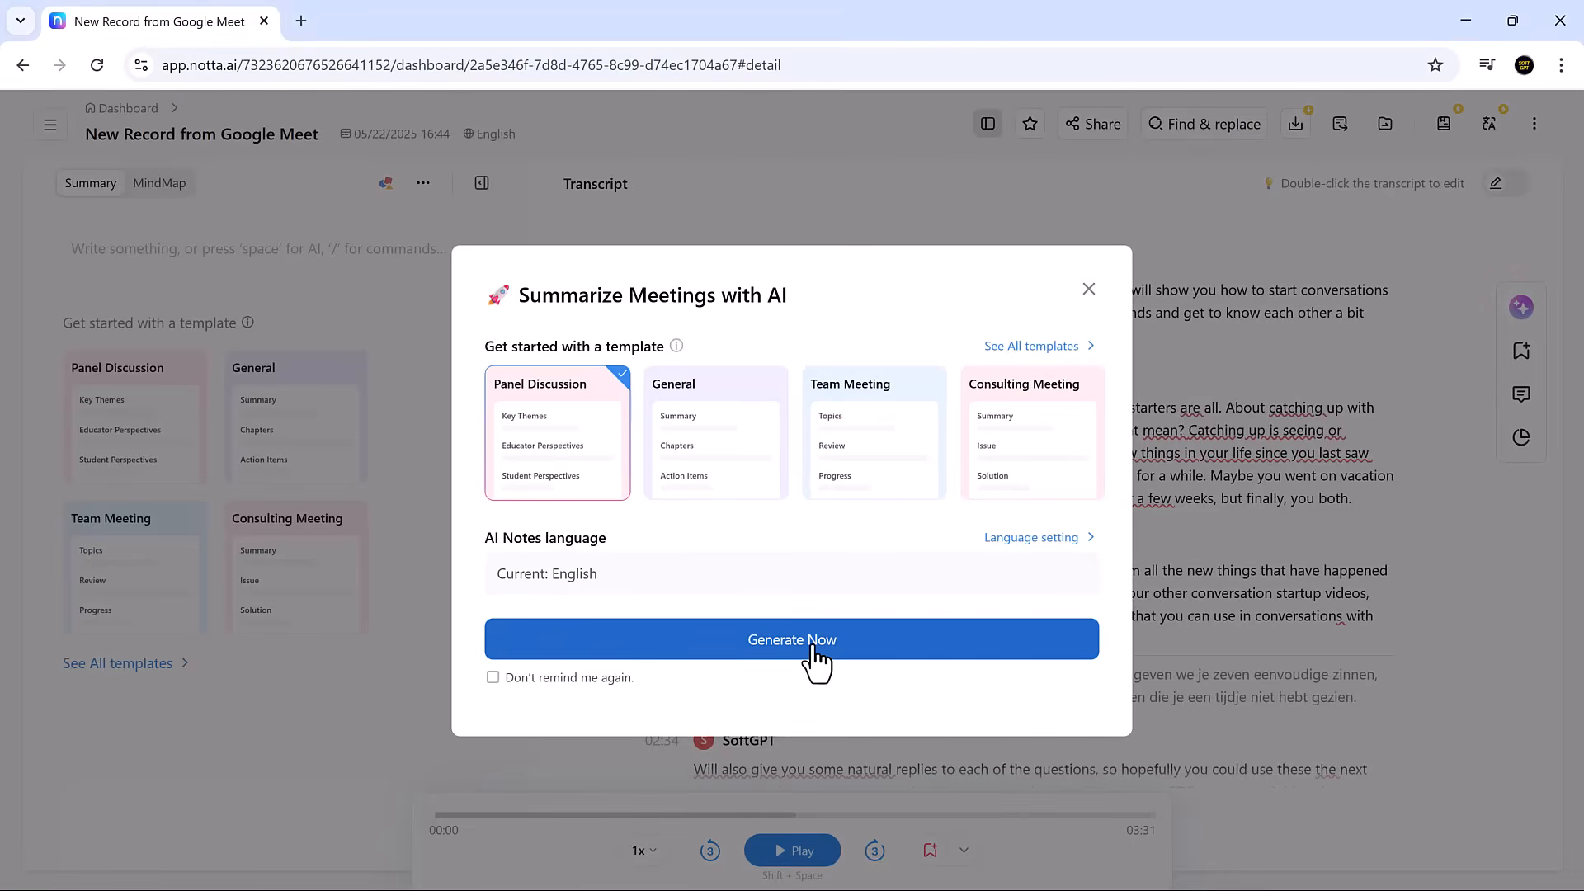
{"action": "left_click", "coordinate": [792, 638]}
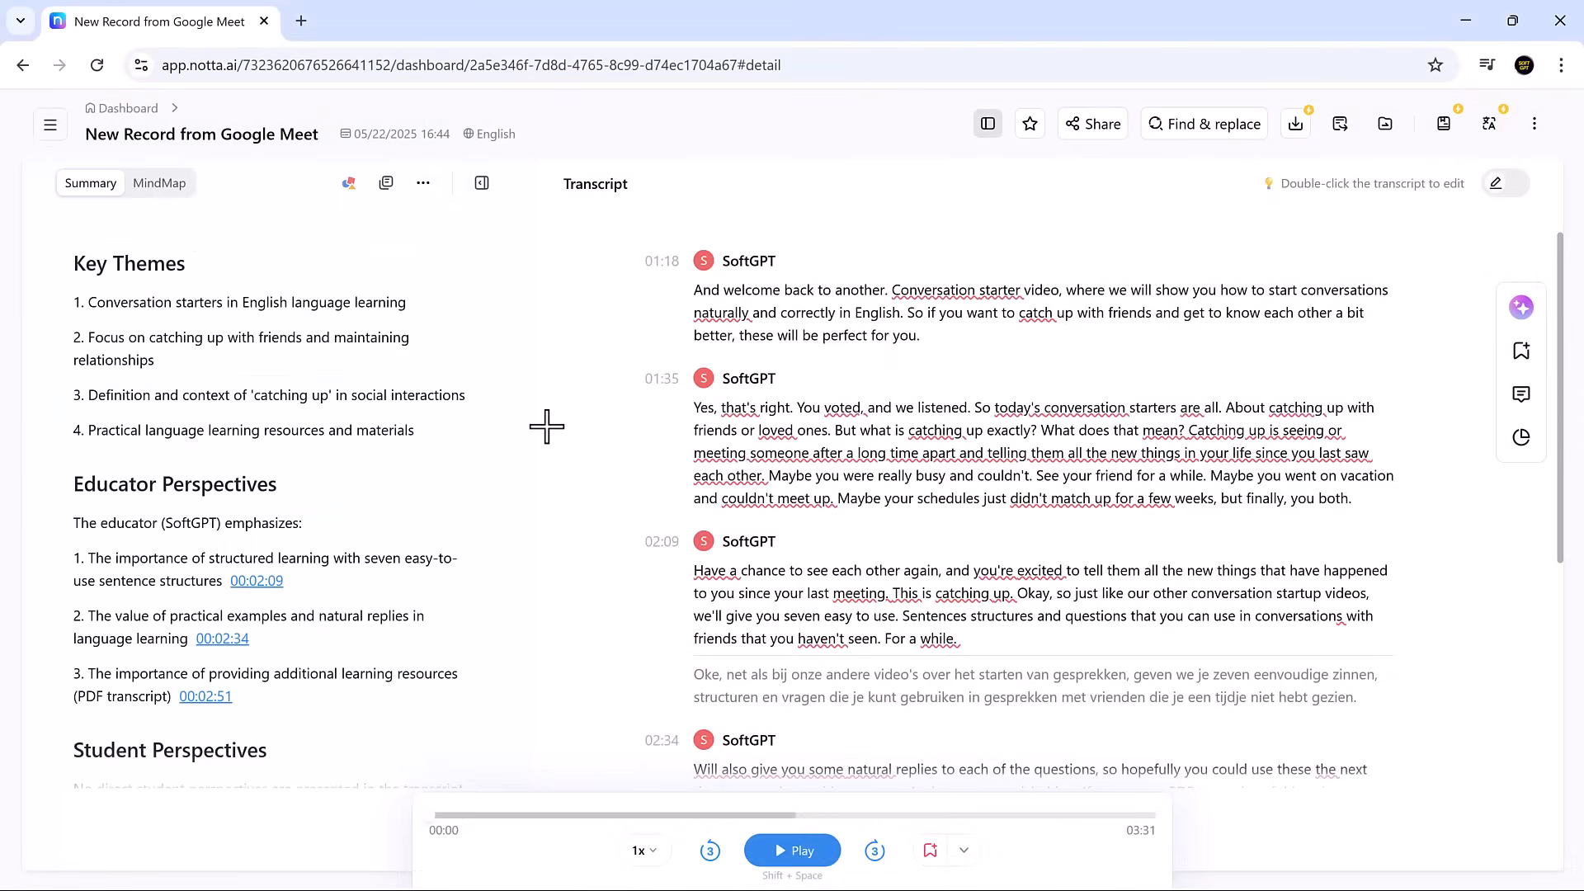
{"action": "scroll", "scroll_direction": "down", "scroll_amount": 3}
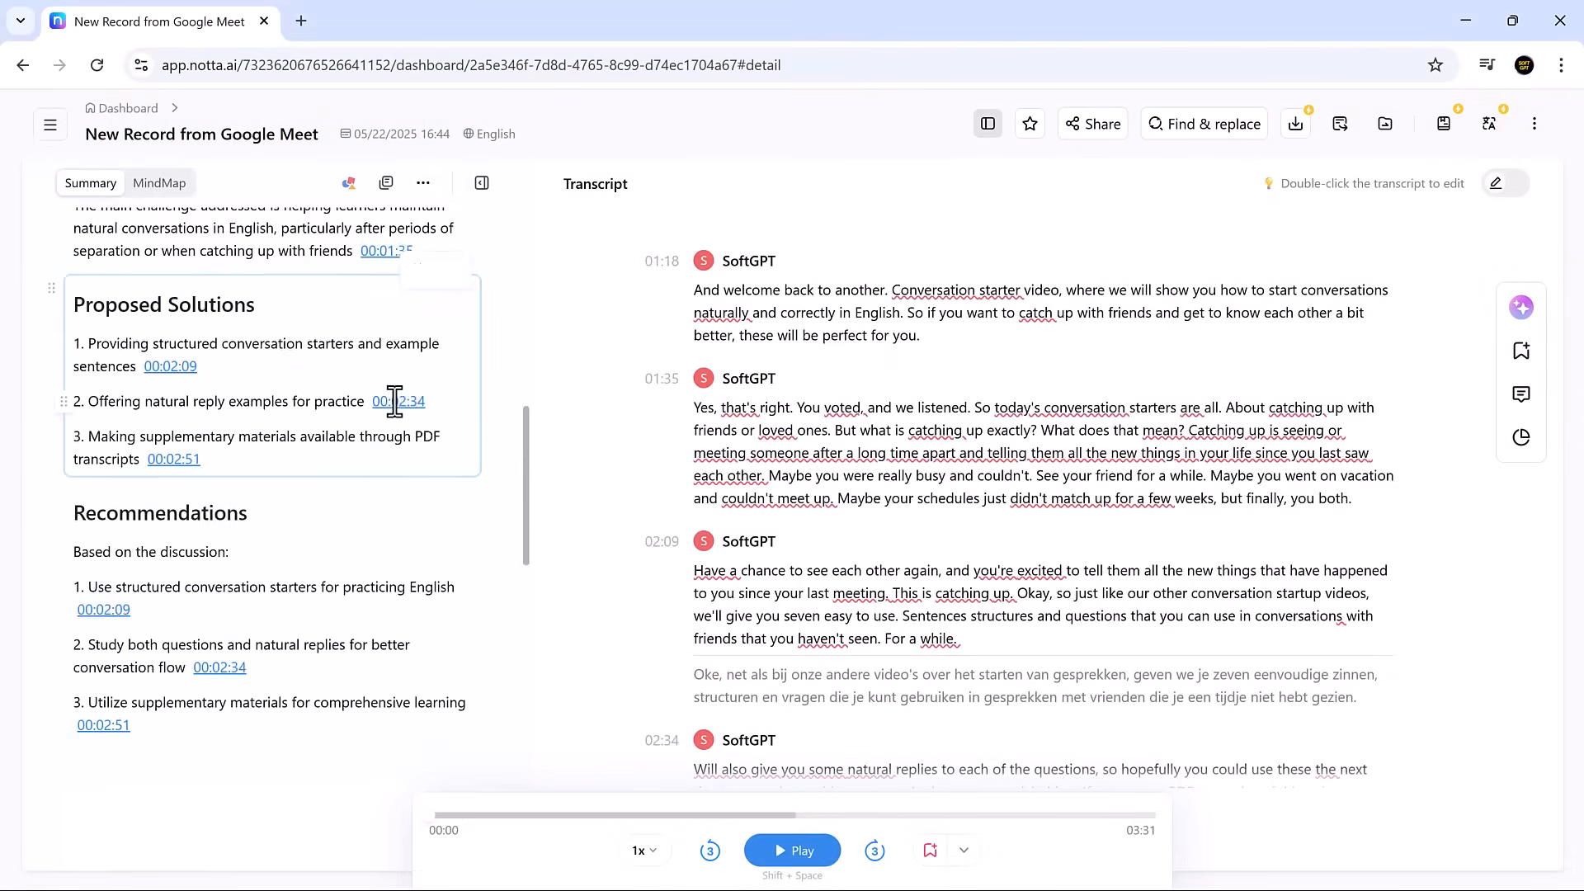
{"action": "scroll", "scroll_direction": "up", "scroll_amount": 3}
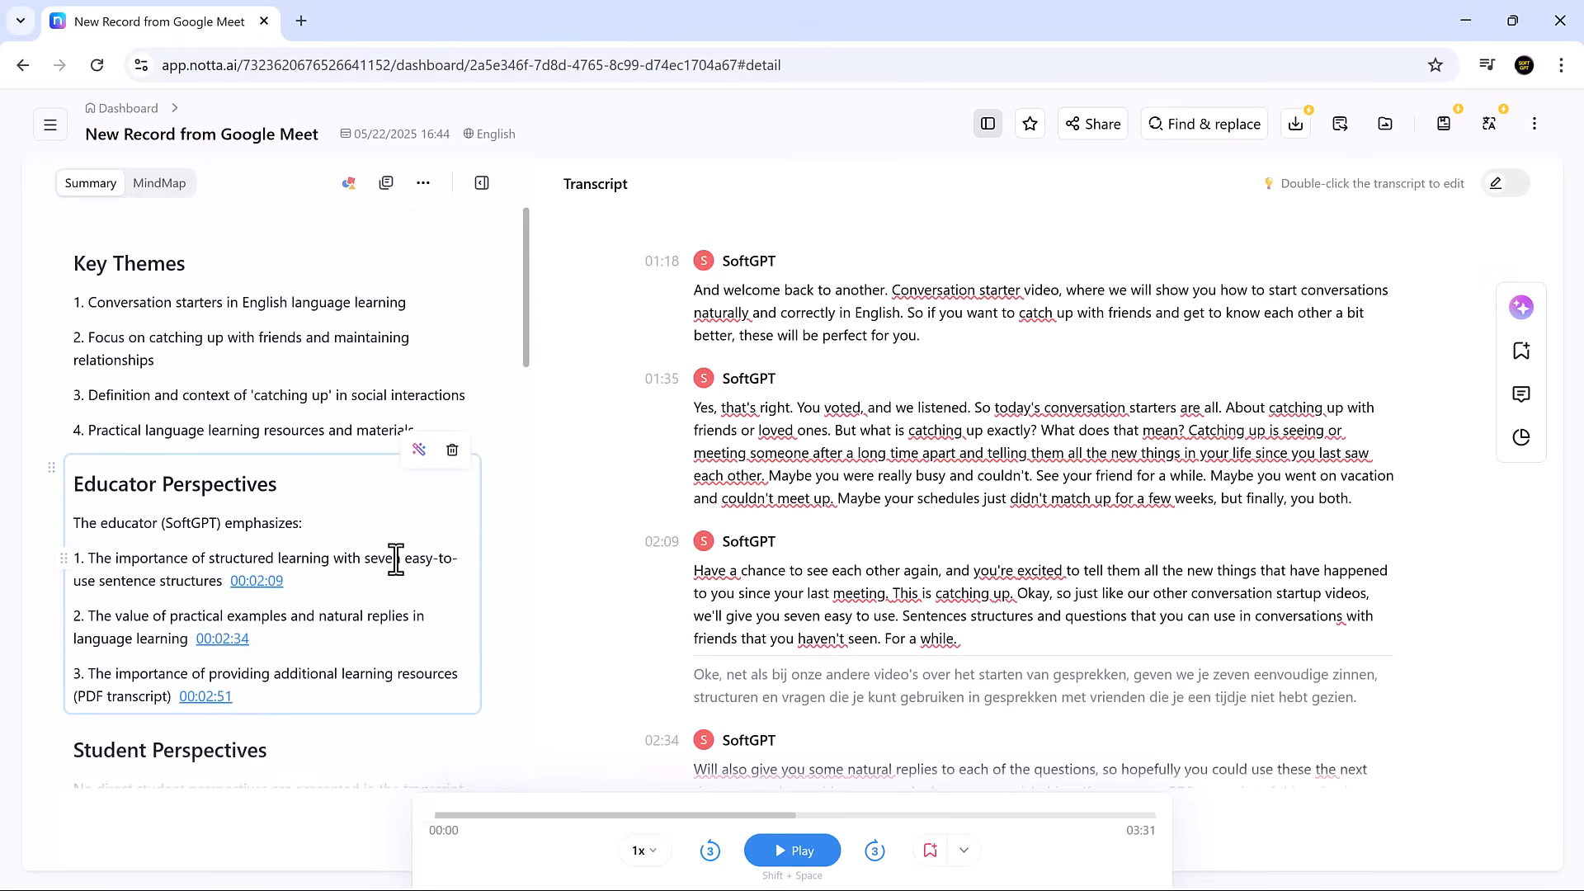
Record the entire screen without speaker identification from the dashboard's Record screen option.
{"action": "left_click", "coordinate": [127, 108]}
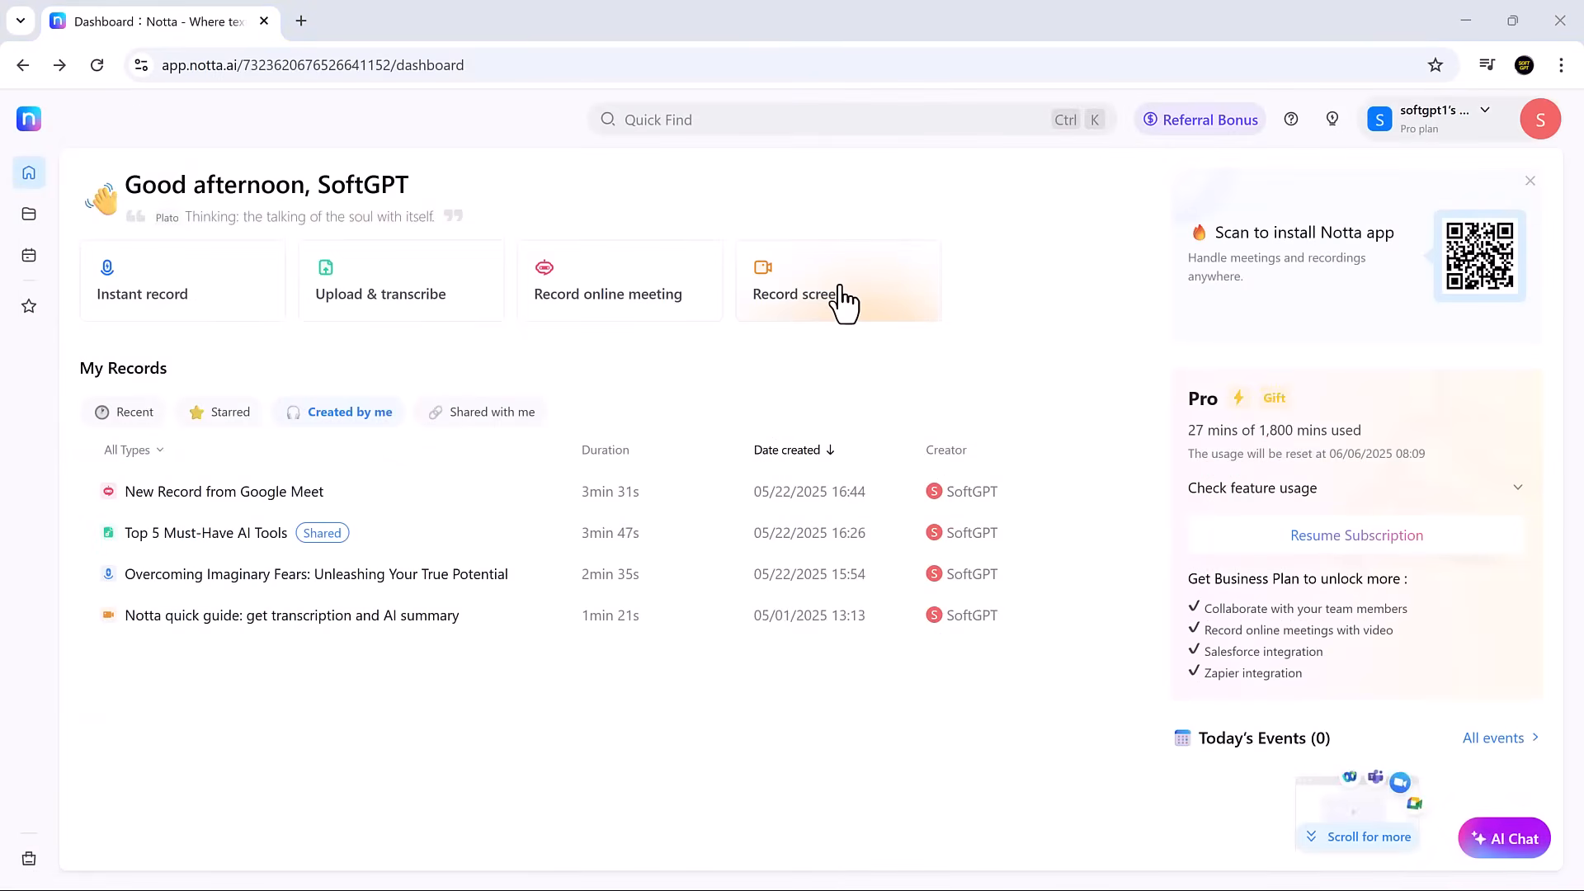
{"action": "left_click", "coordinate": [837, 279]}
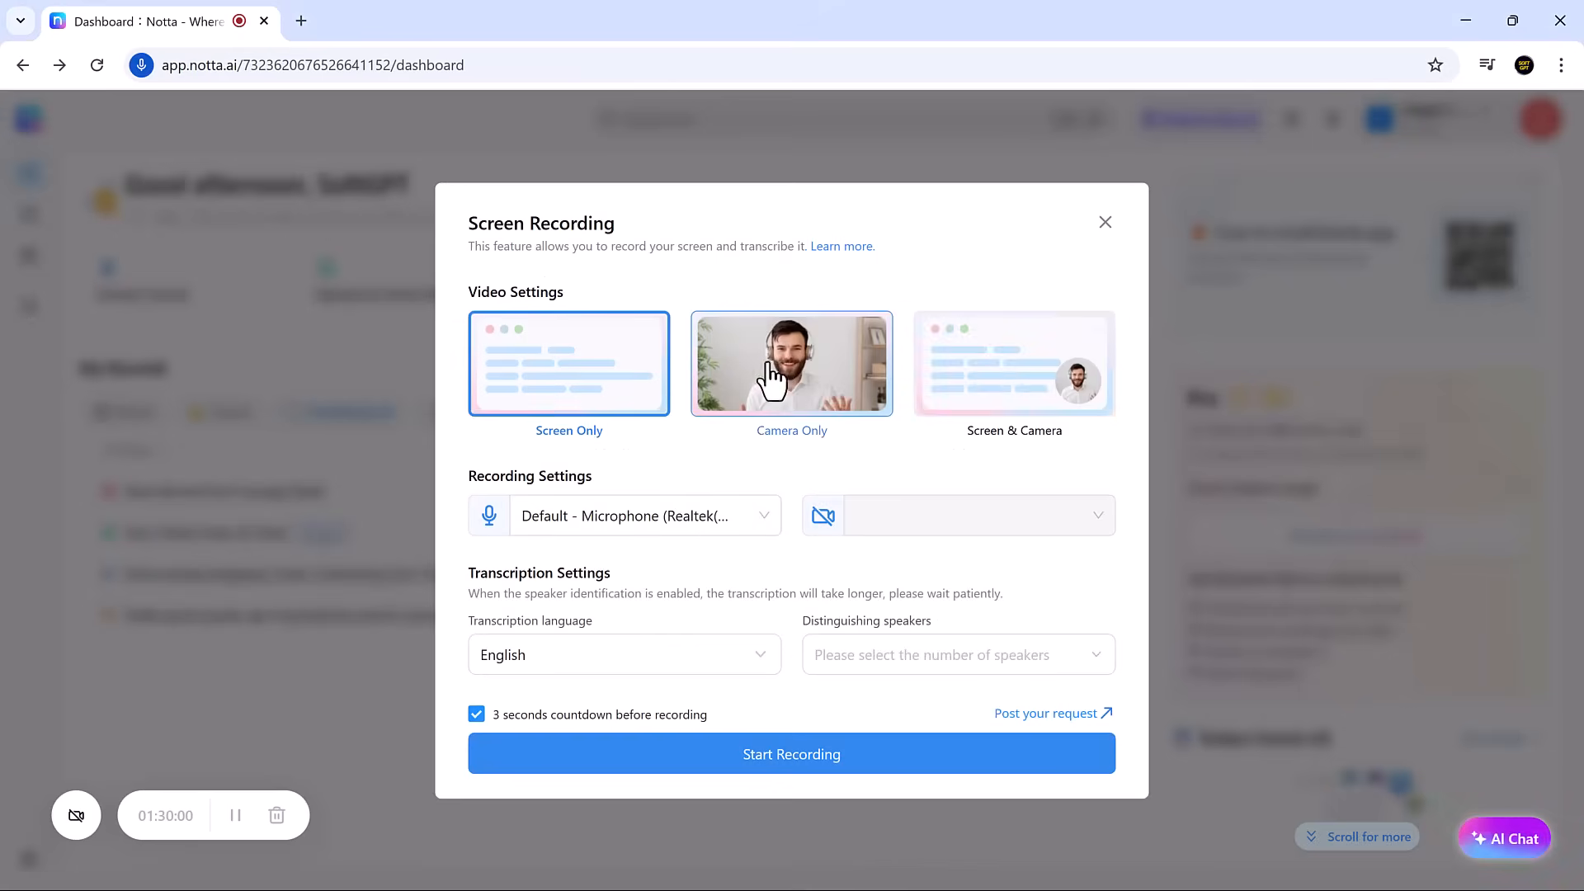
{"action": "left_click", "coordinate": [624, 653]}
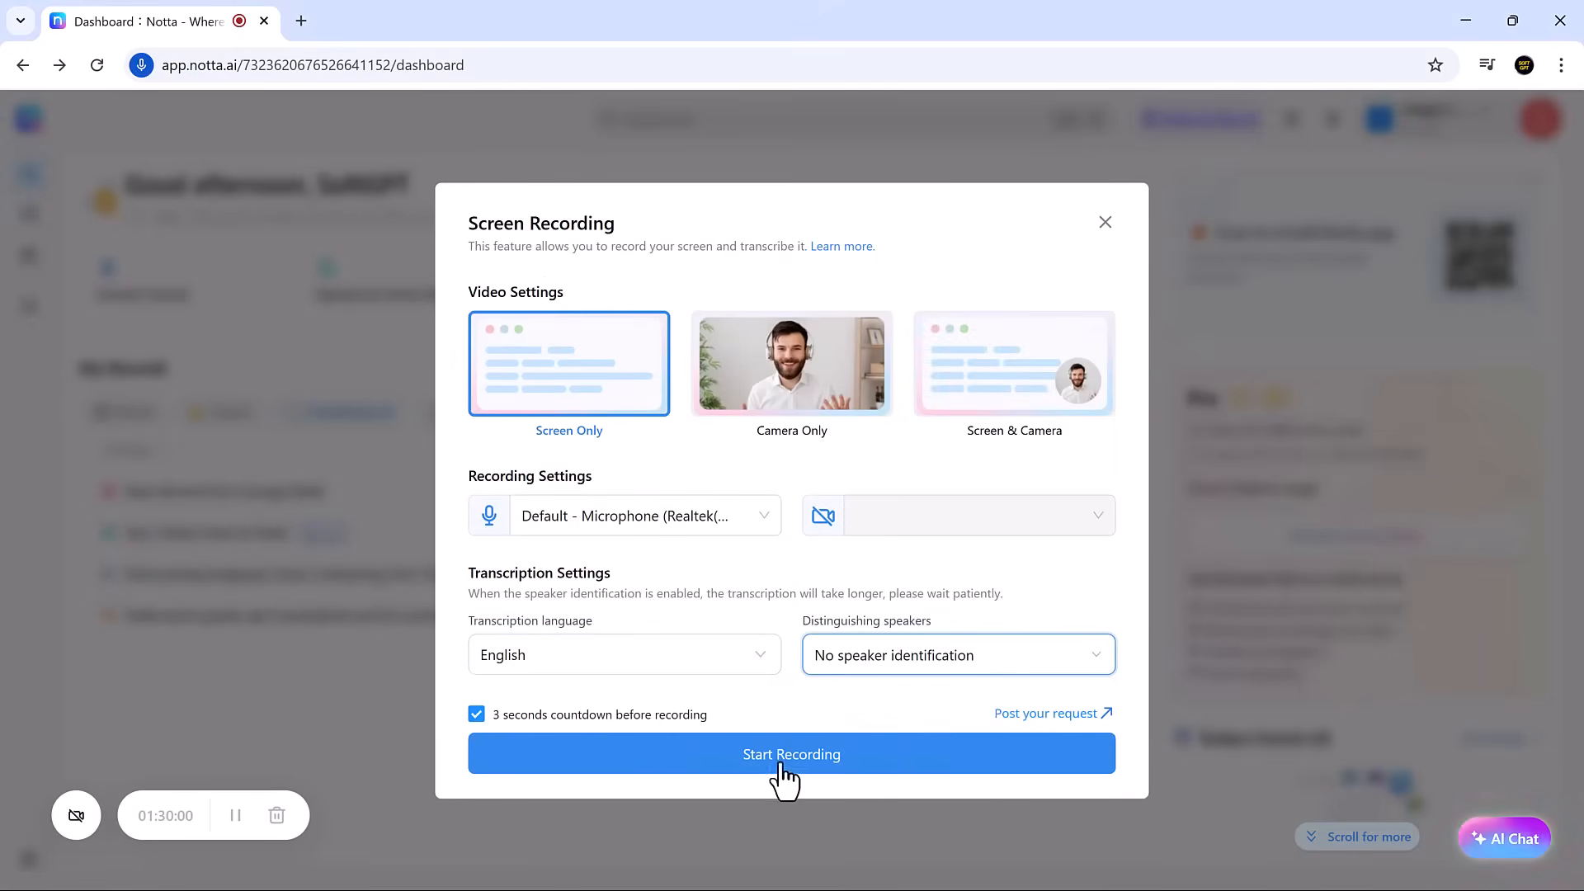
{"action": "left_click", "coordinate": [791, 753]}
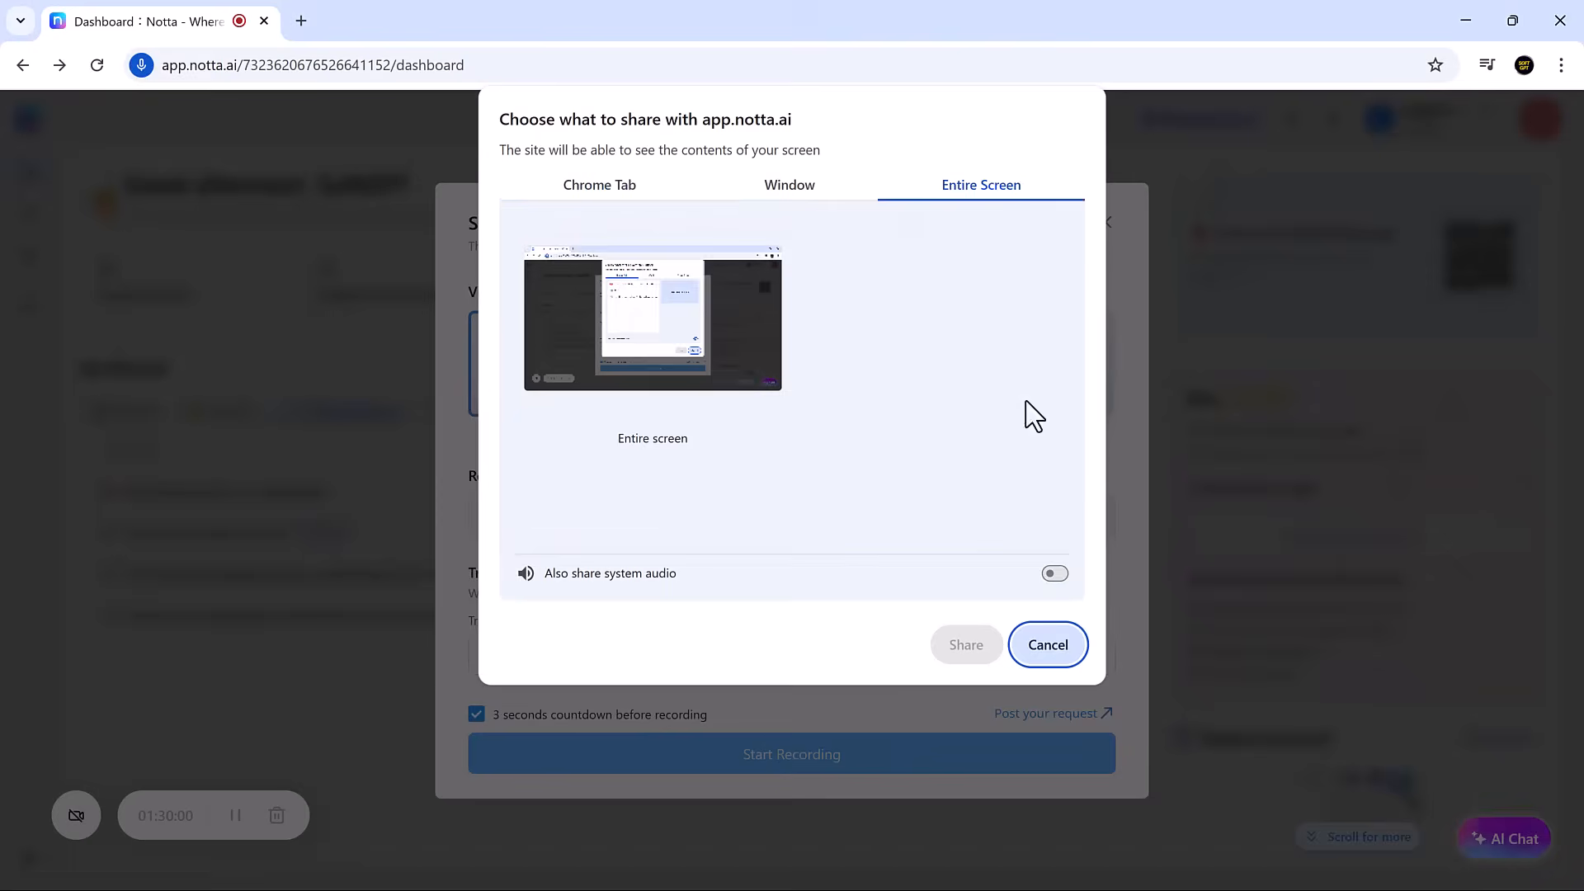
{"action": "left_click", "coordinate": [964, 645]}
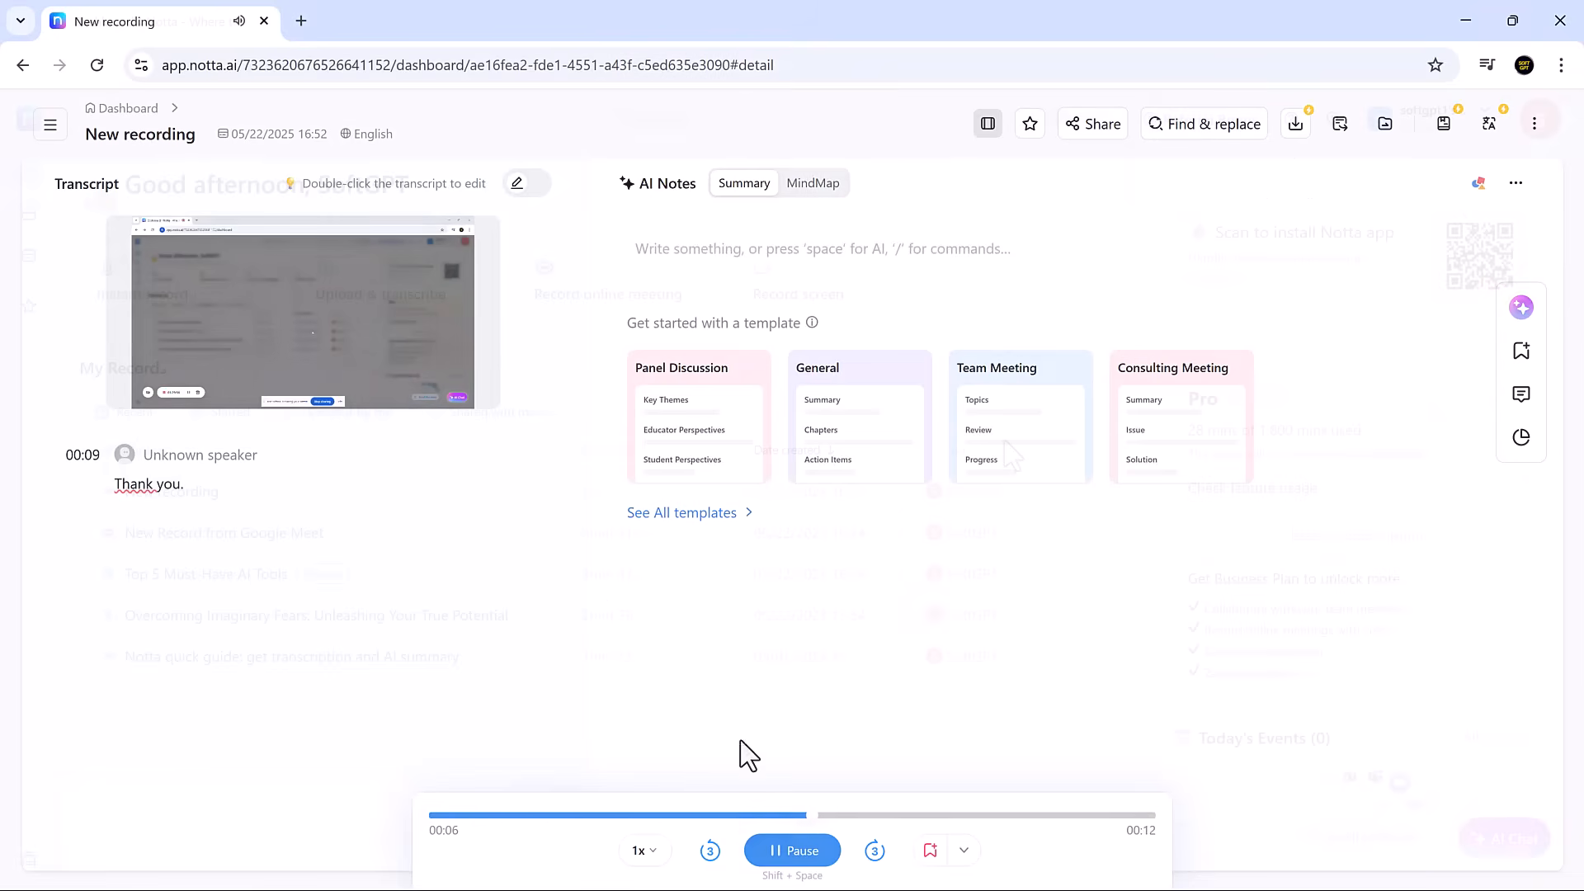
Ask AI Chat 'Who is responsible for the next steps'.
{"action": "left_click", "coordinate": [127, 108]}
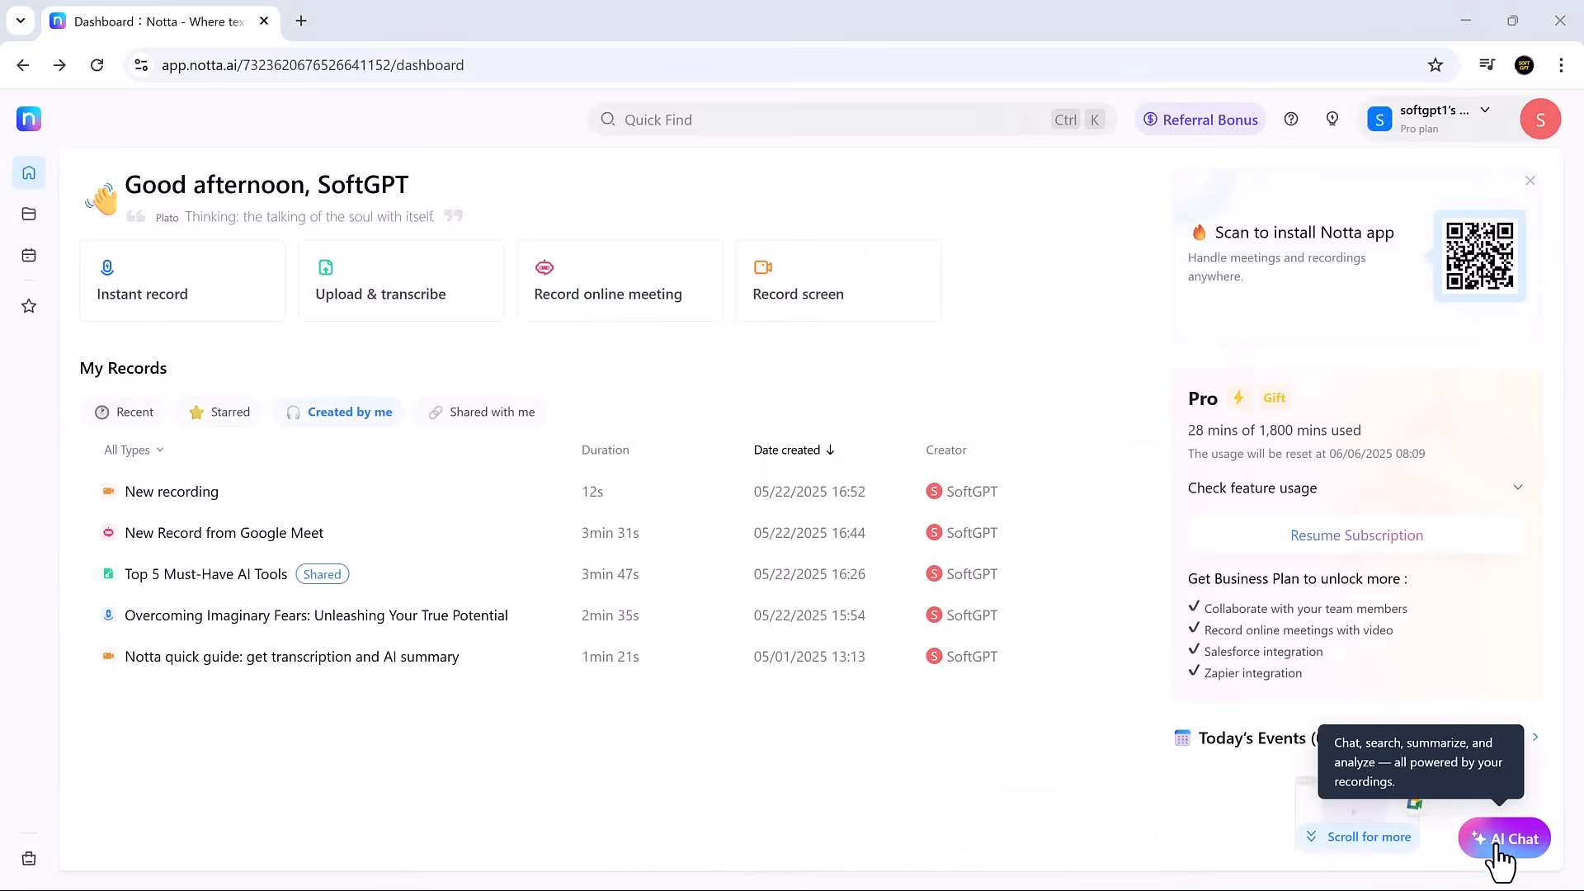
{"action": "left_click", "coordinate": [1503, 838]}
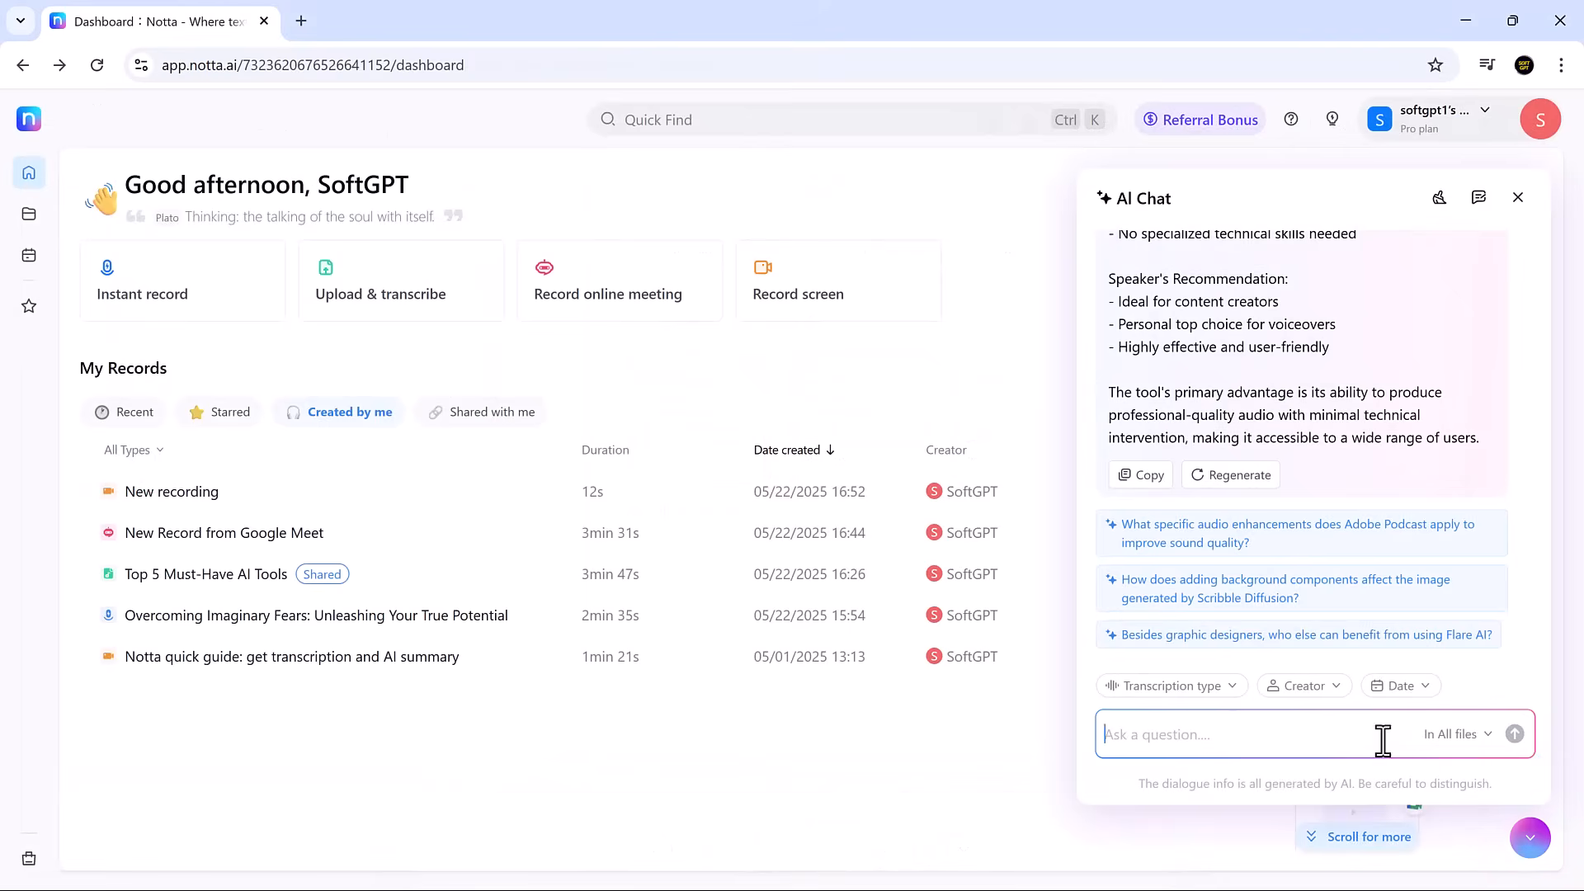
{"action": "mouse_move", "coordinate": [1403, 384]}
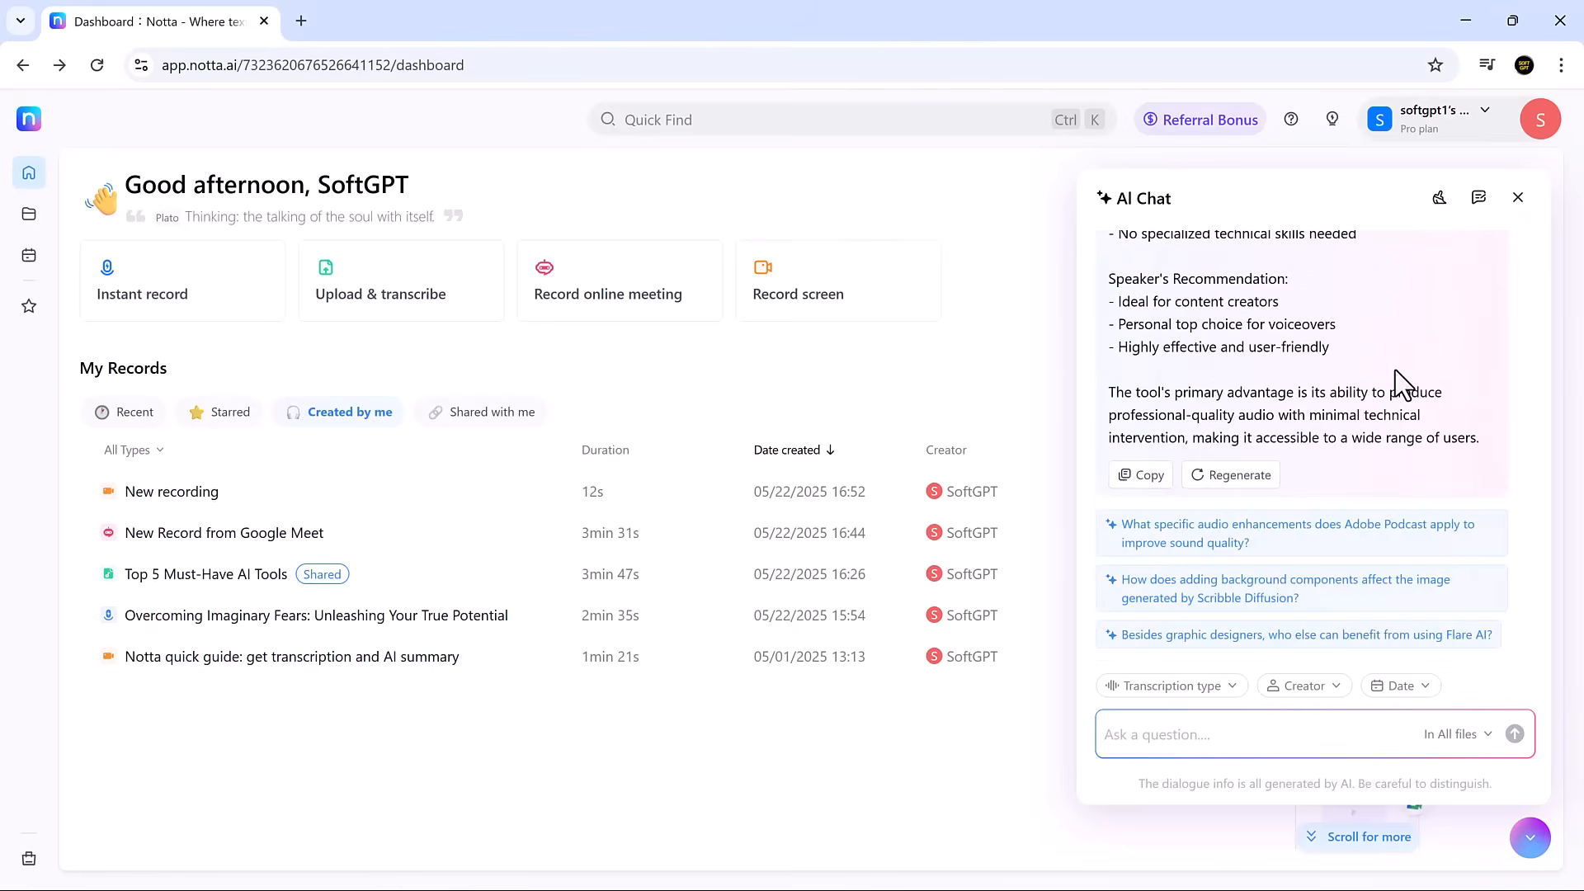
{"action": "left_click", "coordinate": [1211, 734]}
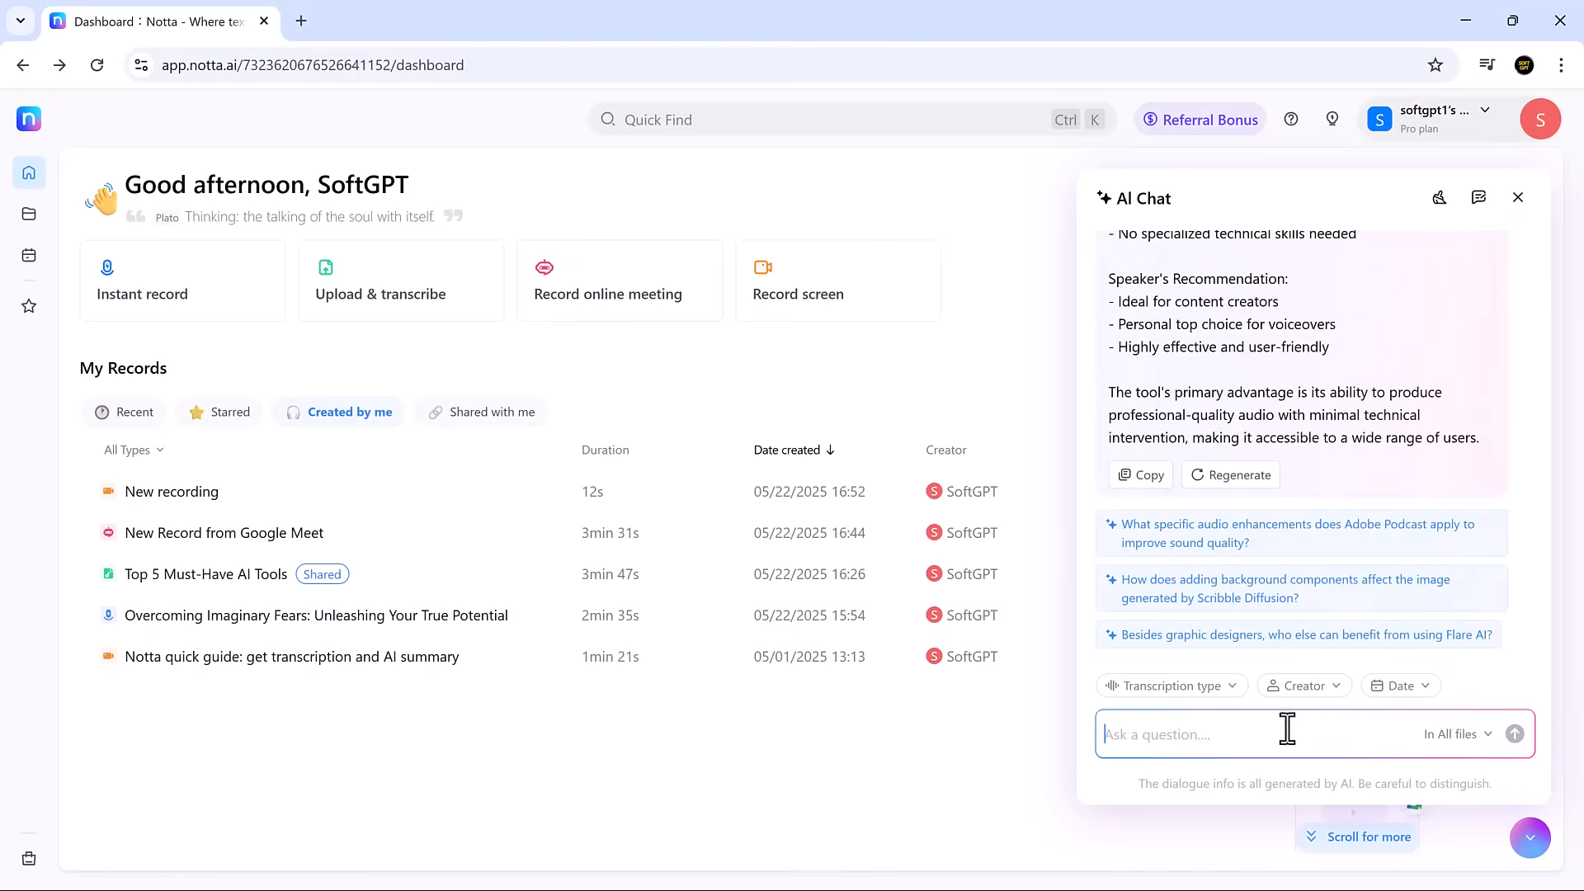
{"action": "type", "text": "Who is responsible for the next steps"}
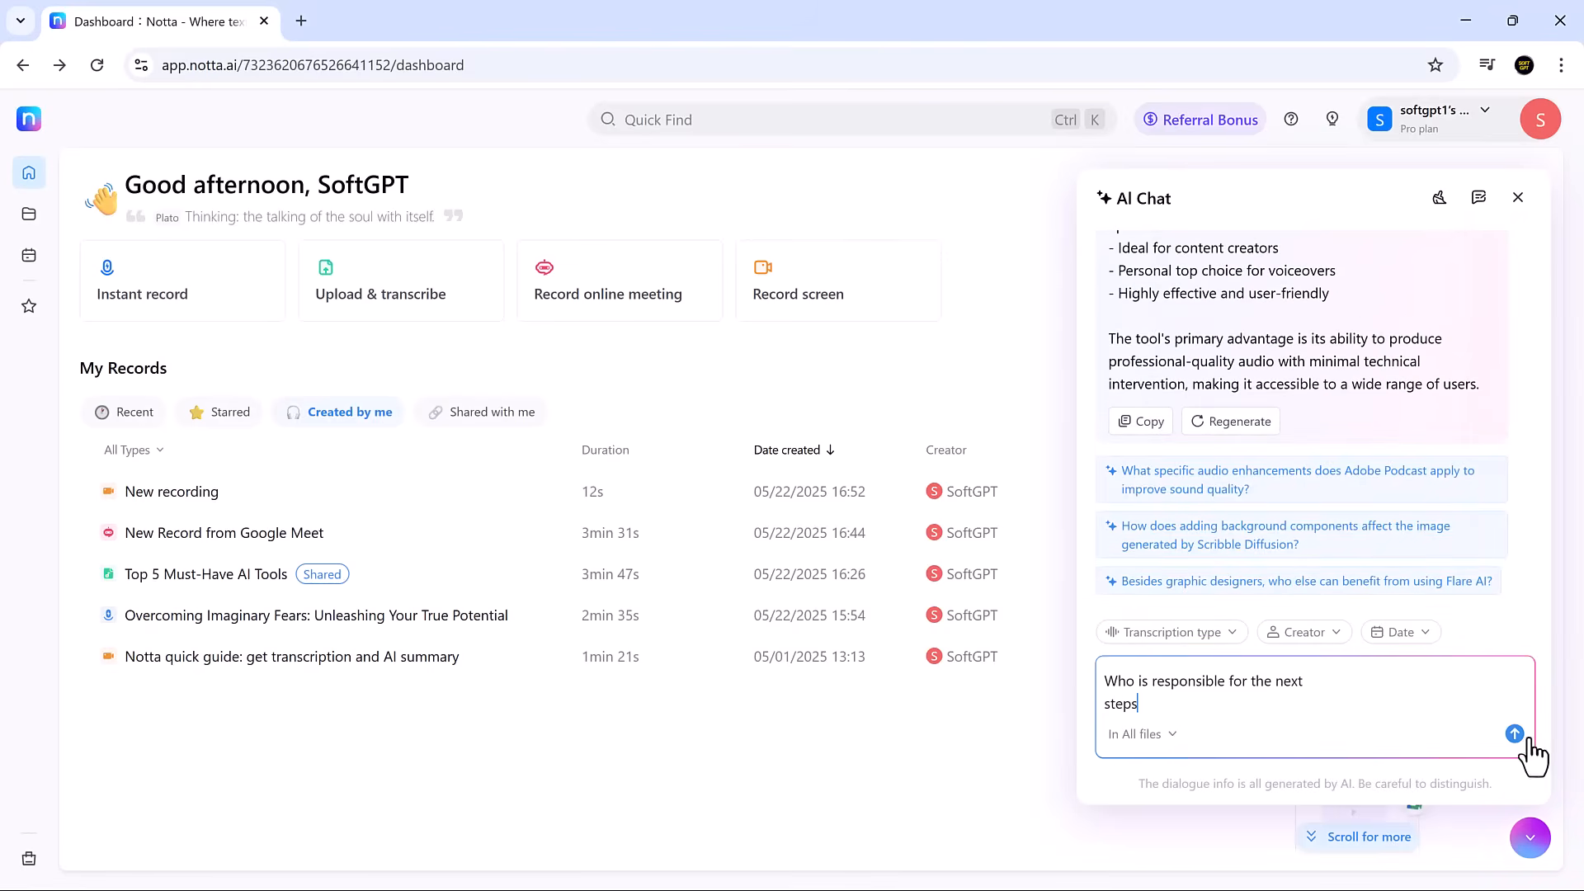
{"action": "left_click", "coordinate": [1513, 733]}
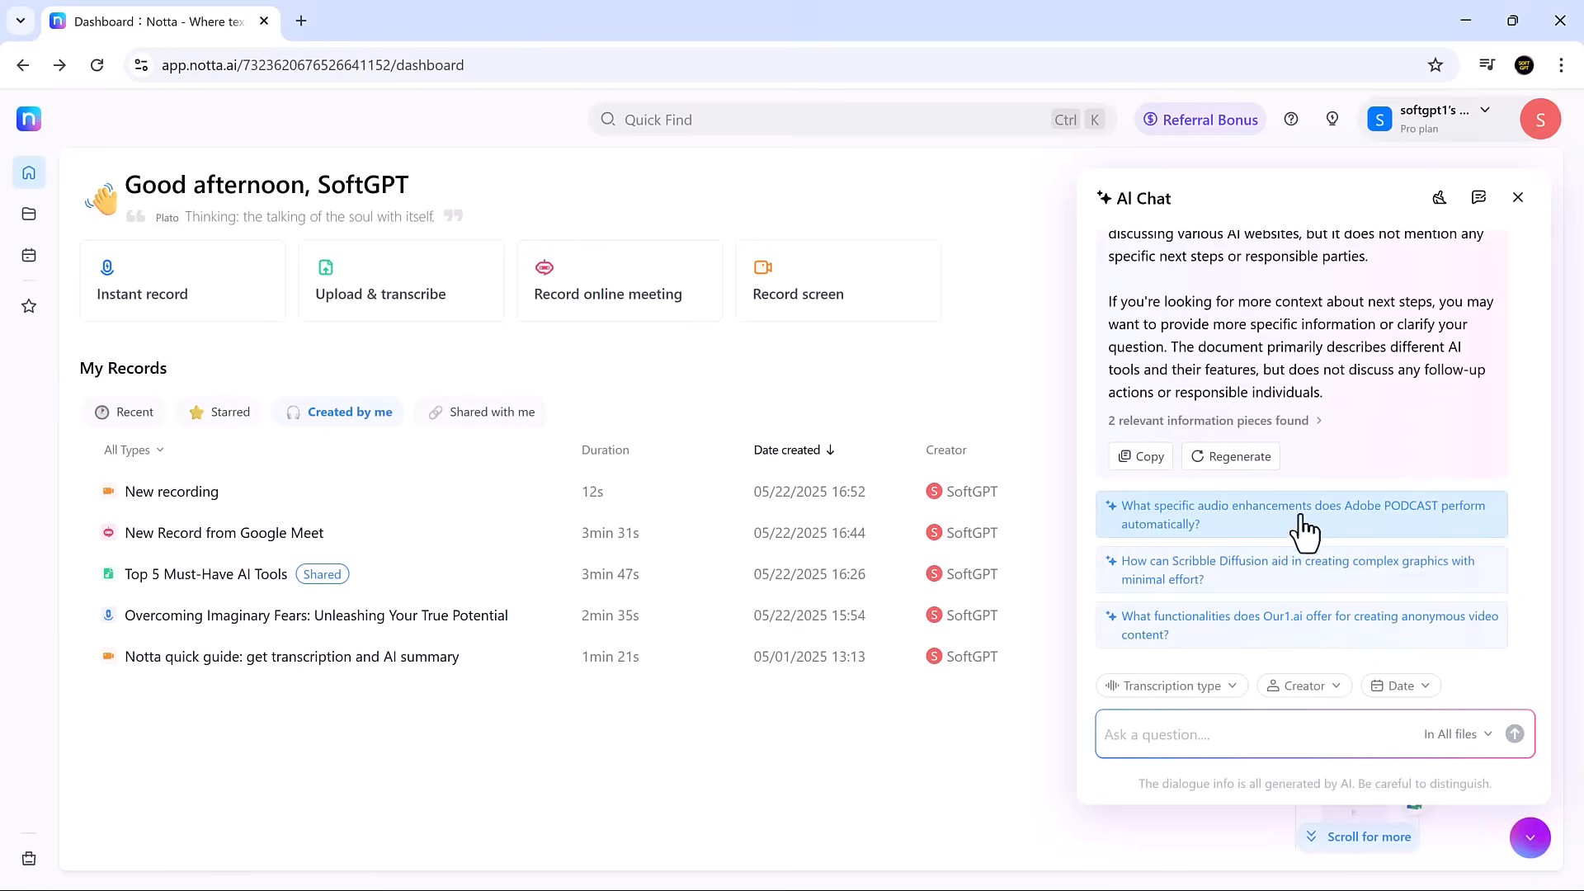
Ask the suggested Scribble Diffusion follow-up question and read the answer.
{"action": "left_click", "coordinate": [1297, 570]}
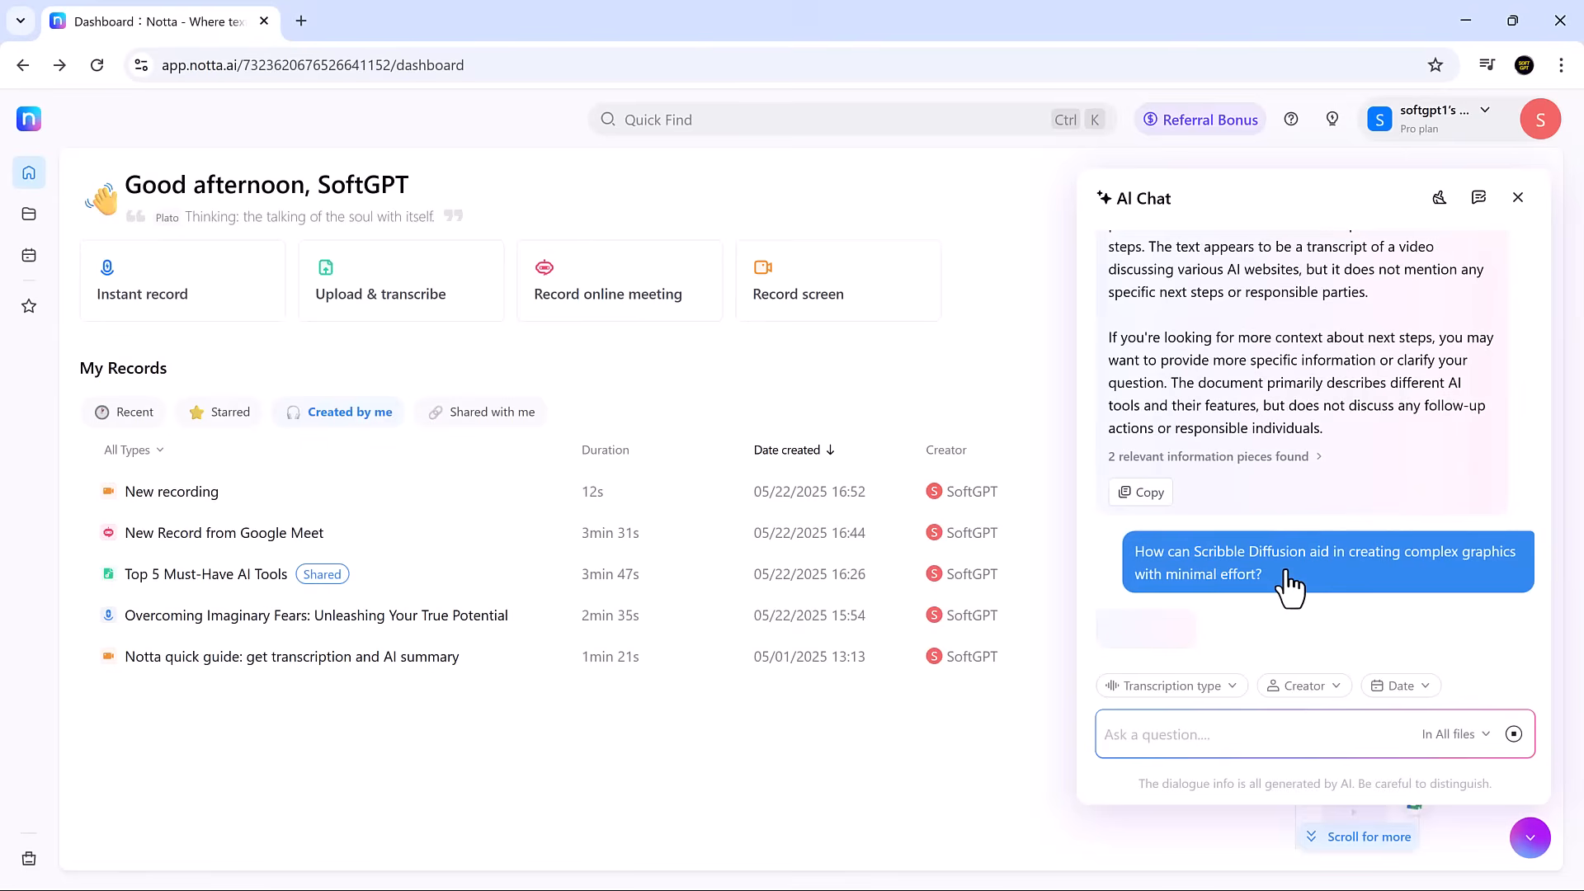
{"action": "left_click", "coordinate": [1323, 562]}
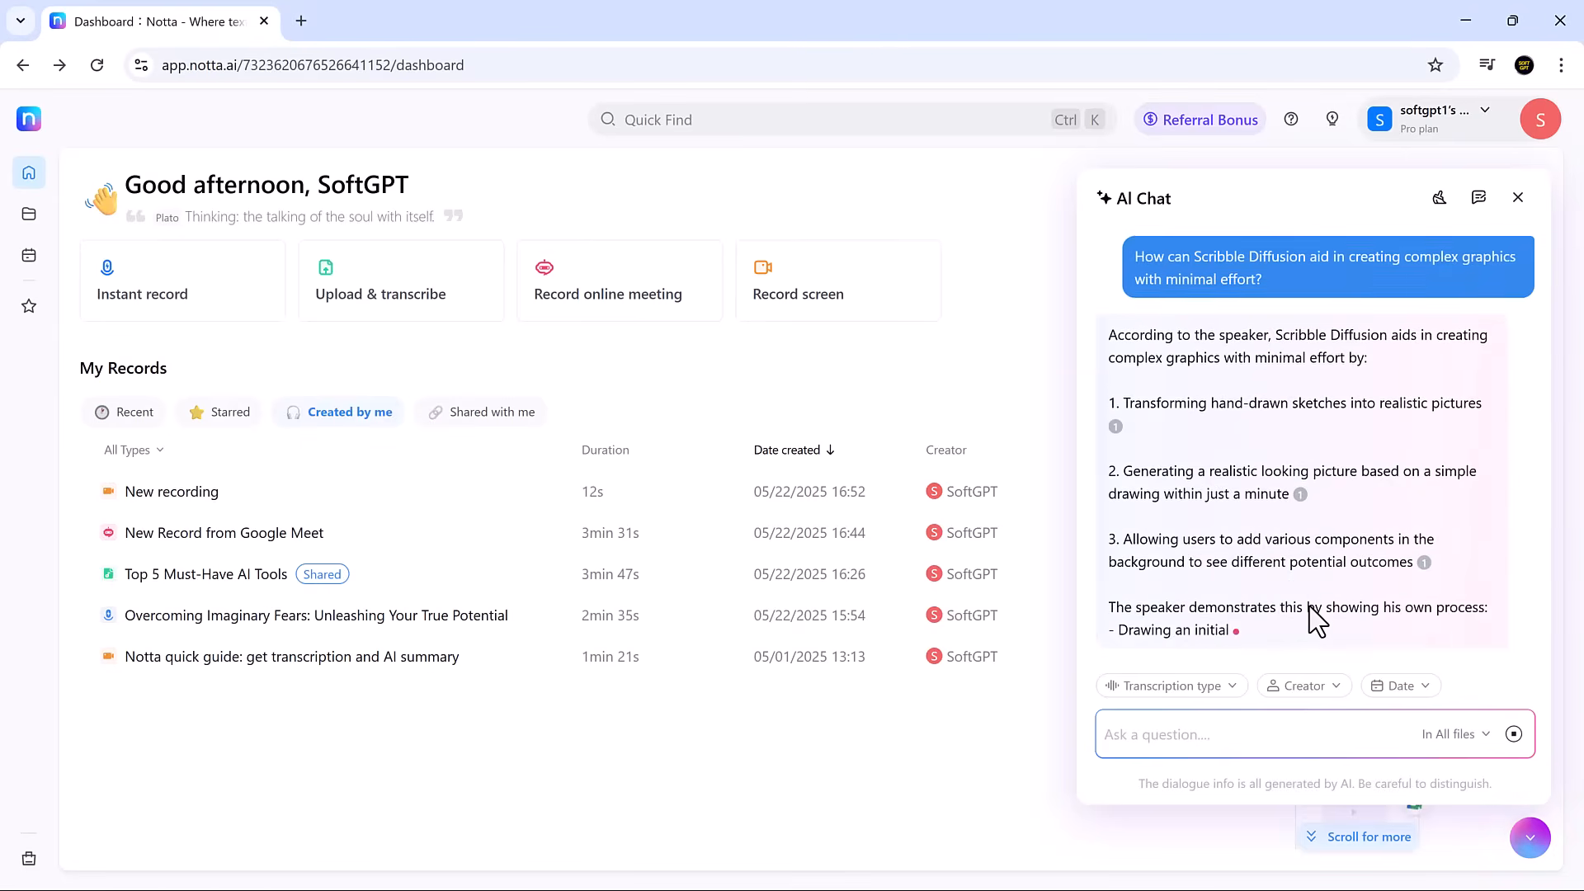
{"action": "scroll", "scroll_direction": "down", "scroll_amount": 3}
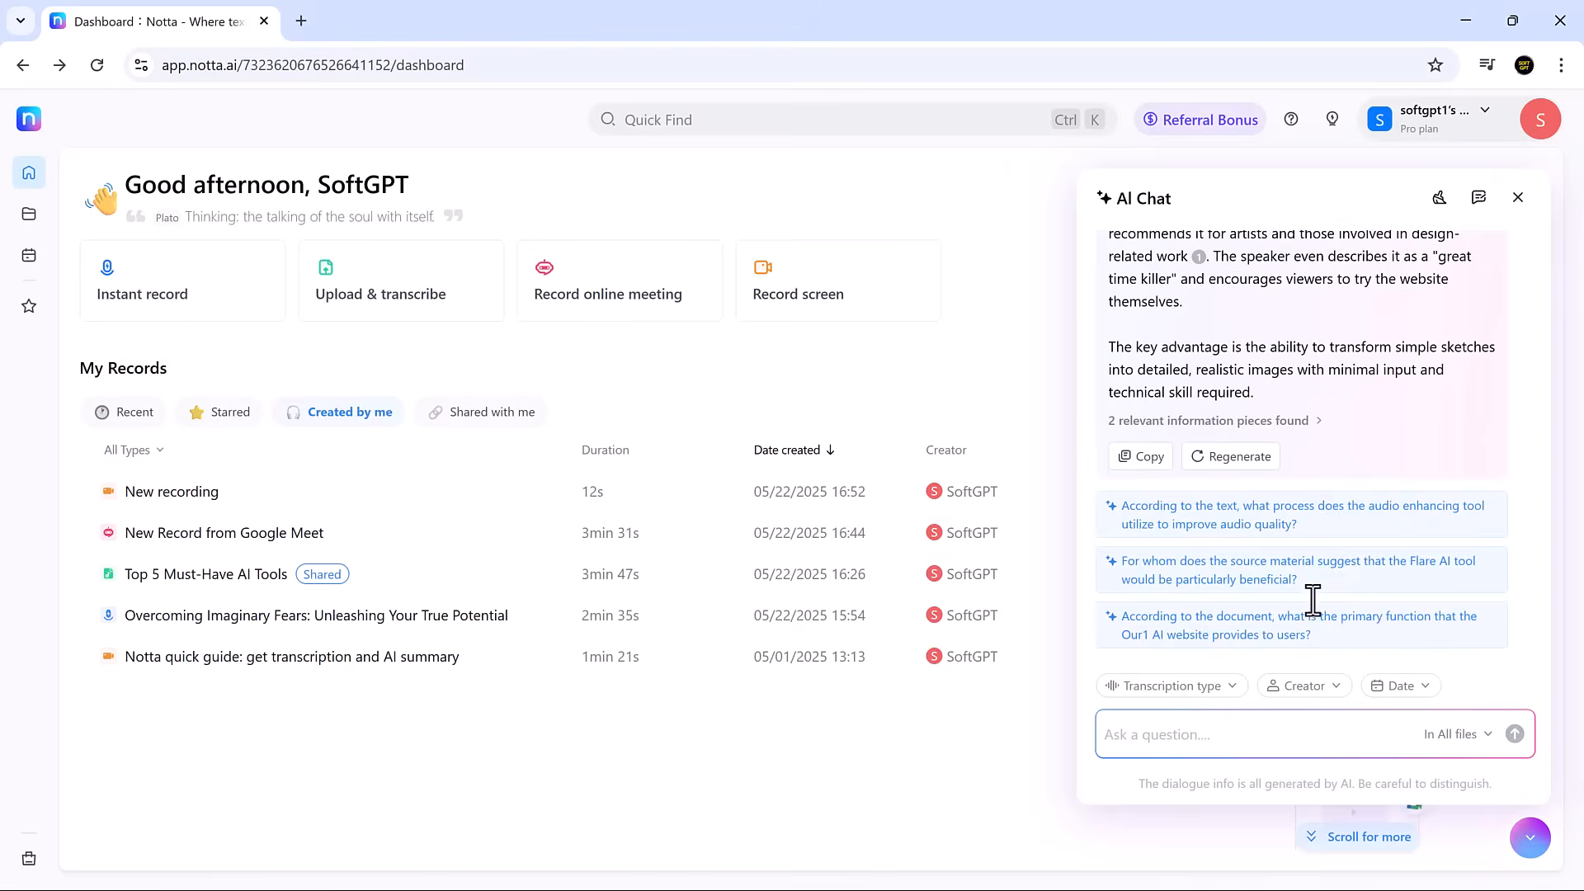
{"action": "mouse_move", "coordinate": [1414, 520]}
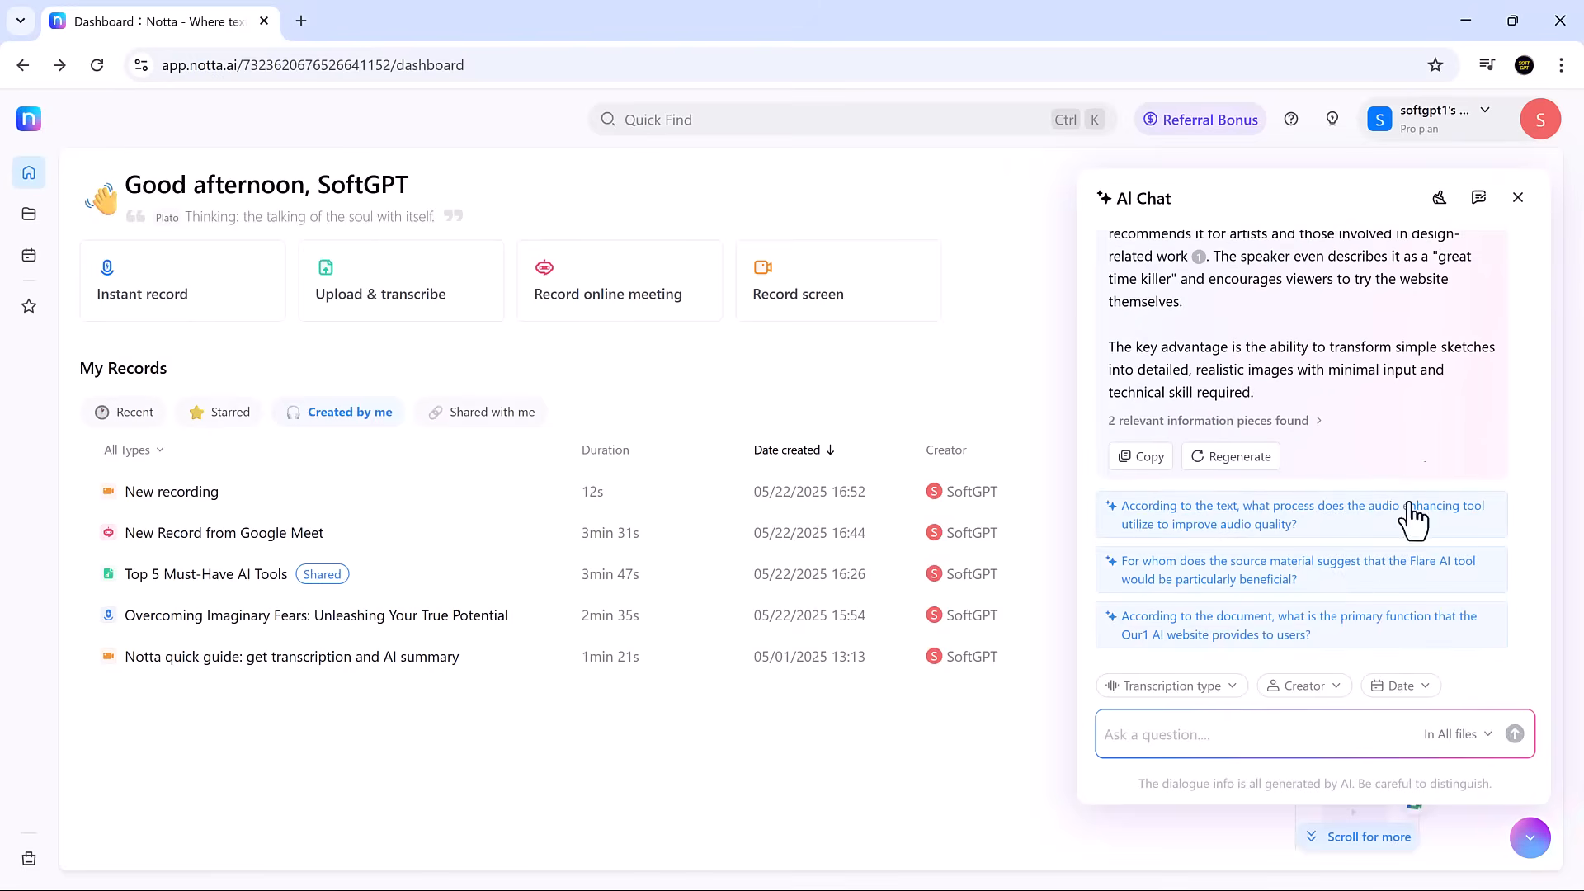
{"action": "mouse_move", "coordinate": [1333, 500]}
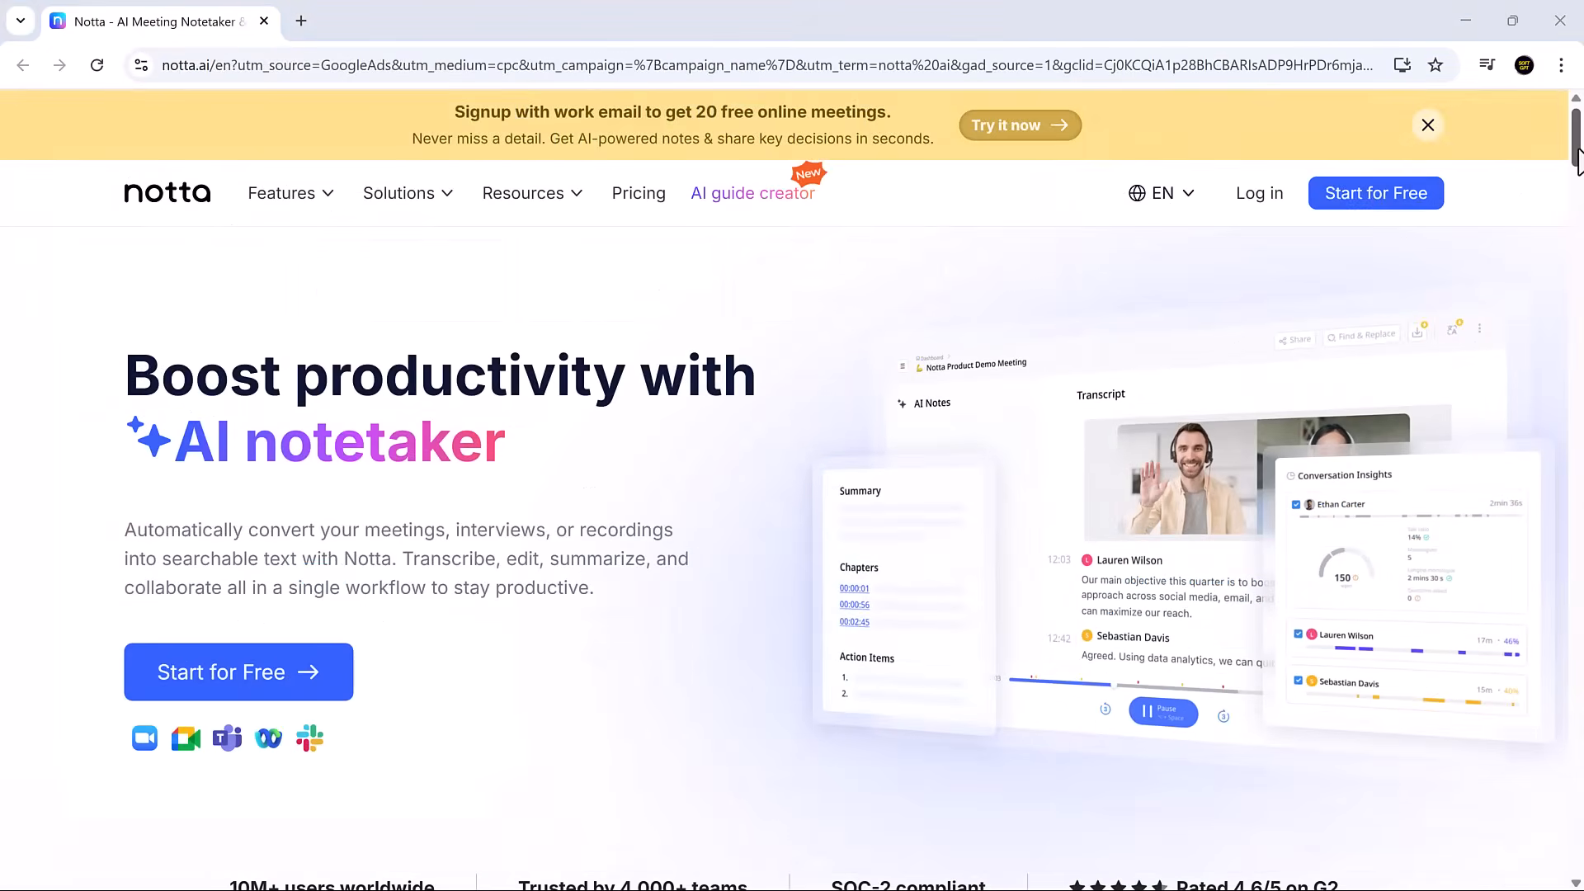
Scroll the Notta homepage past its feature sections down to the sign-up banner and footer.
{"action": "scroll", "scroll_direction": "down", "scroll_amount": 3}
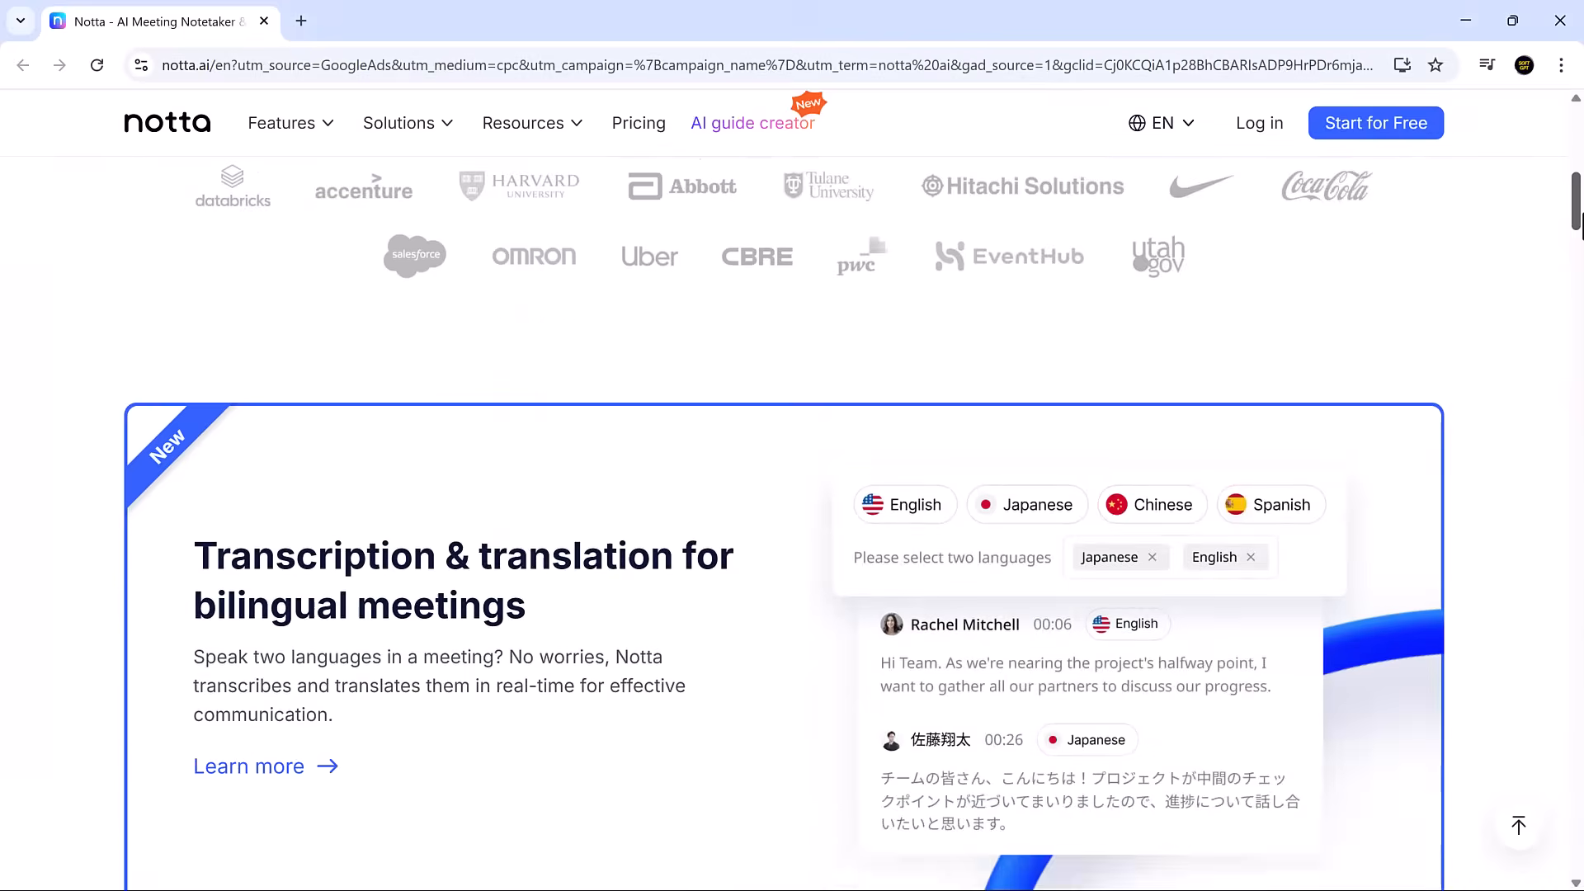
{"action": "scroll", "scroll_direction": "down", "scroll_amount": 3}
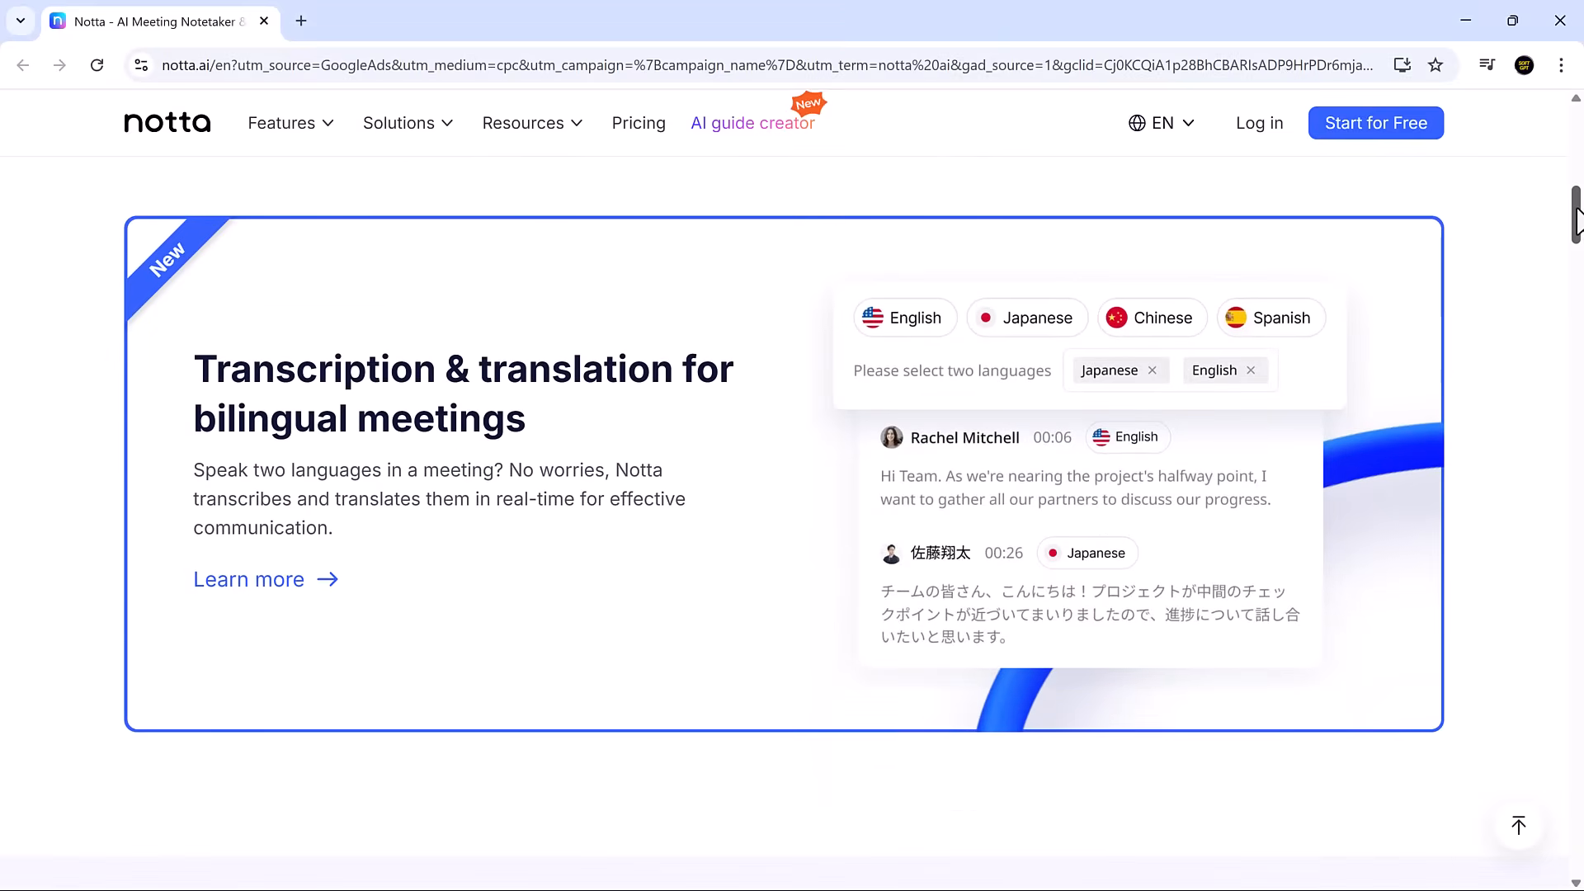
{"action": "scroll", "scroll_direction": "down", "scroll_amount": 3}
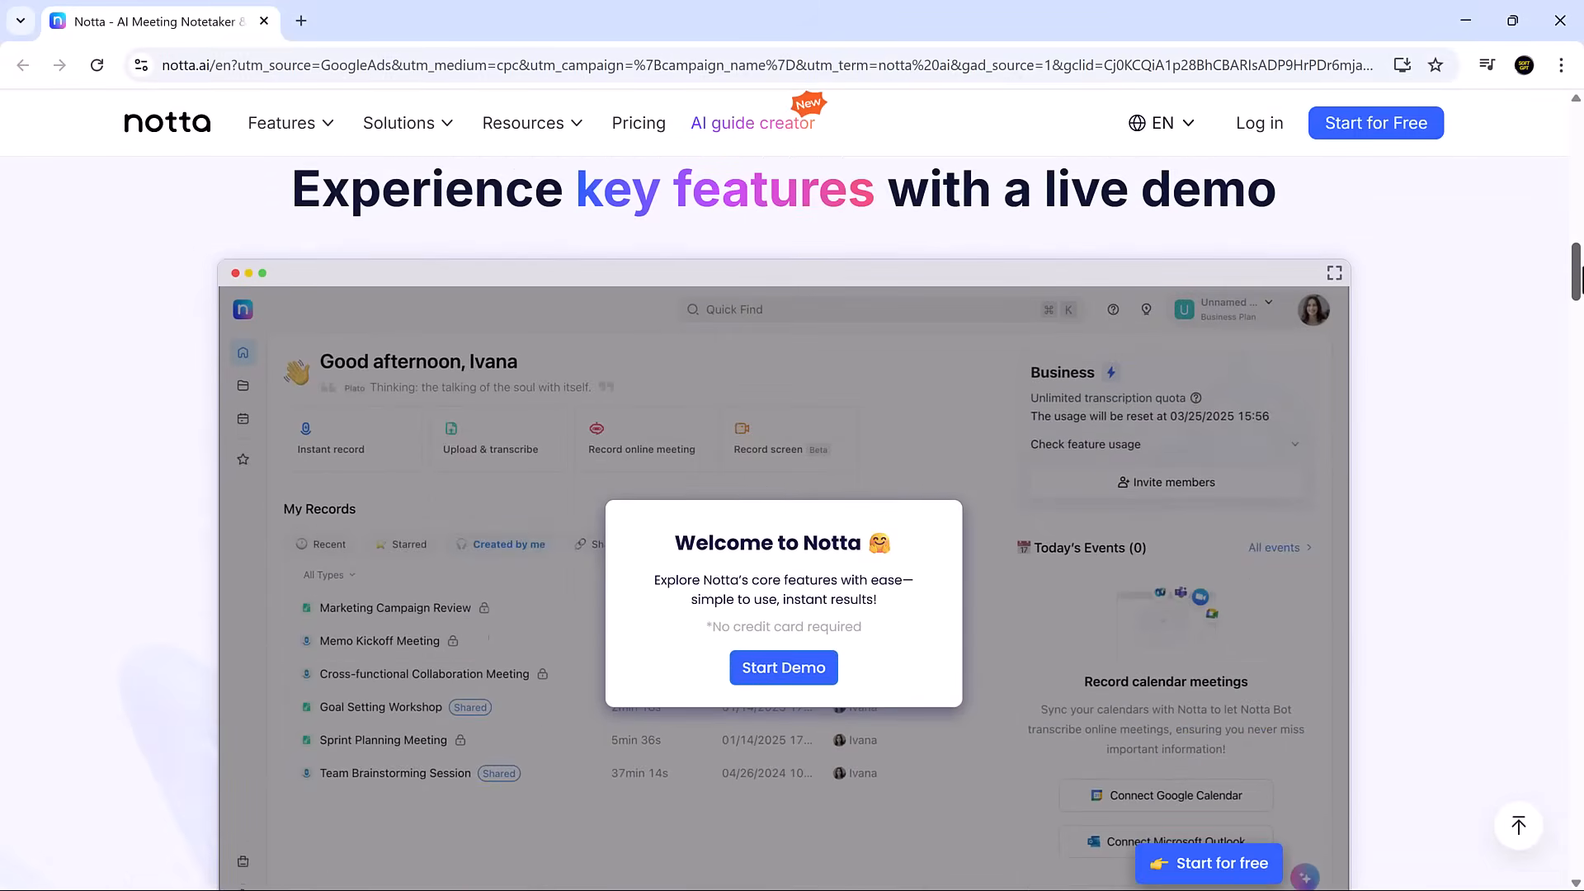
{"action": "scroll", "scroll_direction": "up", "scroll_amount": 3}
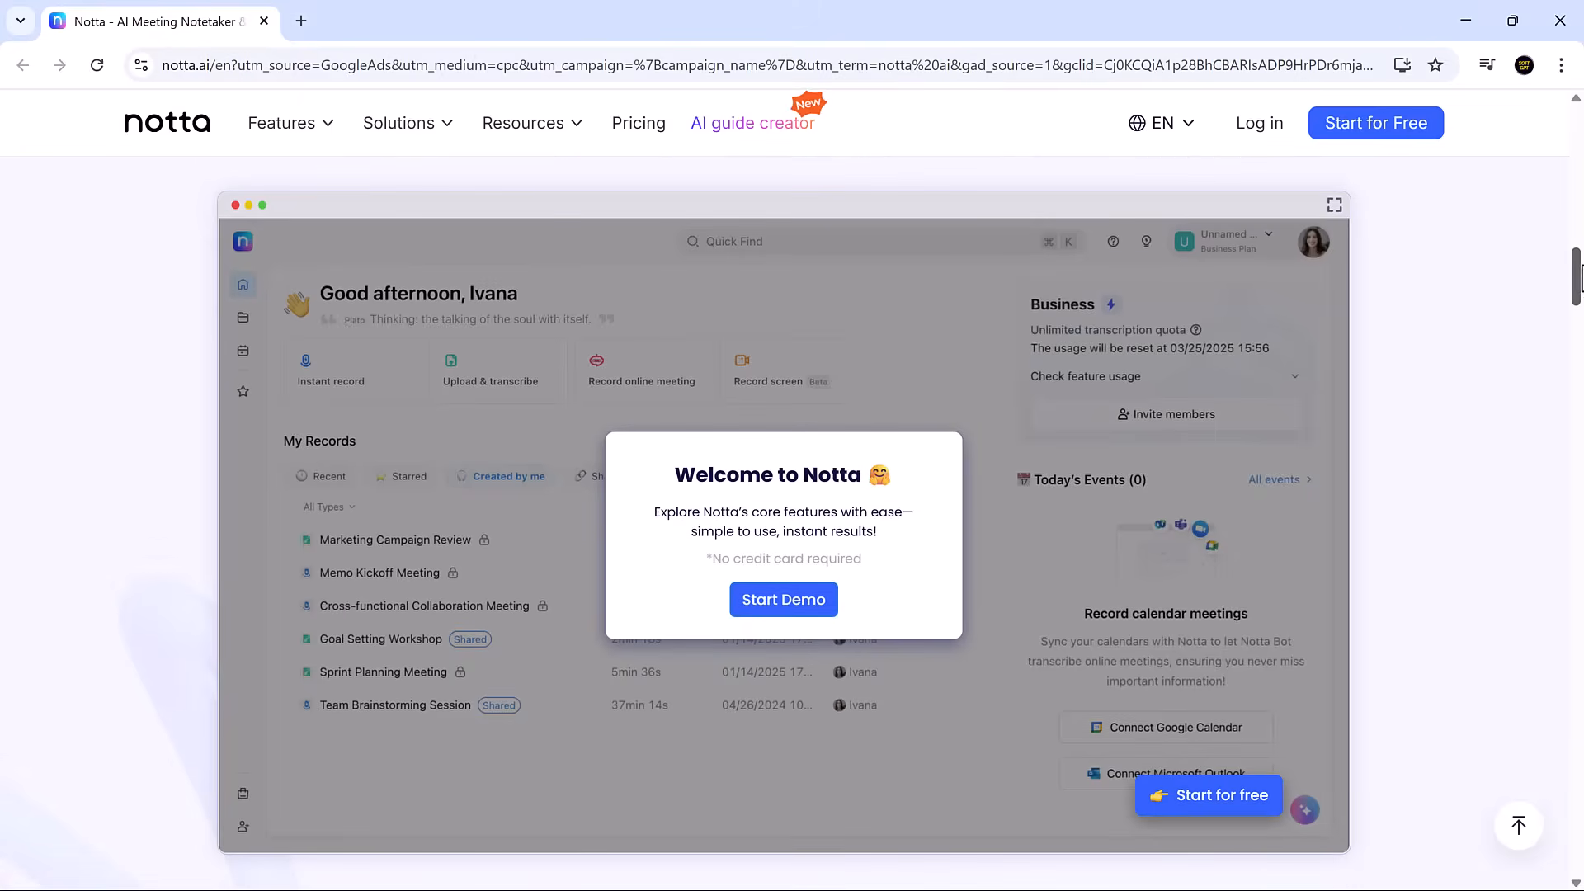
{"action": "scroll", "scroll_direction": "down", "scroll_amount": 3}
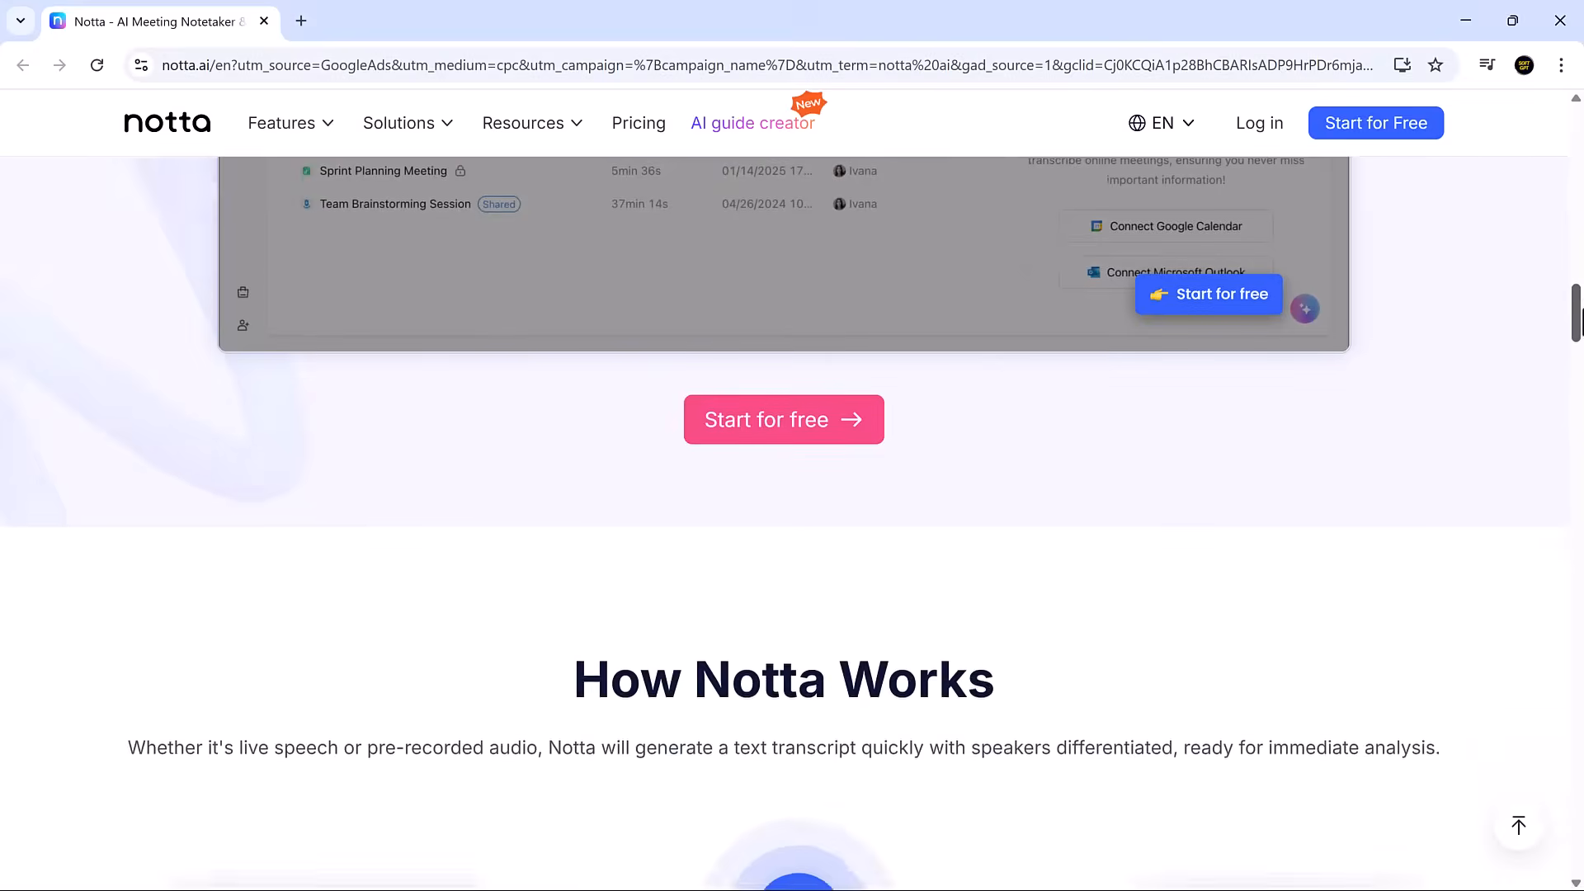
{"action": "scroll", "scroll_direction": "down", "scroll_amount": 3}
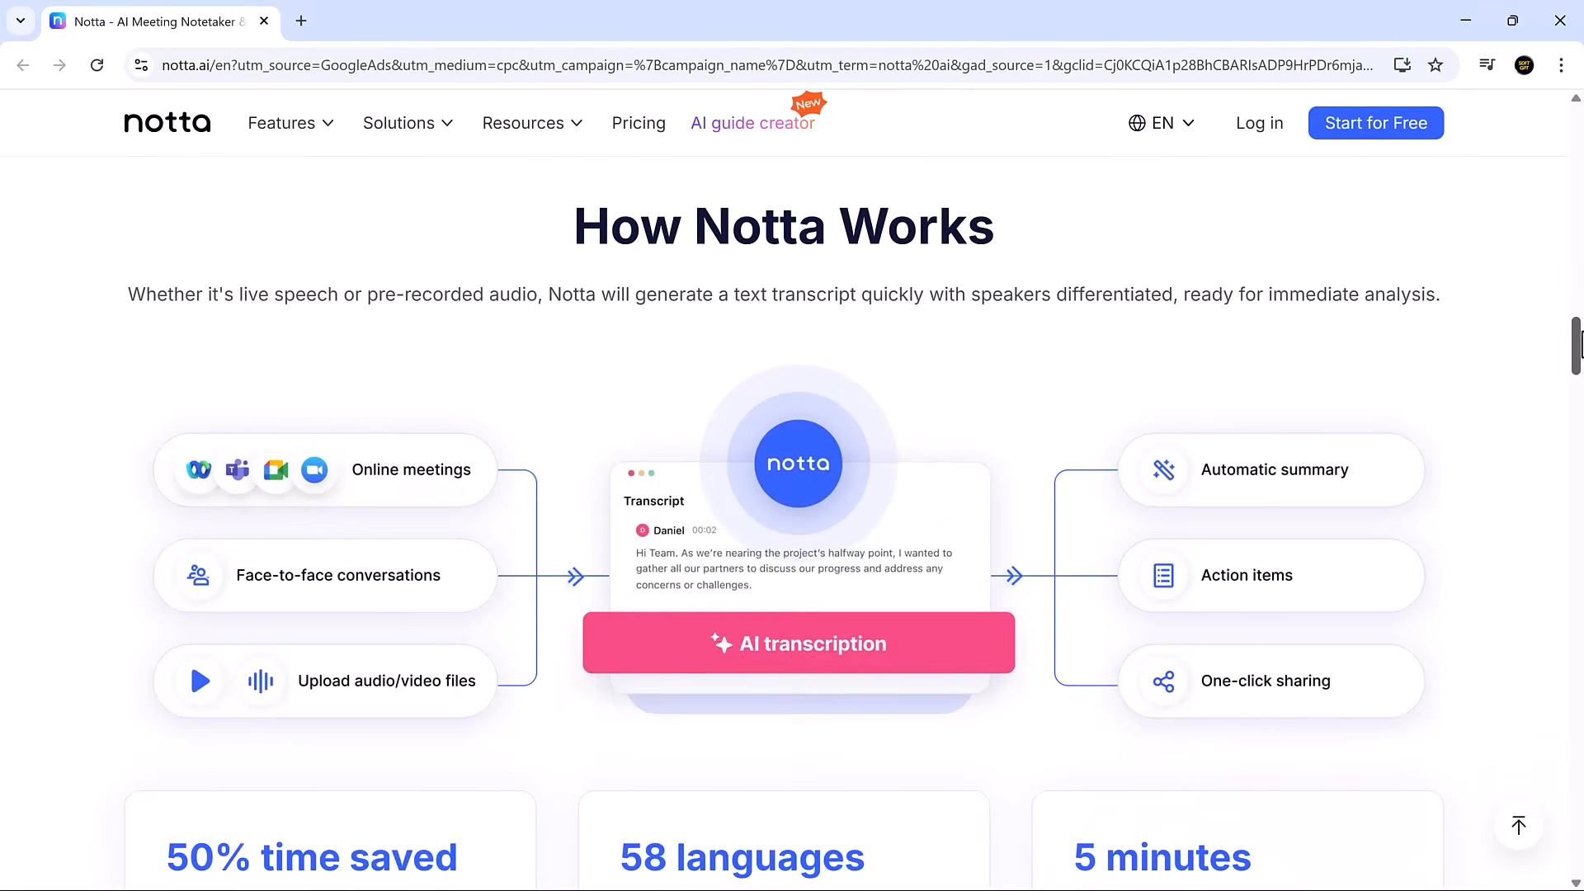
{"action": "scroll", "scroll_direction": "down", "scroll_amount": 3}
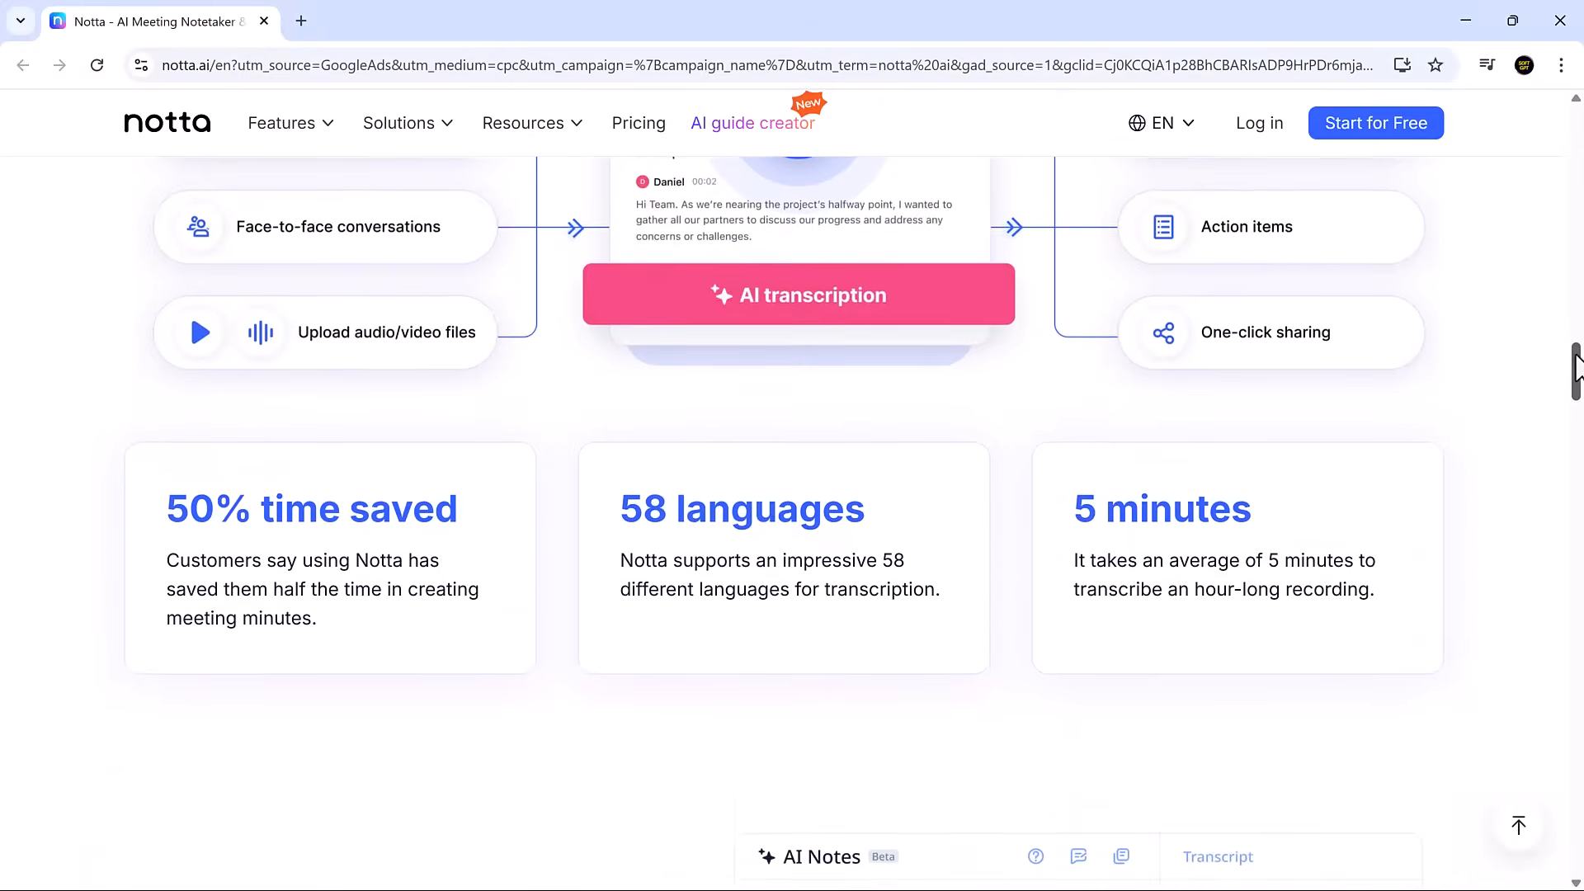
{"action": "scroll", "scroll_direction": "down", "scroll_amount": 3}
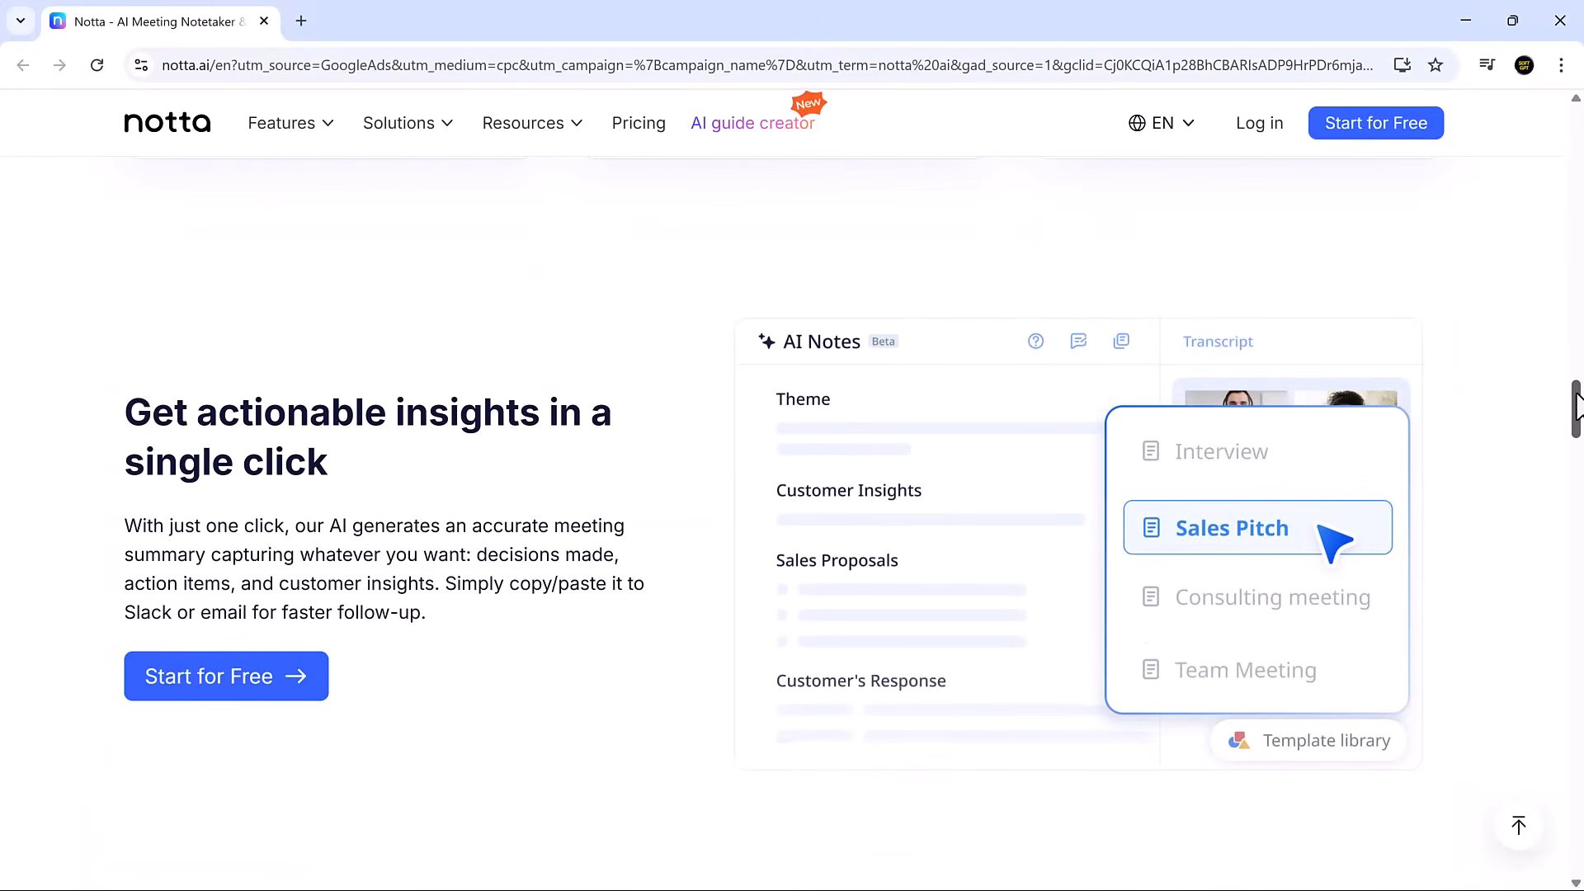
{"action": "scroll", "scroll_direction": "down", "scroll_amount": 3}
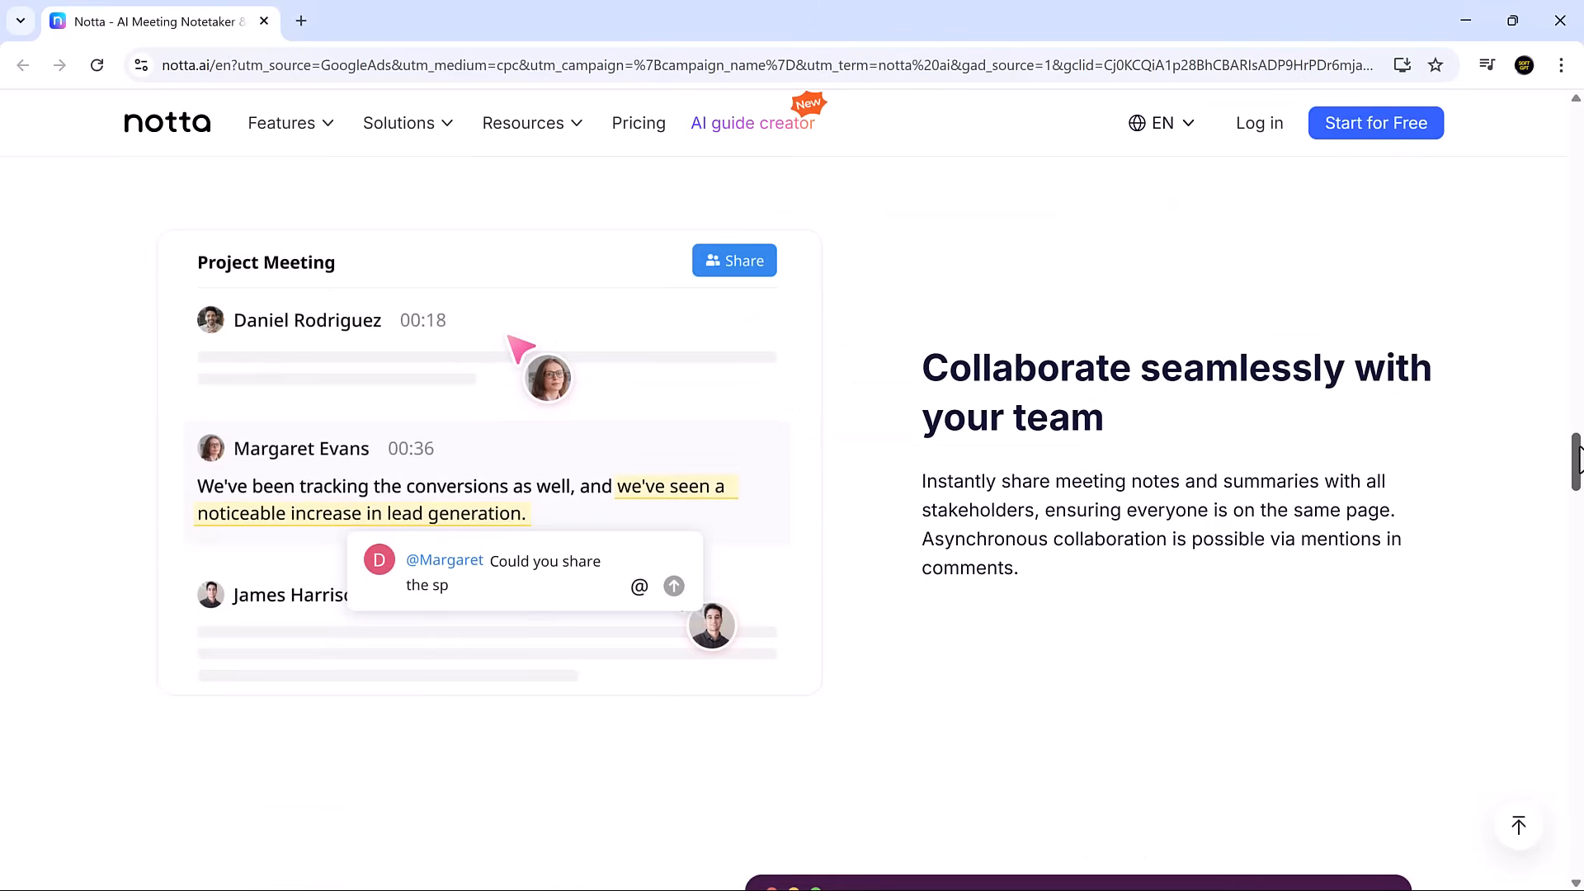
{"action": "scroll", "scroll_direction": "down", "scroll_amount": 3}
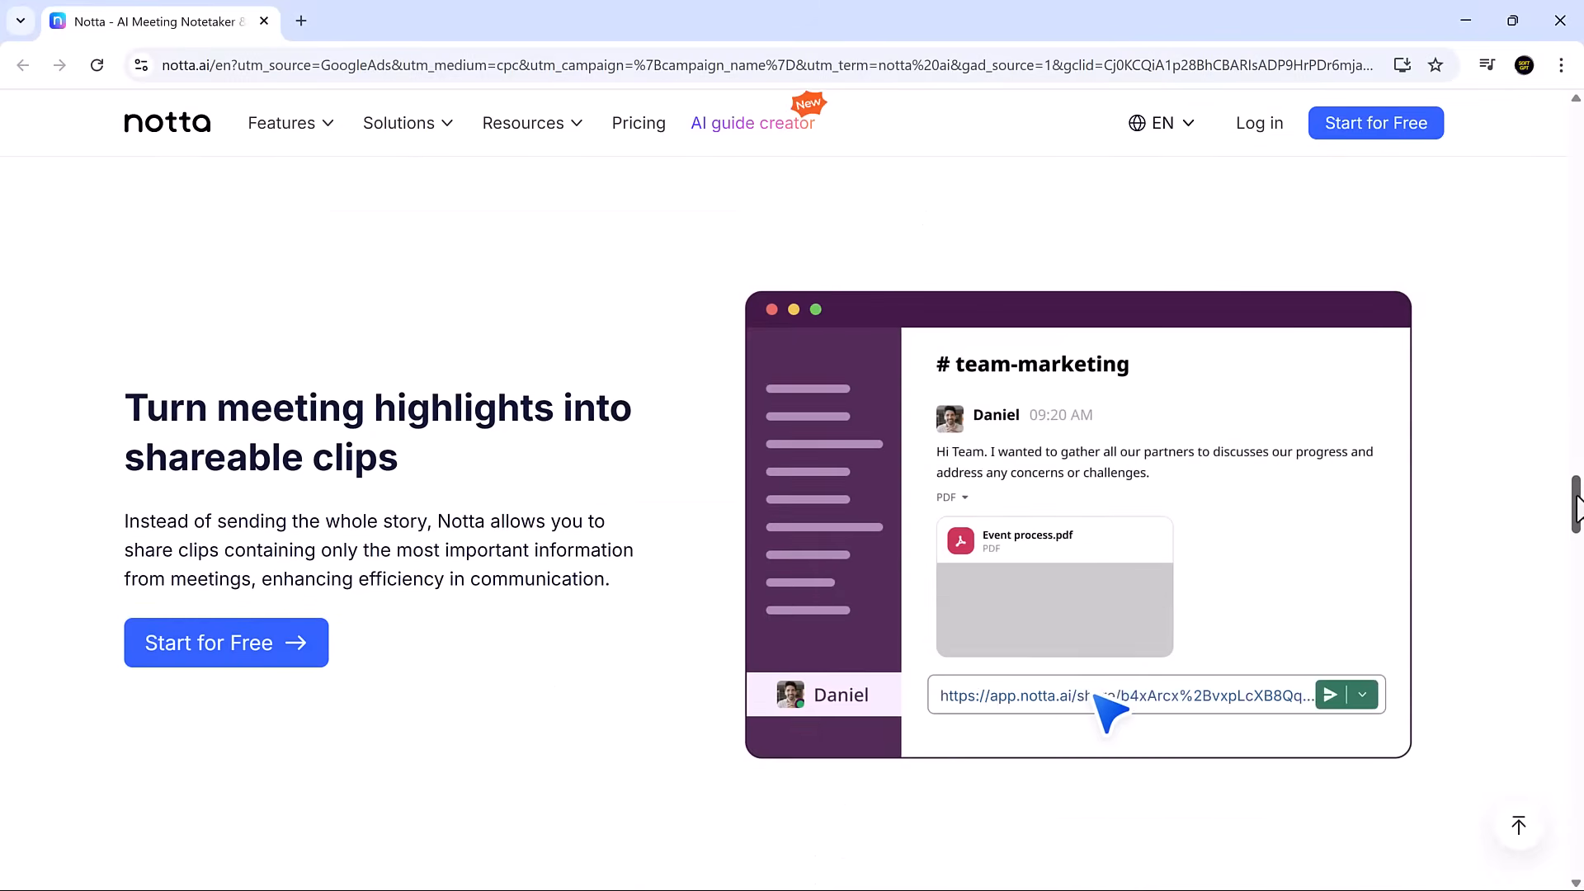
{"action": "scroll", "scroll_direction": "down", "scroll_amount": 3}
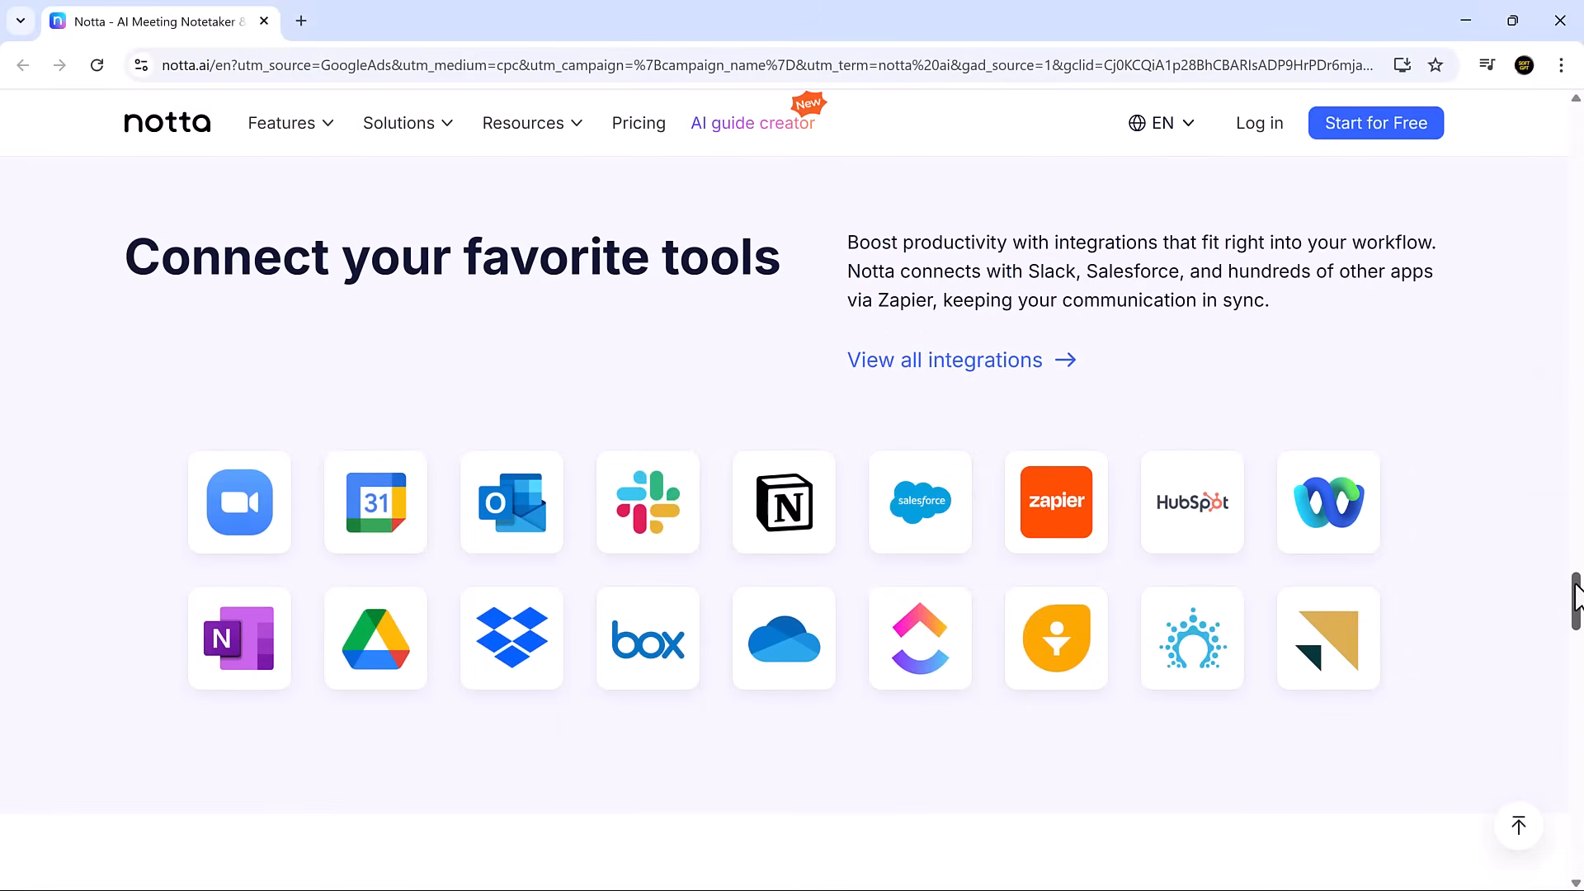
{"action": "scroll", "scroll_direction": "down", "scroll_amount": 3}
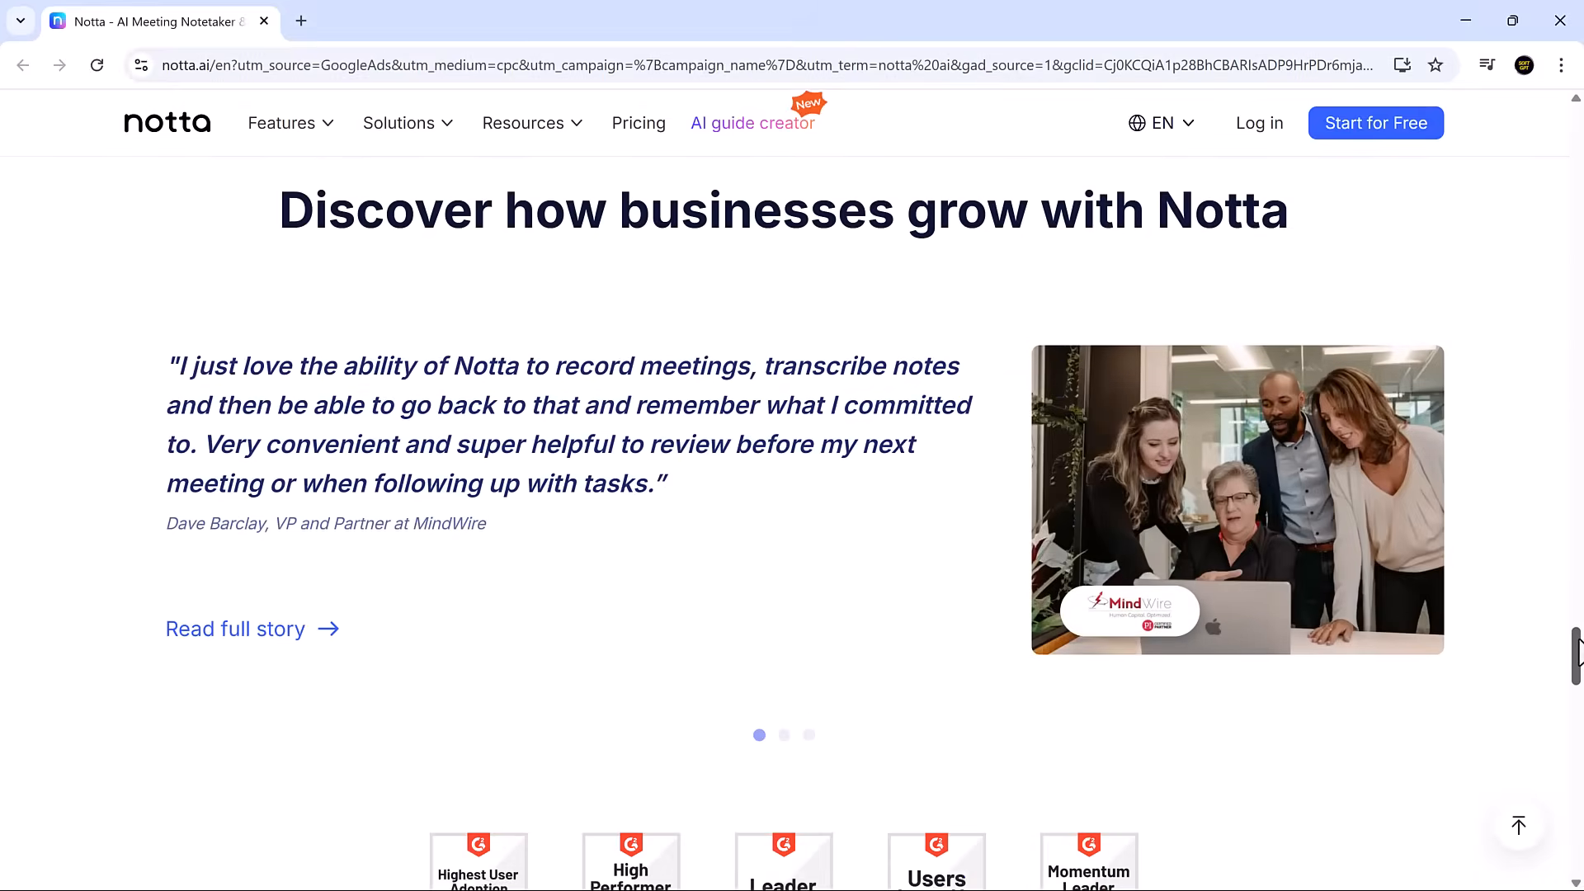
{"action": "scroll", "scroll_direction": "down", "scroll_amount": 3}
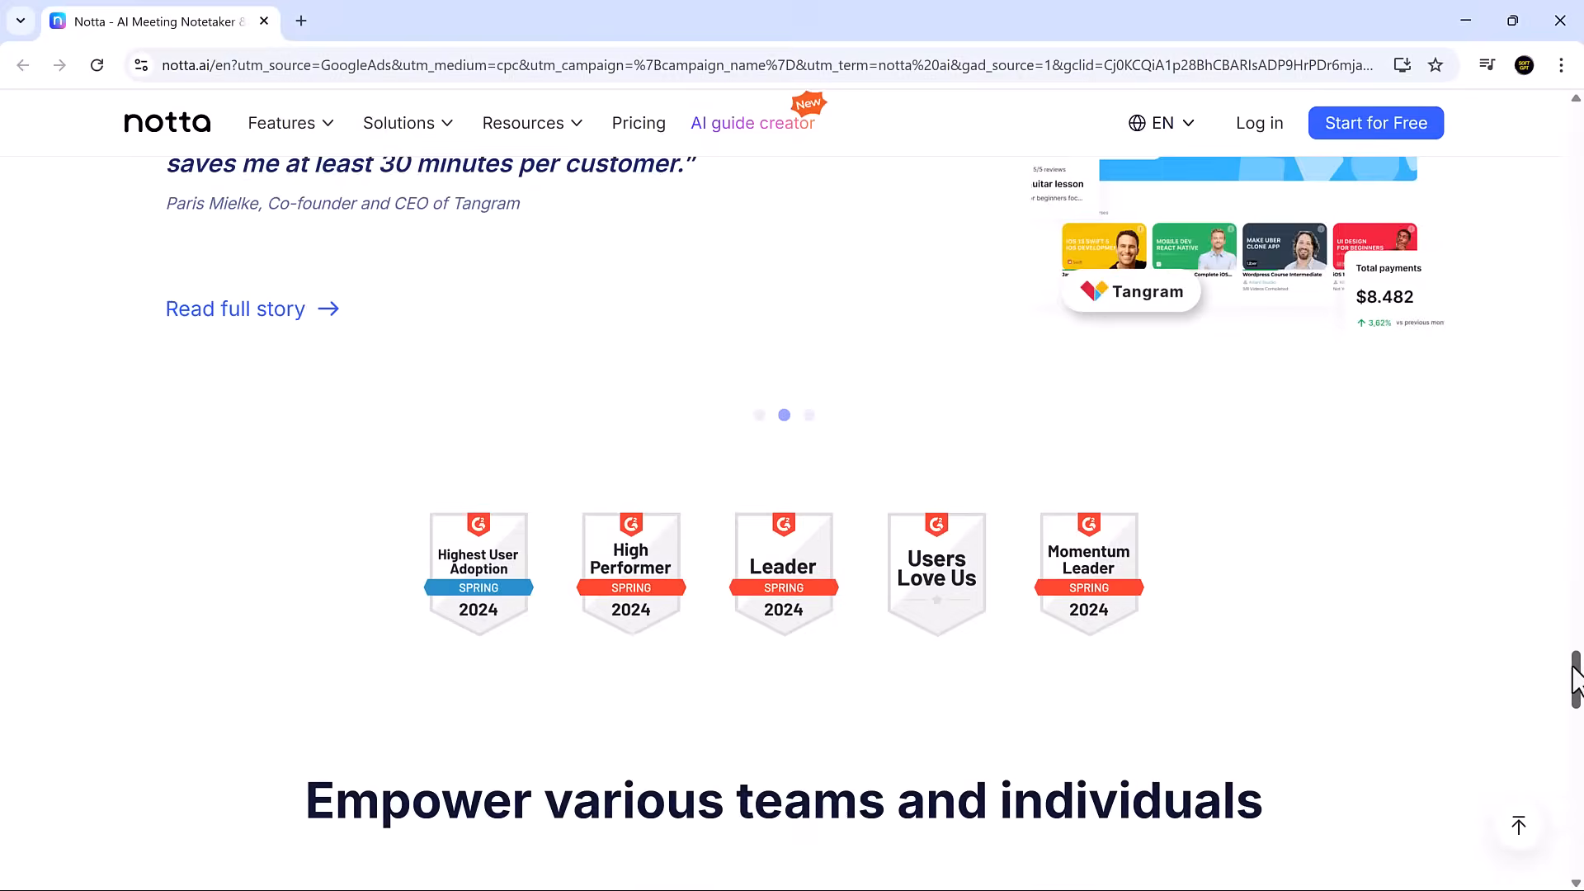
{"action": "scroll", "scroll_direction": "down", "scroll_amount": 3}
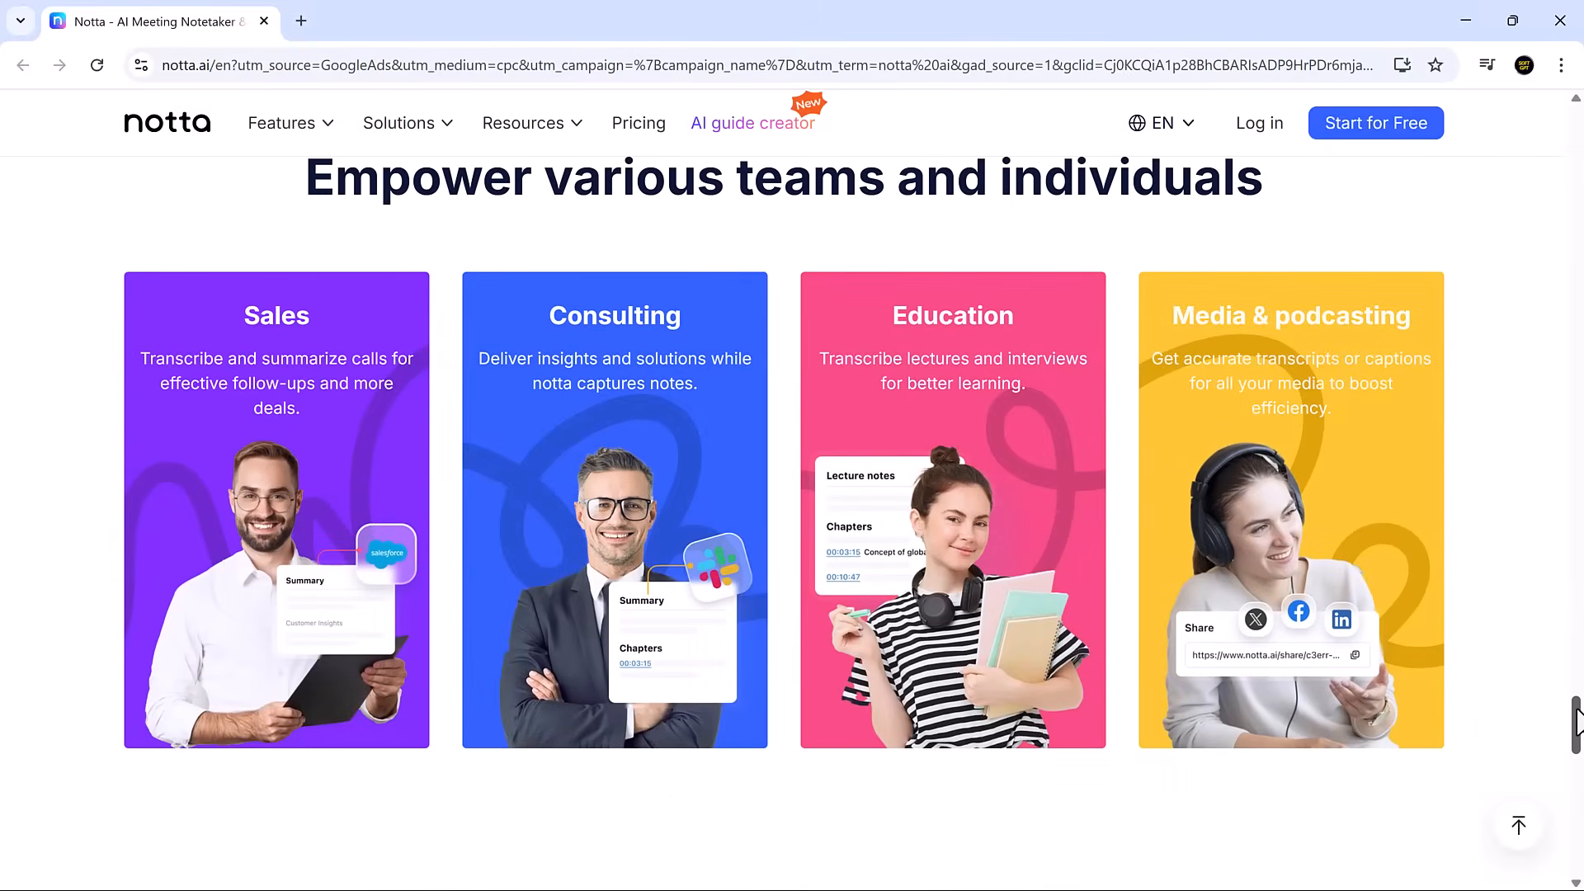
{"action": "scroll", "scroll_direction": "down", "scroll_amount": 3}
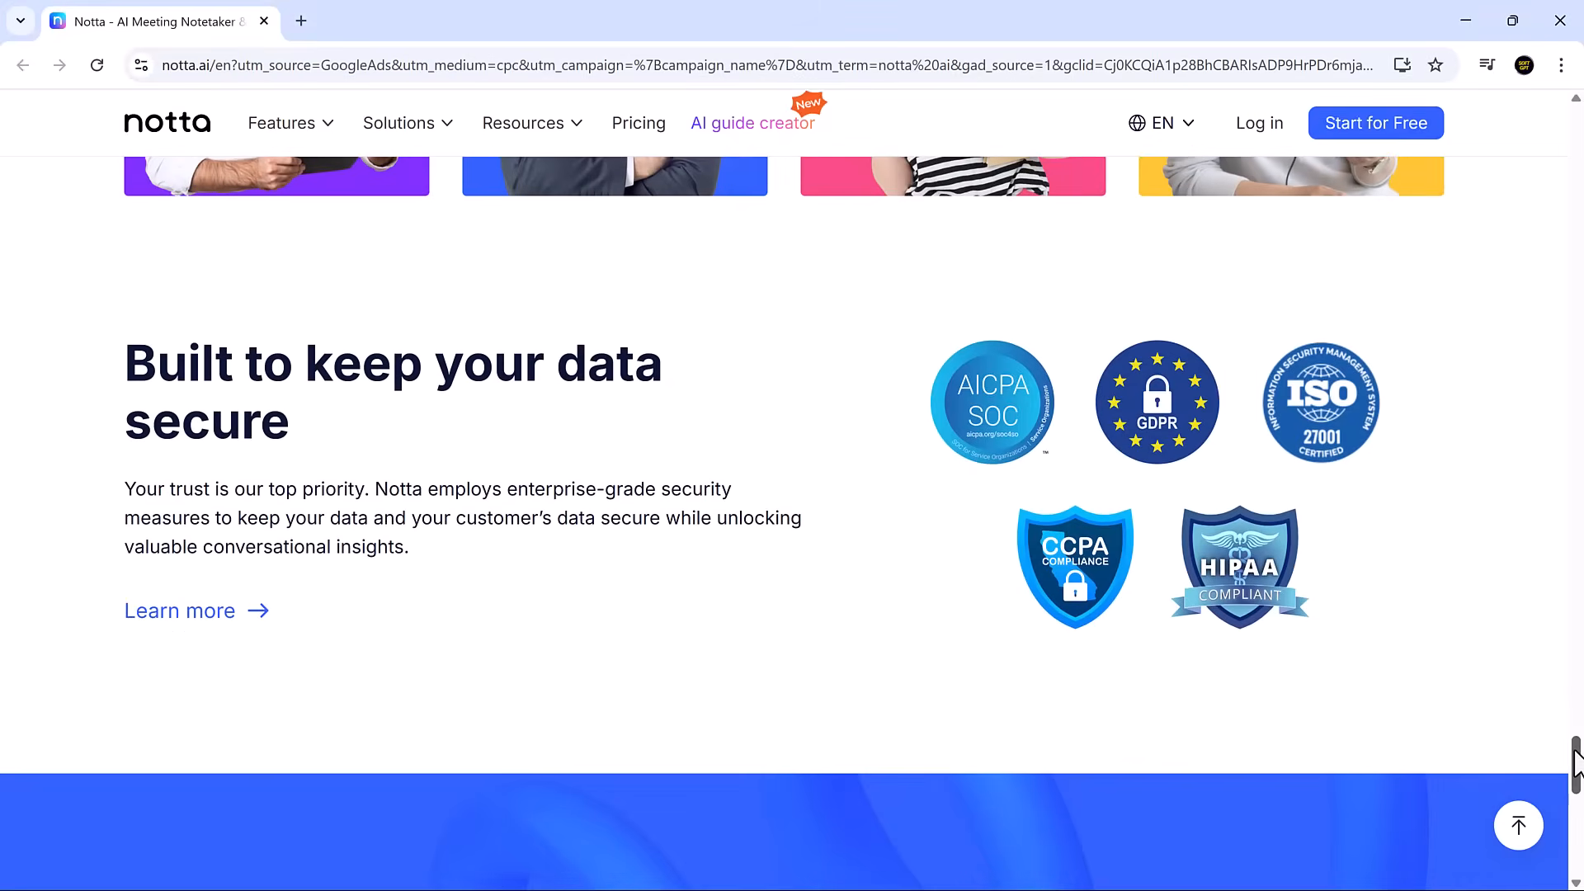
{"action": "scroll", "scroll_direction": "down", "scroll_amount": 3}
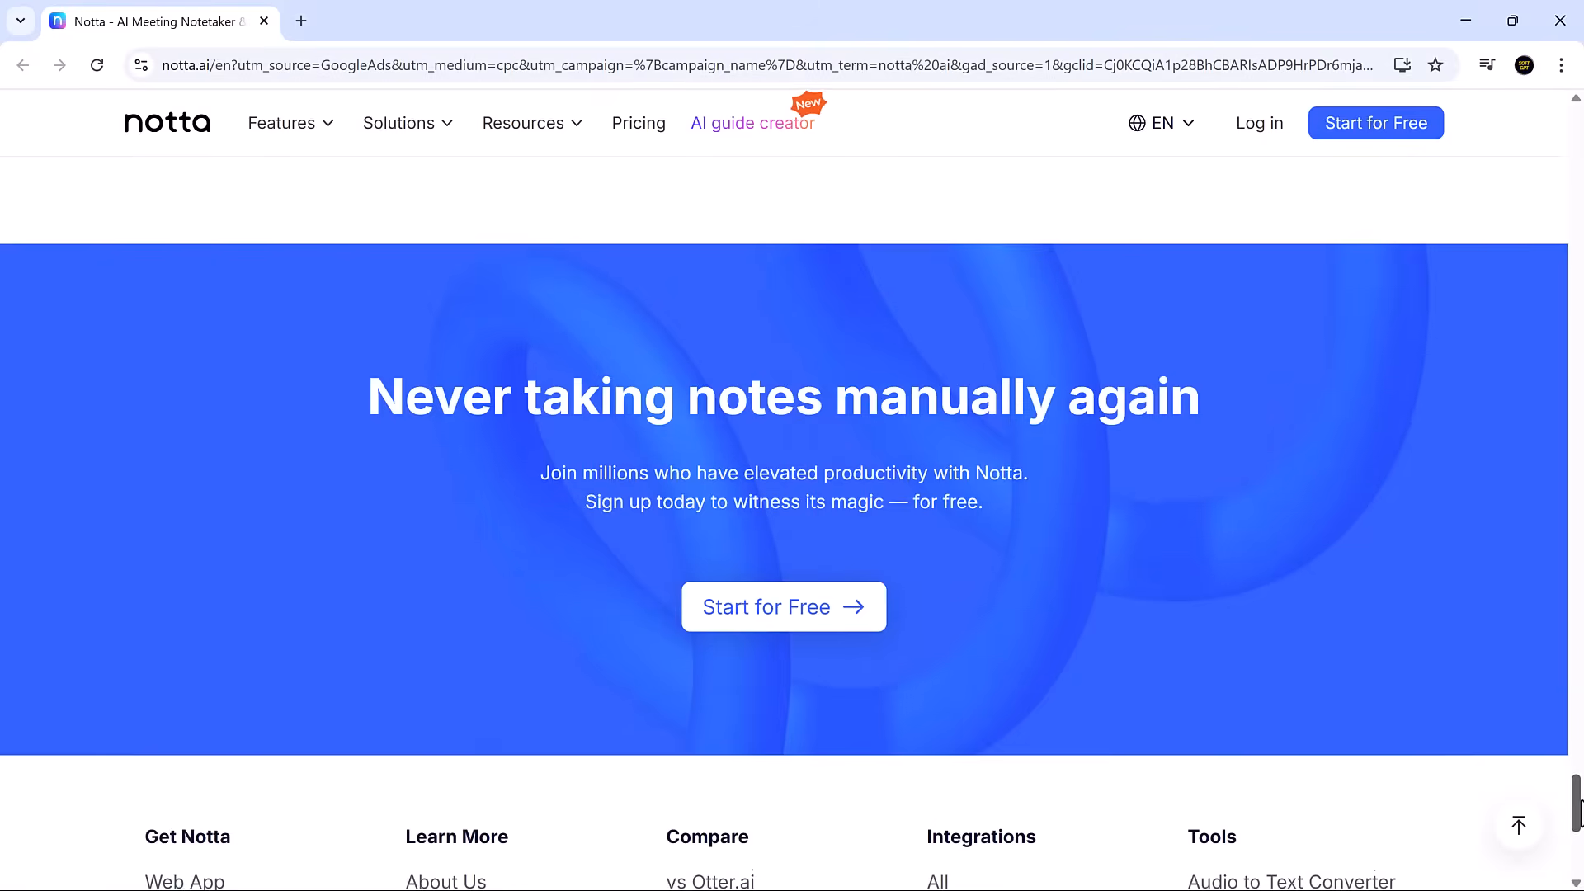